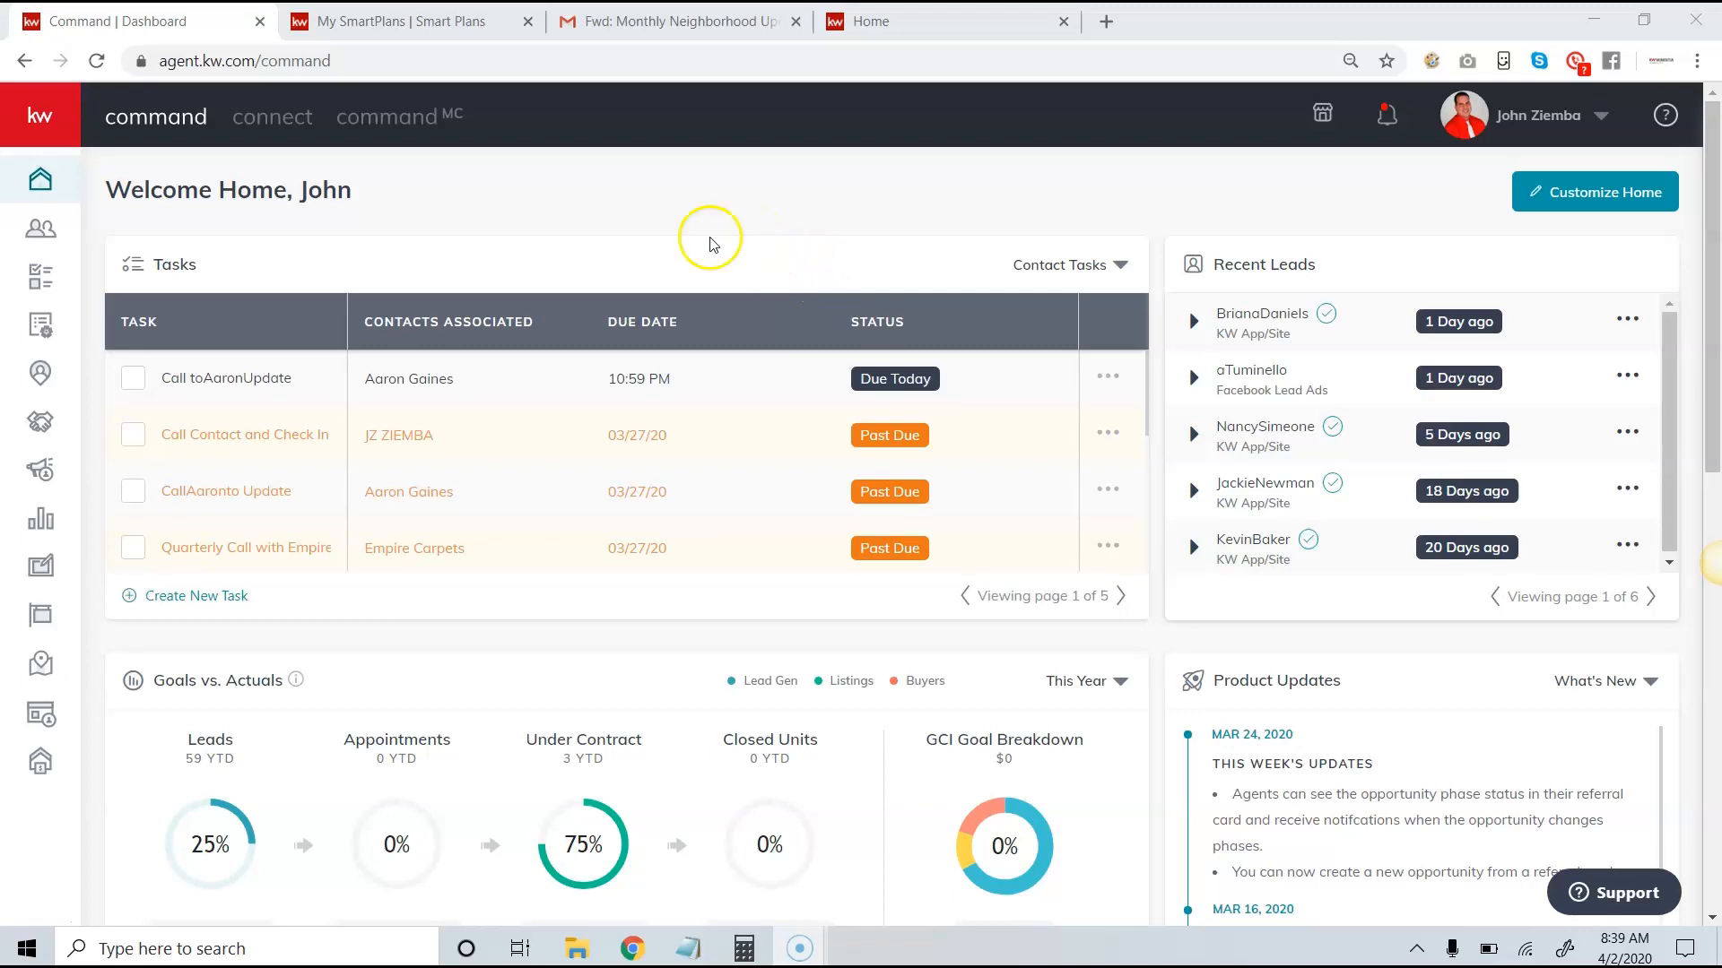
pyautogui.moveTo(697, 222)
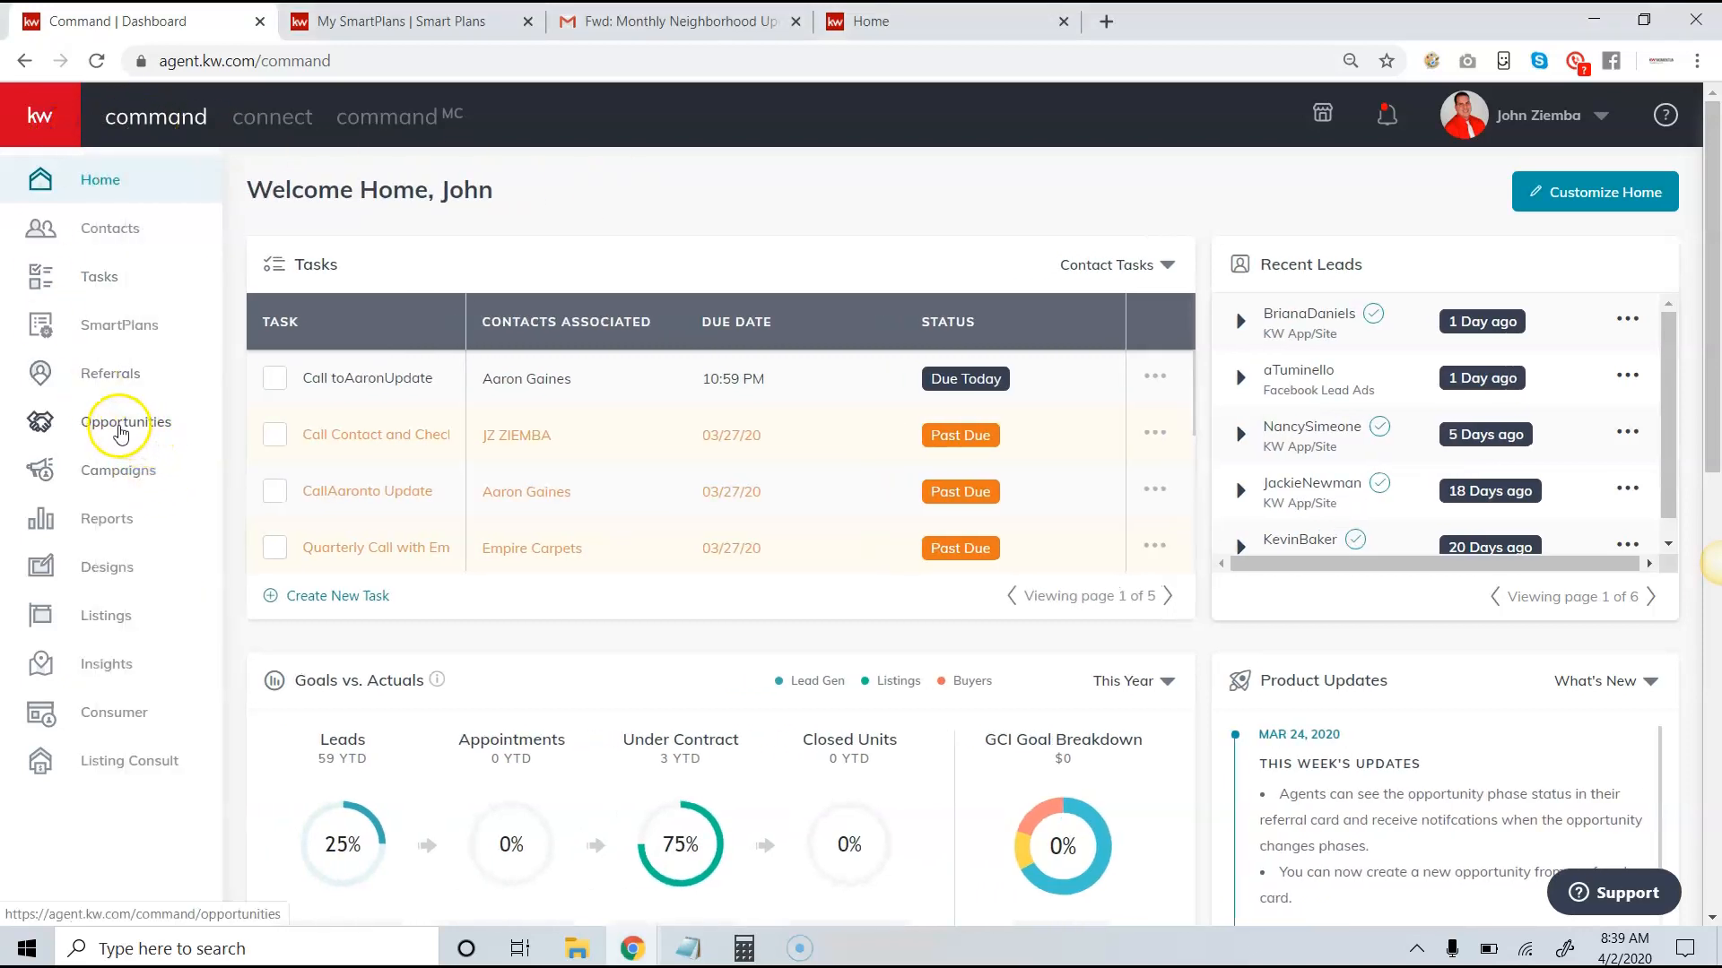
pyautogui.moveTo(40, 115)
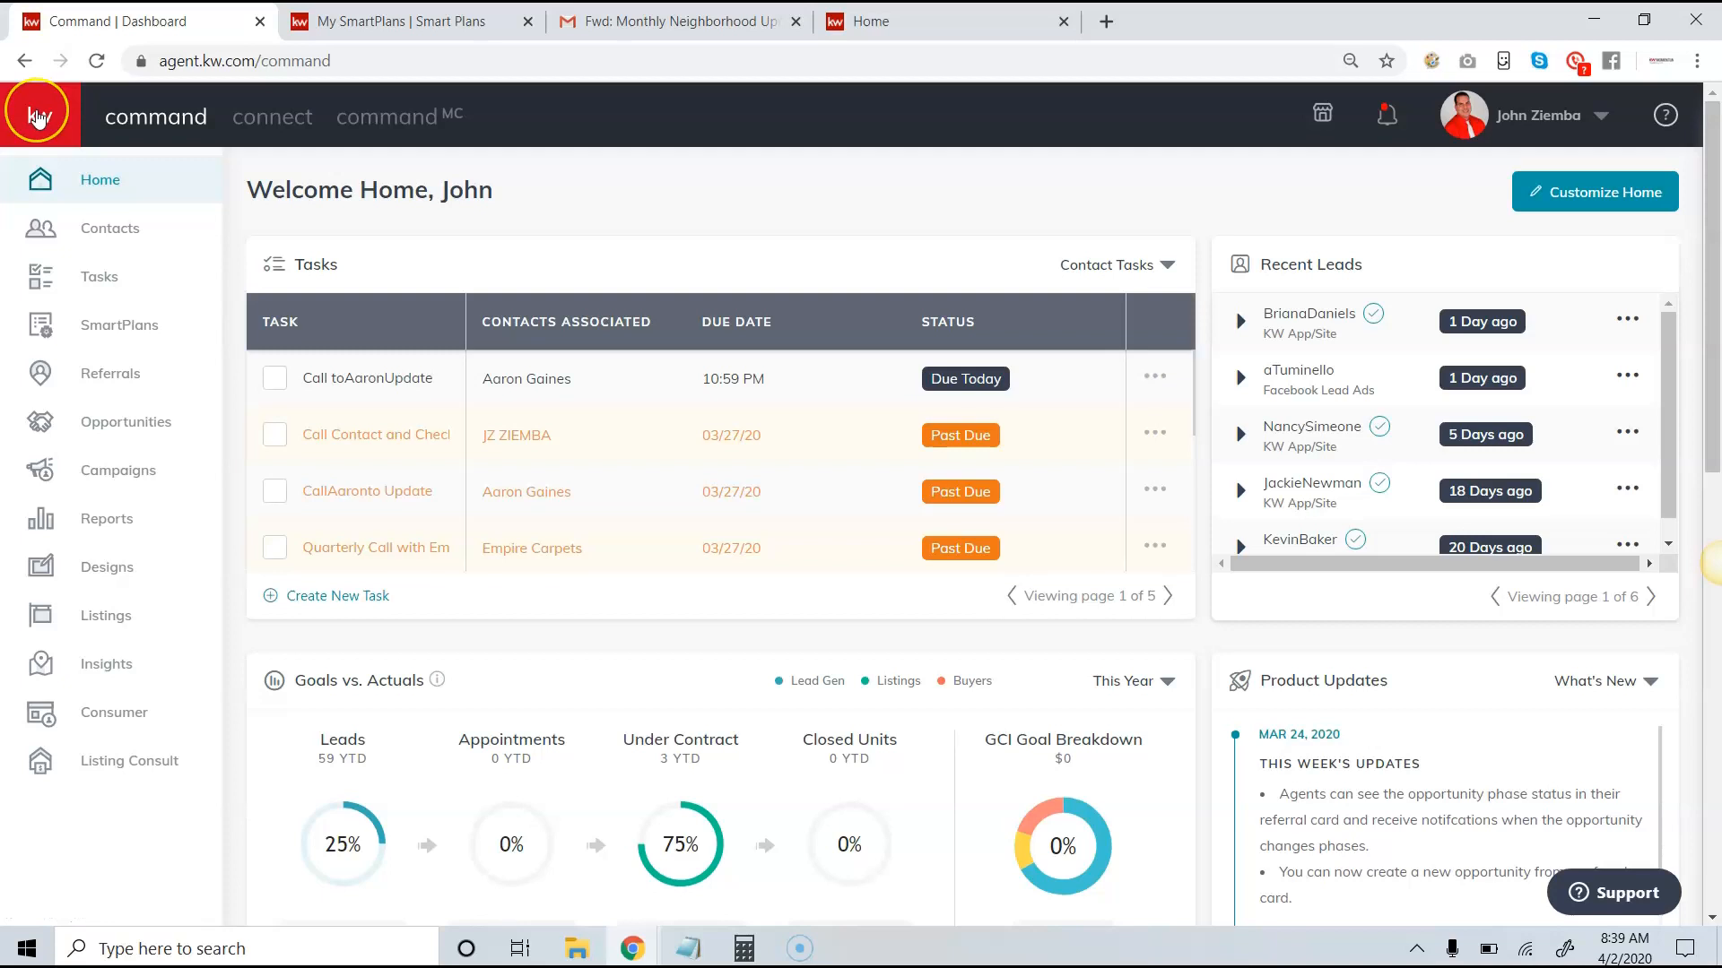
# Show the Opportunities pipeline with Listings, Buyers and Leases stages
pyautogui.click(126, 421)
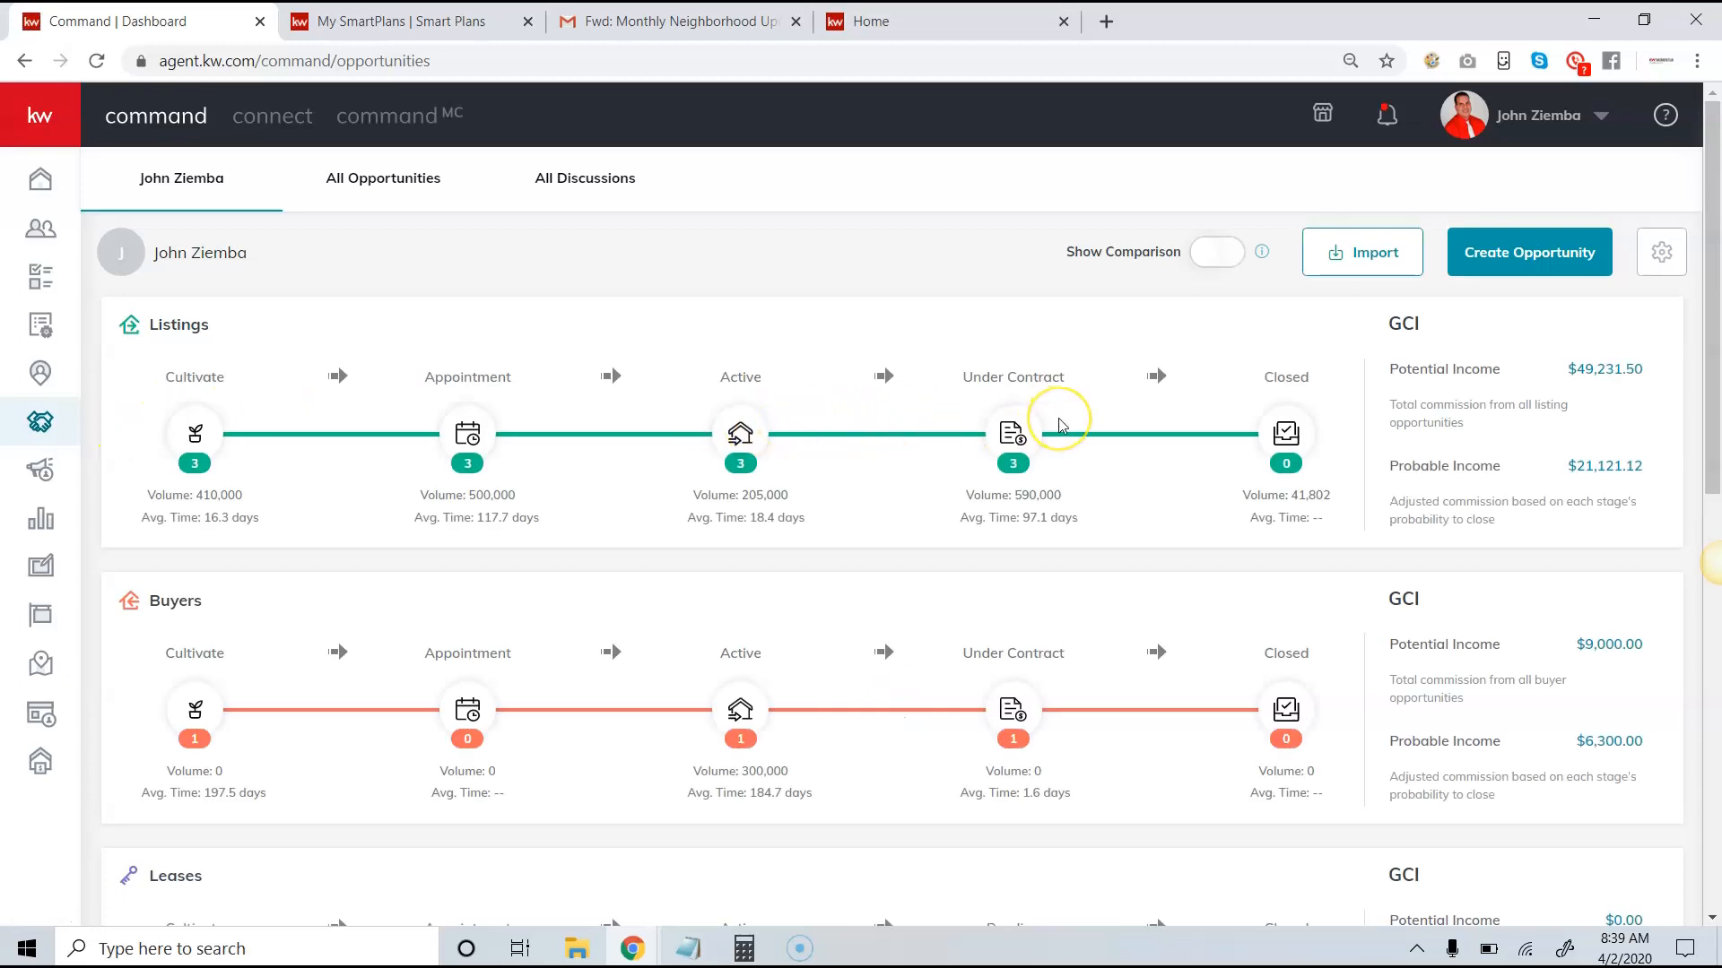
pyautogui.moveTo(1060, 427)
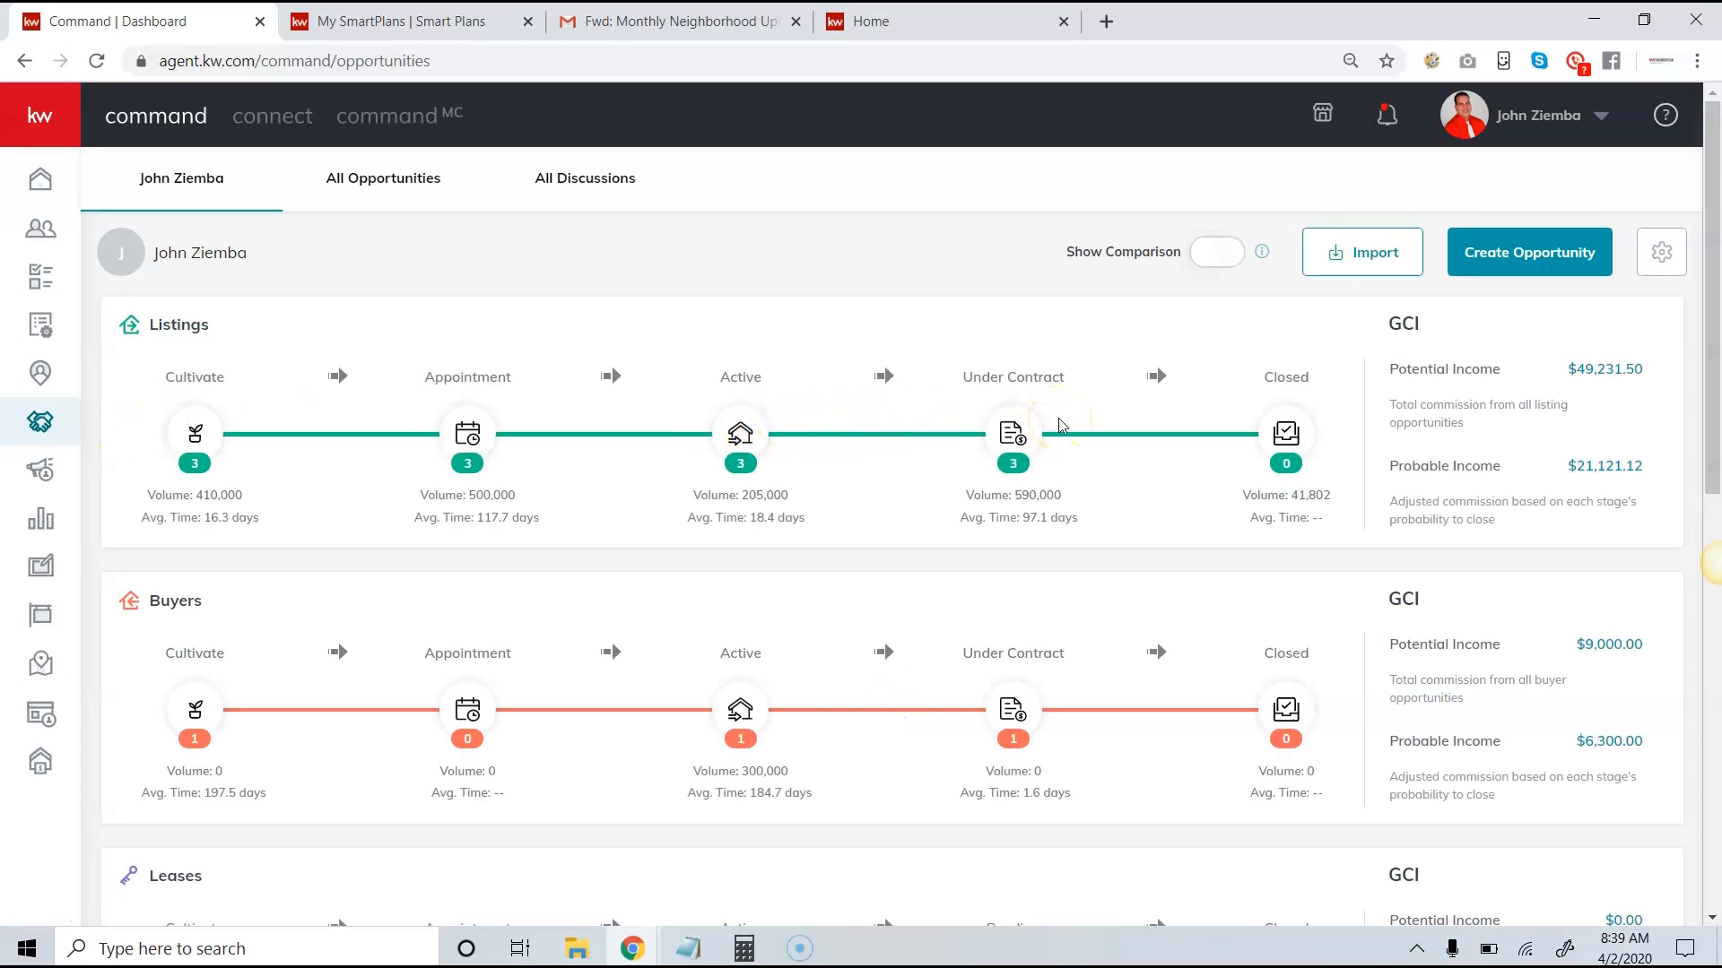
pyautogui.moveTo(311, 427)
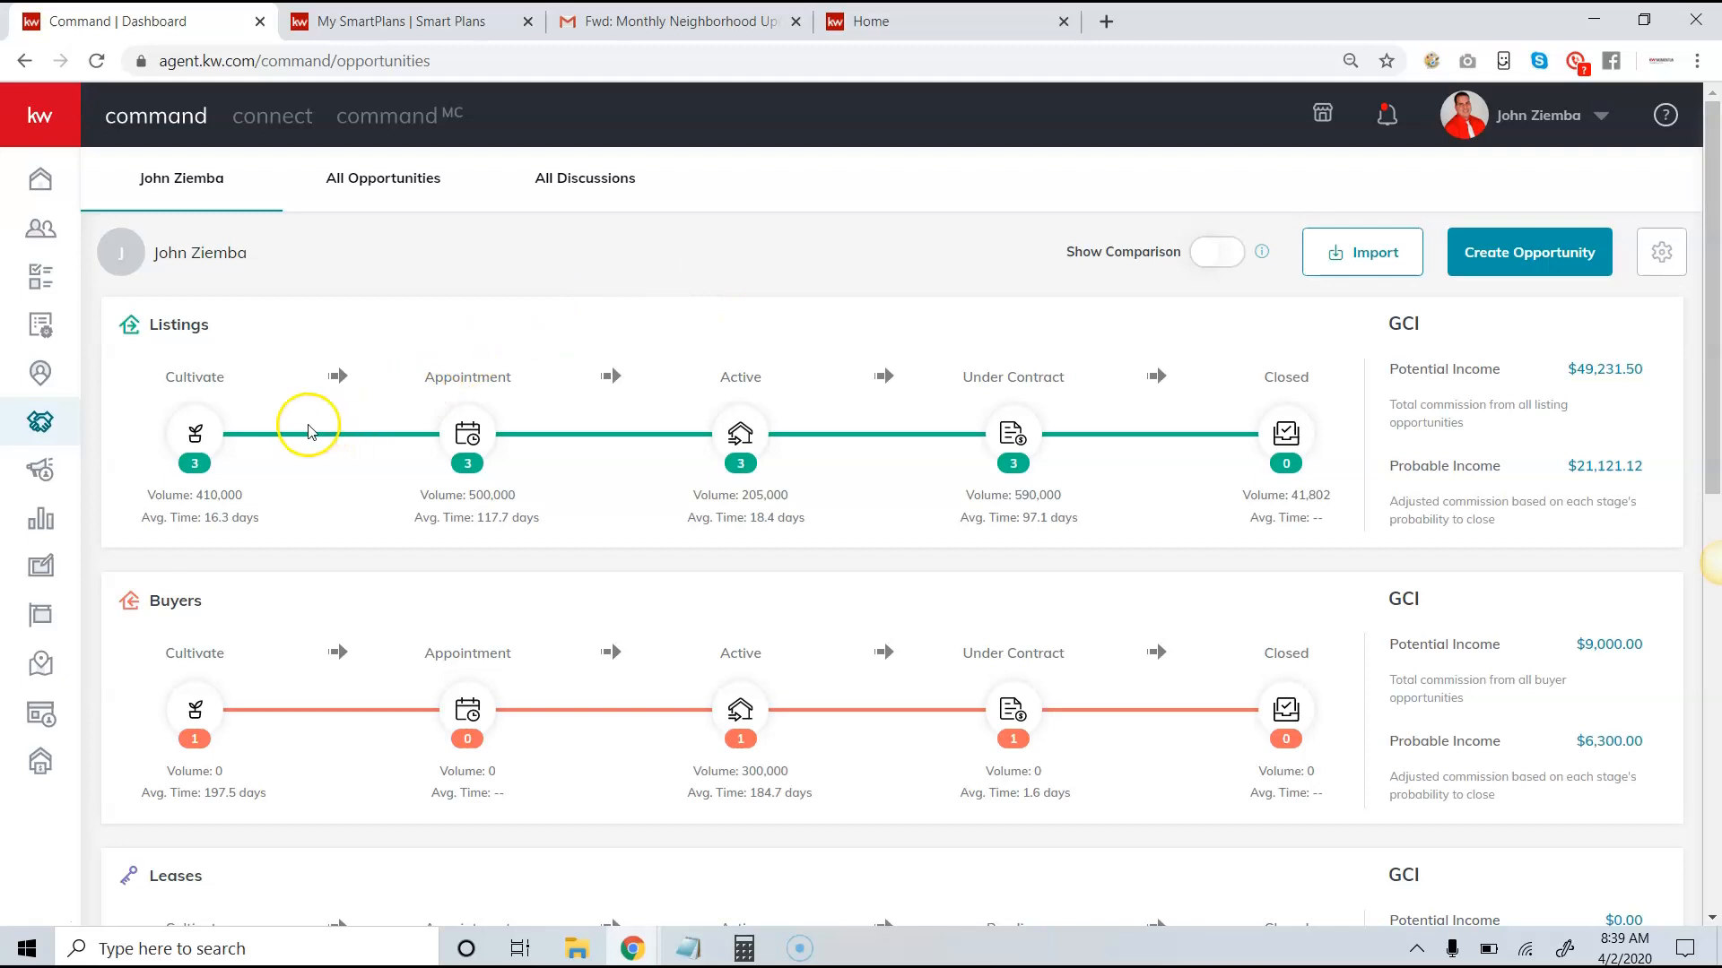
pyautogui.moveTo(208, 432)
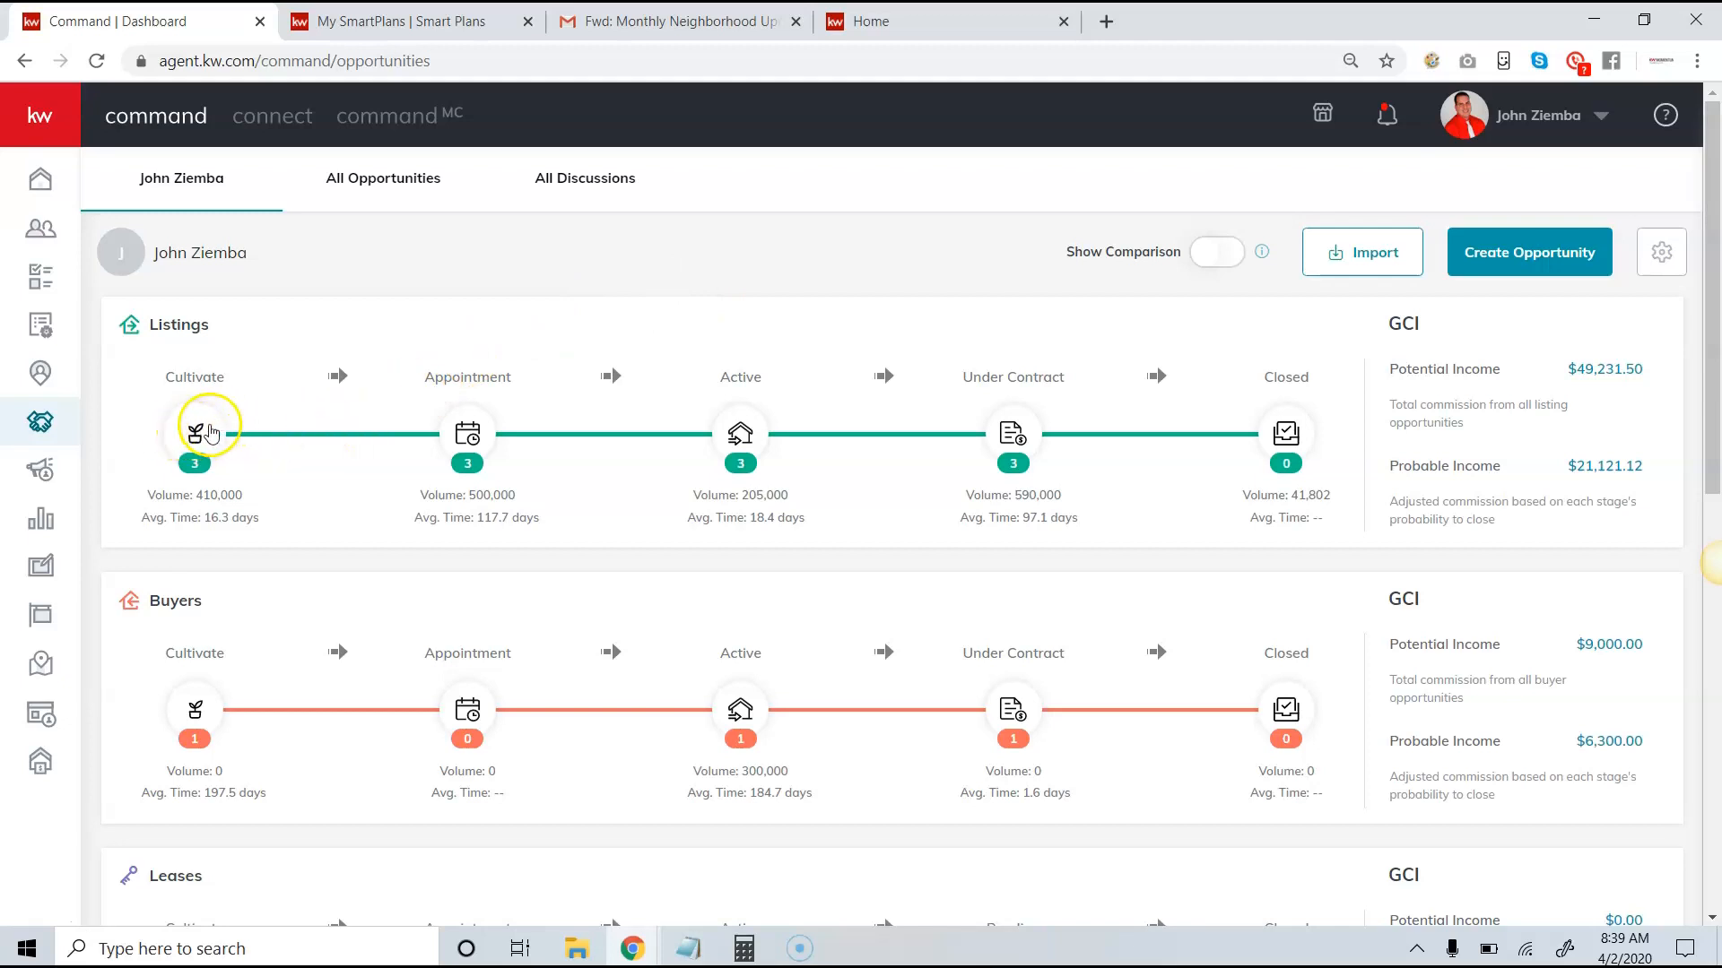
# On the Cultivate board, move the 123 Fake St. Palatine listing into Watch, then advance it to Nurture
pyautogui.click(194, 432)
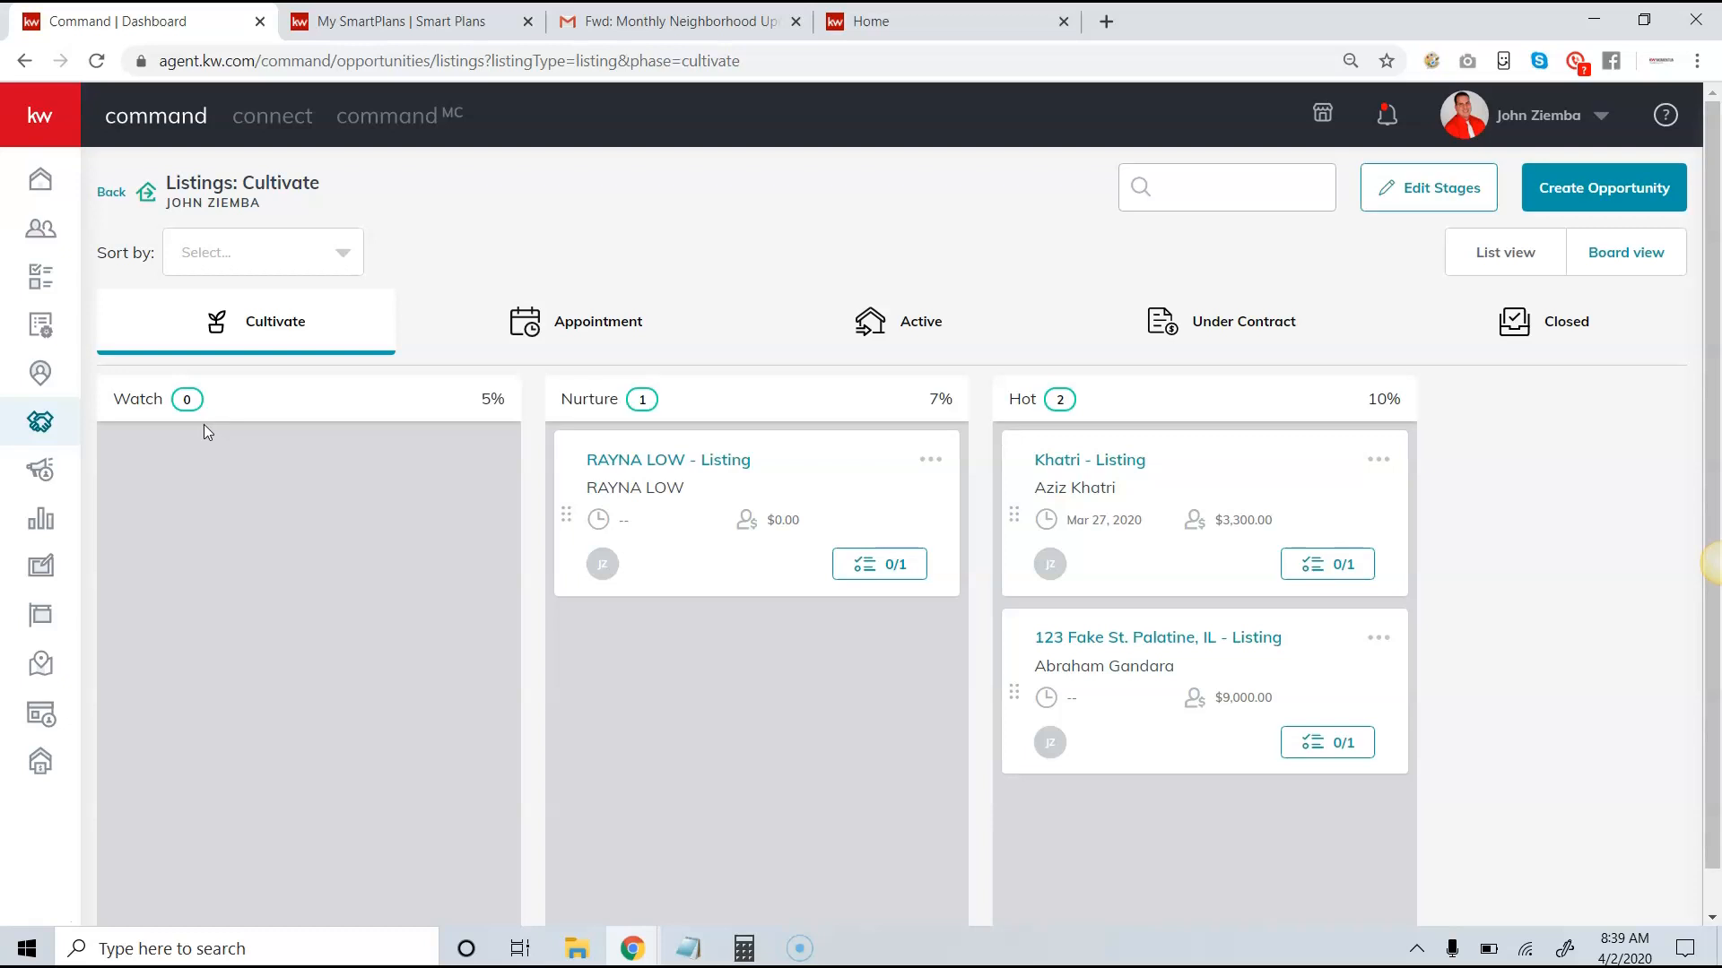
pyautogui.moveTo(362, 461)
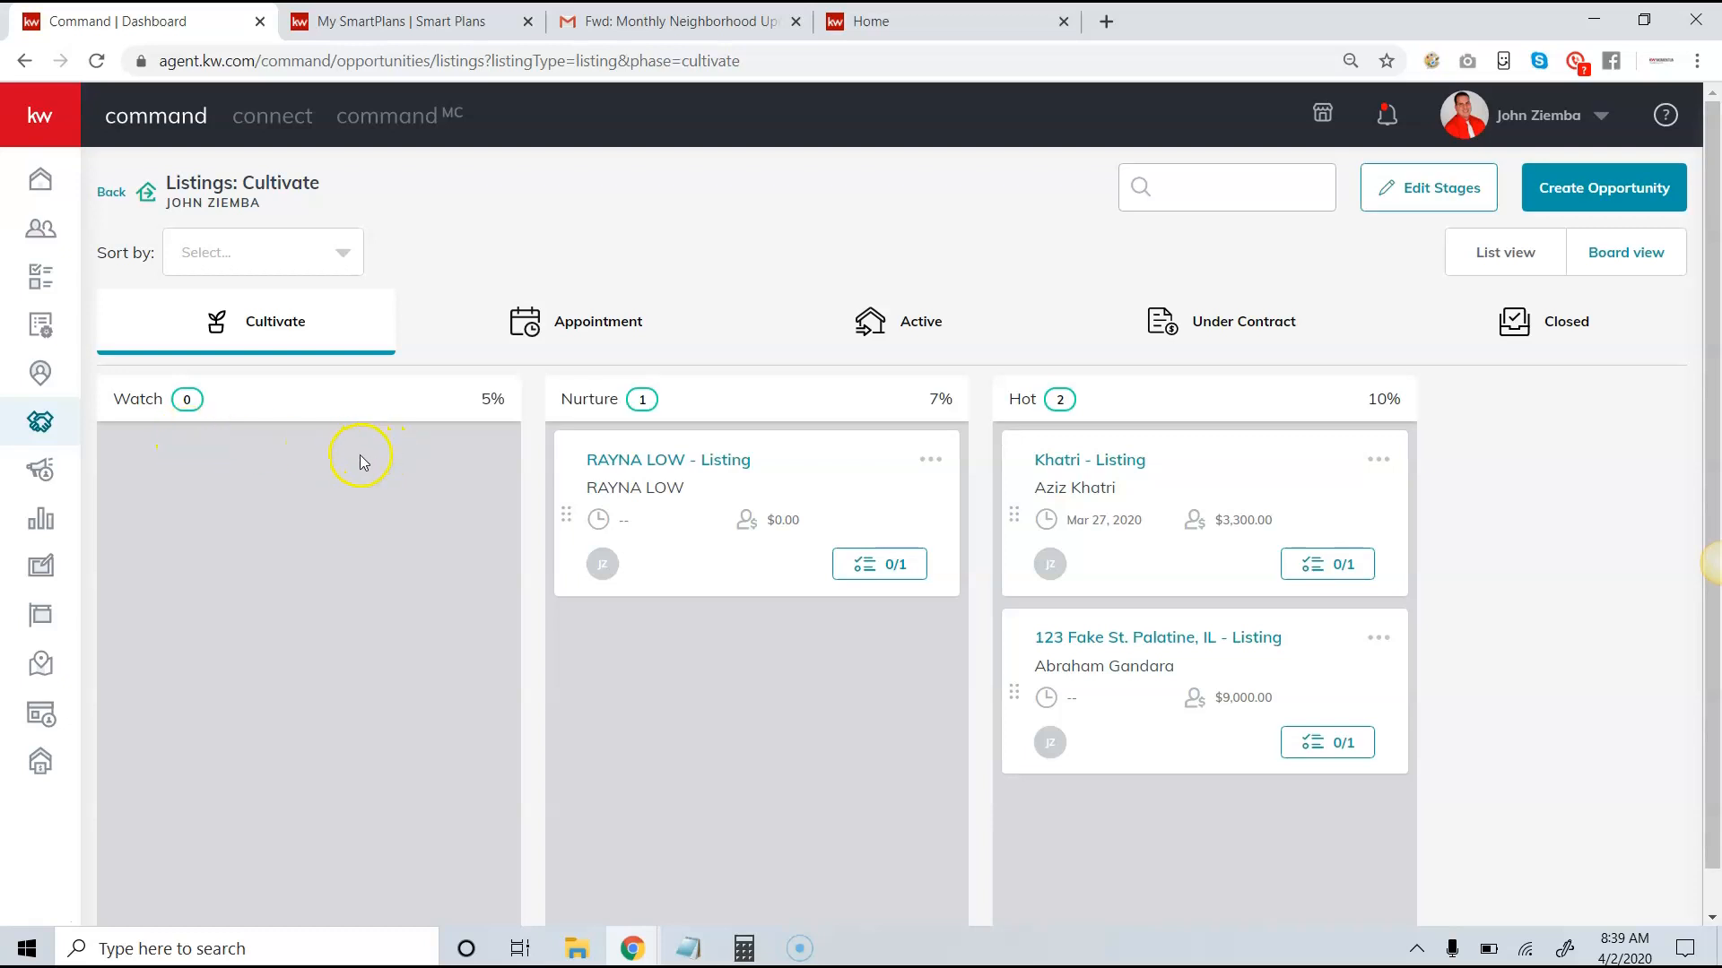
pyautogui.moveTo(1021, 515)
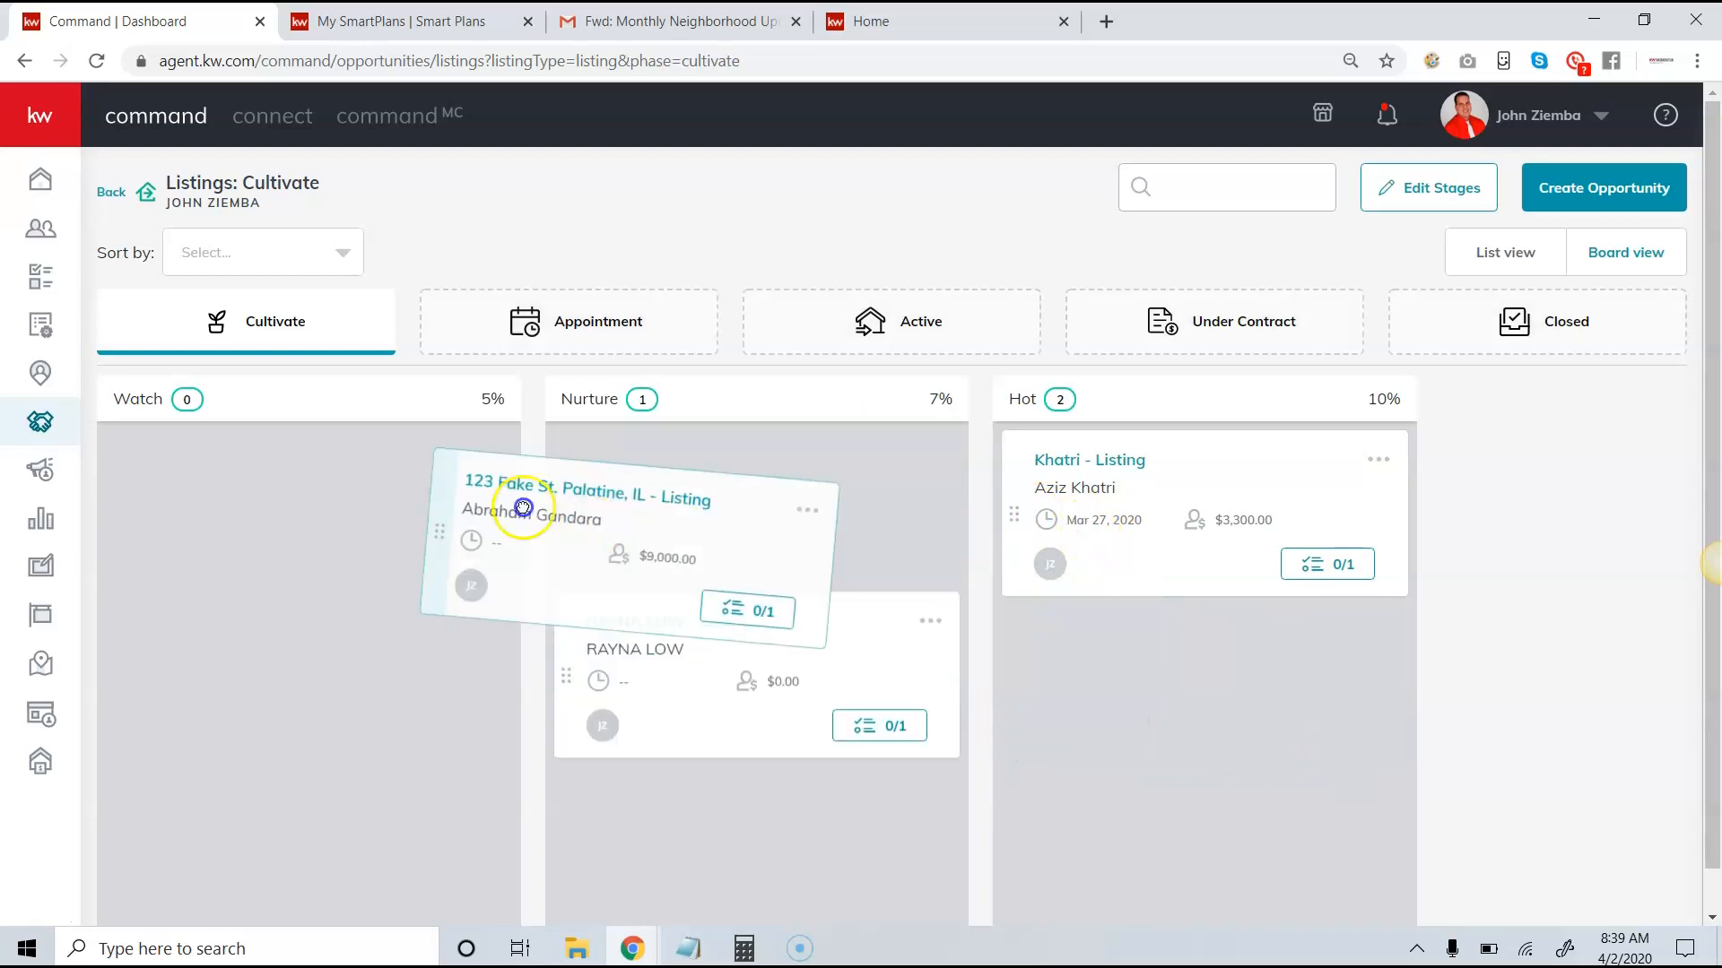
pyautogui.moveTo(588, 497); pyautogui.dragTo(306, 511)
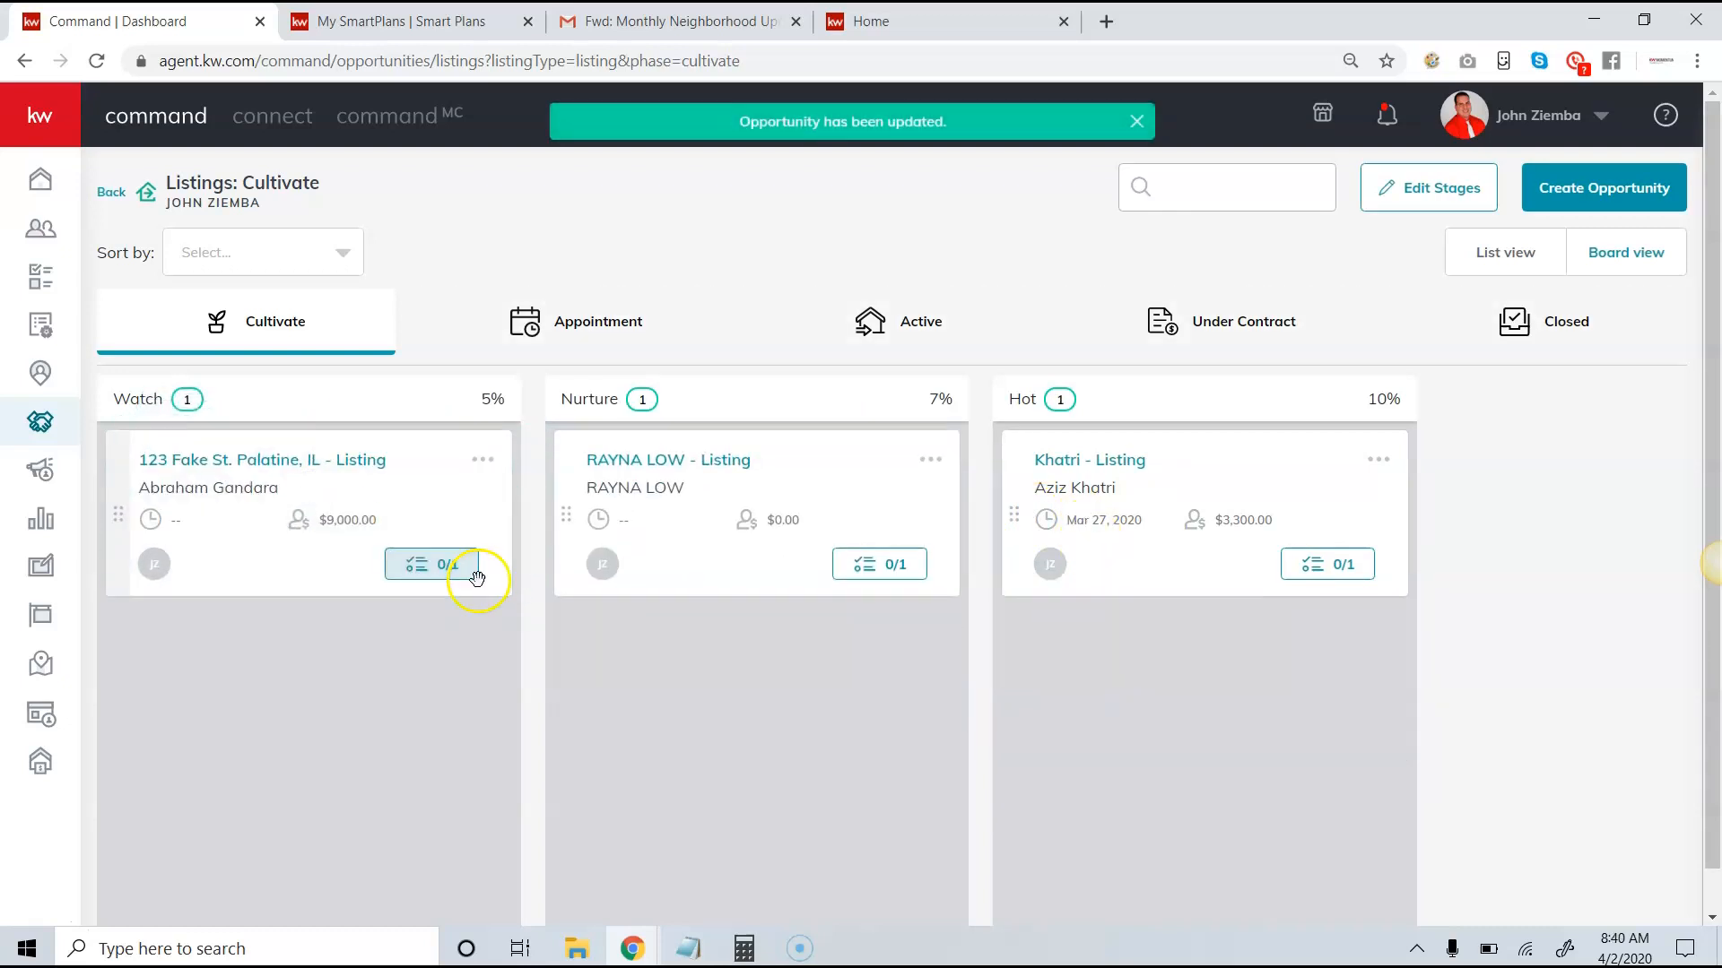
pyautogui.click(429, 563)
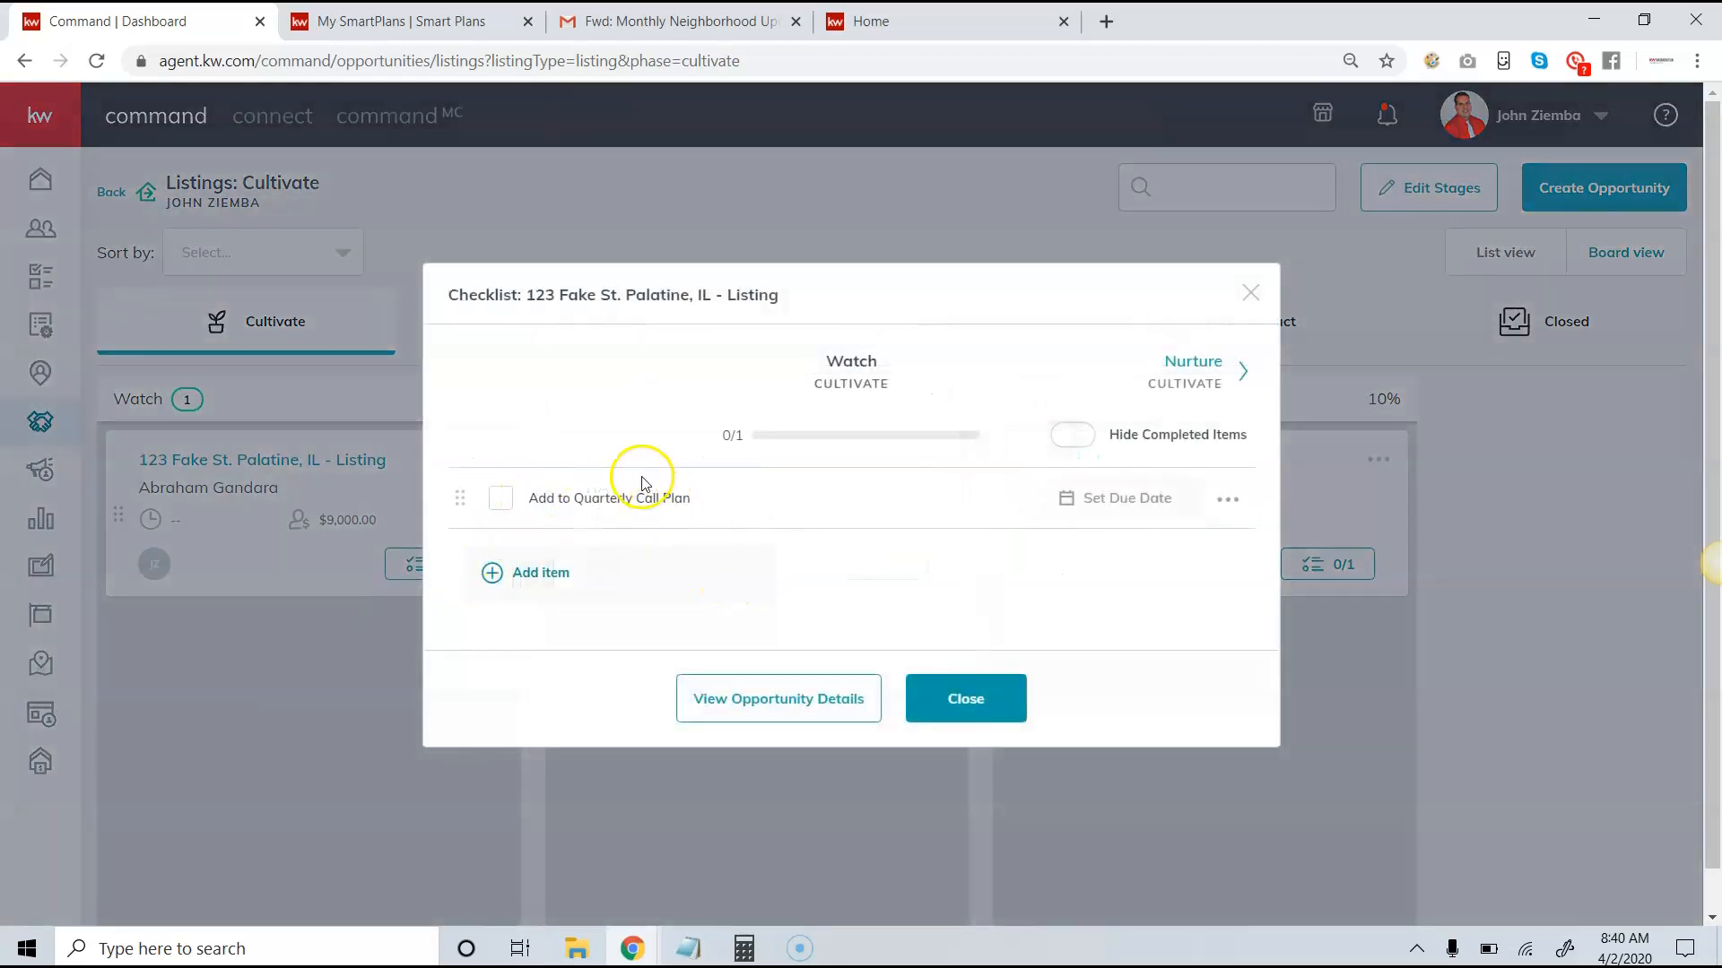
pyautogui.click(964, 698)
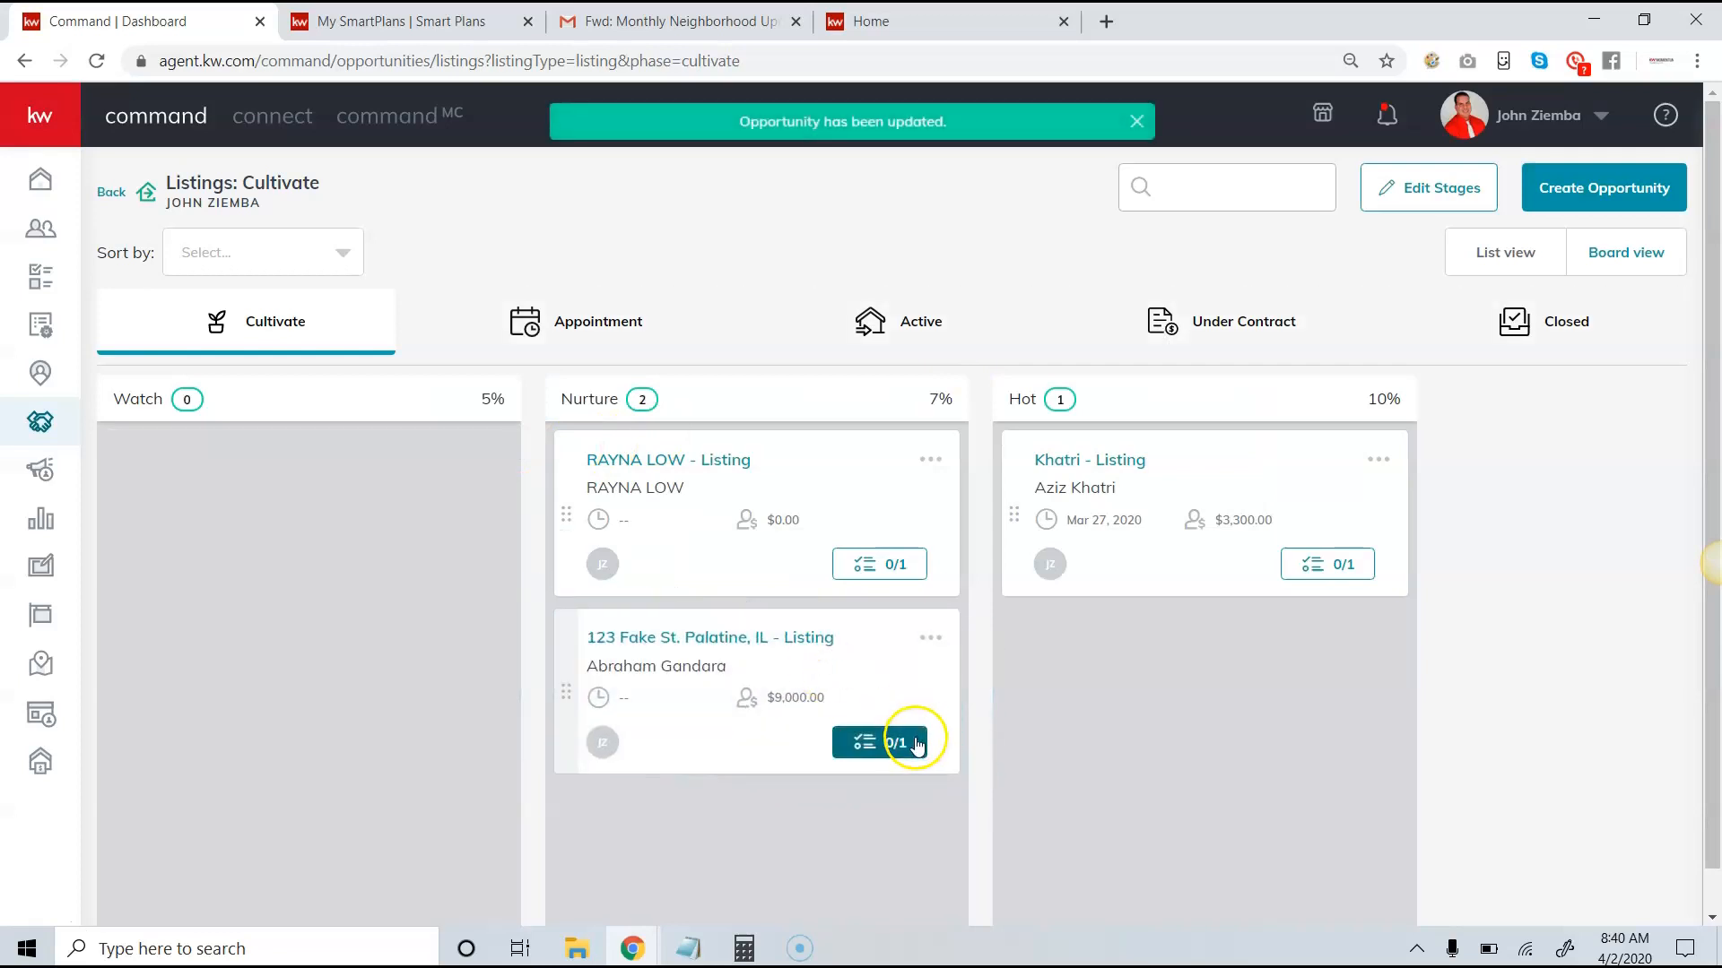
# Advance the Palatine listing to Hot via its checklist and close the checklist
pyautogui.click(879, 743)
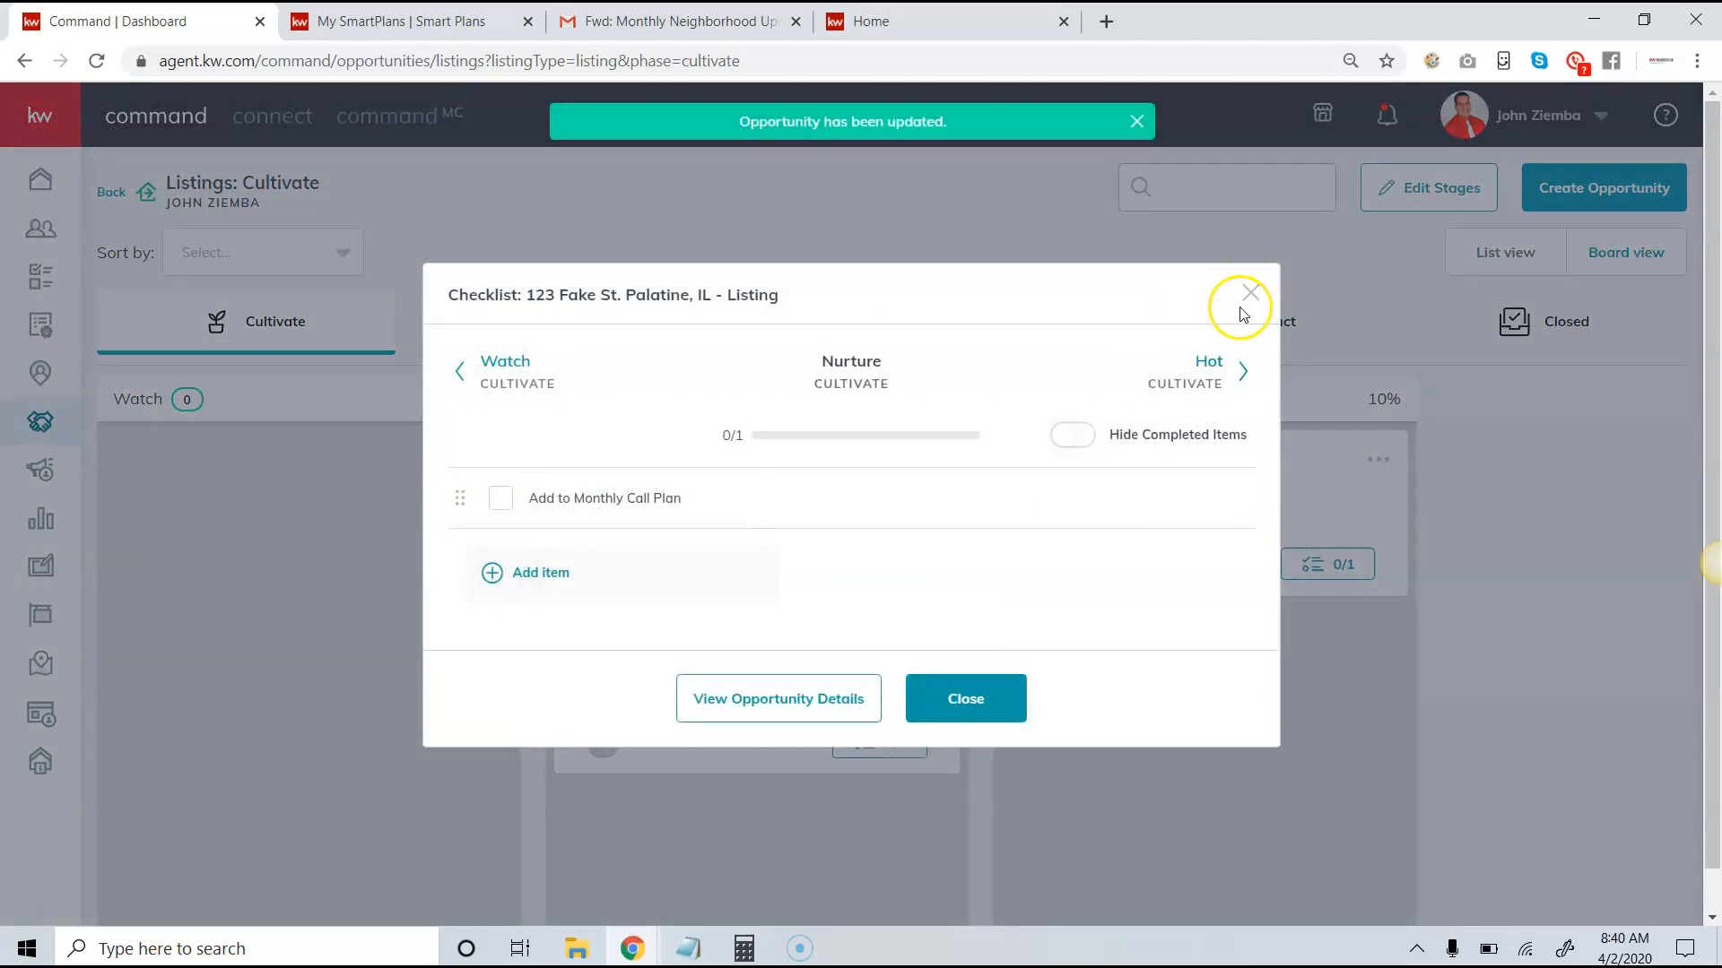
pyautogui.click(1248, 293)
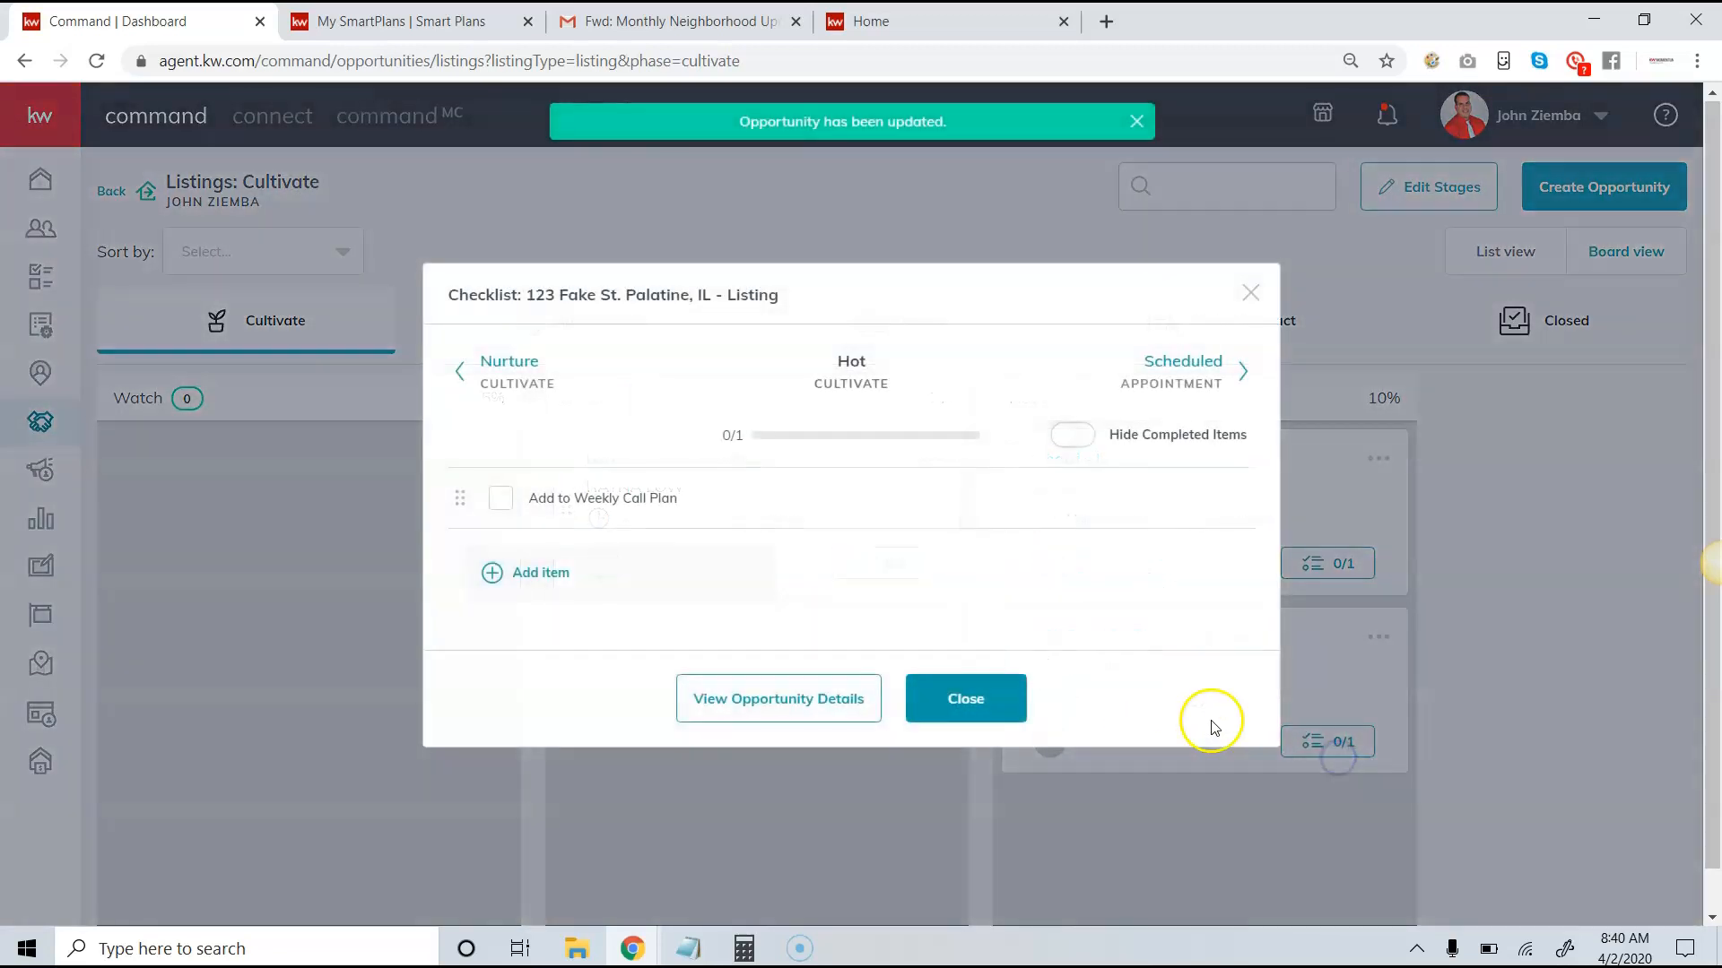
pyautogui.click(964, 697)
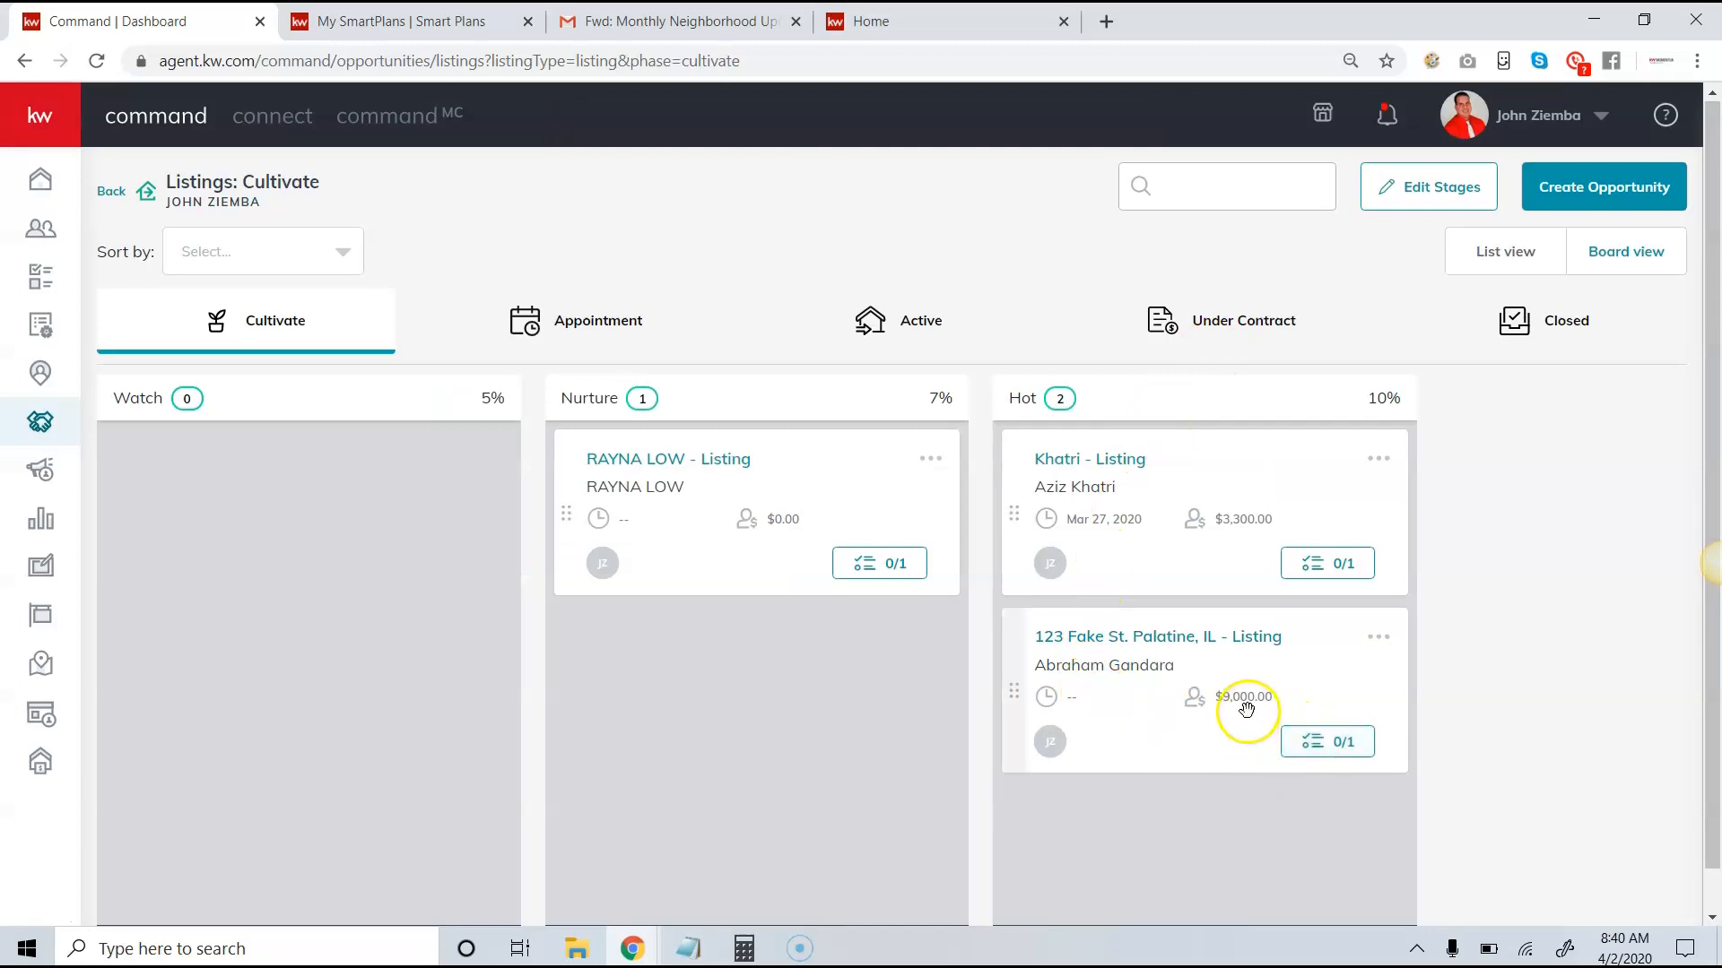
pyautogui.moveTo(1227, 712)
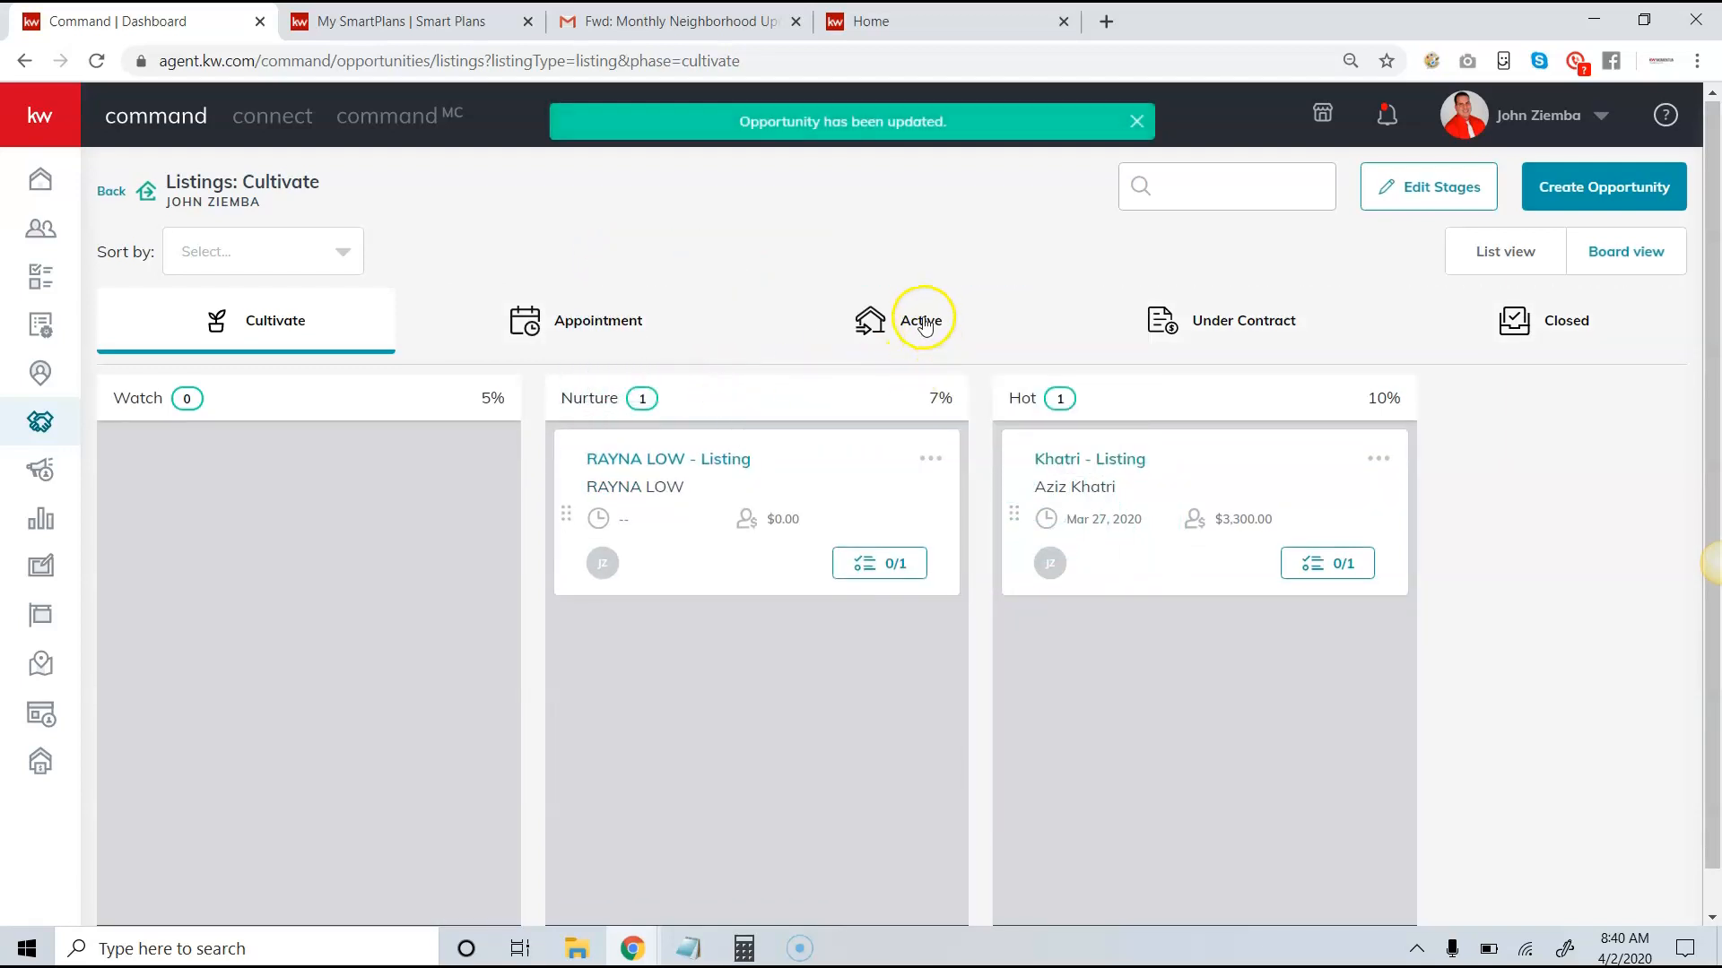
pyautogui.moveTo(920, 319)
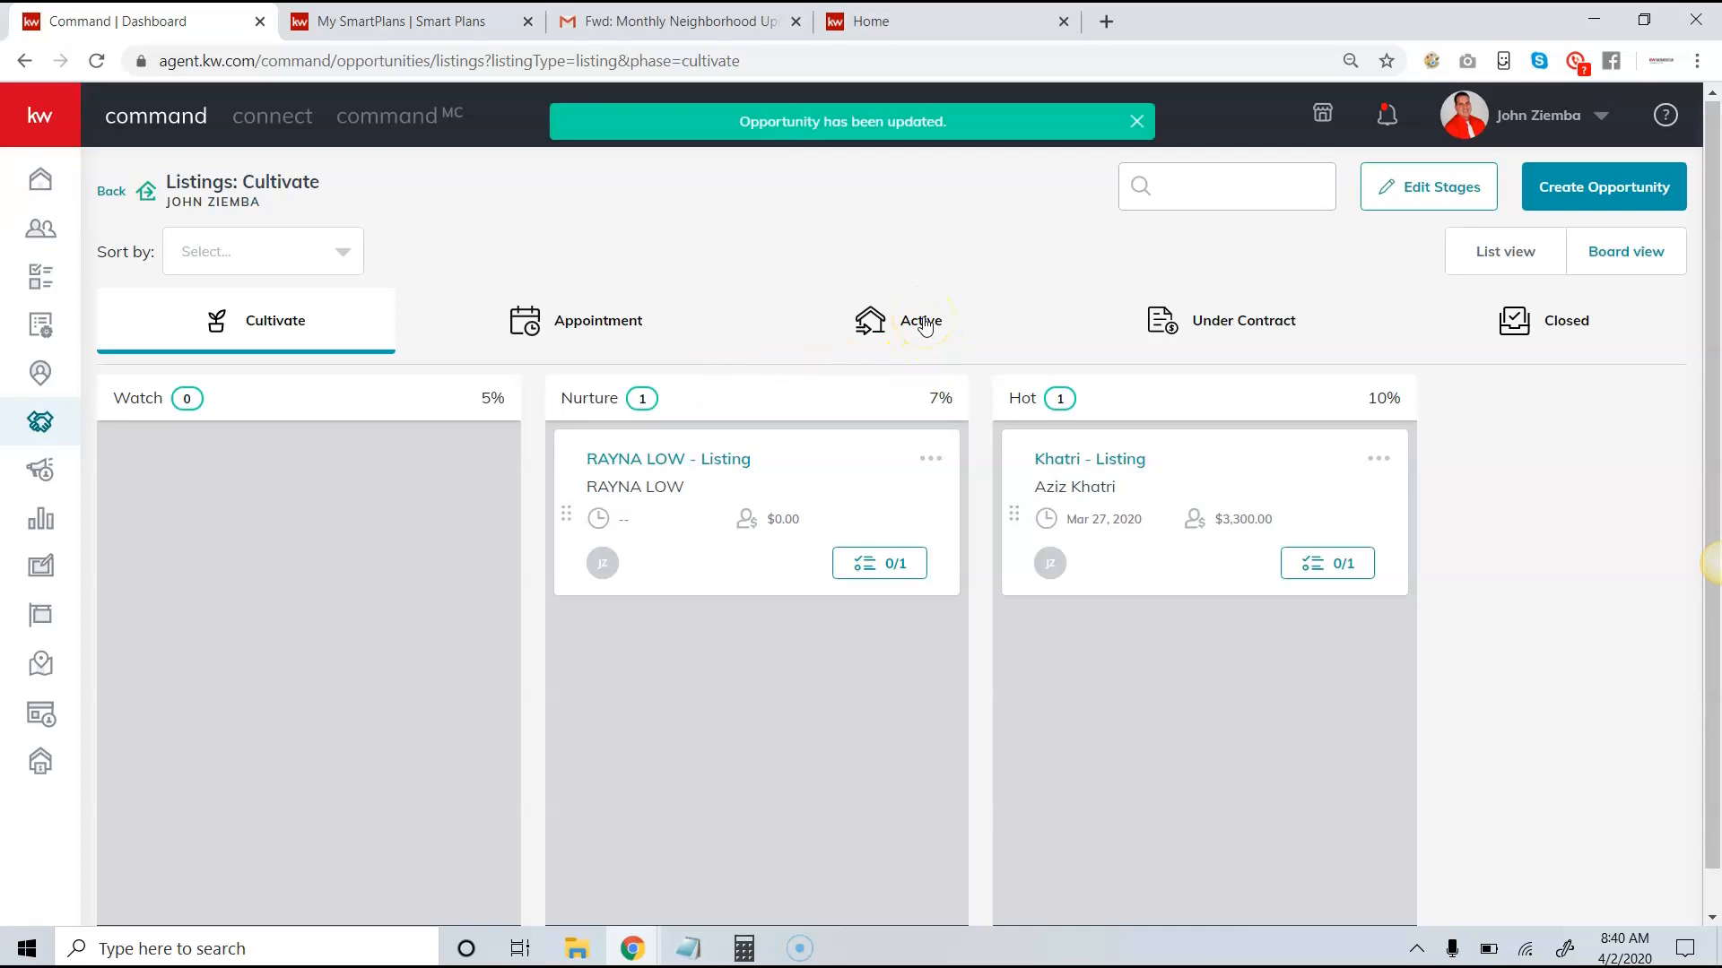
# On the Active board, bring up the Palatine listing's Listing Signed checklist
pyautogui.click(918, 321)
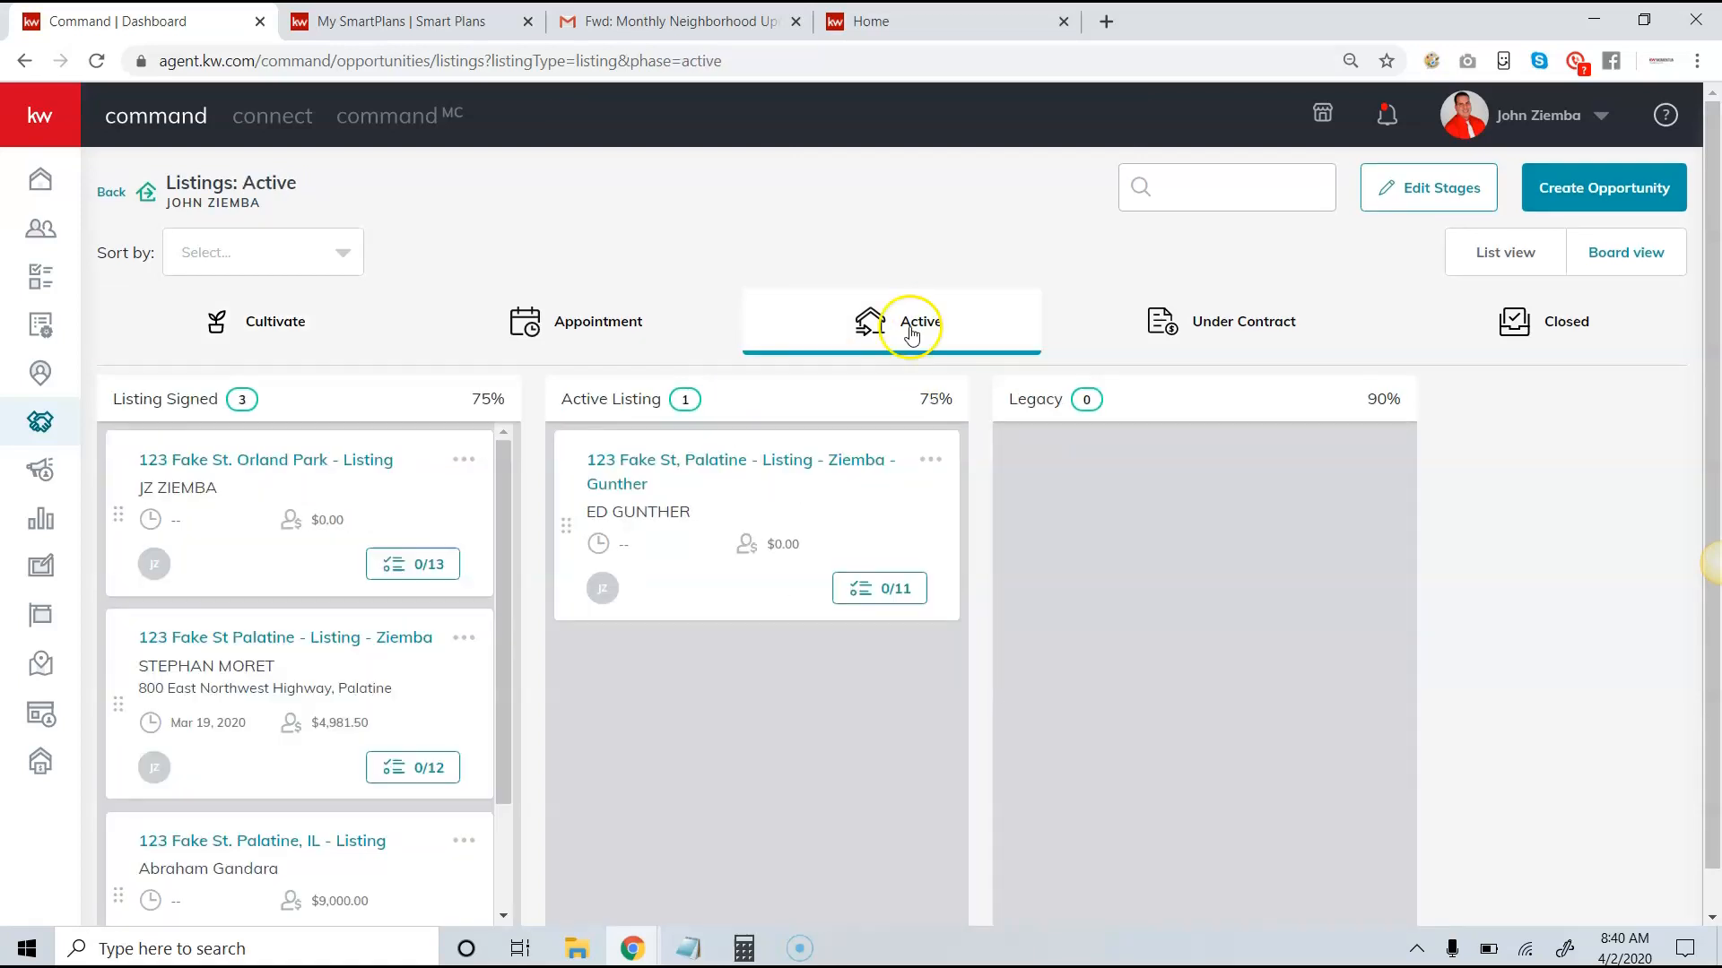
pyautogui.scroll(-3)
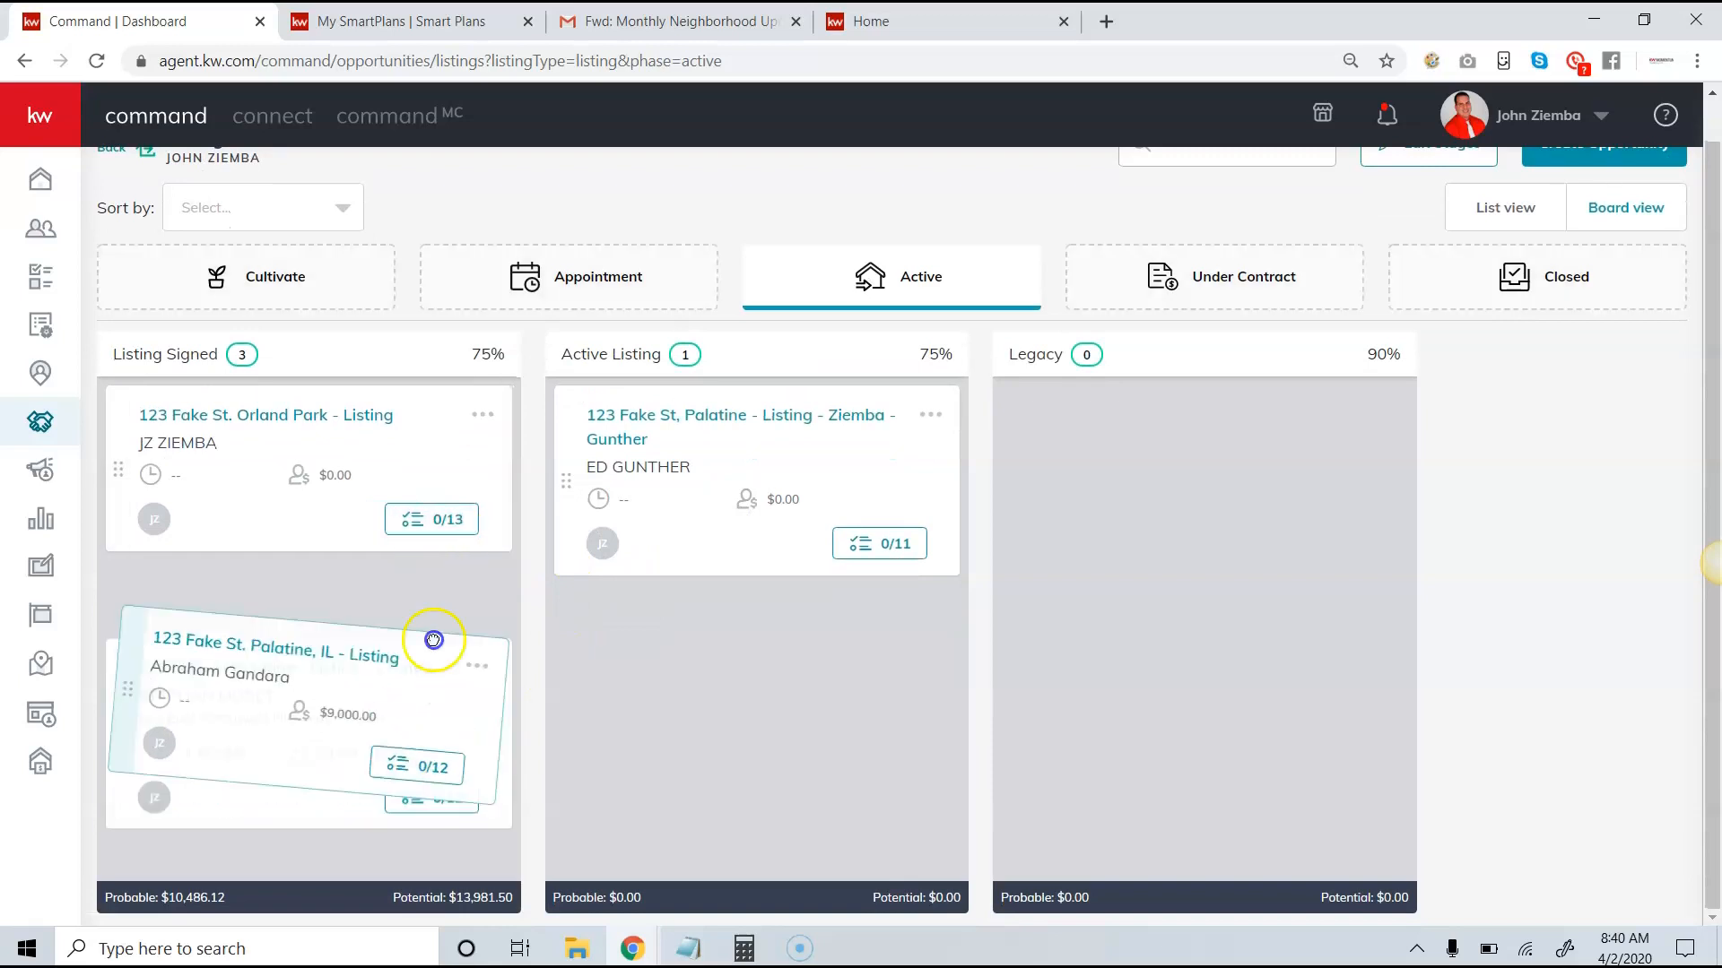
pyautogui.scroll(-3)
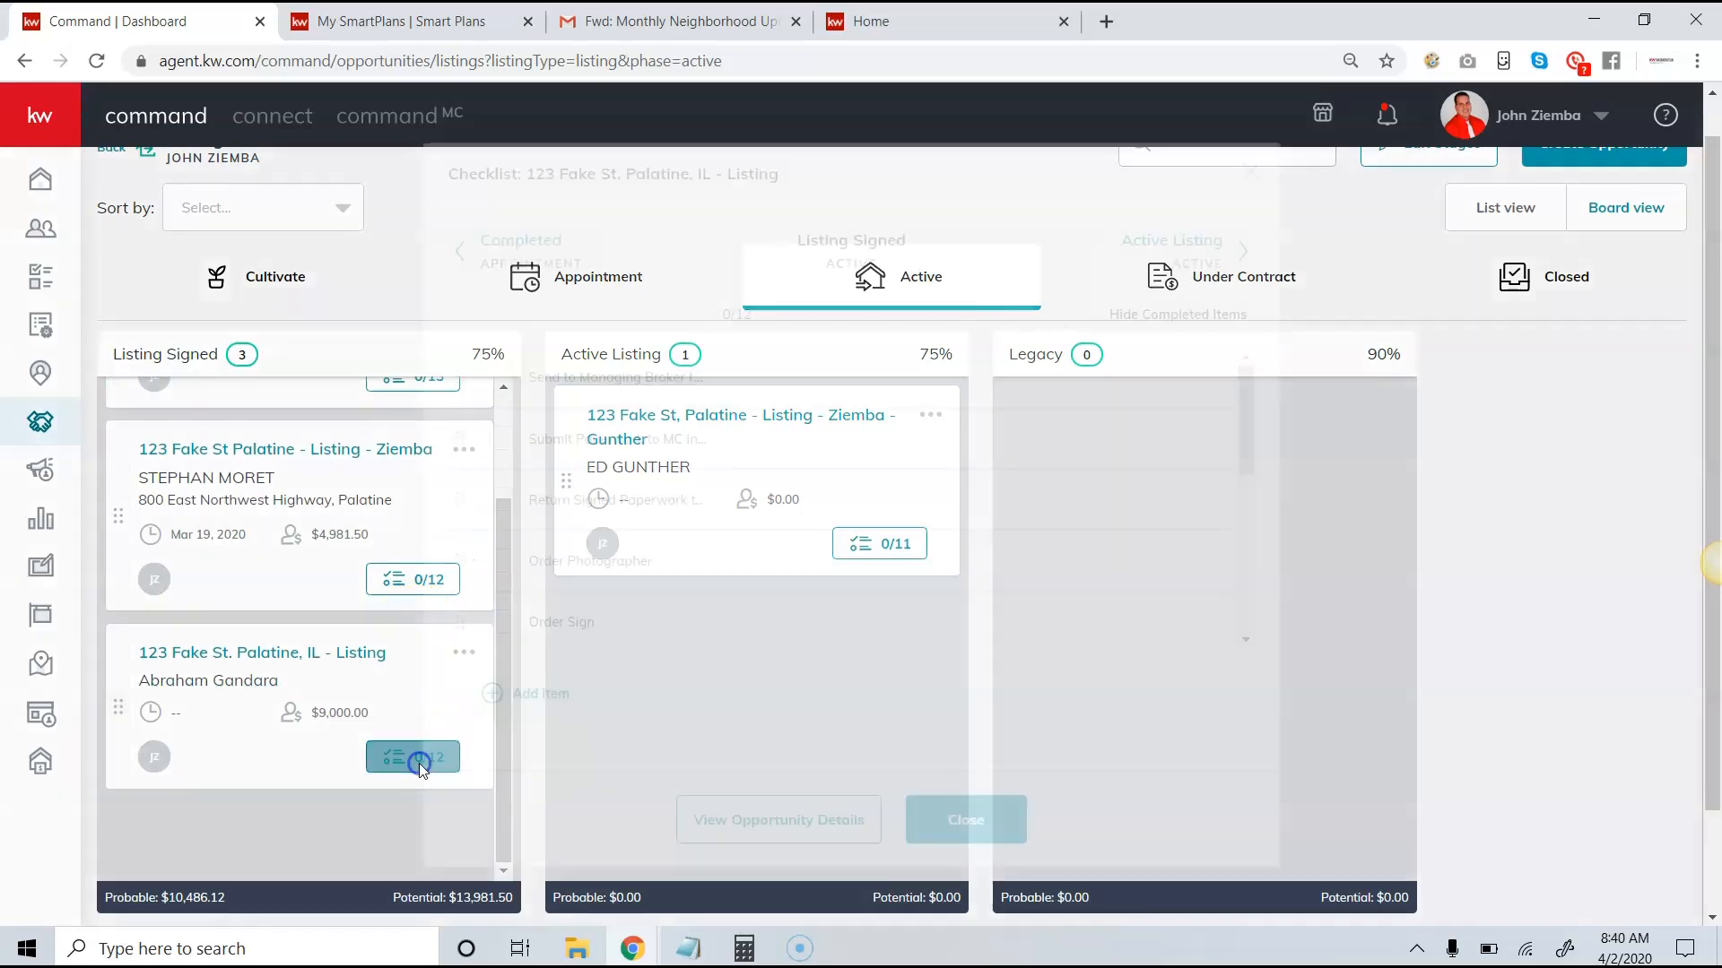
pyautogui.click(413, 757)
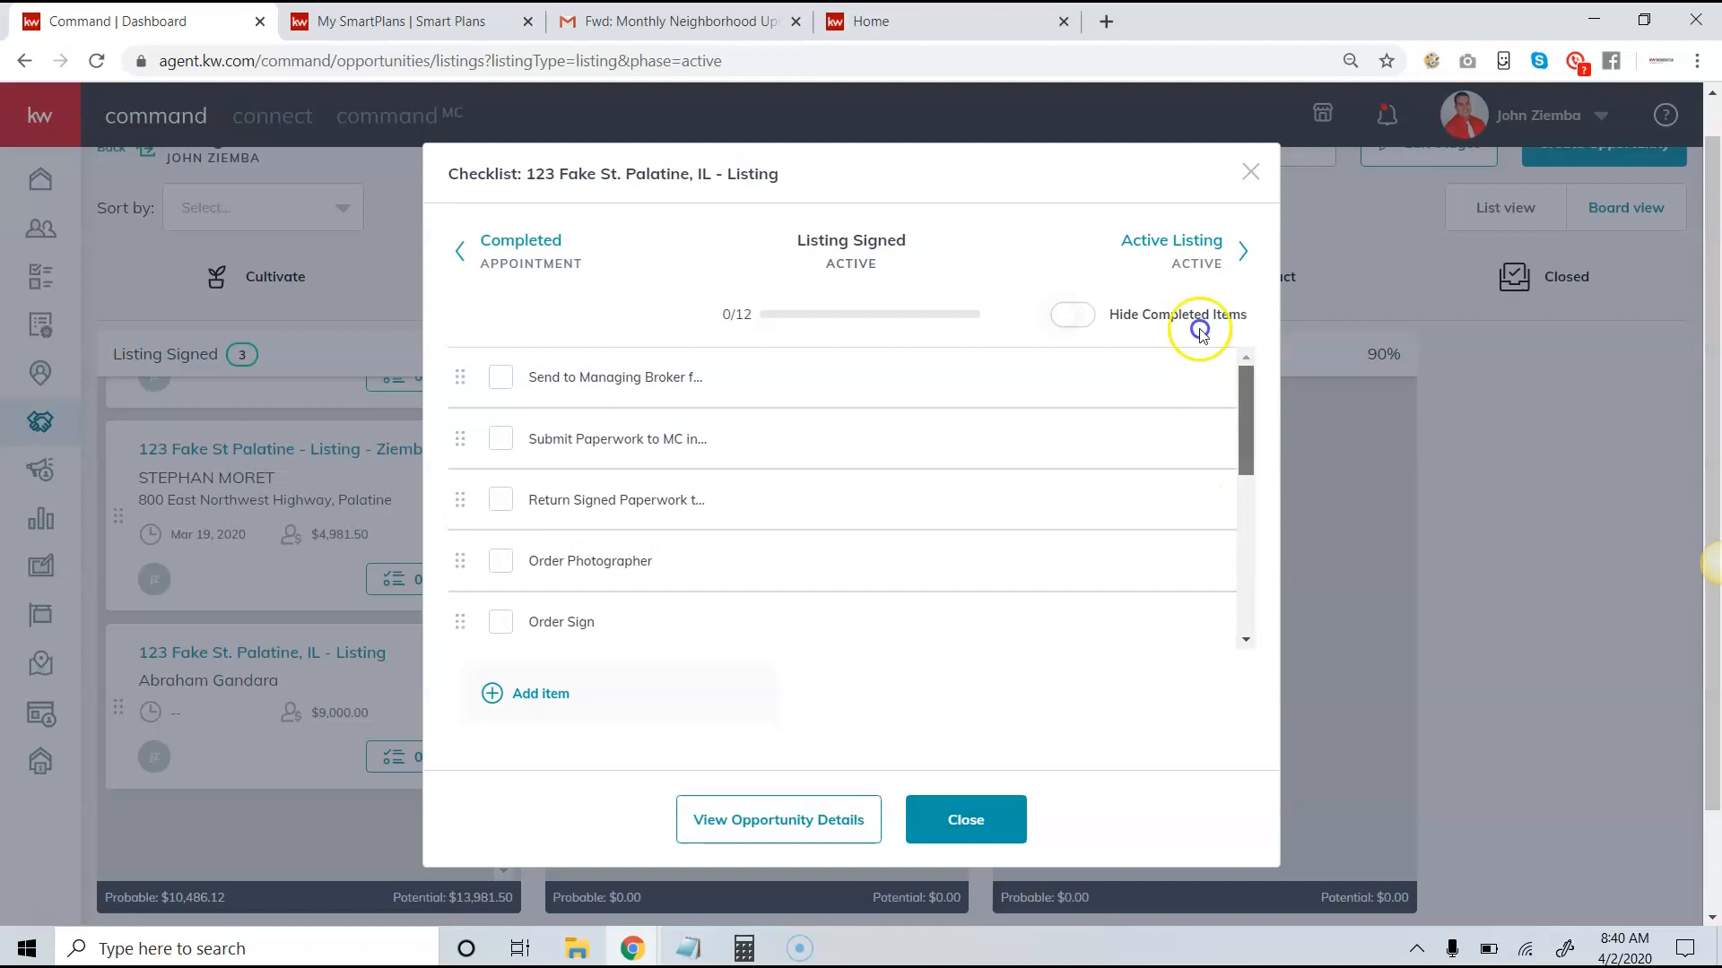
pyautogui.moveTo(504, 450)
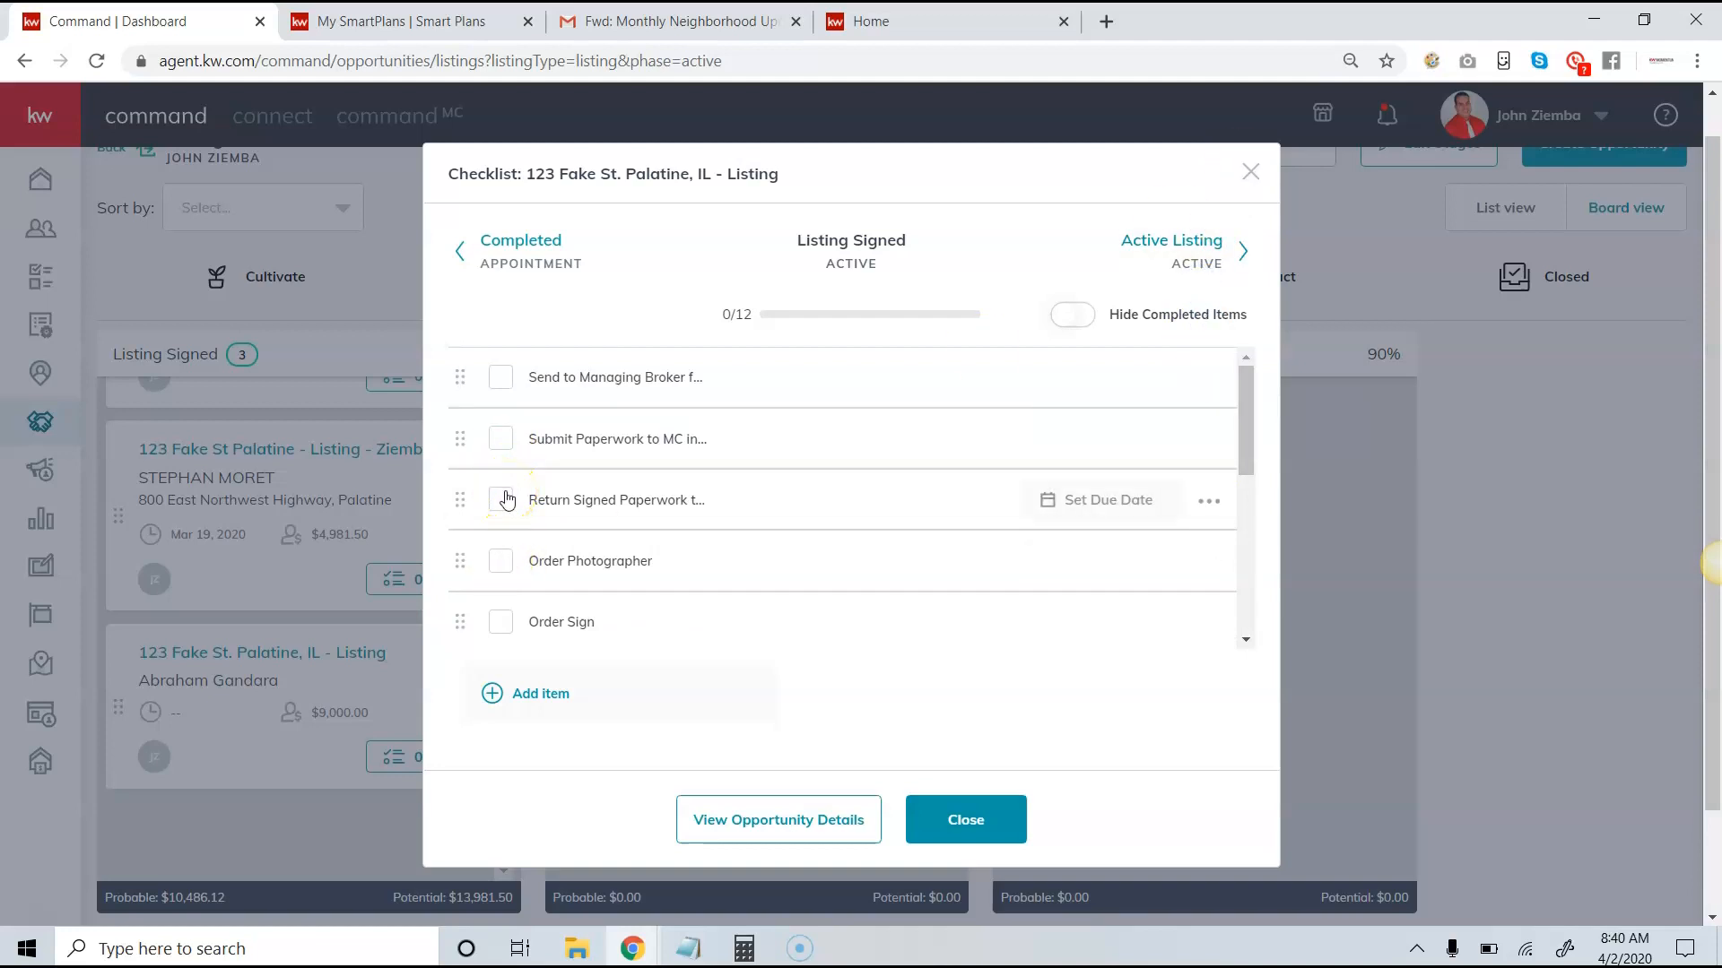
pyautogui.moveTo(1106, 500)
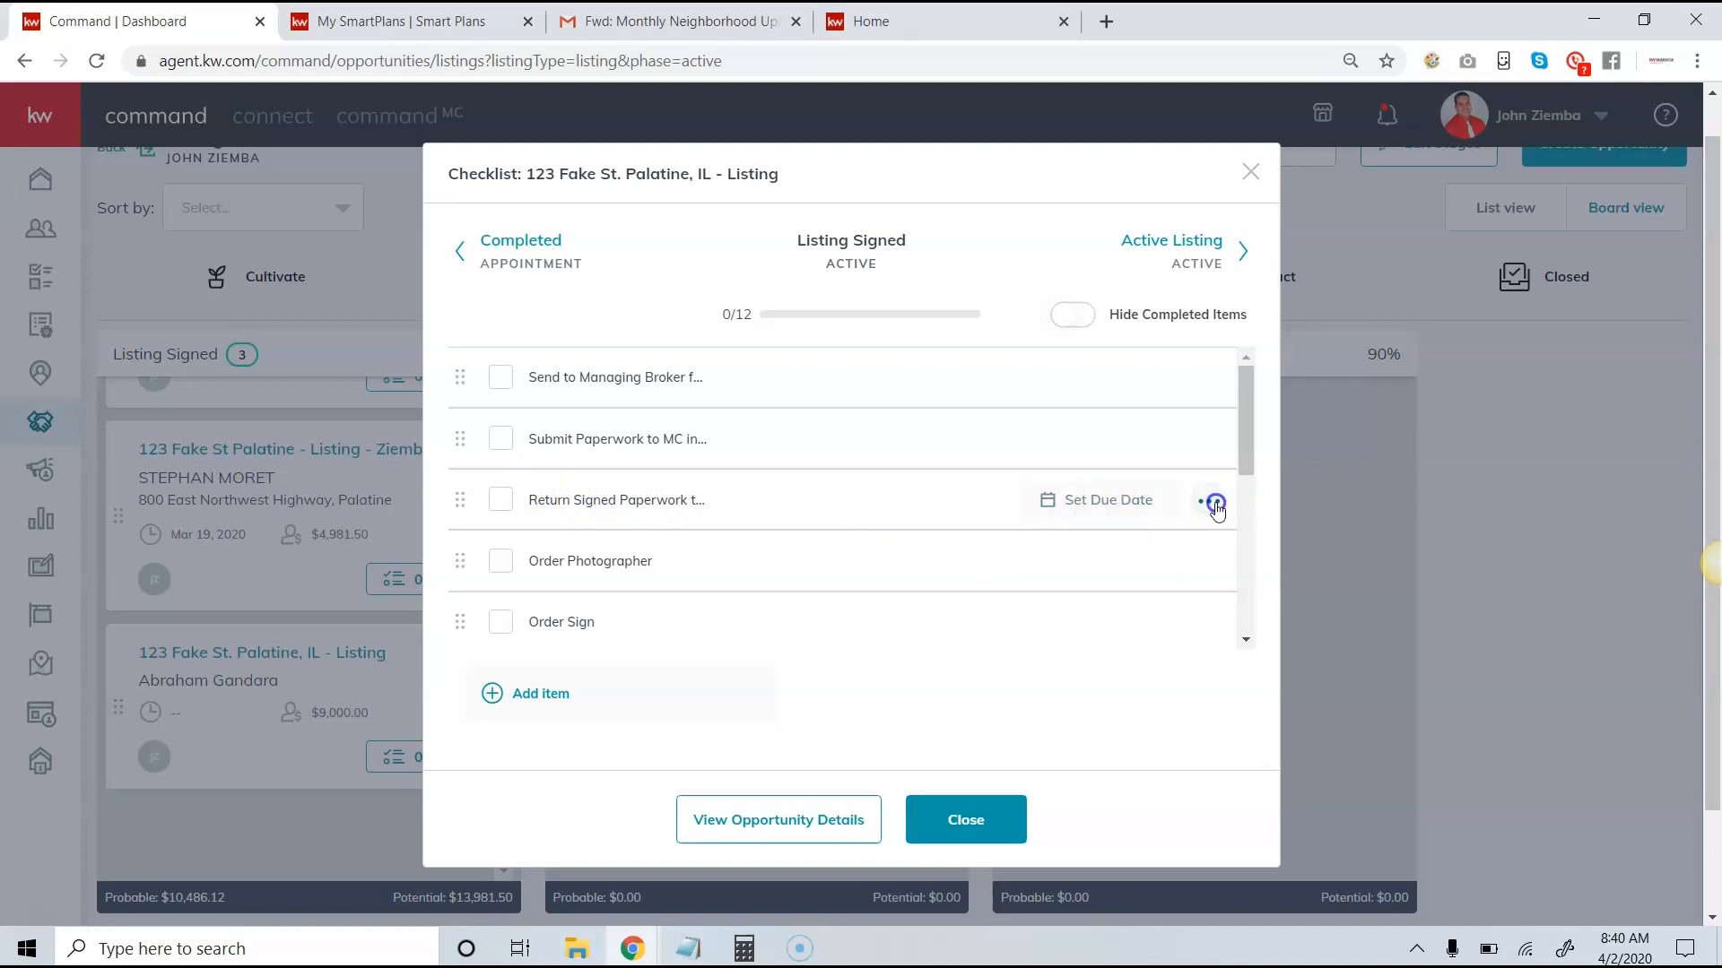
# Give the Return Signed Paperwork item a due date of Apr 02, 08:41 AM and close the checklist
pyautogui.click(1216, 502)
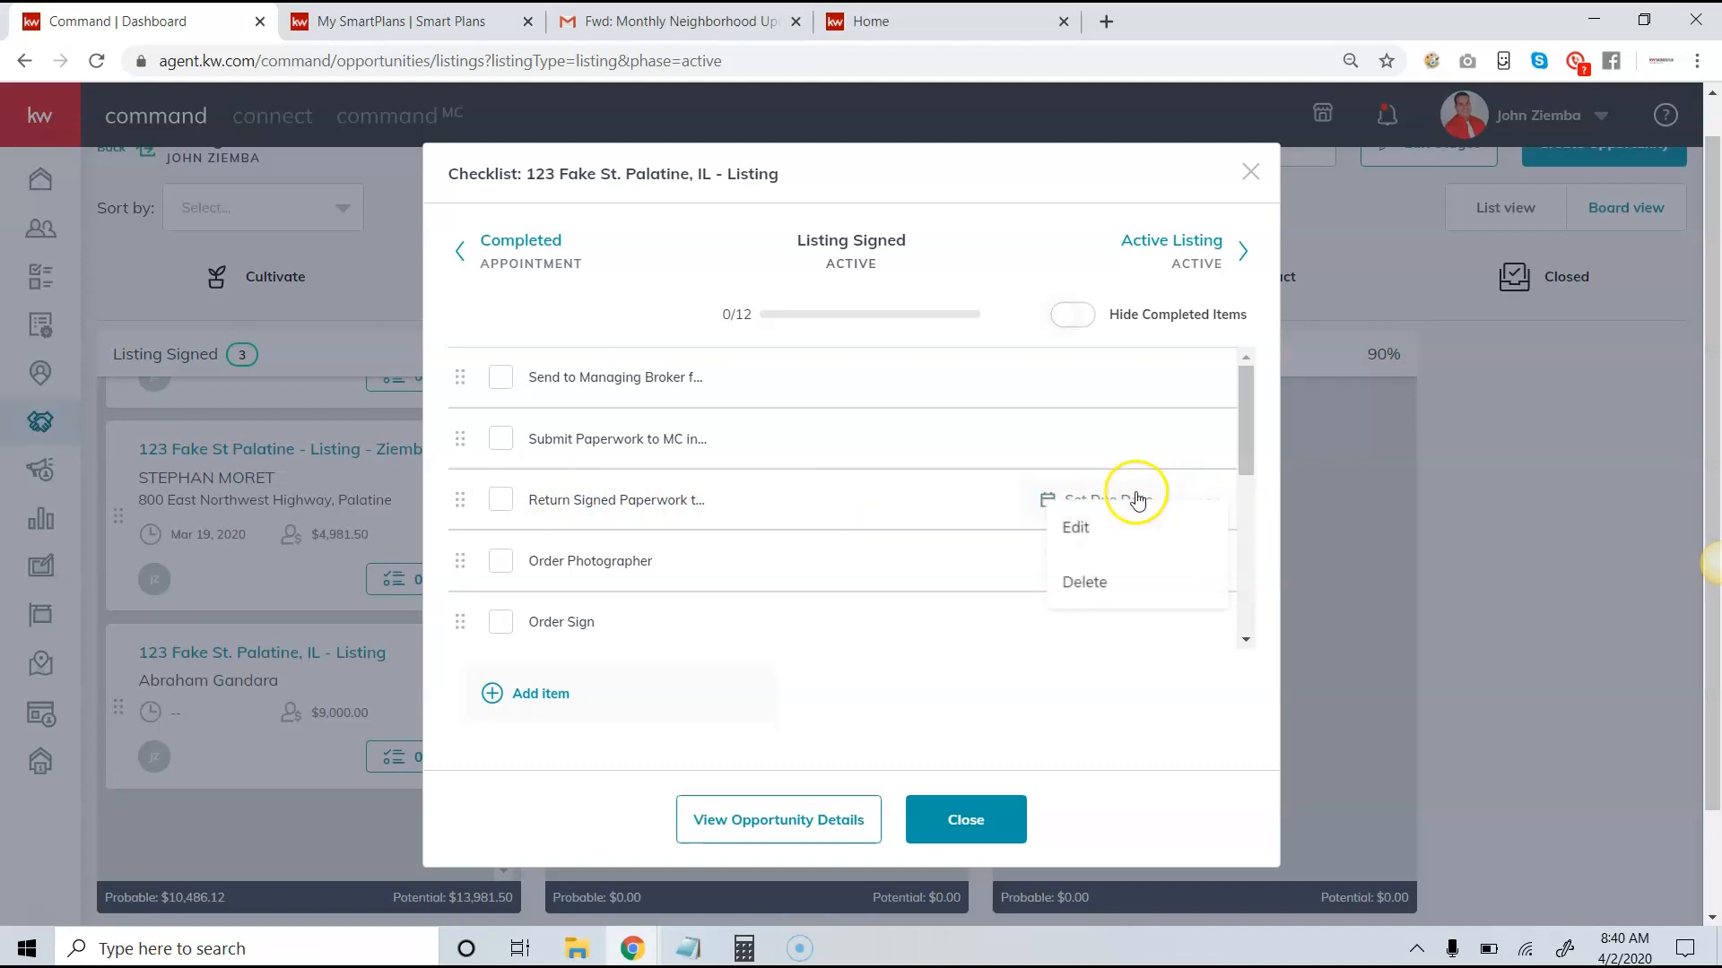
pyautogui.moveTo(952, 499)
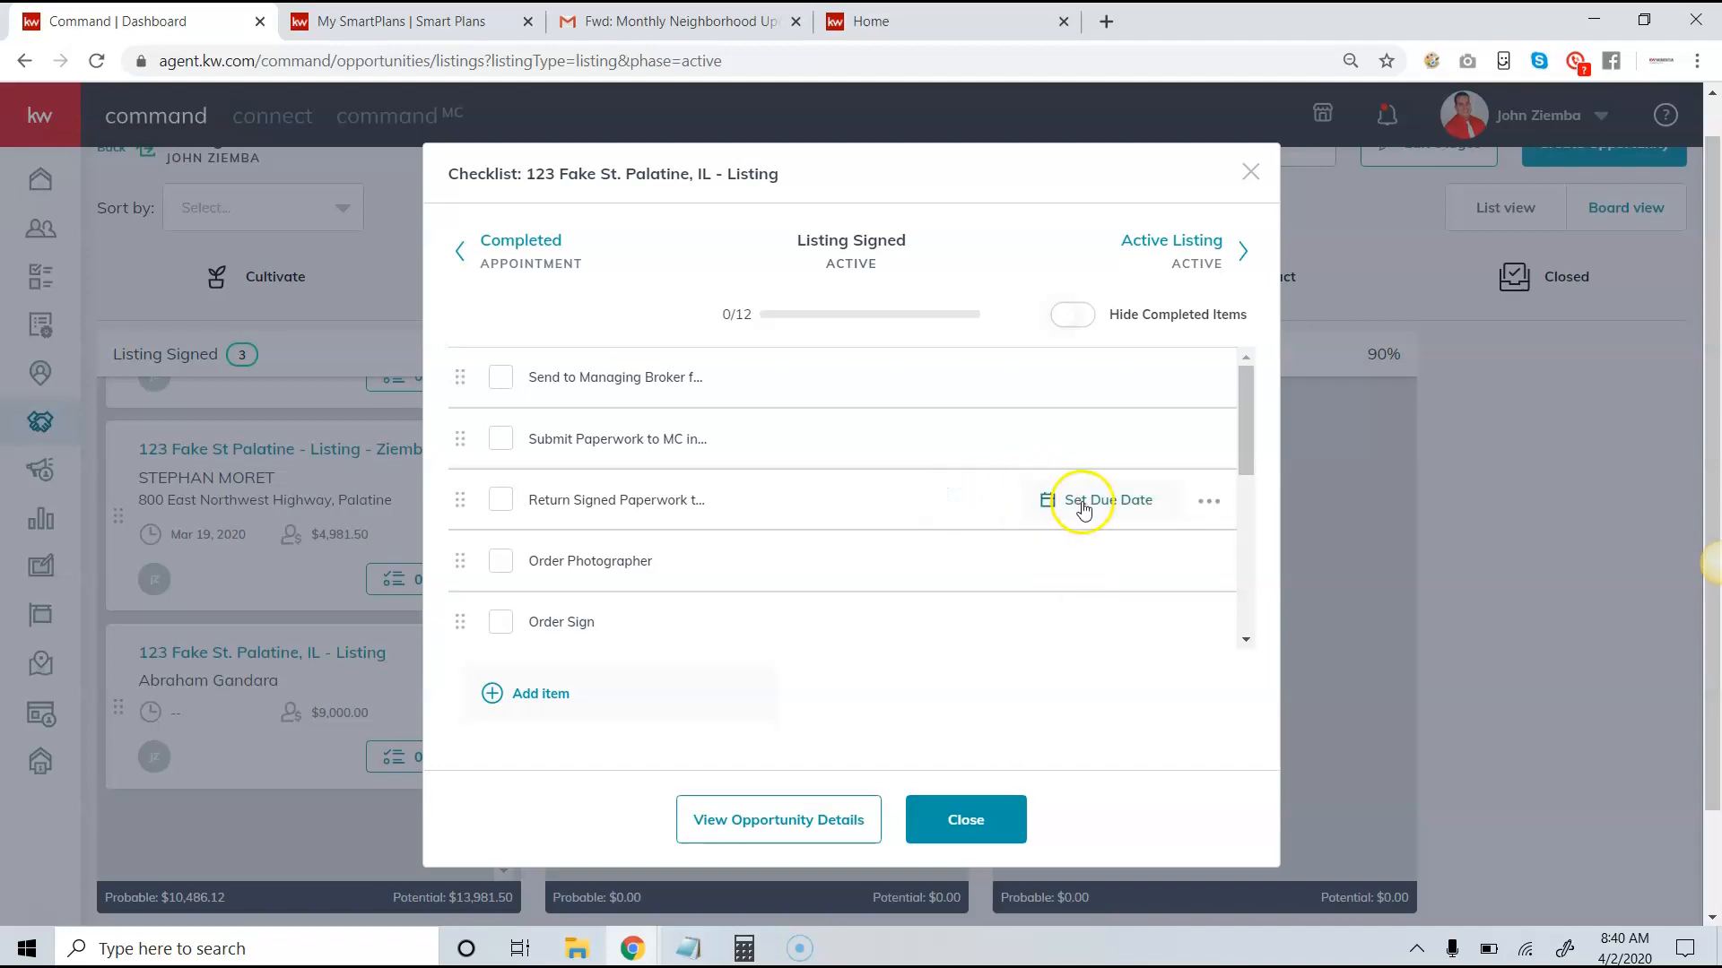
pyautogui.click(1108, 500)
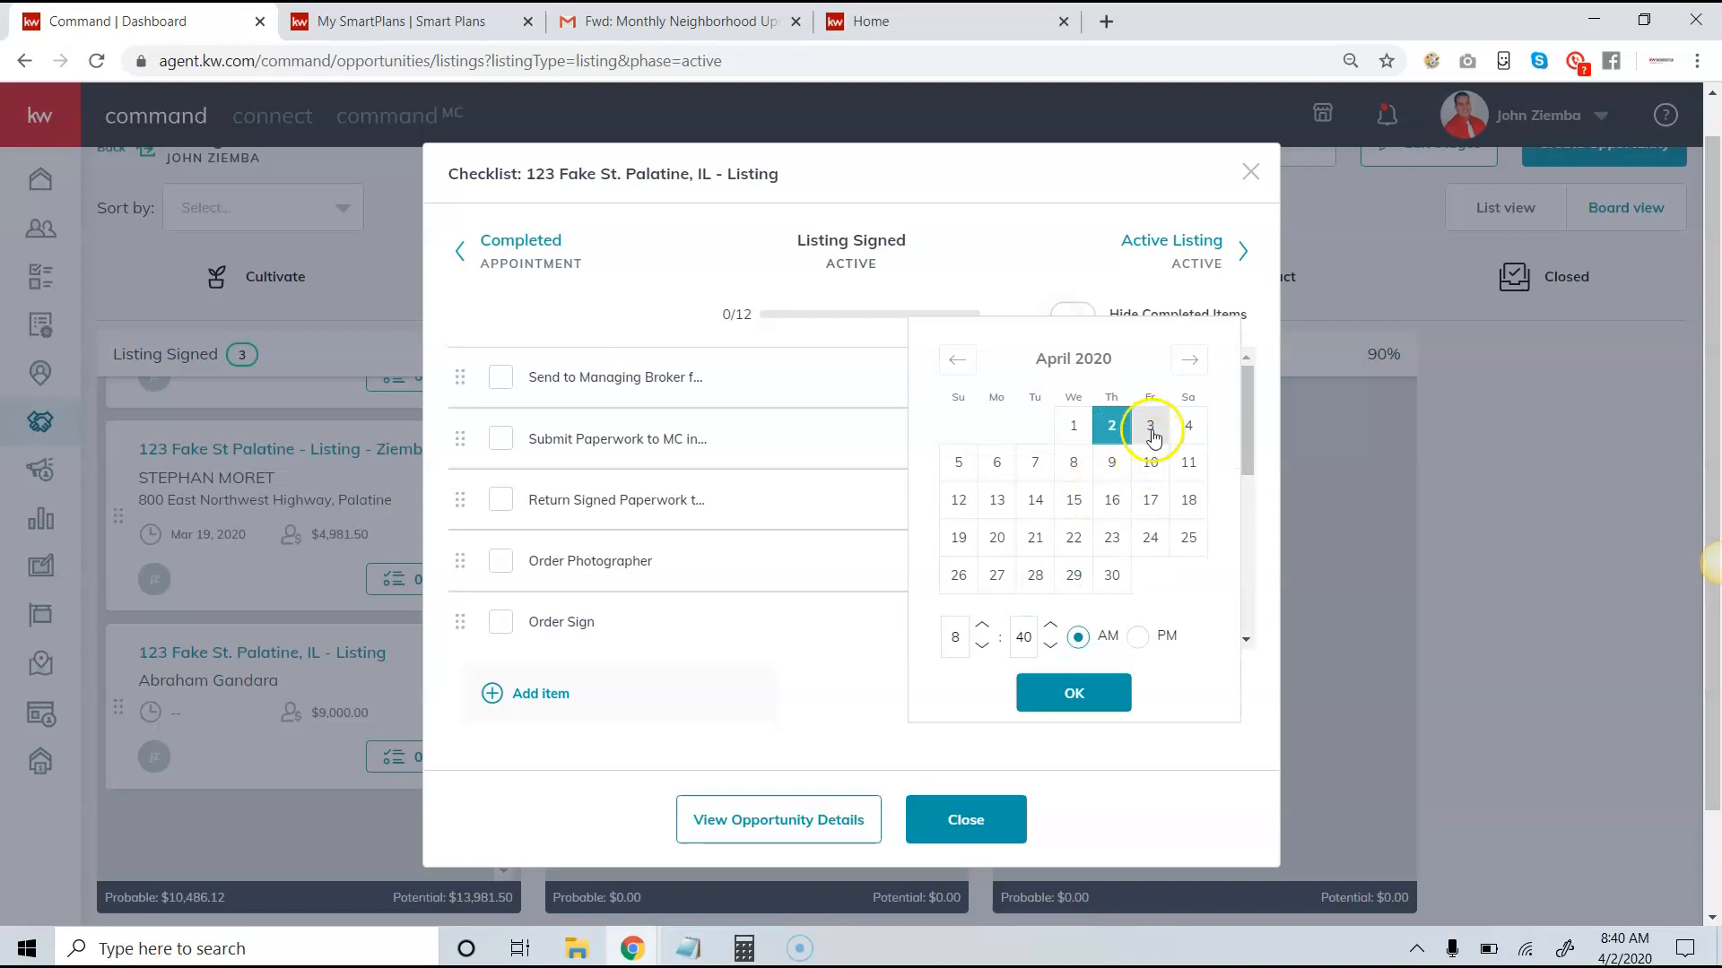
pyautogui.click(1072, 692)
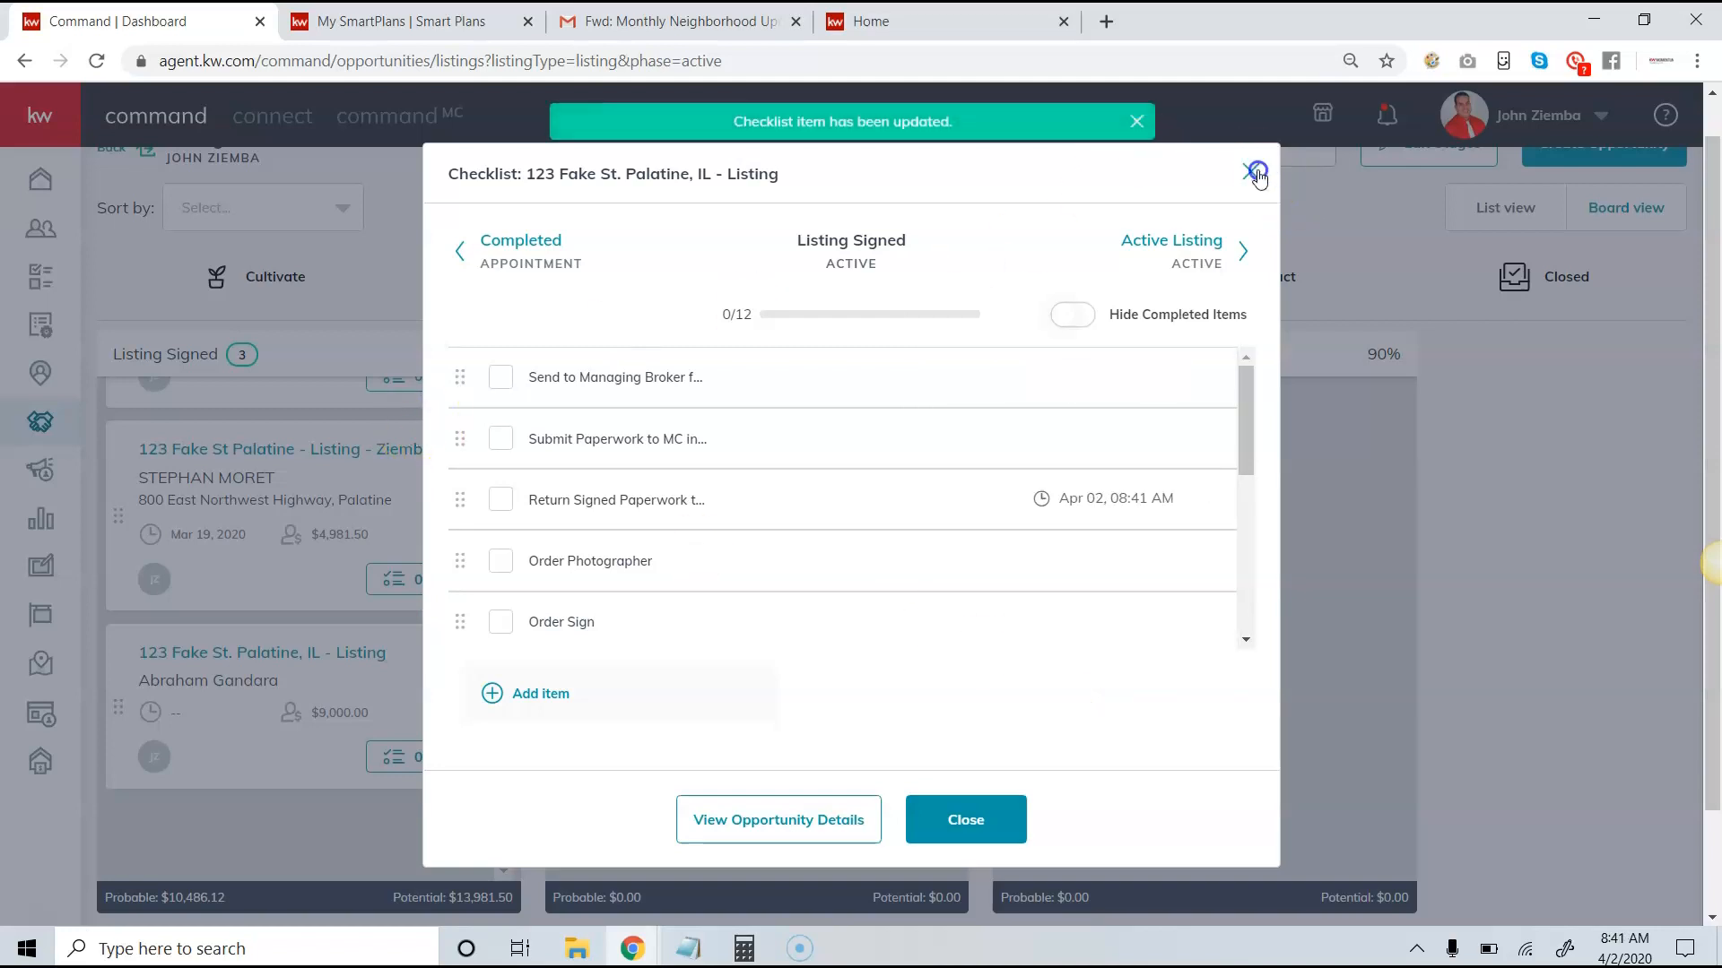
pyautogui.click(1257, 174)
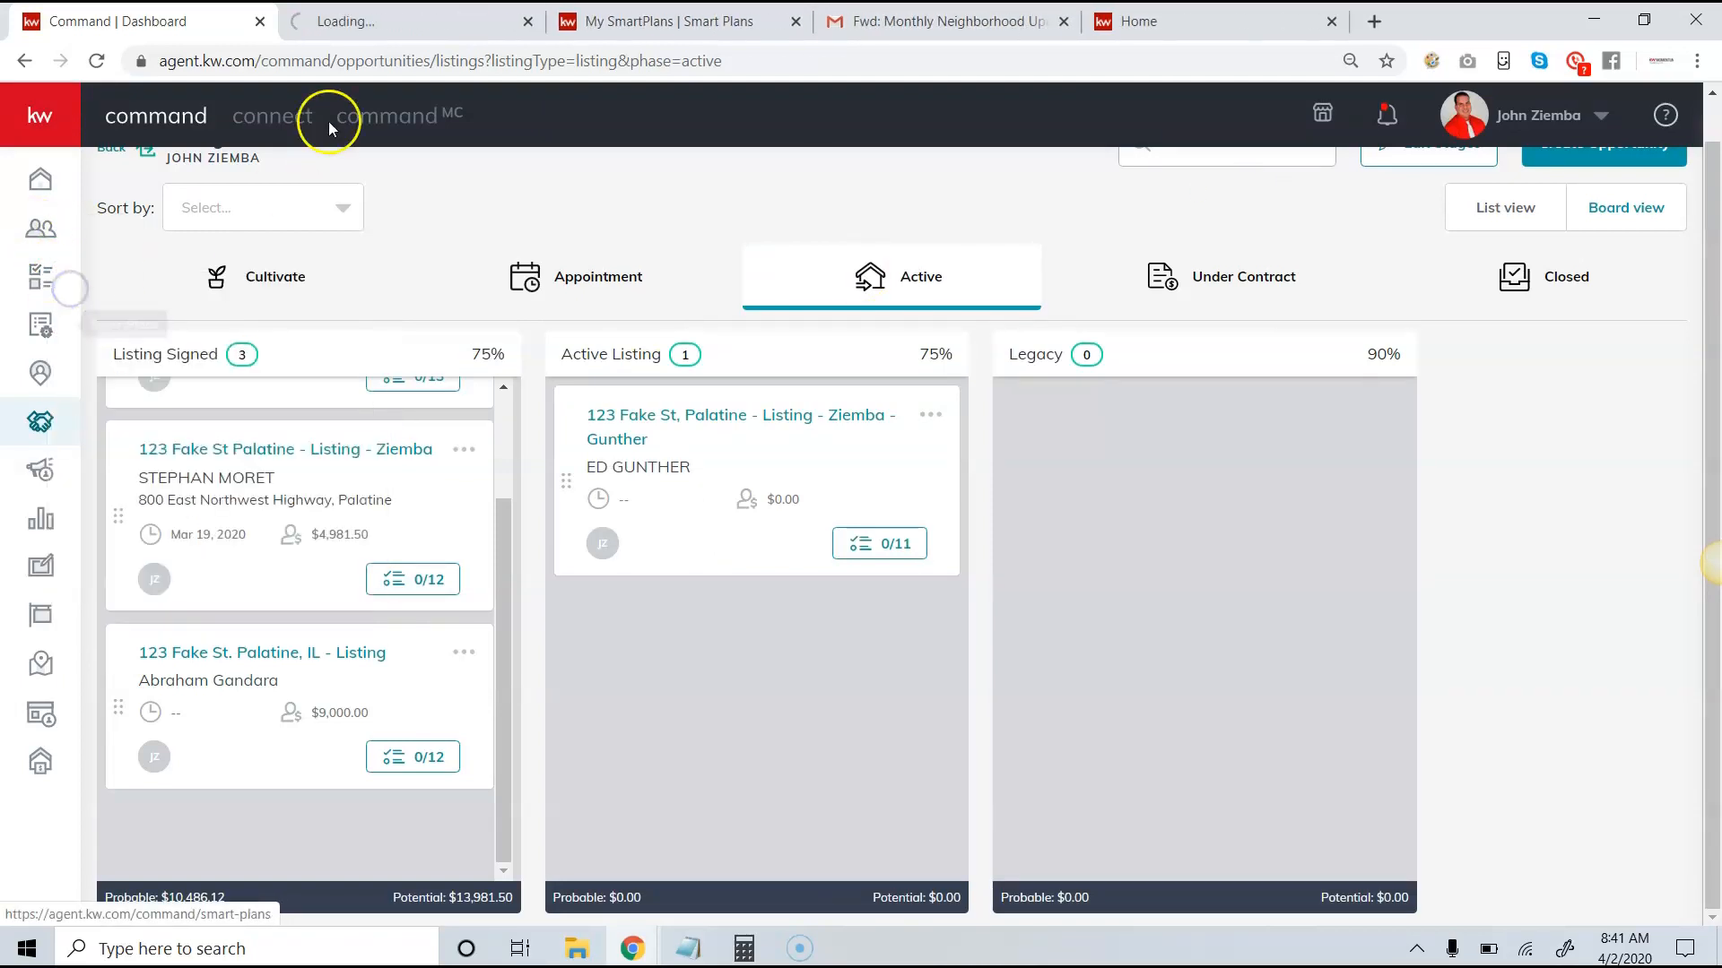
# In the task manager, view the Opportunity Tasks list, toggling between contact and opportunity tasks
pyautogui.click(41, 276)
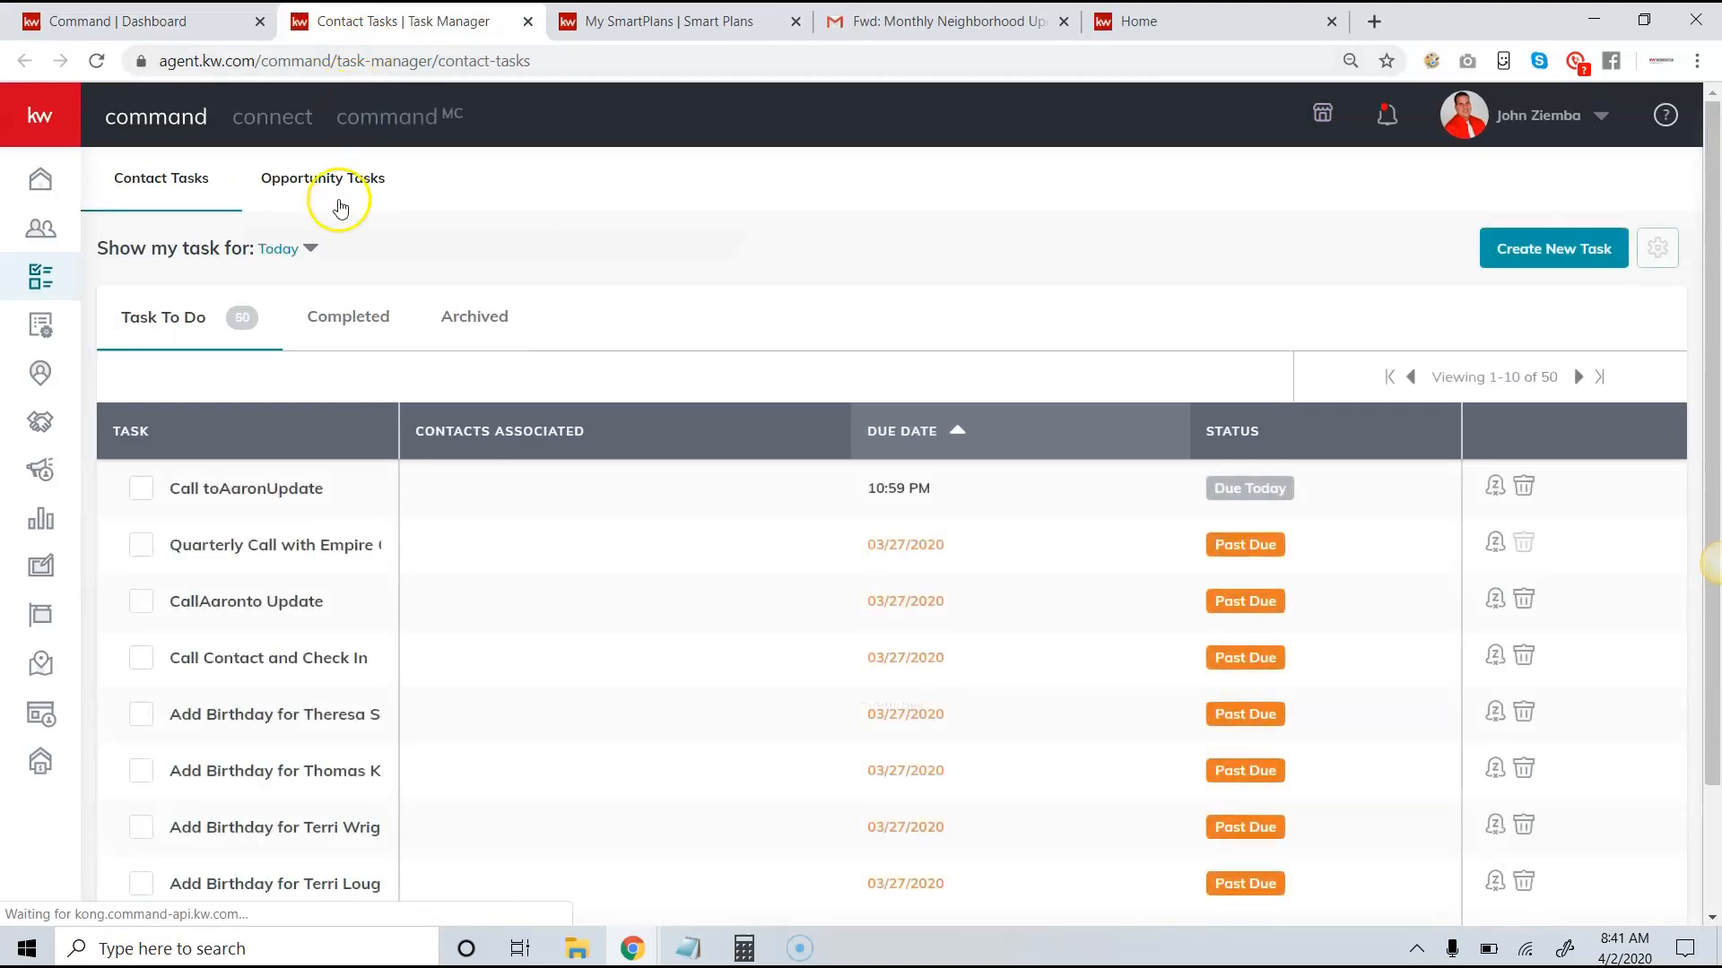
pyautogui.click(159, 178)
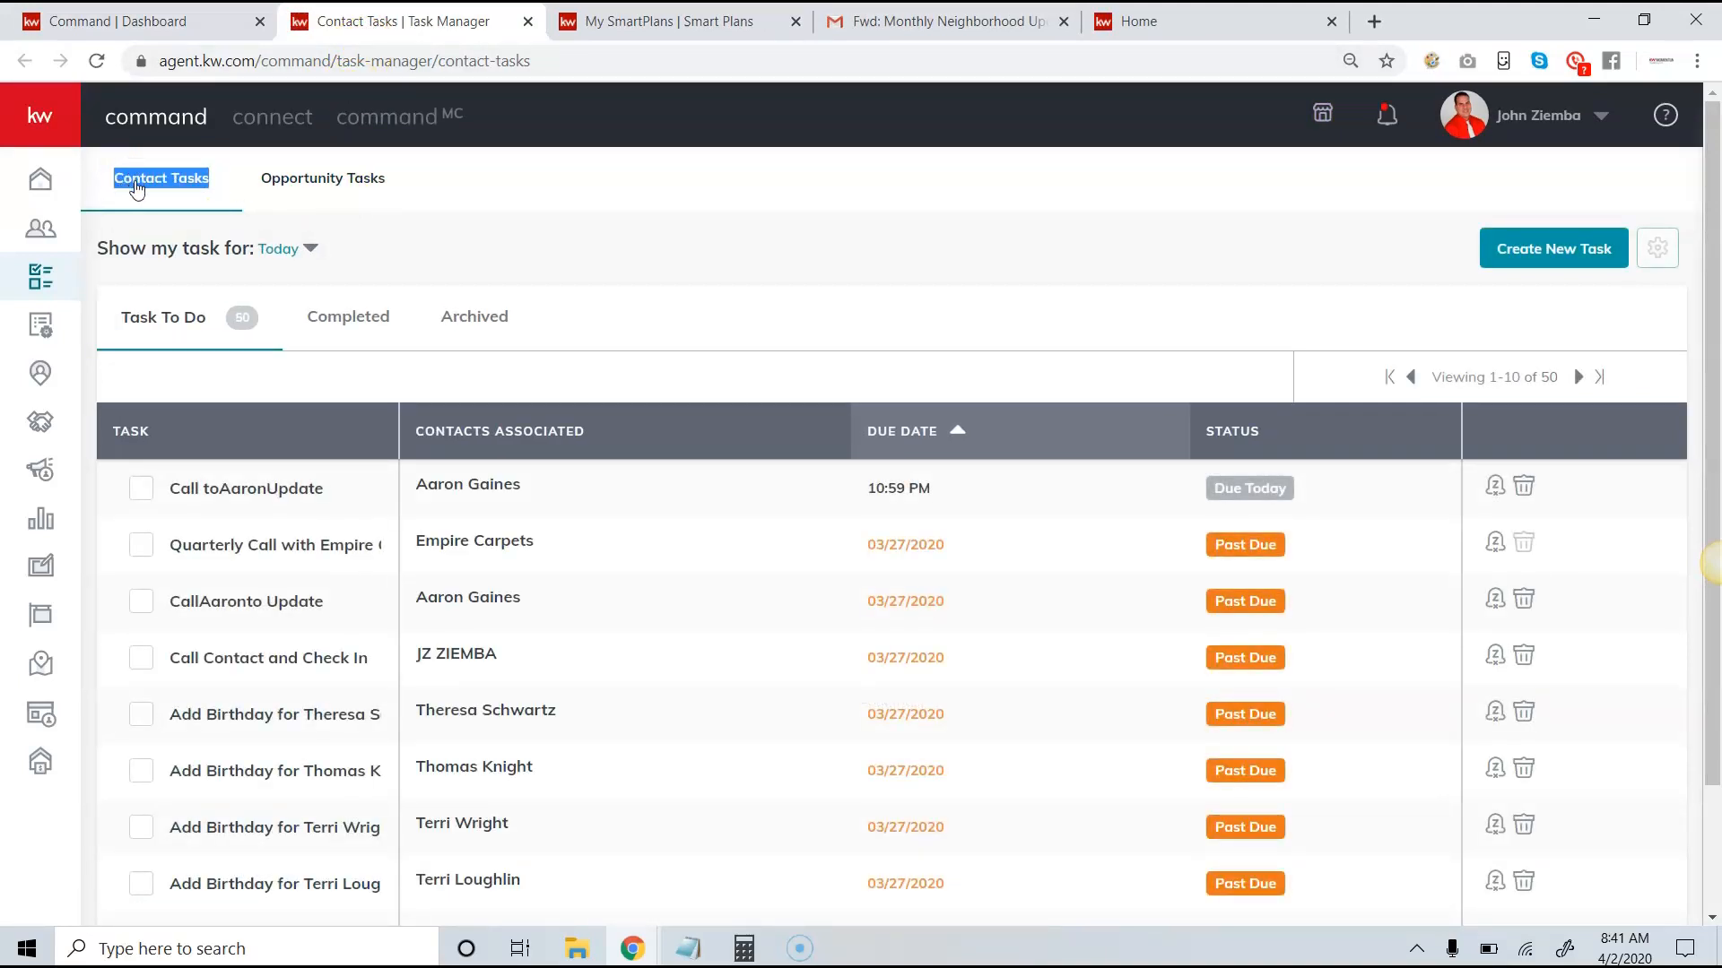
pyautogui.click(323, 178)
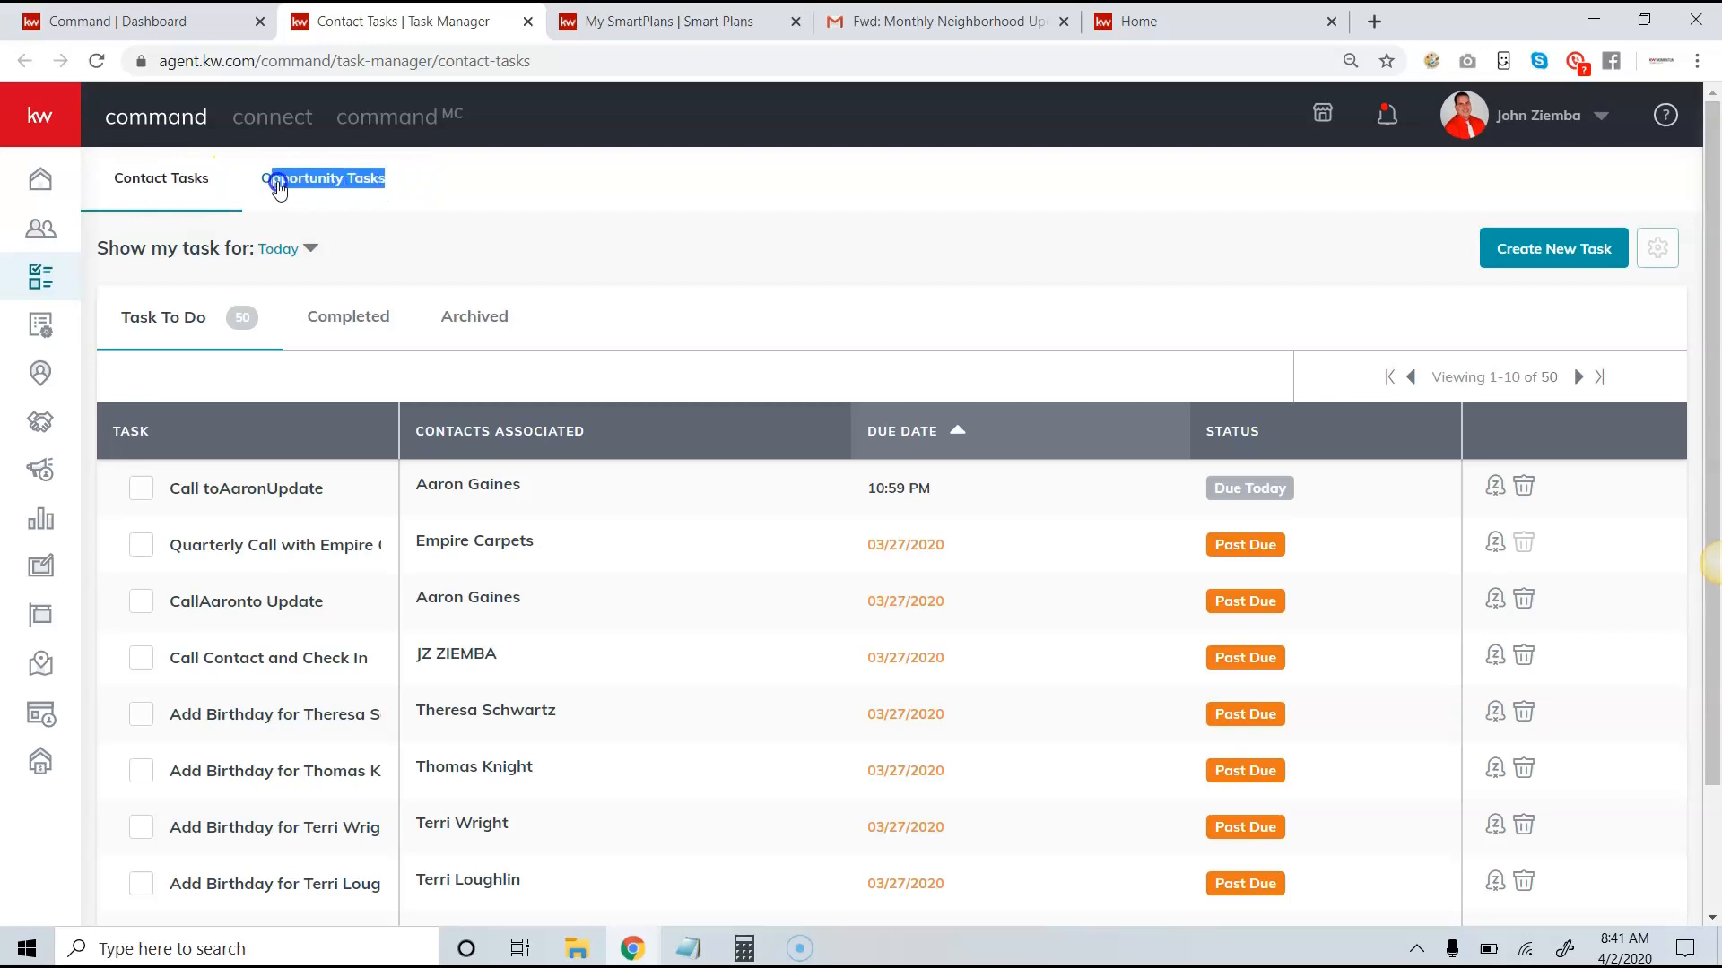
pyautogui.click(323, 178)
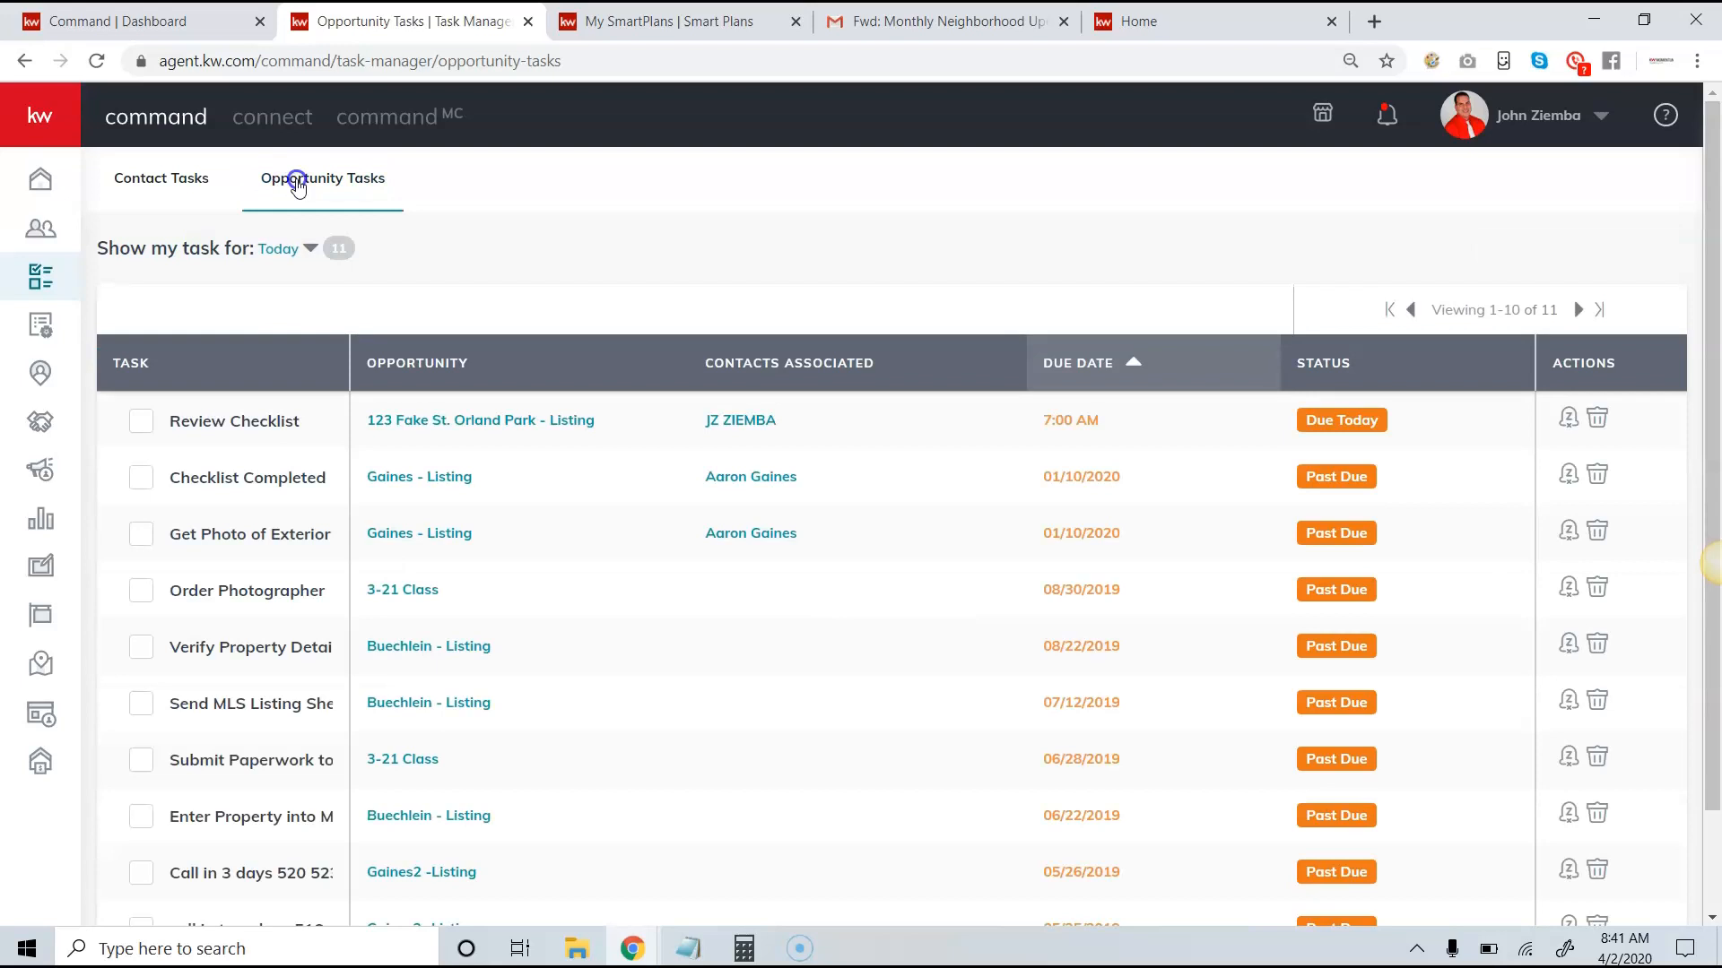
pyautogui.moveTo(536, 420)
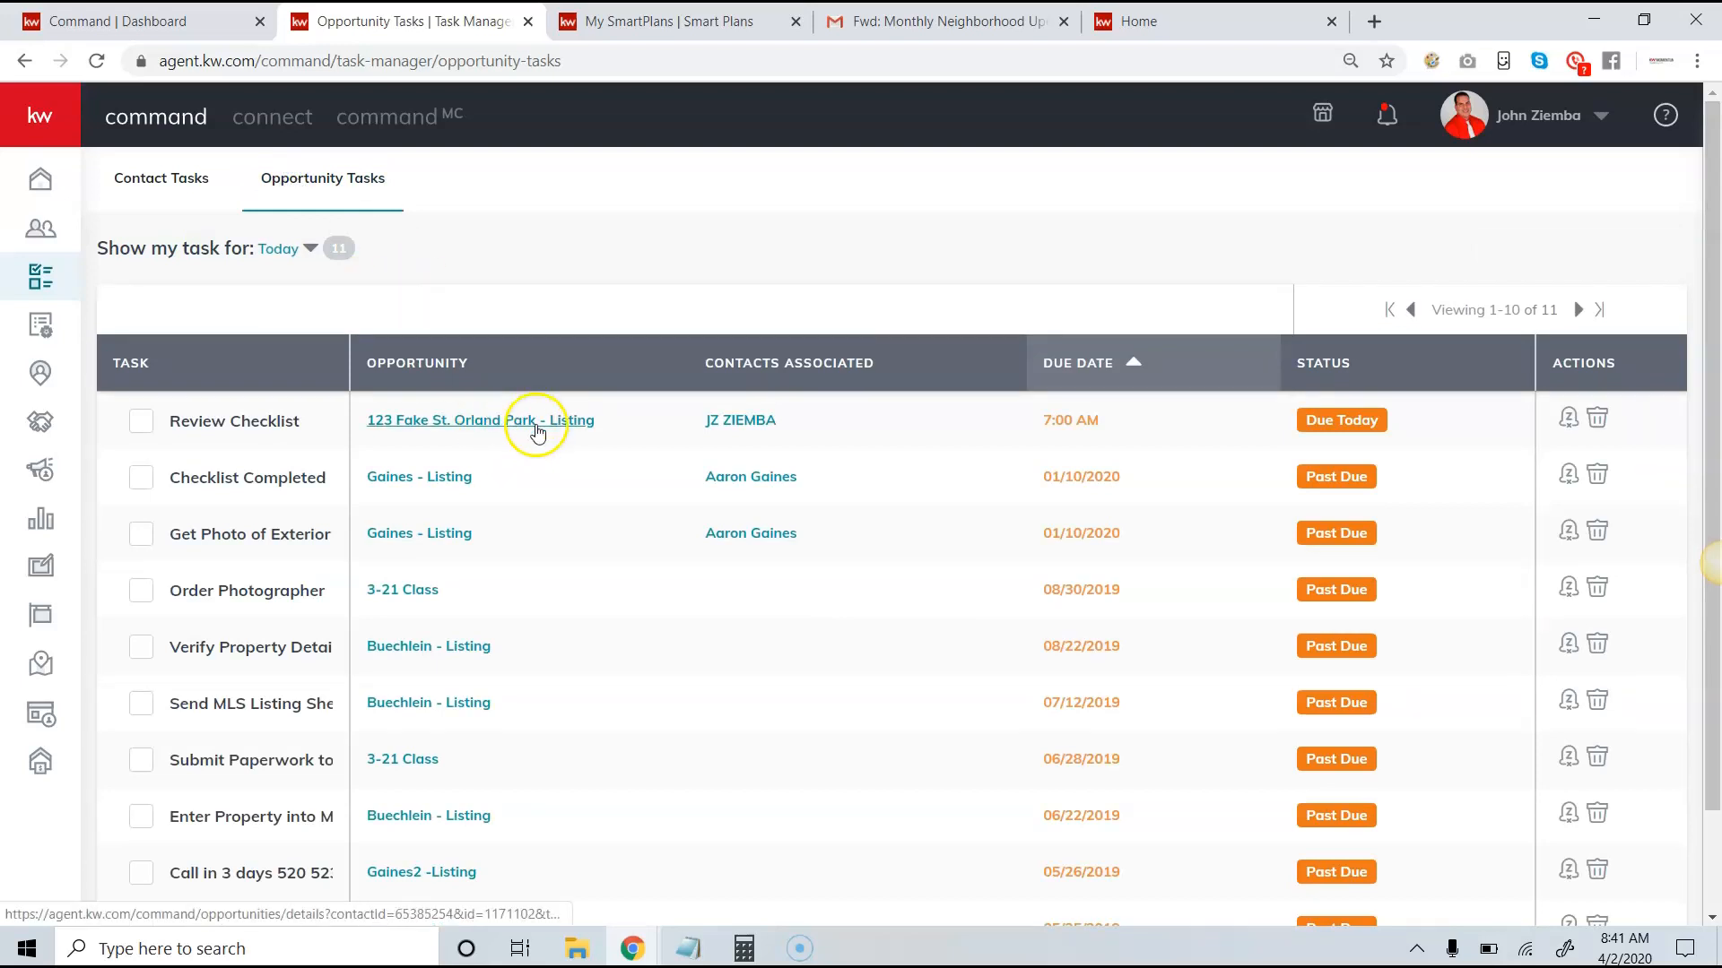
pyautogui.moveTo(593, 459)
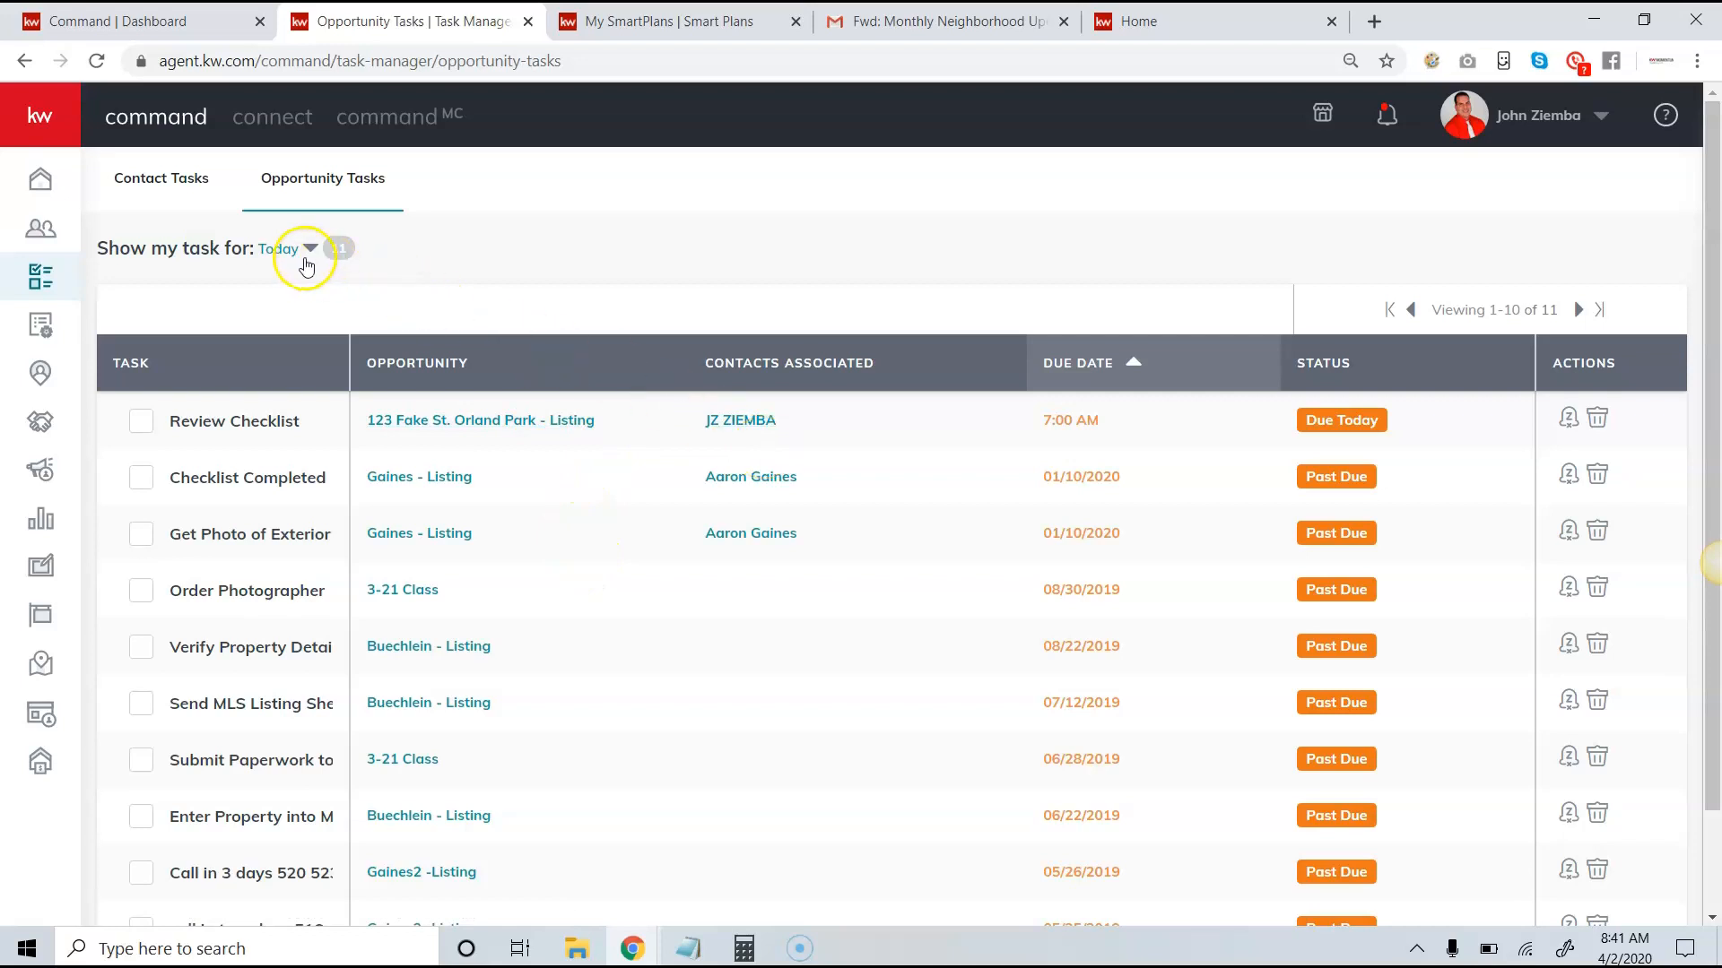
# Review the 'Show my task for' and date range filters, then return to the listings pipeline
pyautogui.click(293, 248)
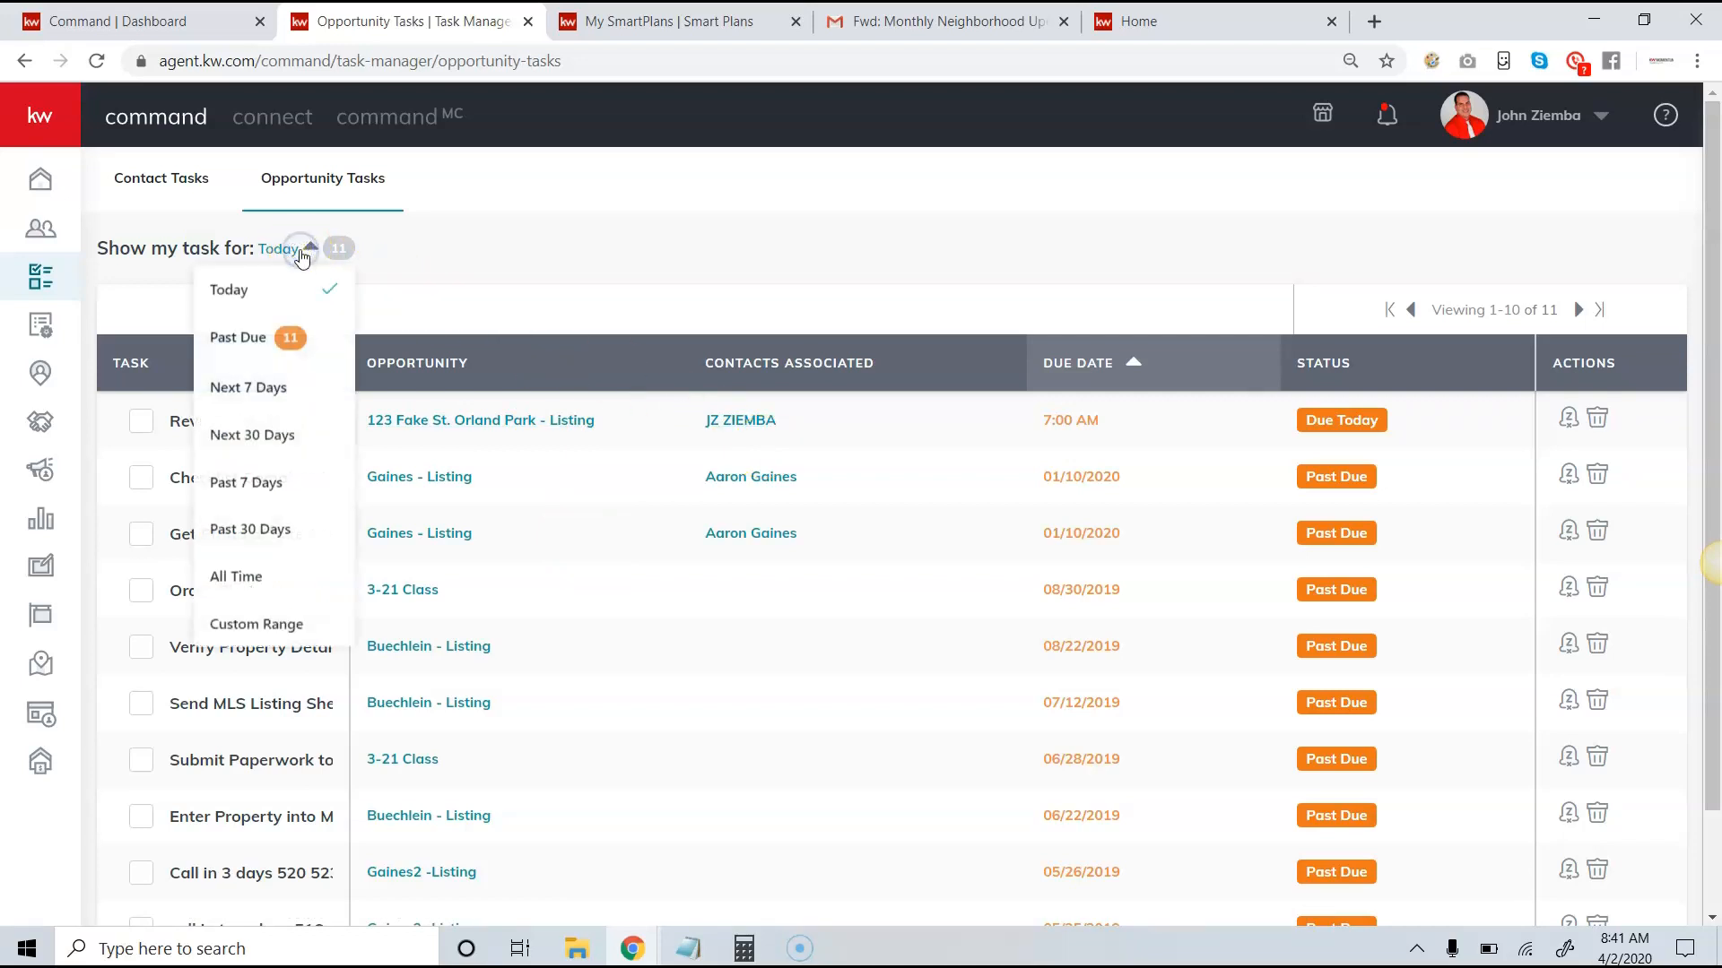
pyautogui.moveTo(248, 387)
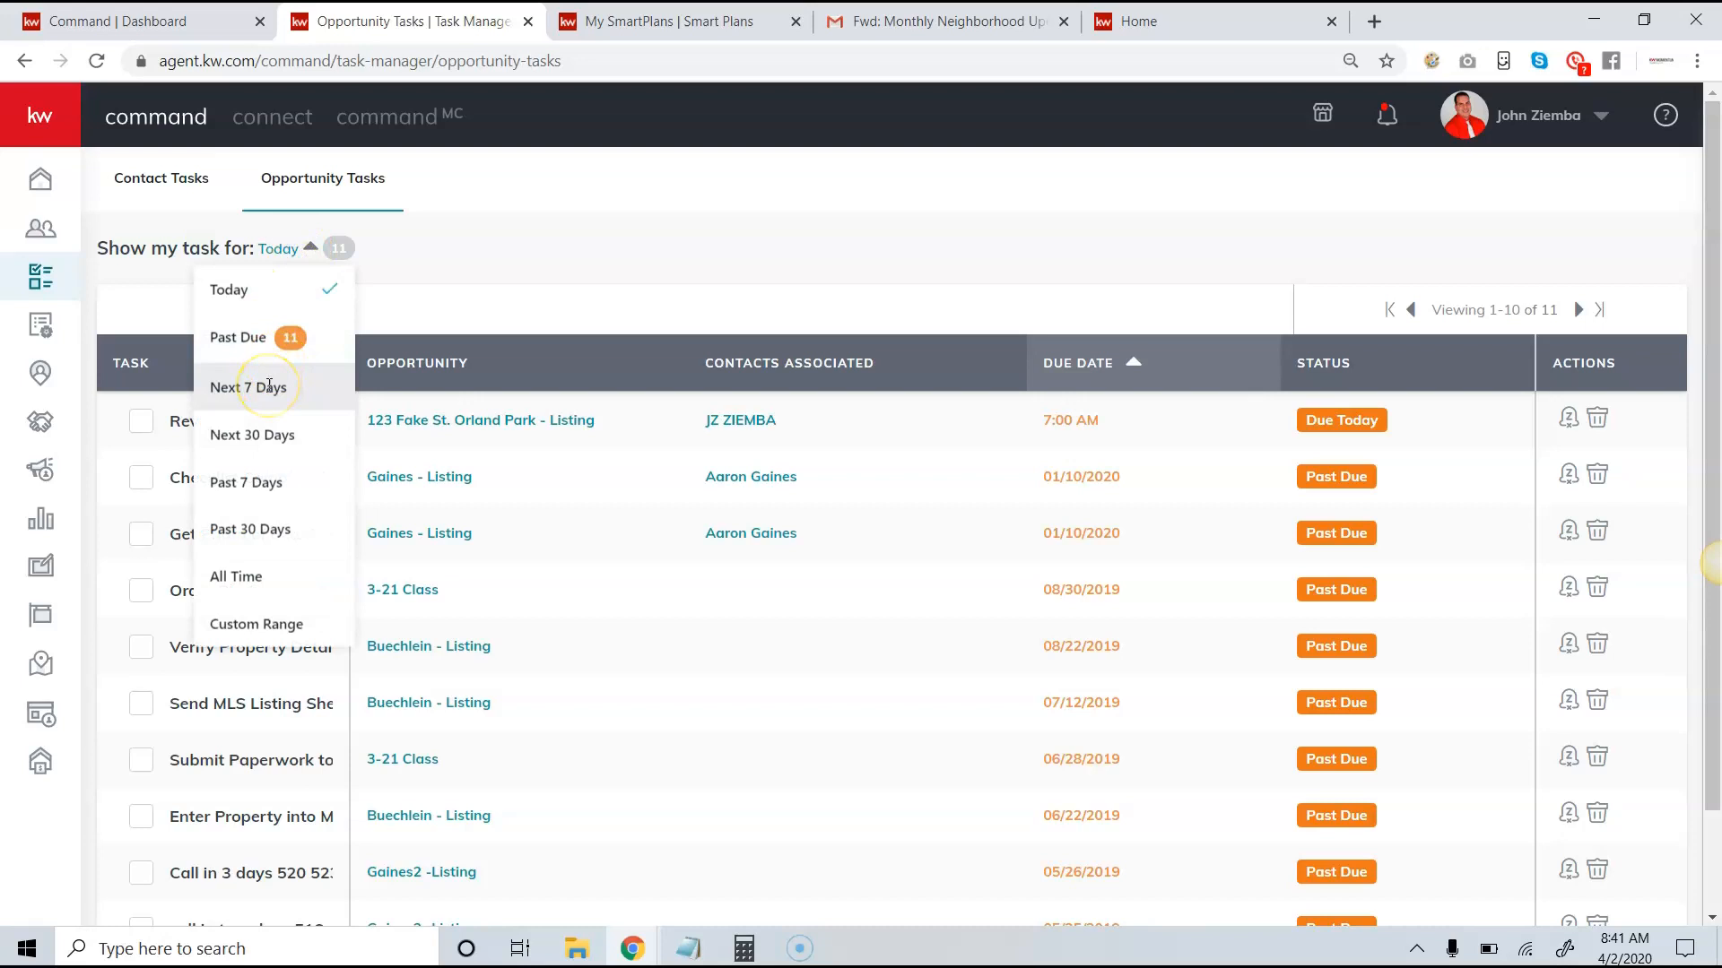
pyautogui.moveTo(447, 279)
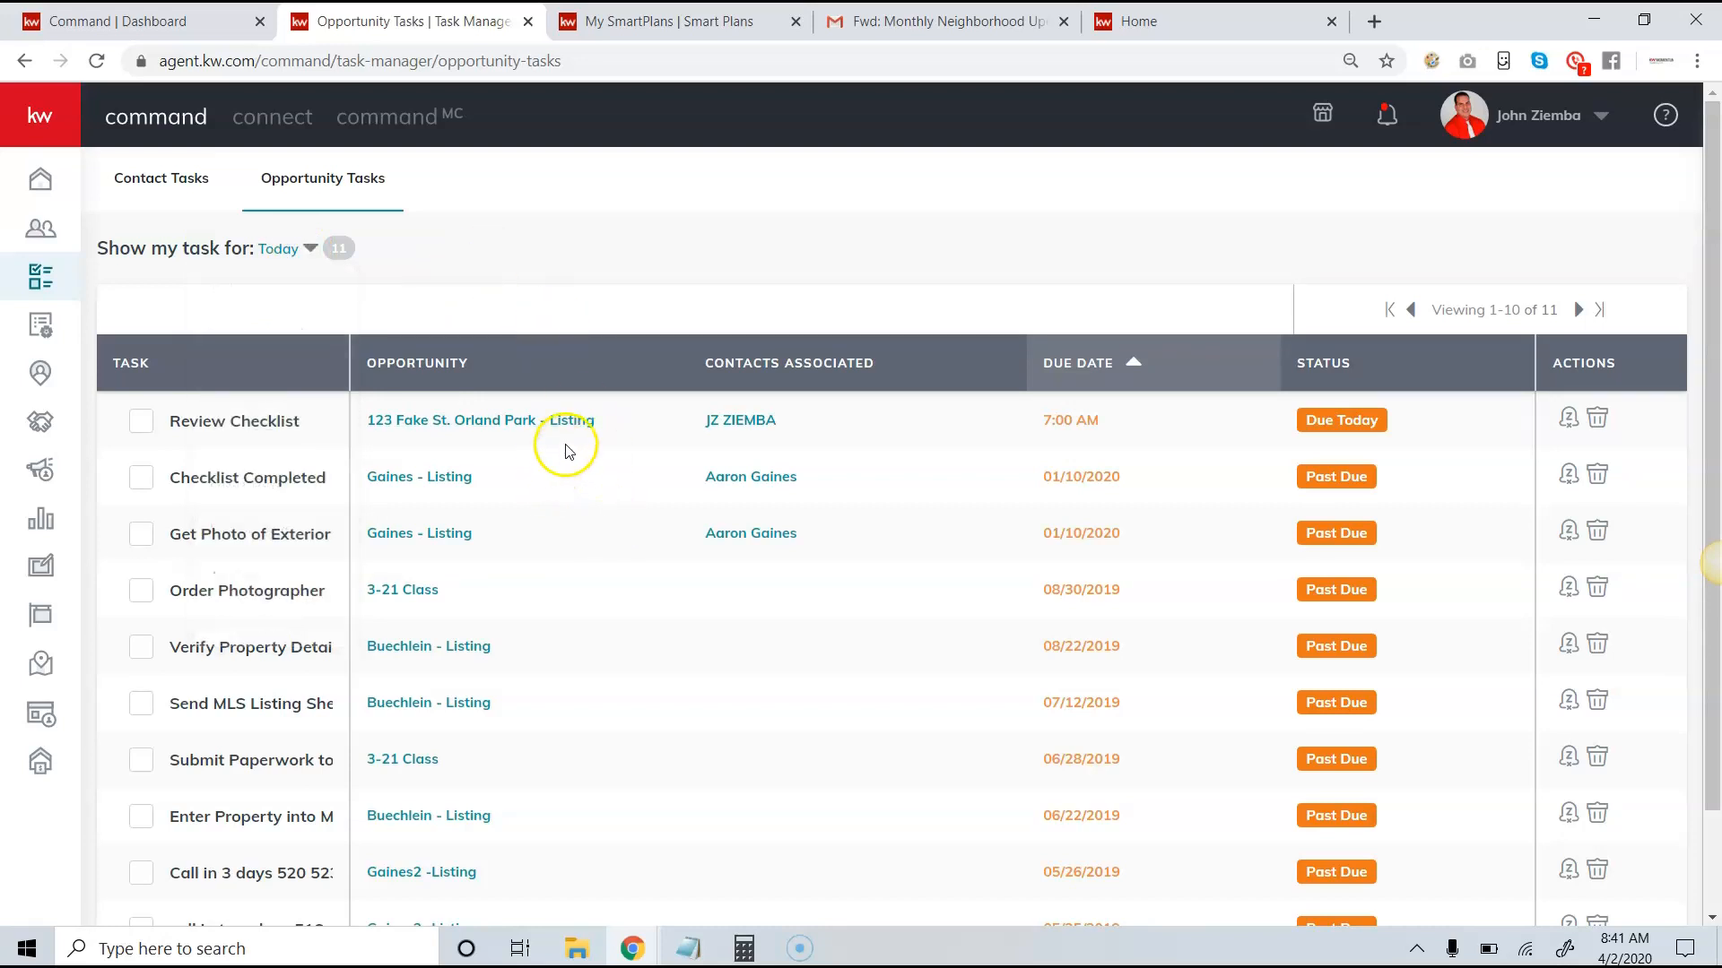
pyautogui.moveTo(373, 273)
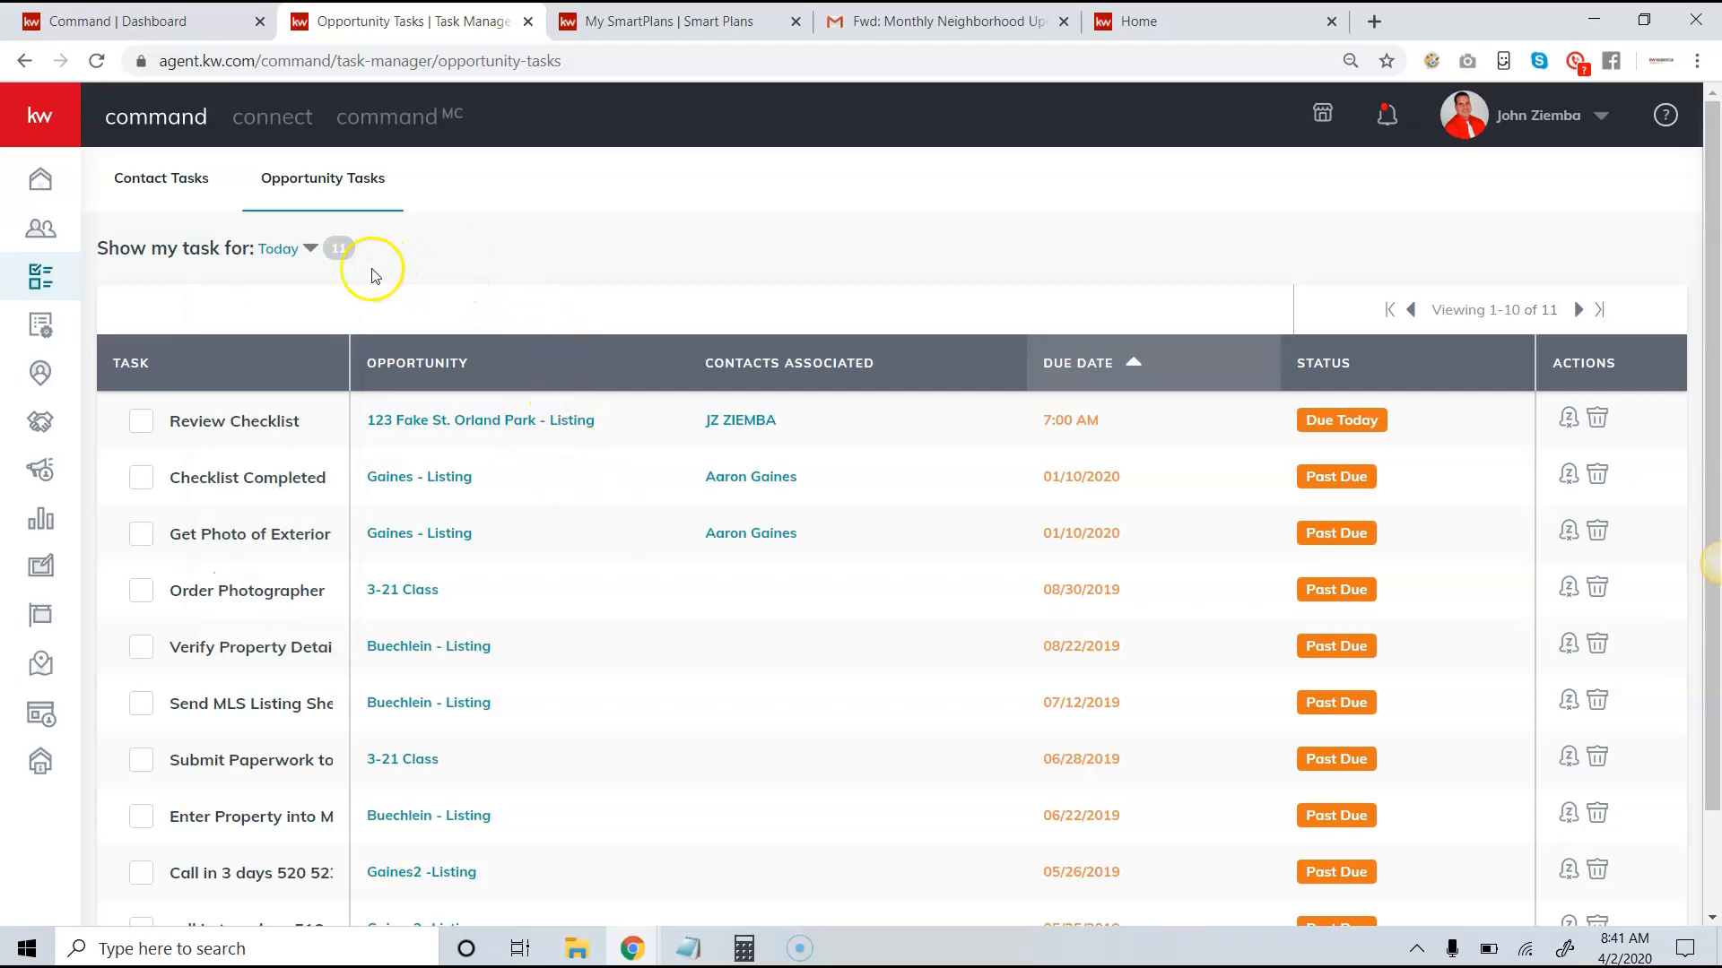
pyautogui.click(278, 248)
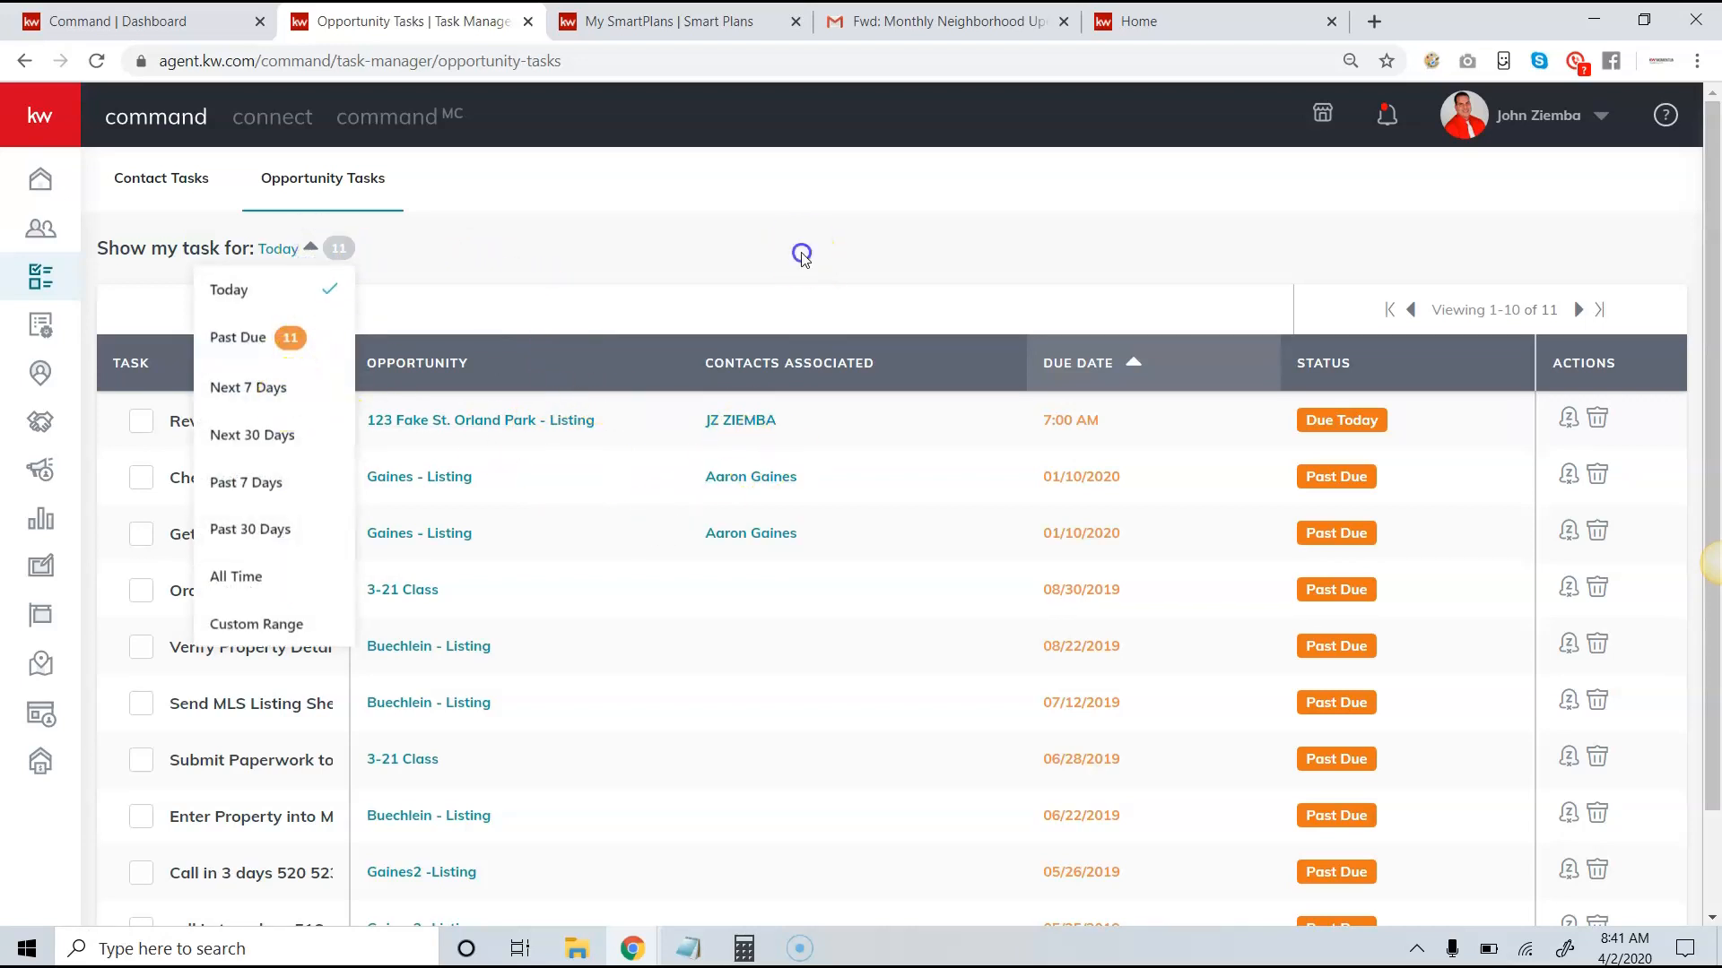
pyautogui.click(802, 254)
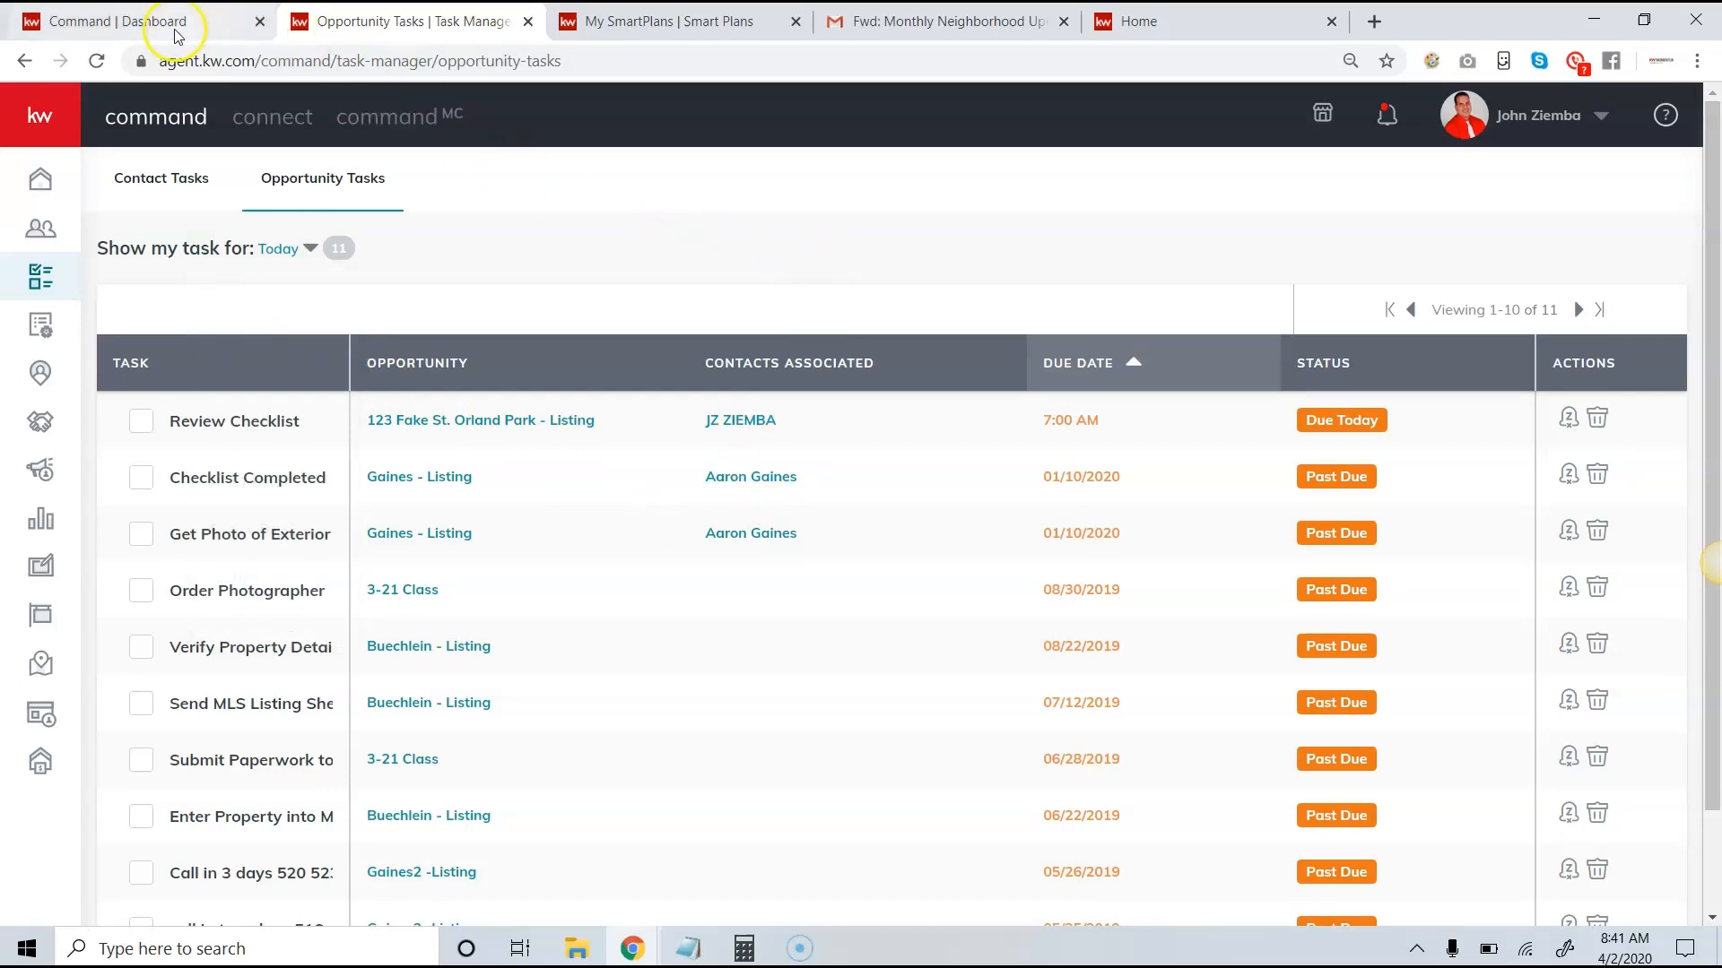
pyautogui.click(41, 420)
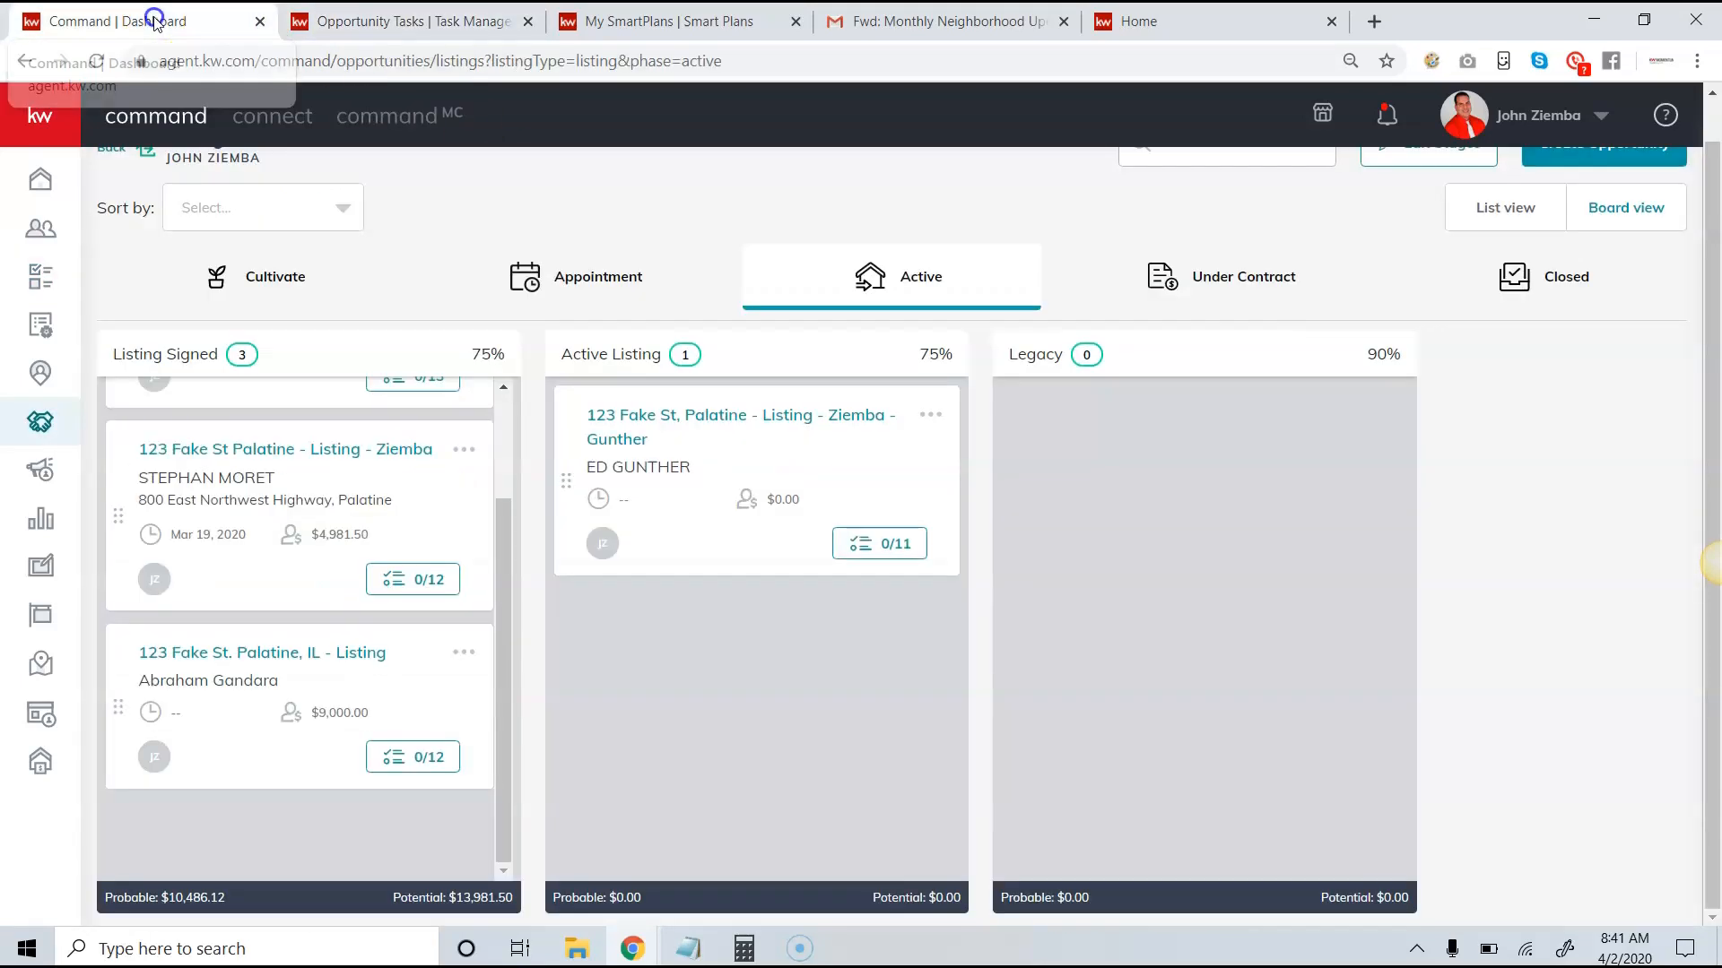
pyautogui.moveTo(741, 456)
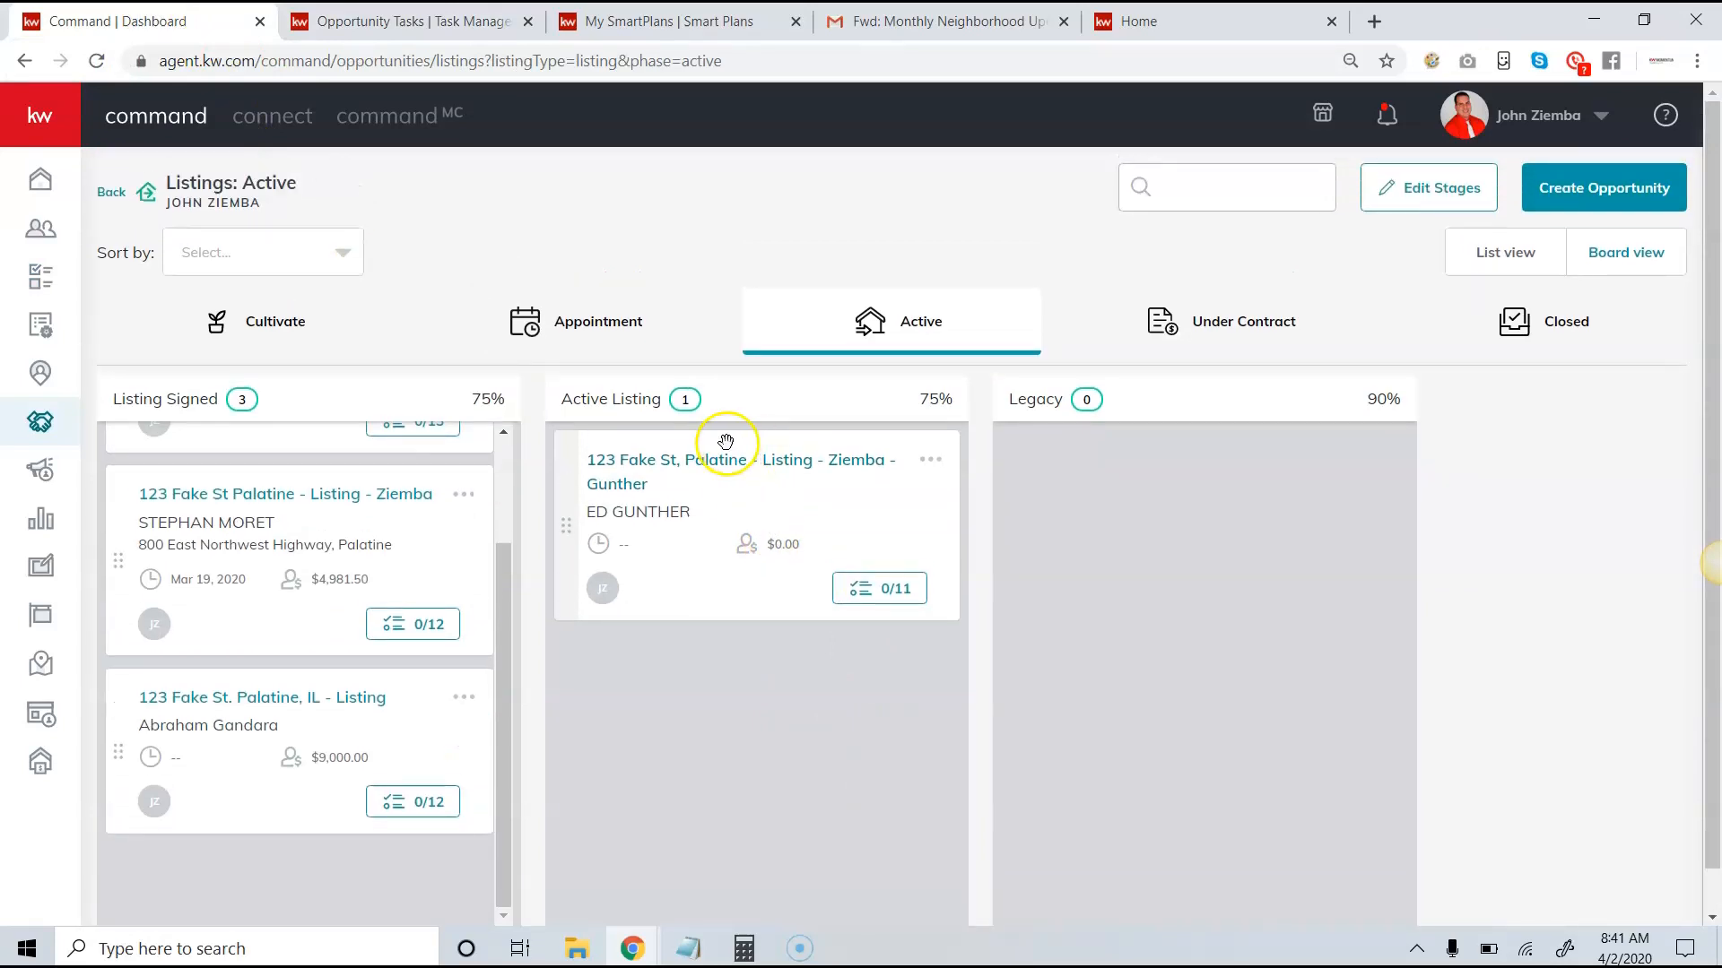
pyautogui.moveTo(1428, 188)
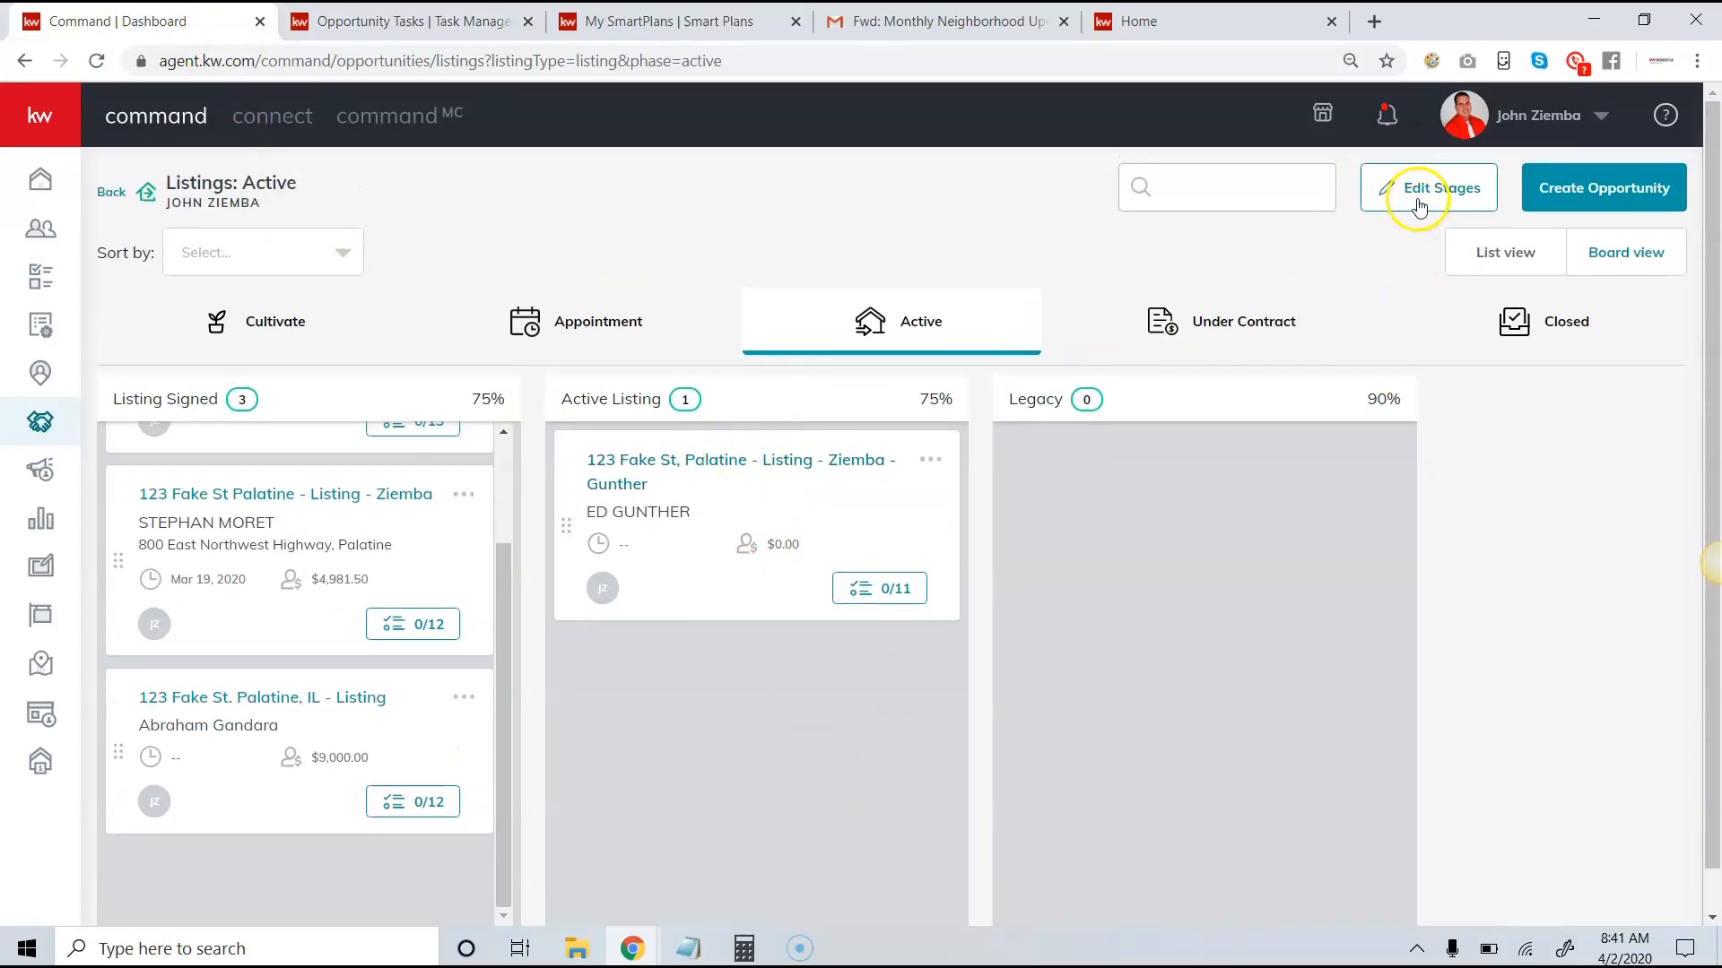
pyautogui.click(599, 321)
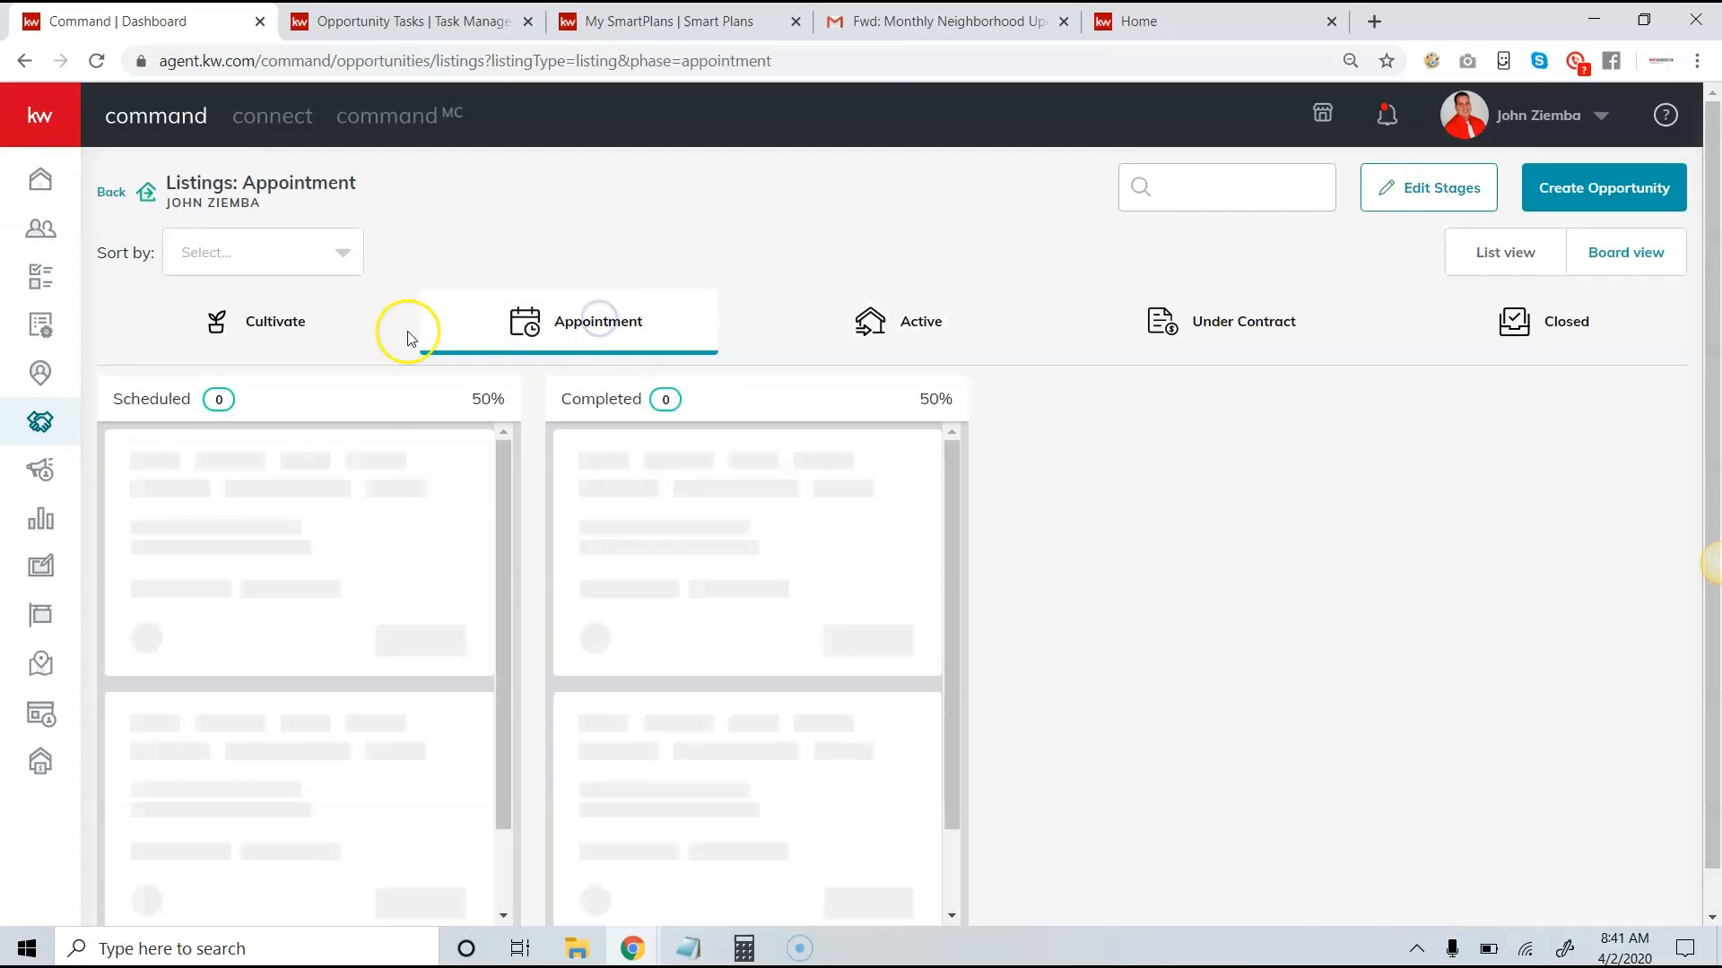
pyautogui.click(275, 321)
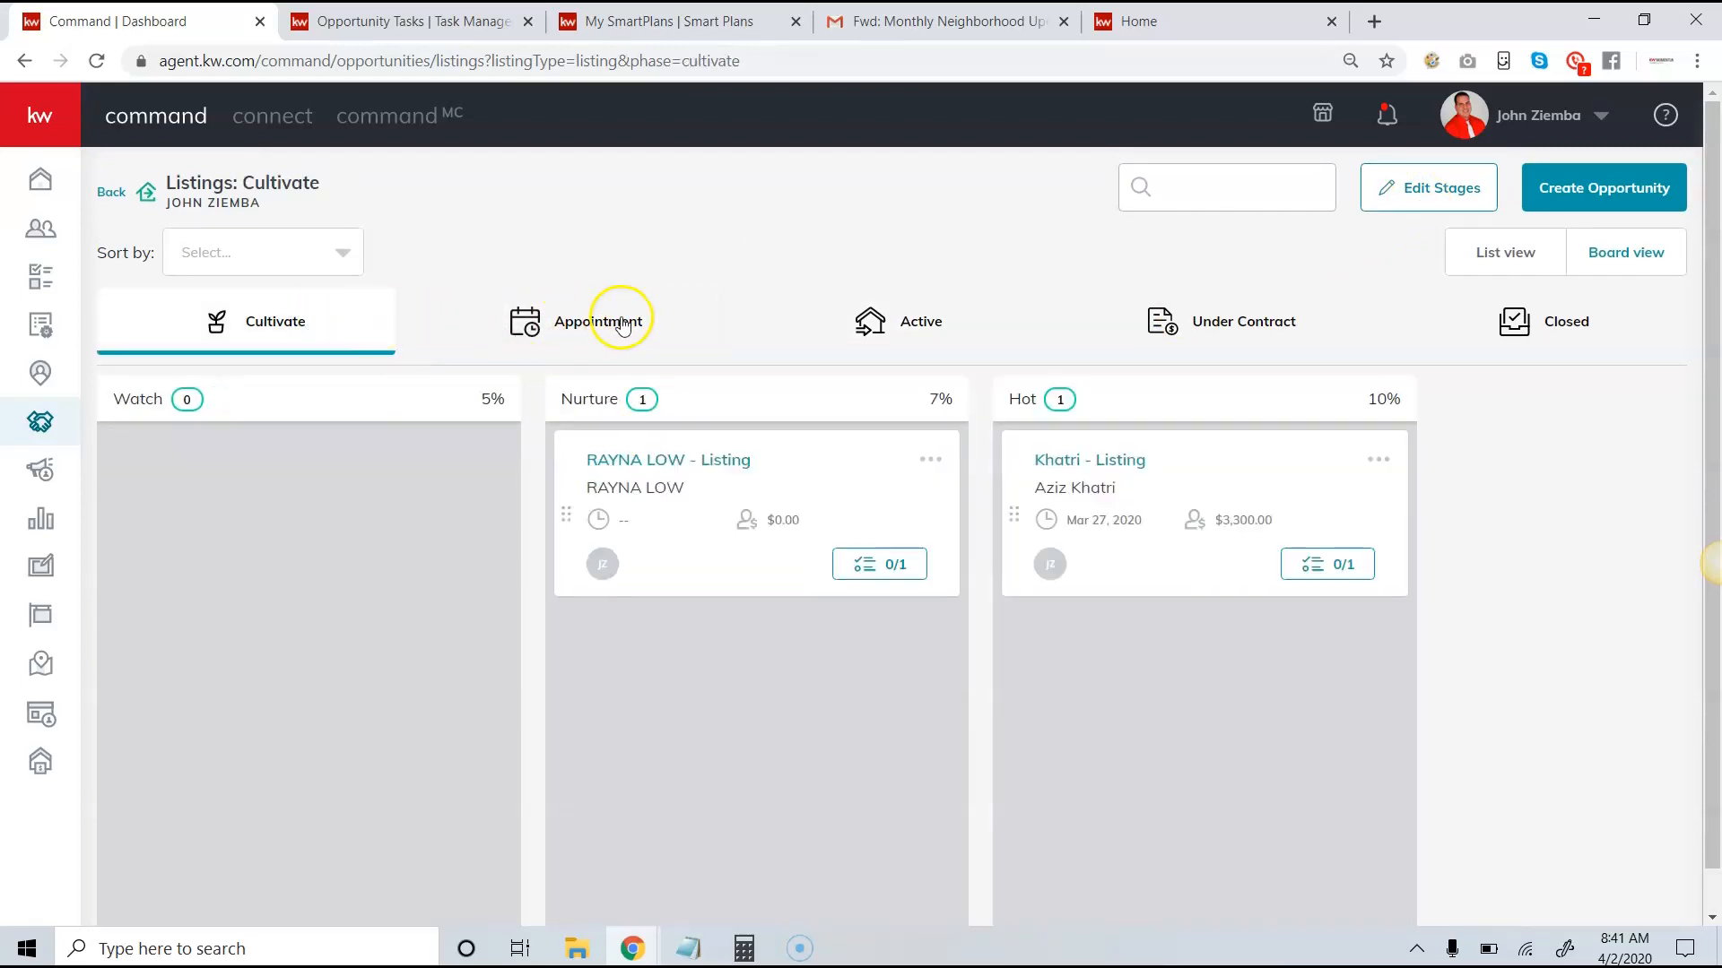
pyautogui.click(921, 321)
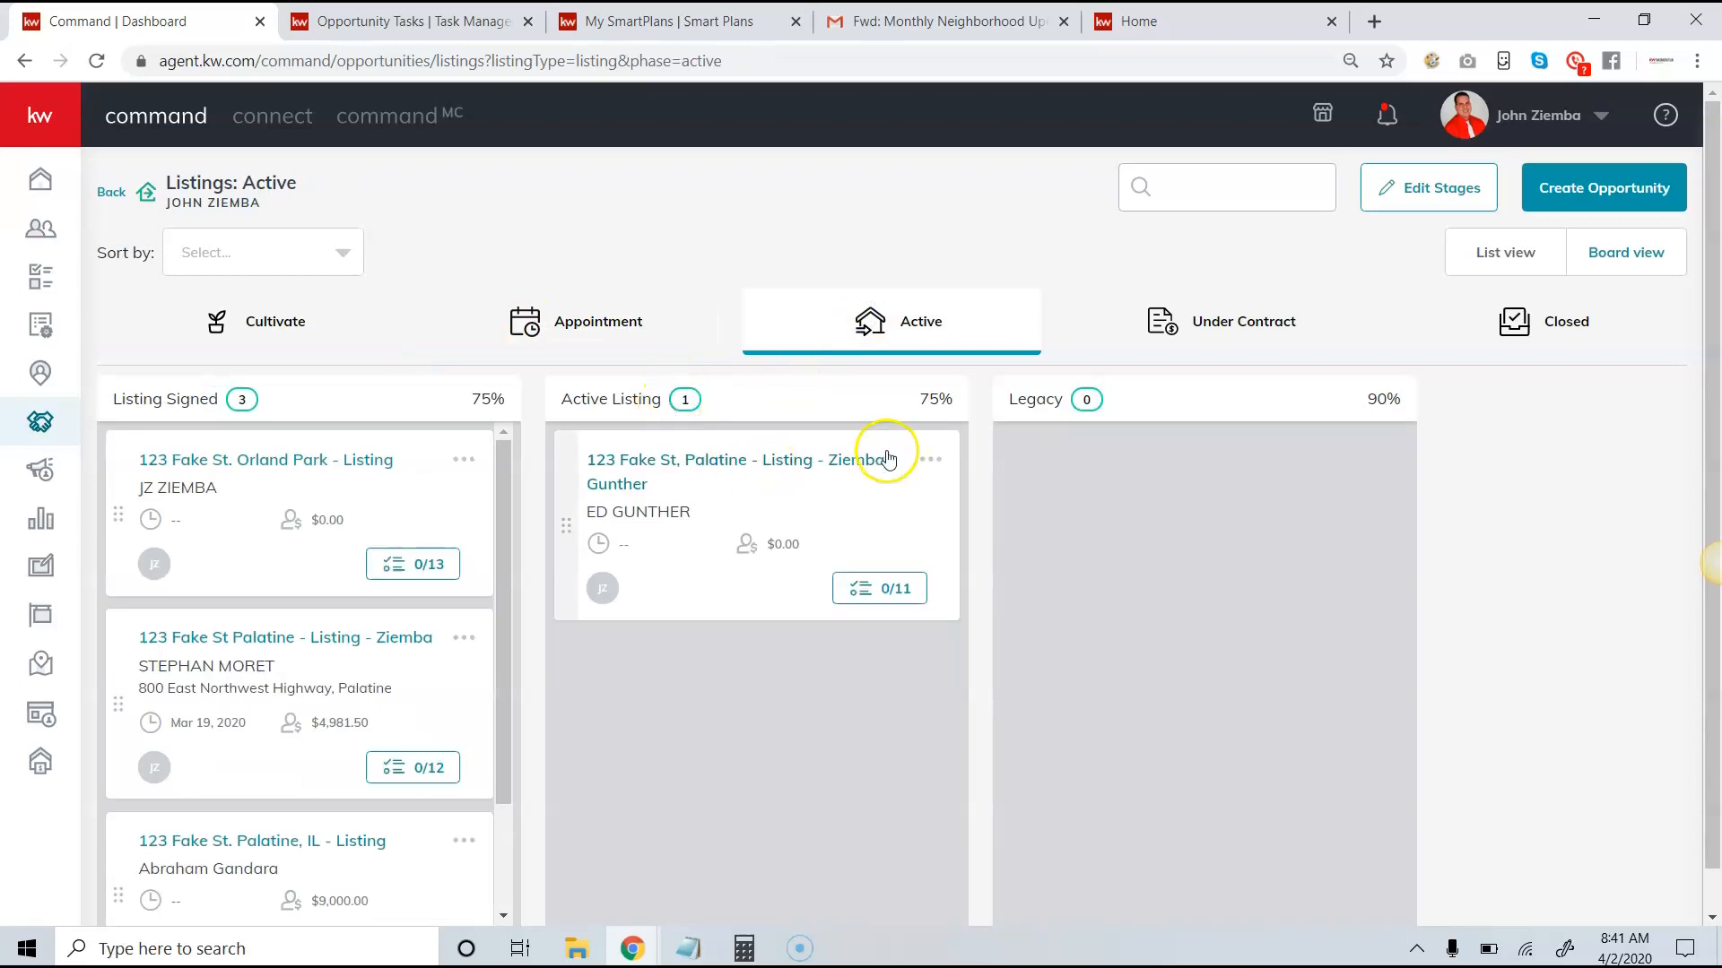
pyautogui.moveTo(1315, 295)
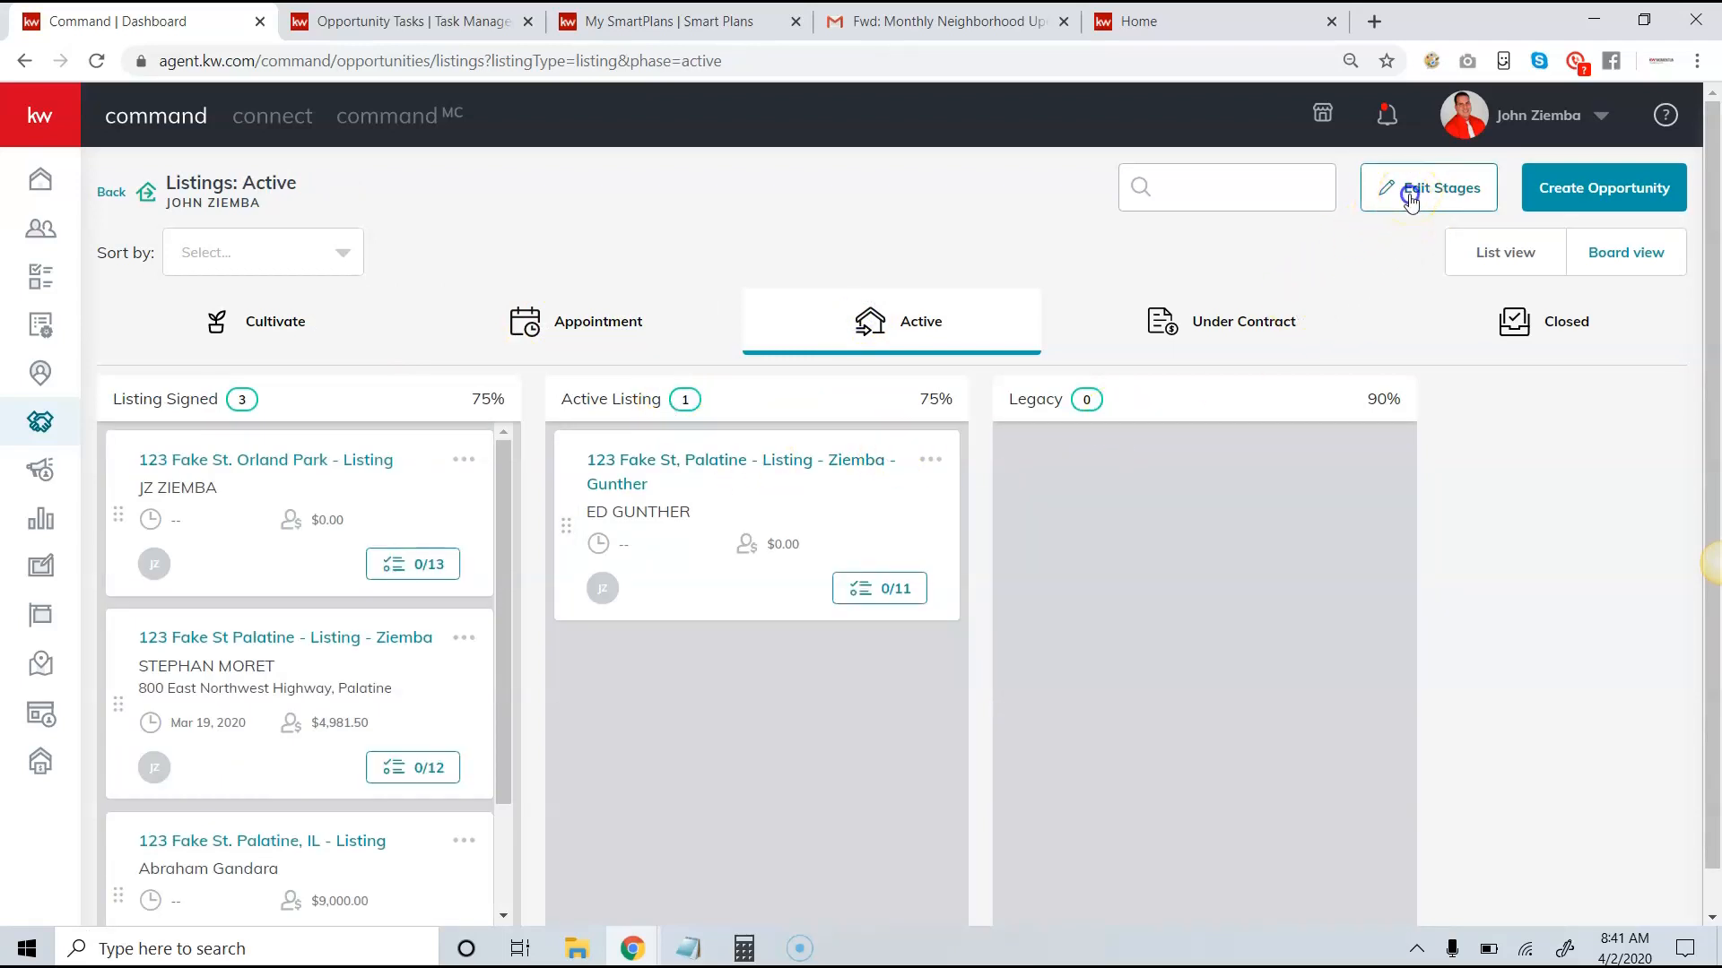
pyautogui.click(1428, 188)
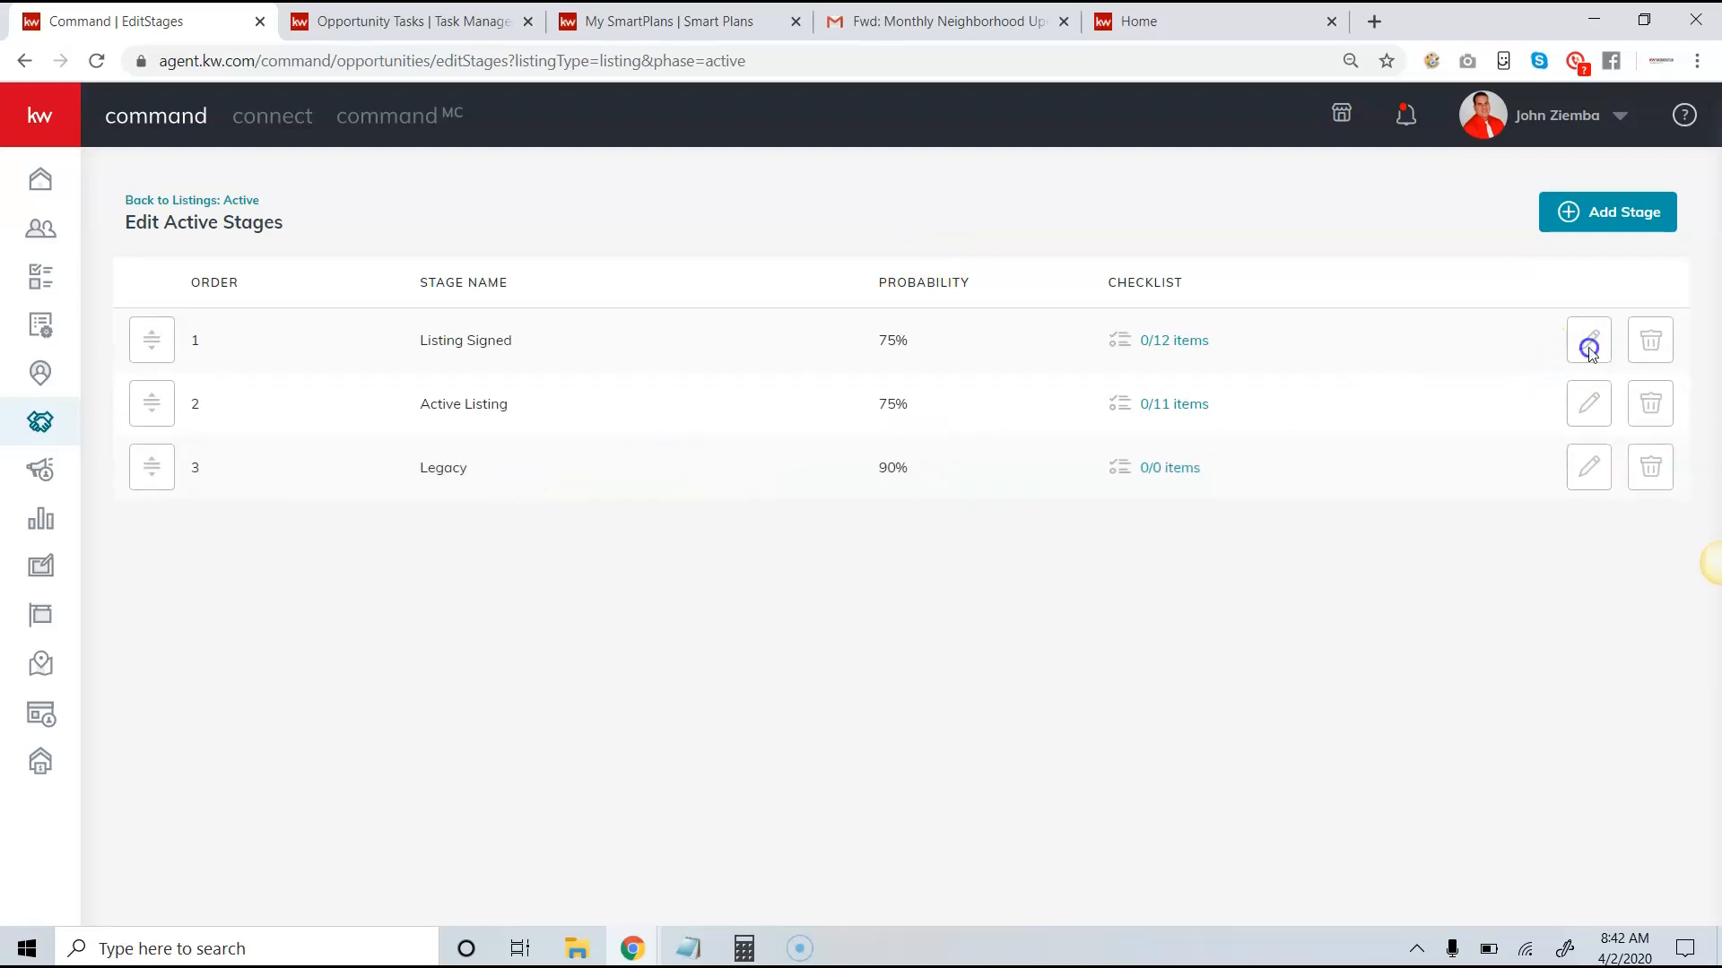
# View the Listing Signed stage settings with its 75% probability and dismiss them unchanged
pyautogui.click(1587, 339)
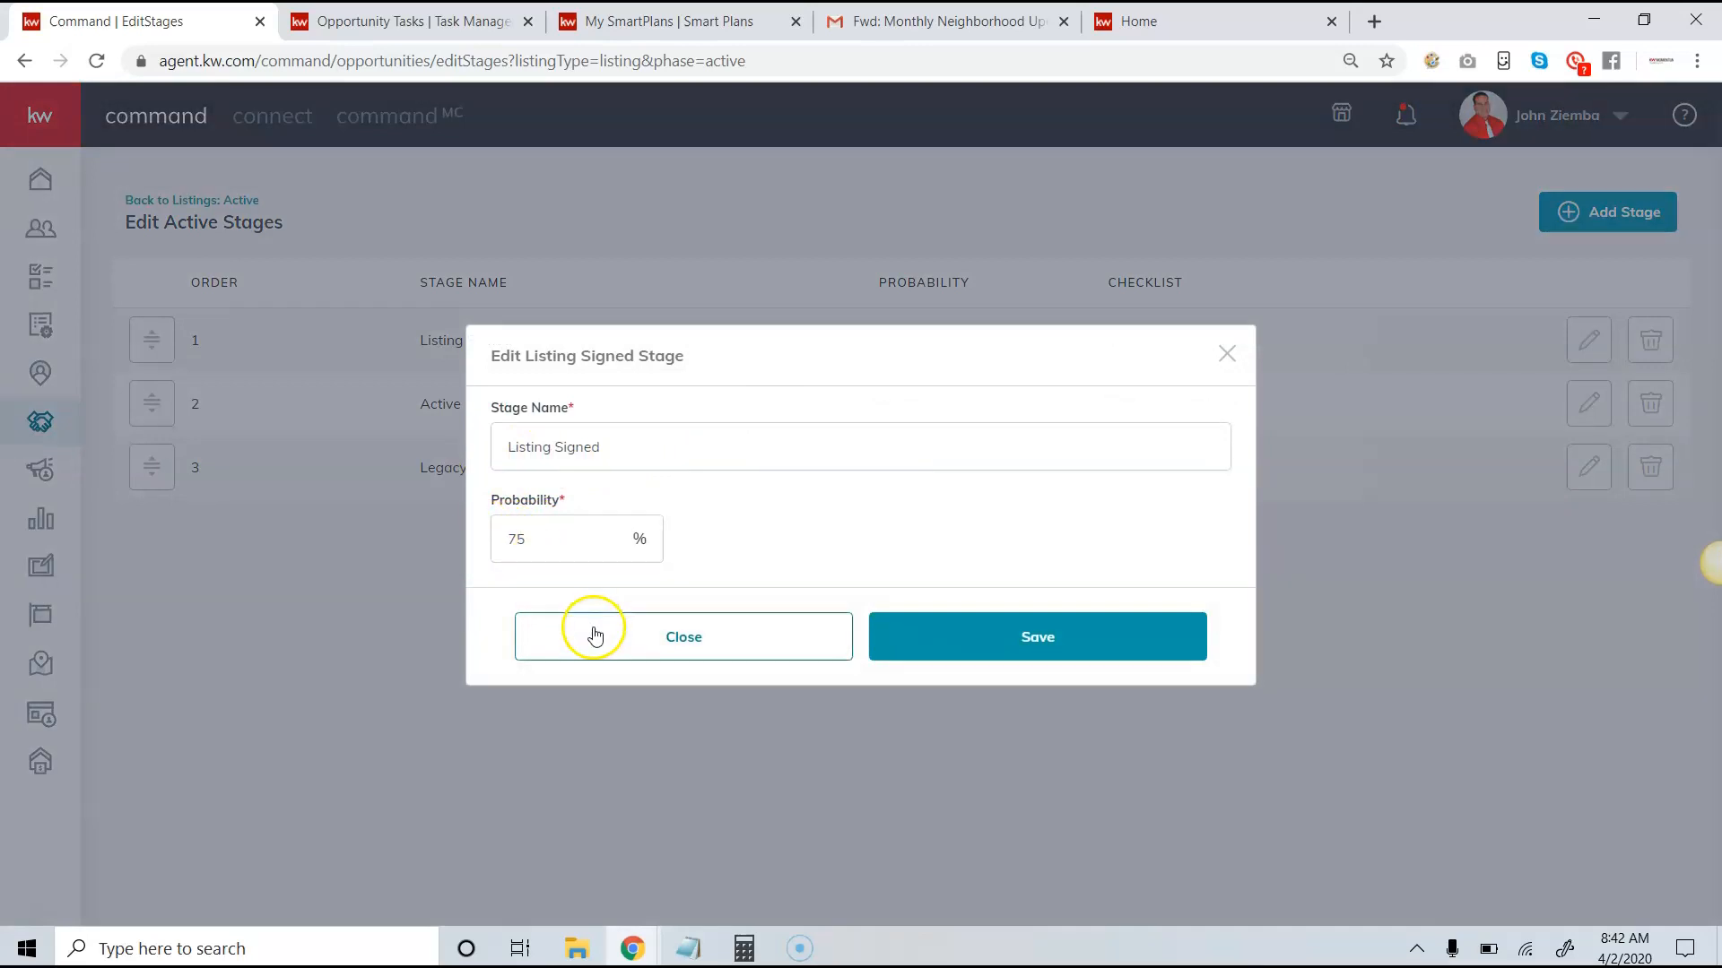
pyautogui.moveTo(617, 646)
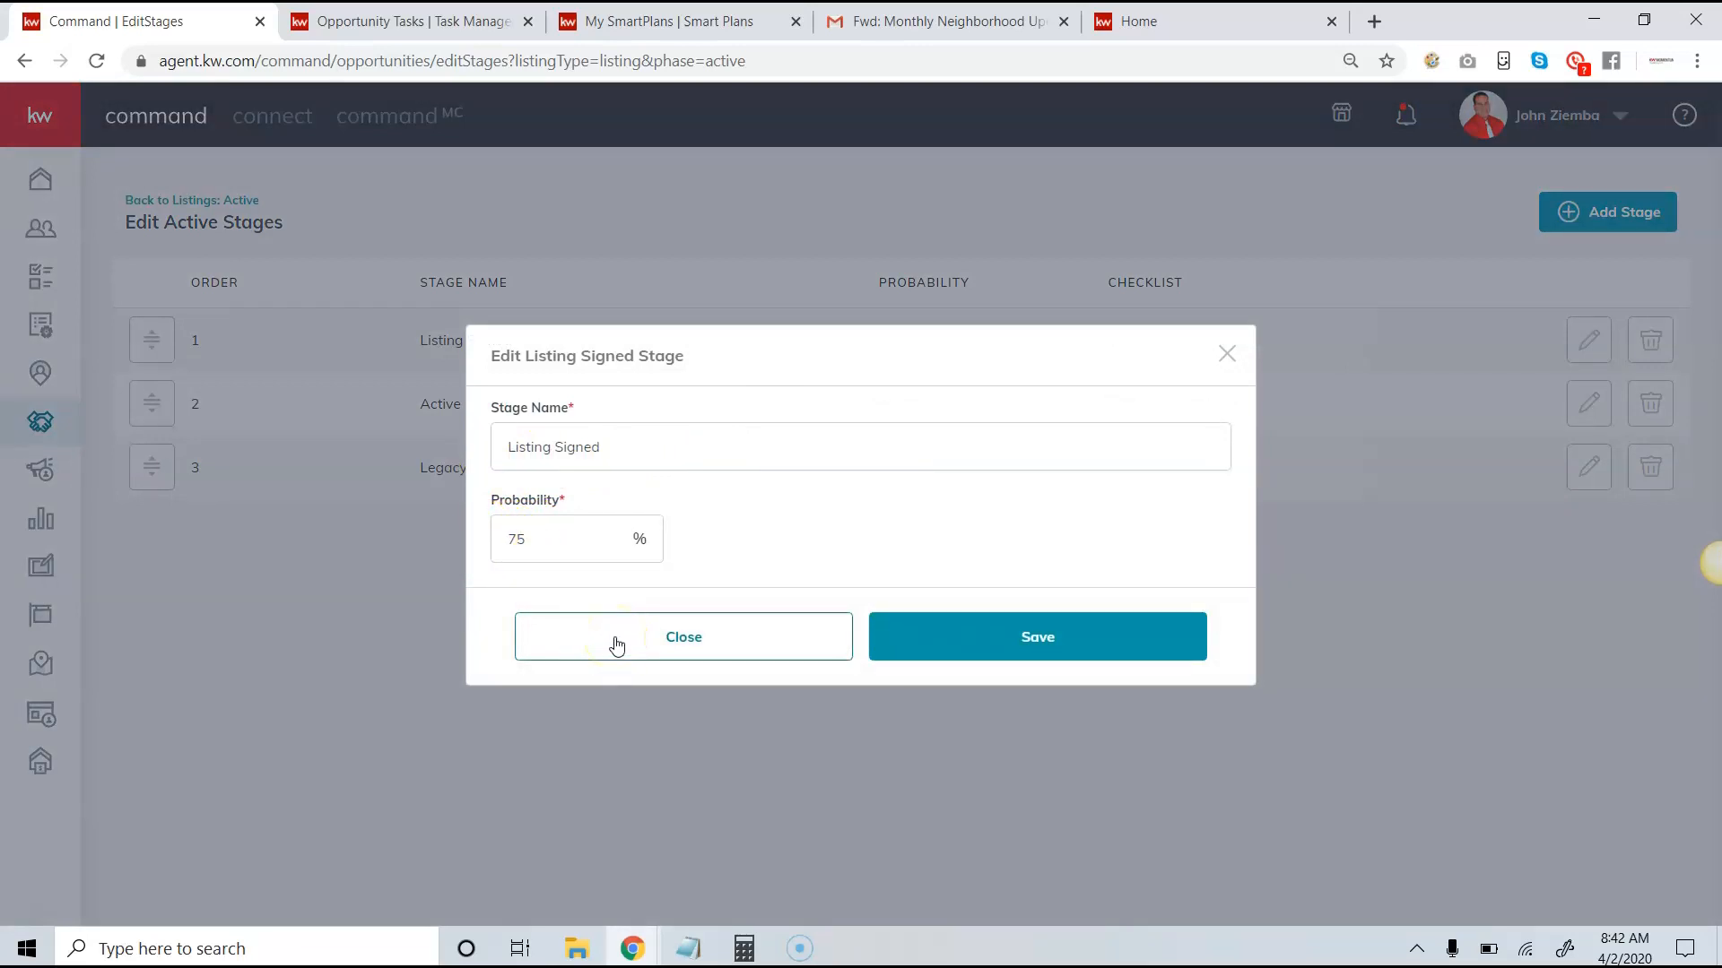
pyautogui.moveTo(1227, 354)
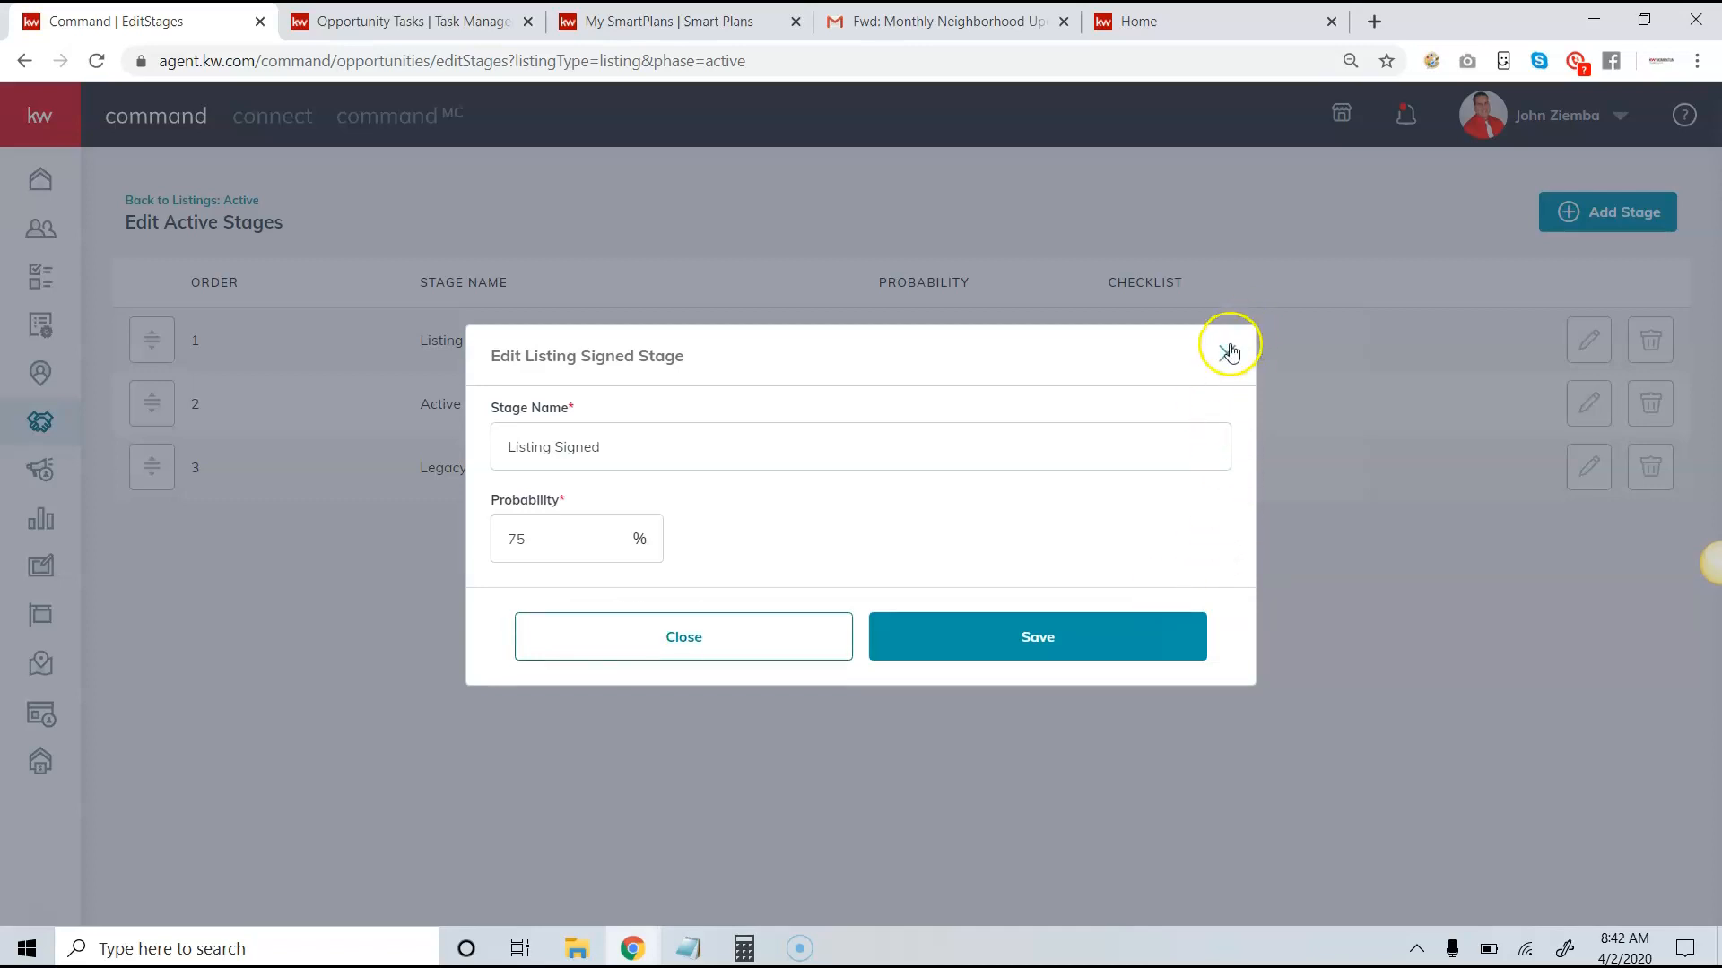
pyautogui.click(1229, 352)
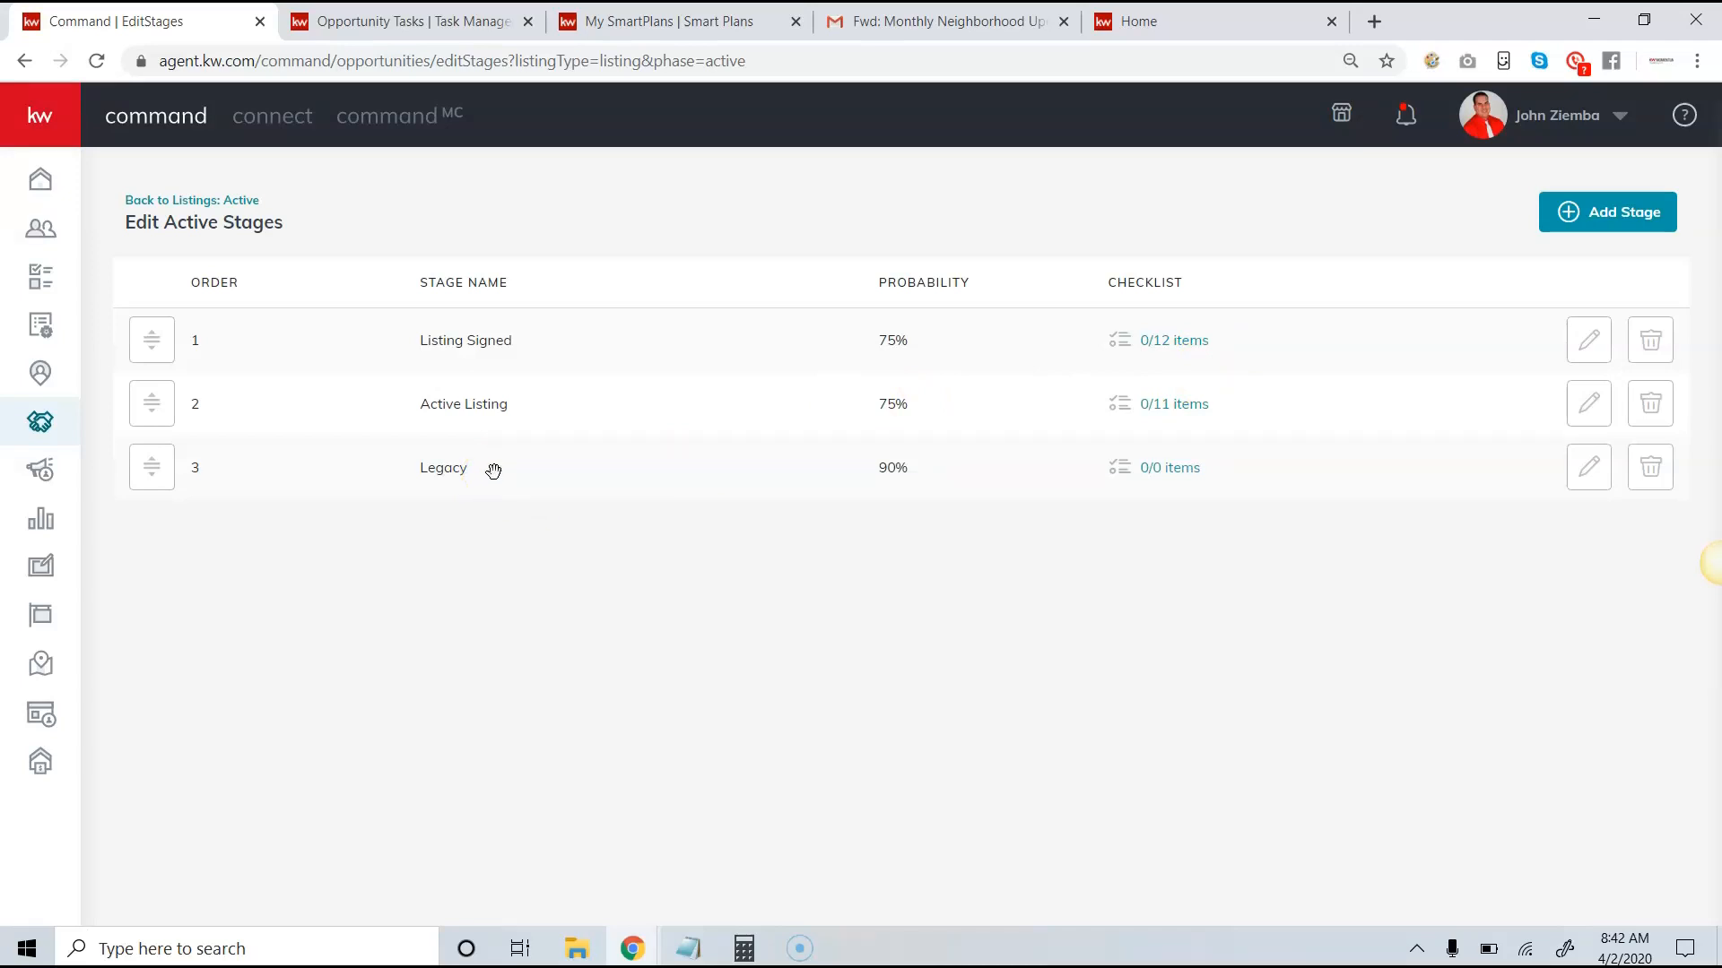
pyautogui.moveTo(501, 469)
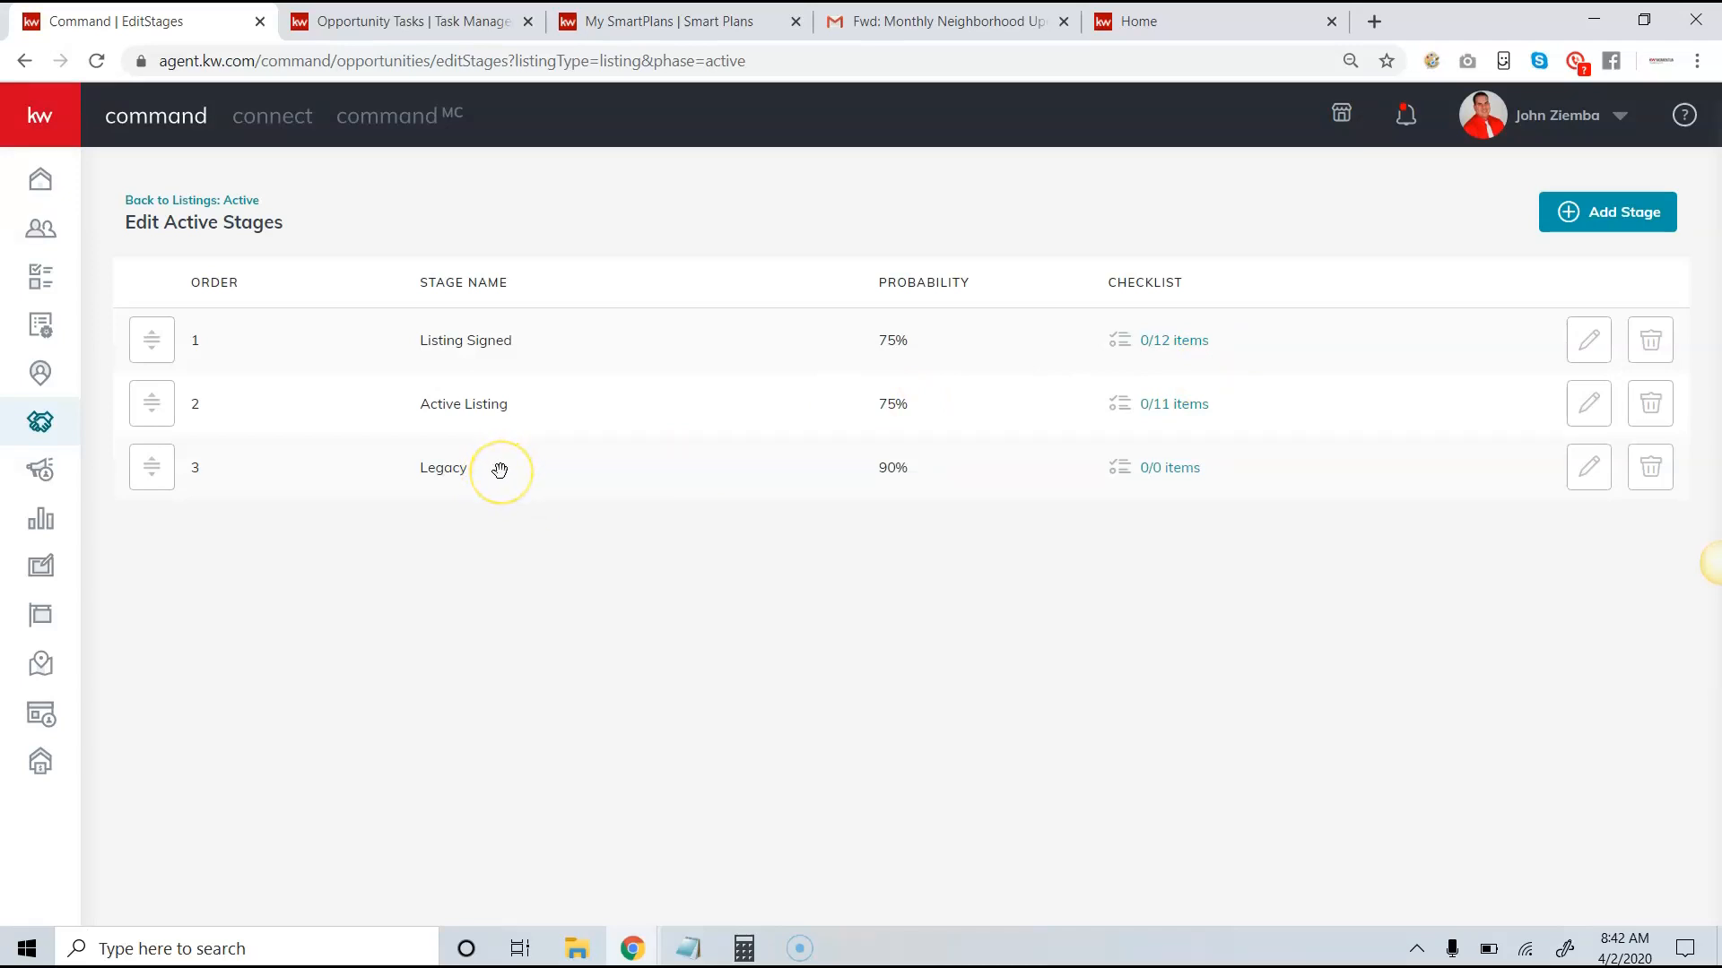
pyautogui.moveTo(1162, 413)
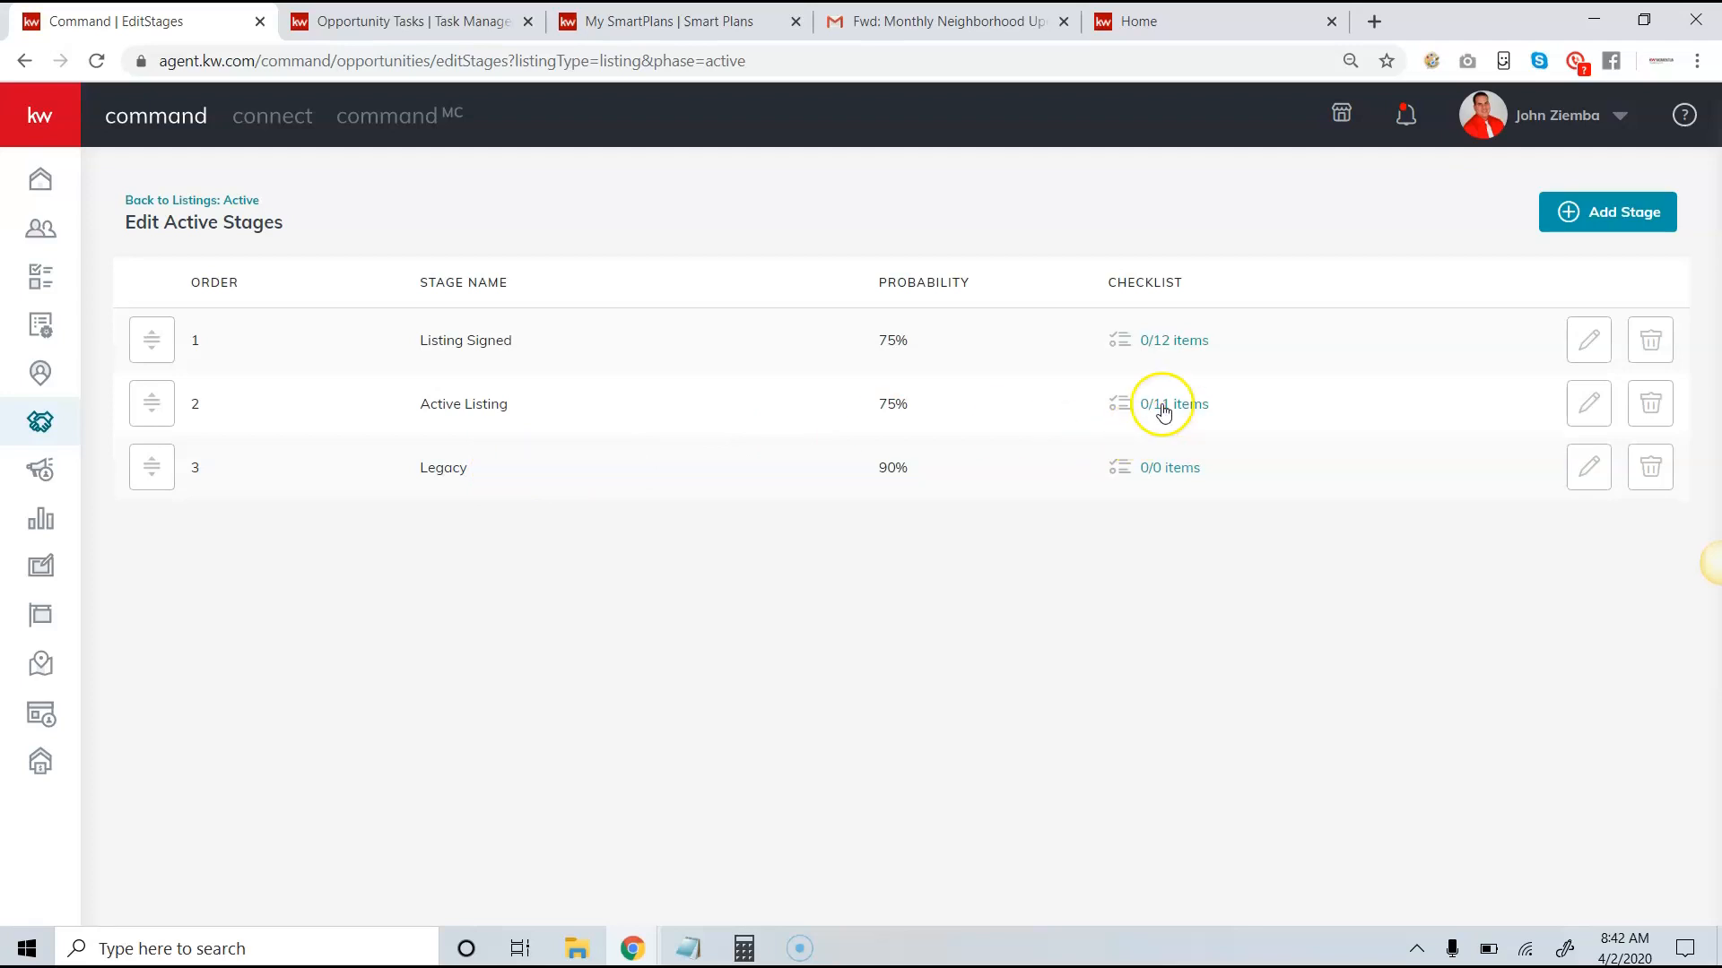
pyautogui.moveTo(1191, 340)
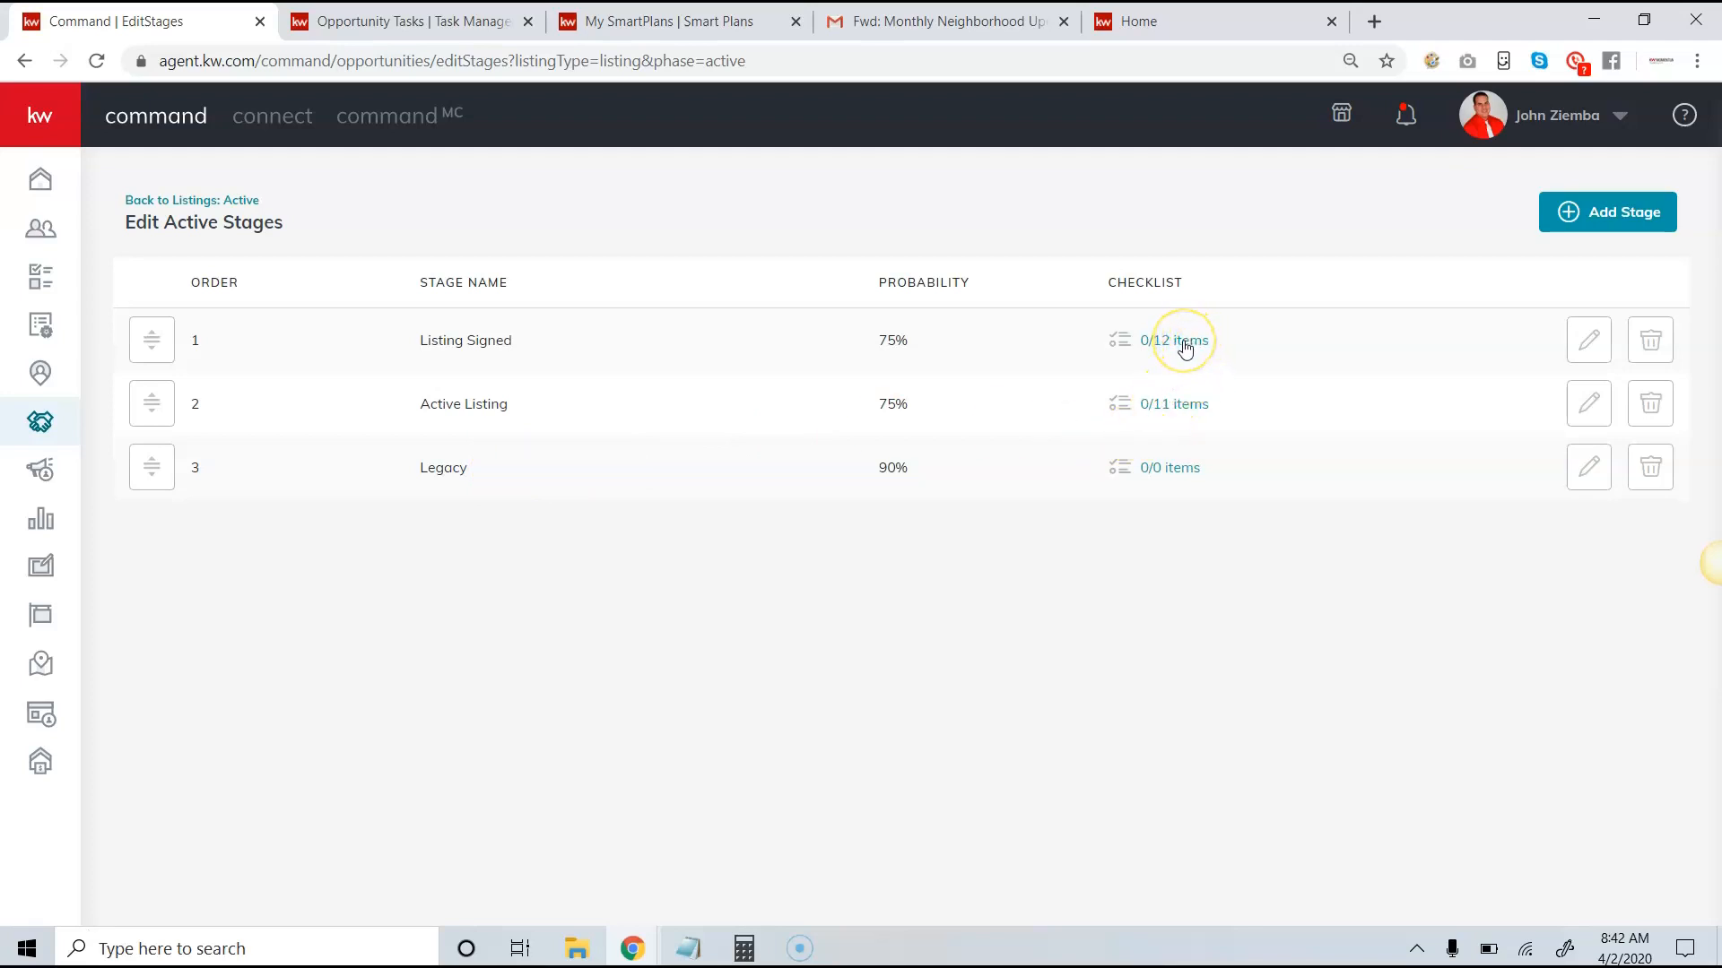
pyautogui.moveTo(1194, 346)
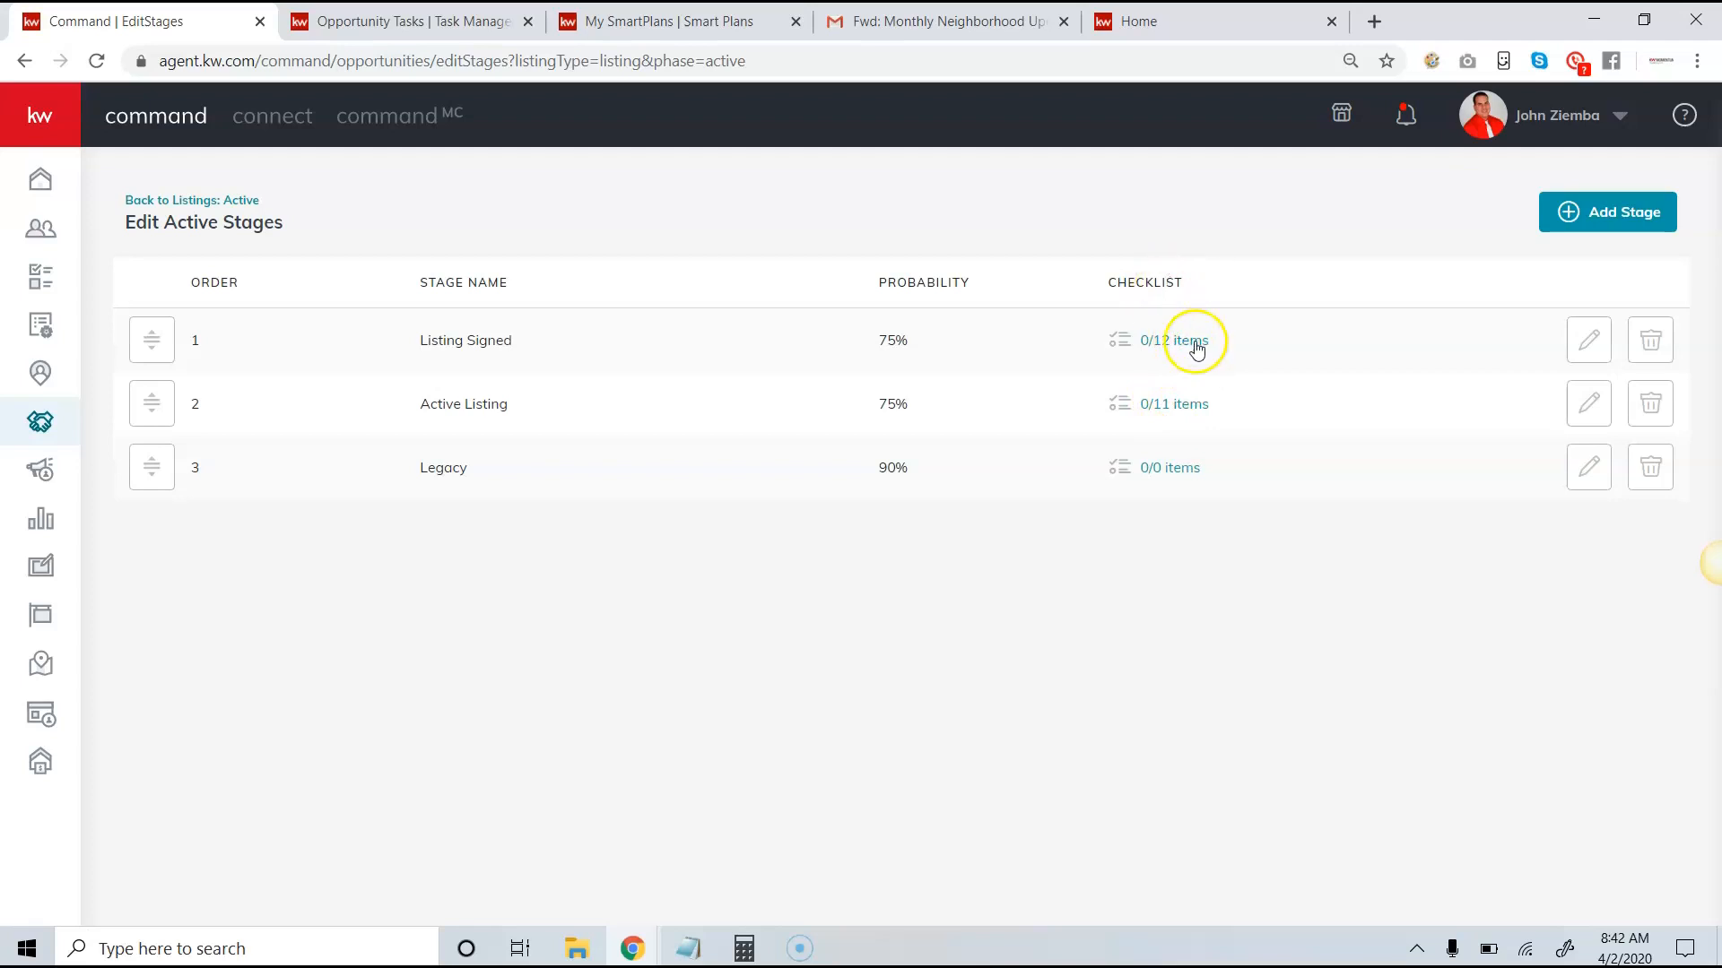
# Add a 'Set Reminder for Checklist' item to the Listing Signed checklist and save the 13-item list
pyautogui.click(1173, 341)
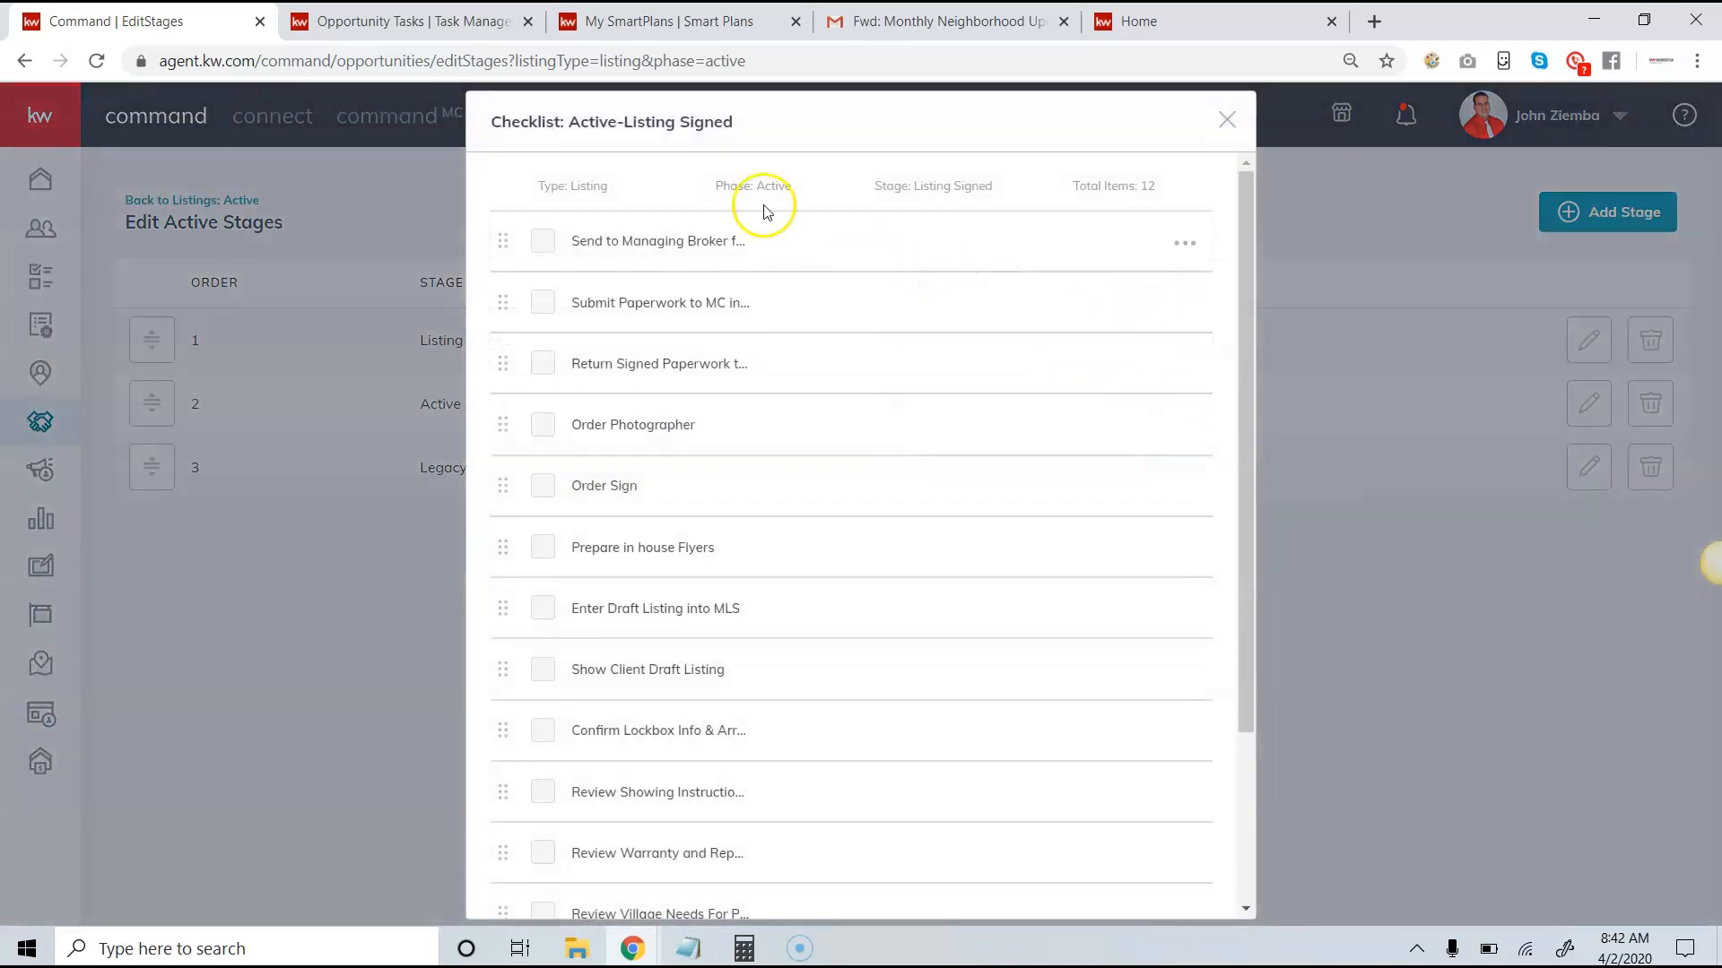
pyautogui.scroll(-3)
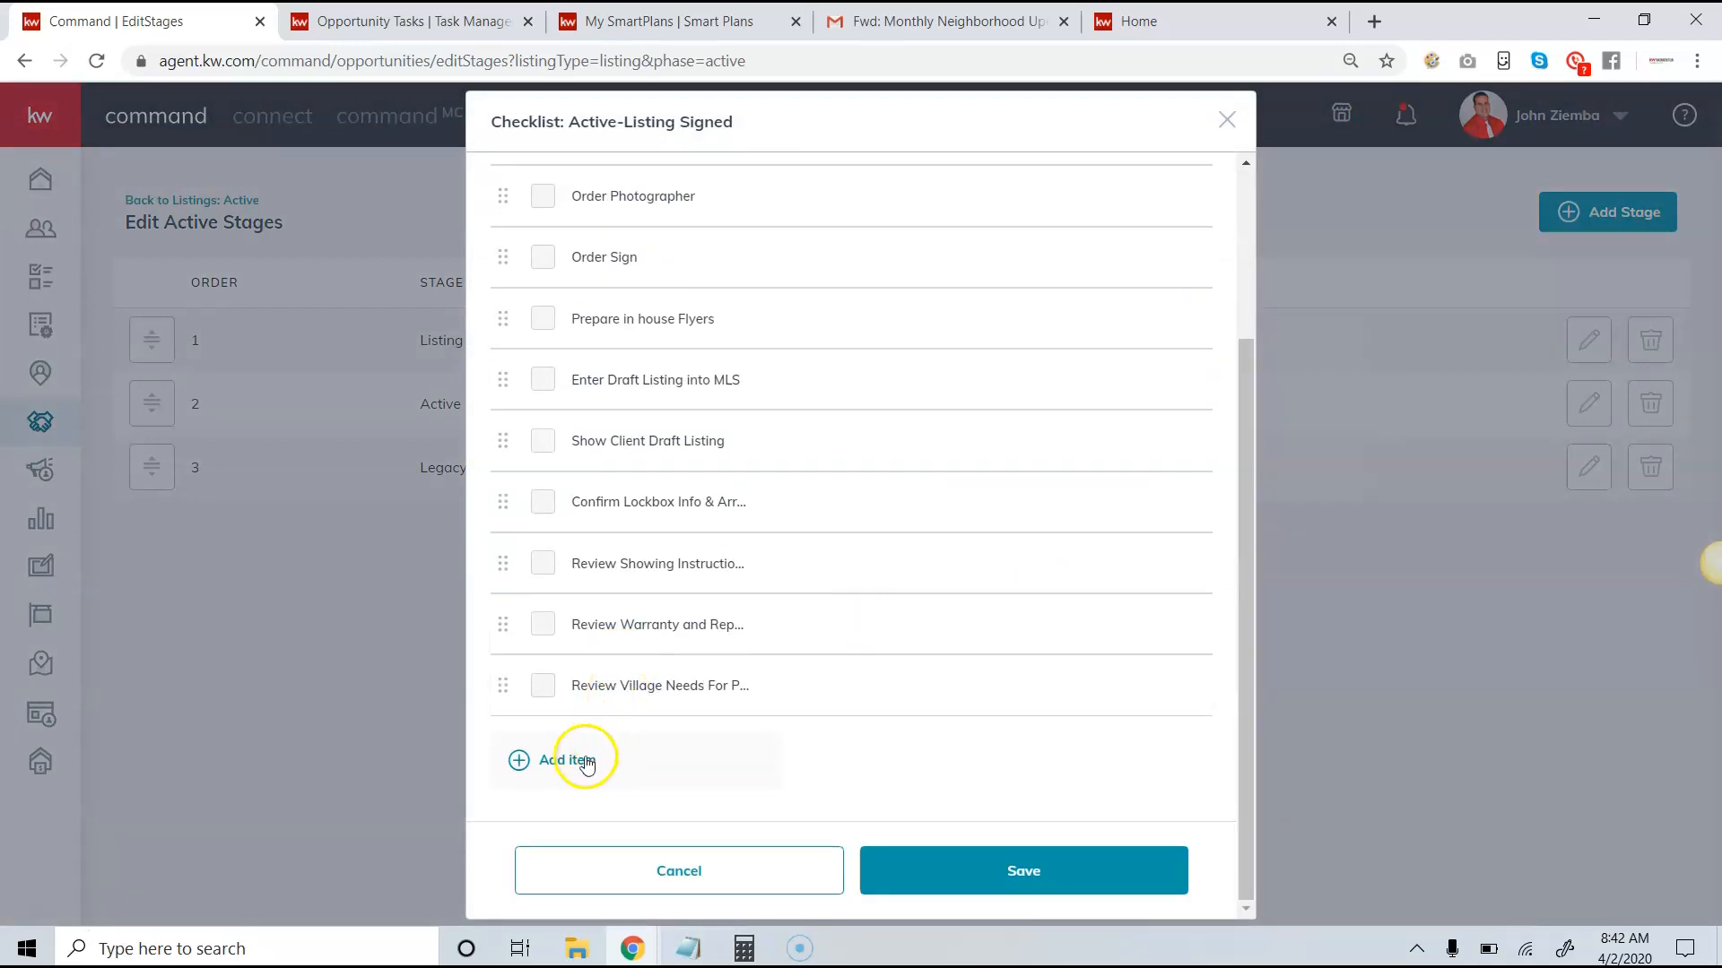
pyautogui.click(564, 761)
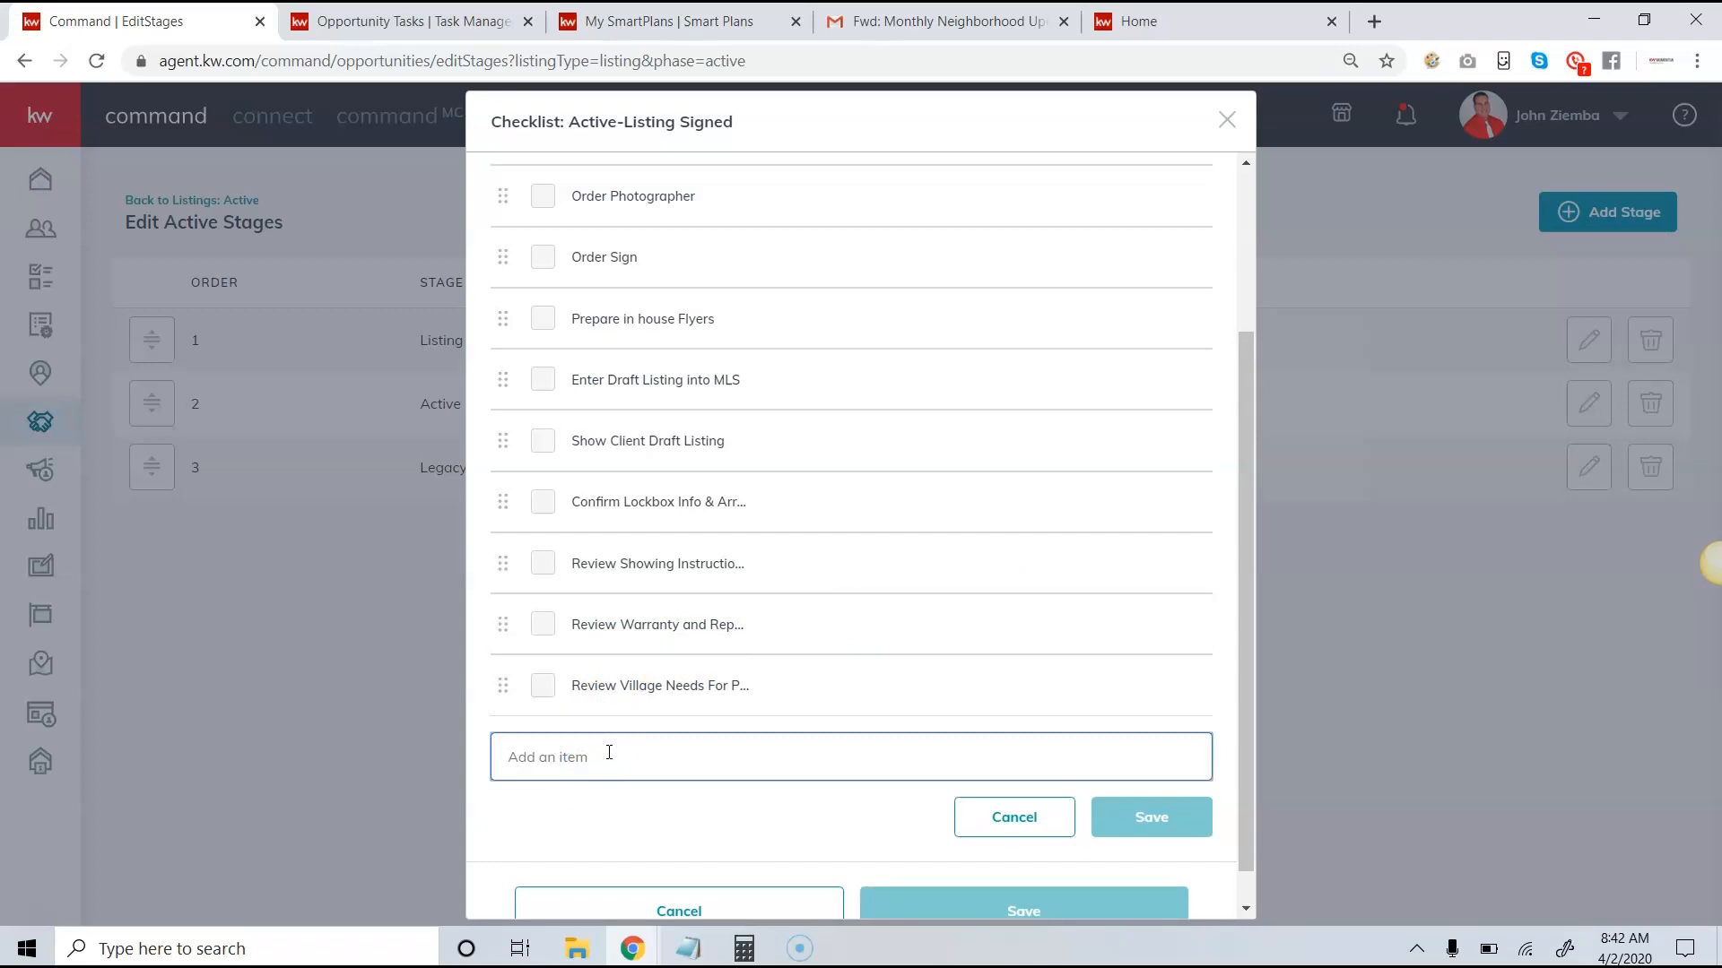
pyautogui.write('Set Remind')
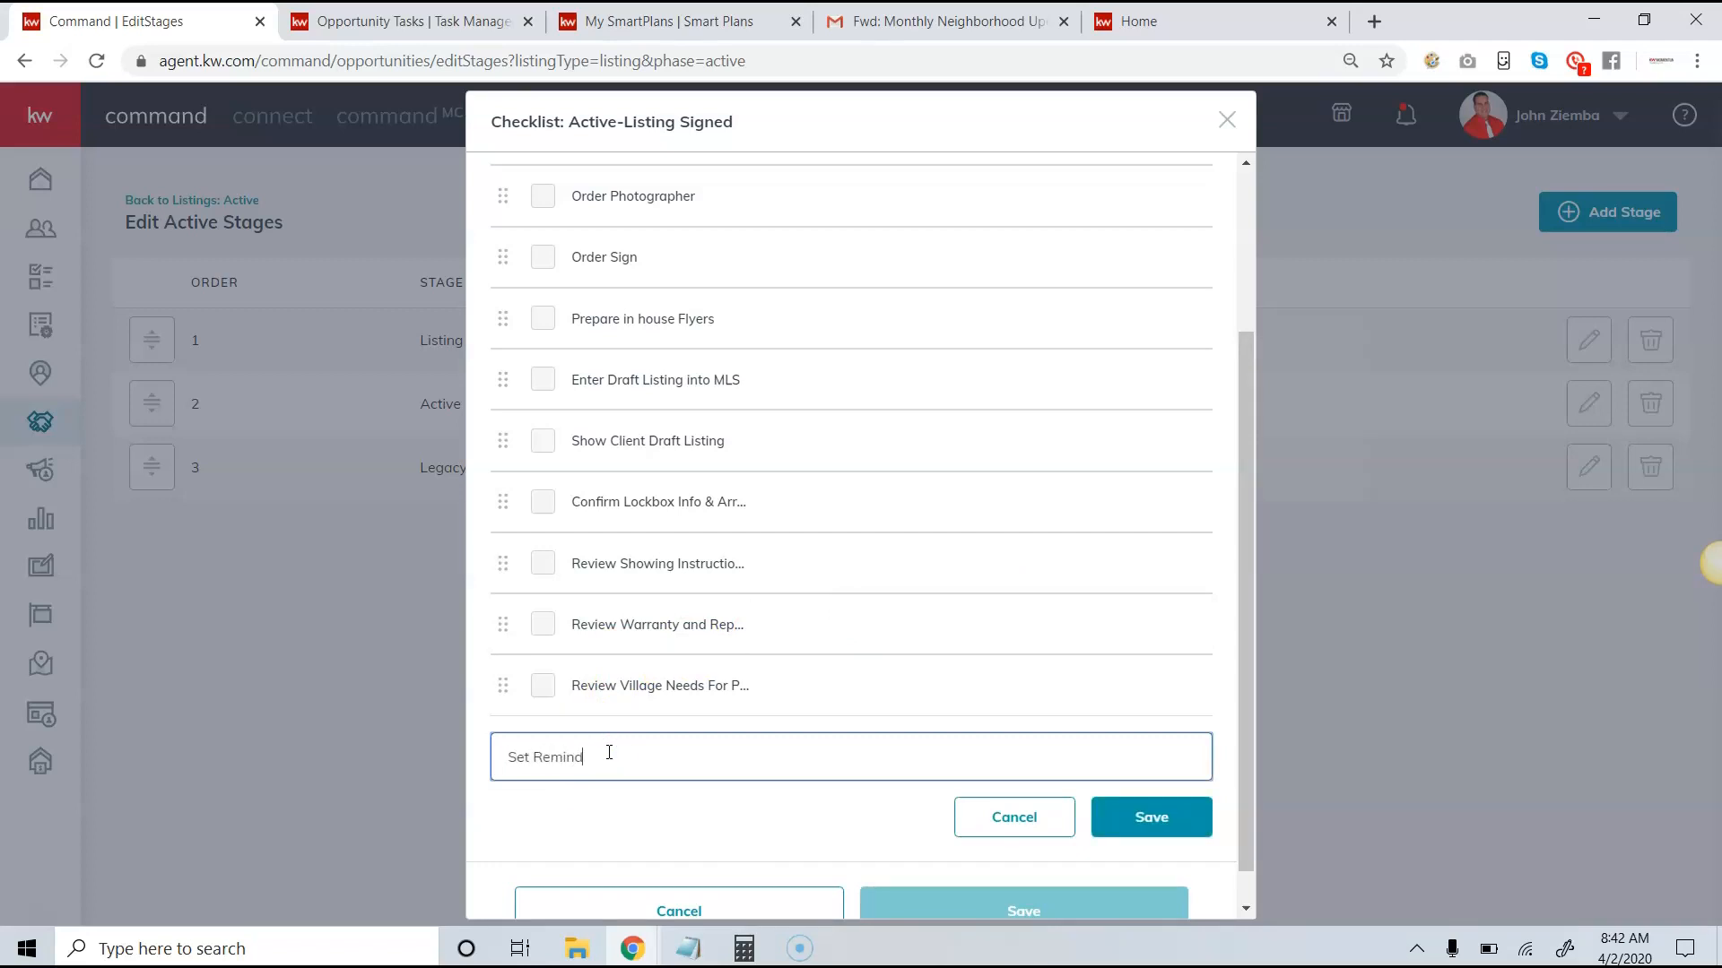
pyautogui.write('er for Checklist')
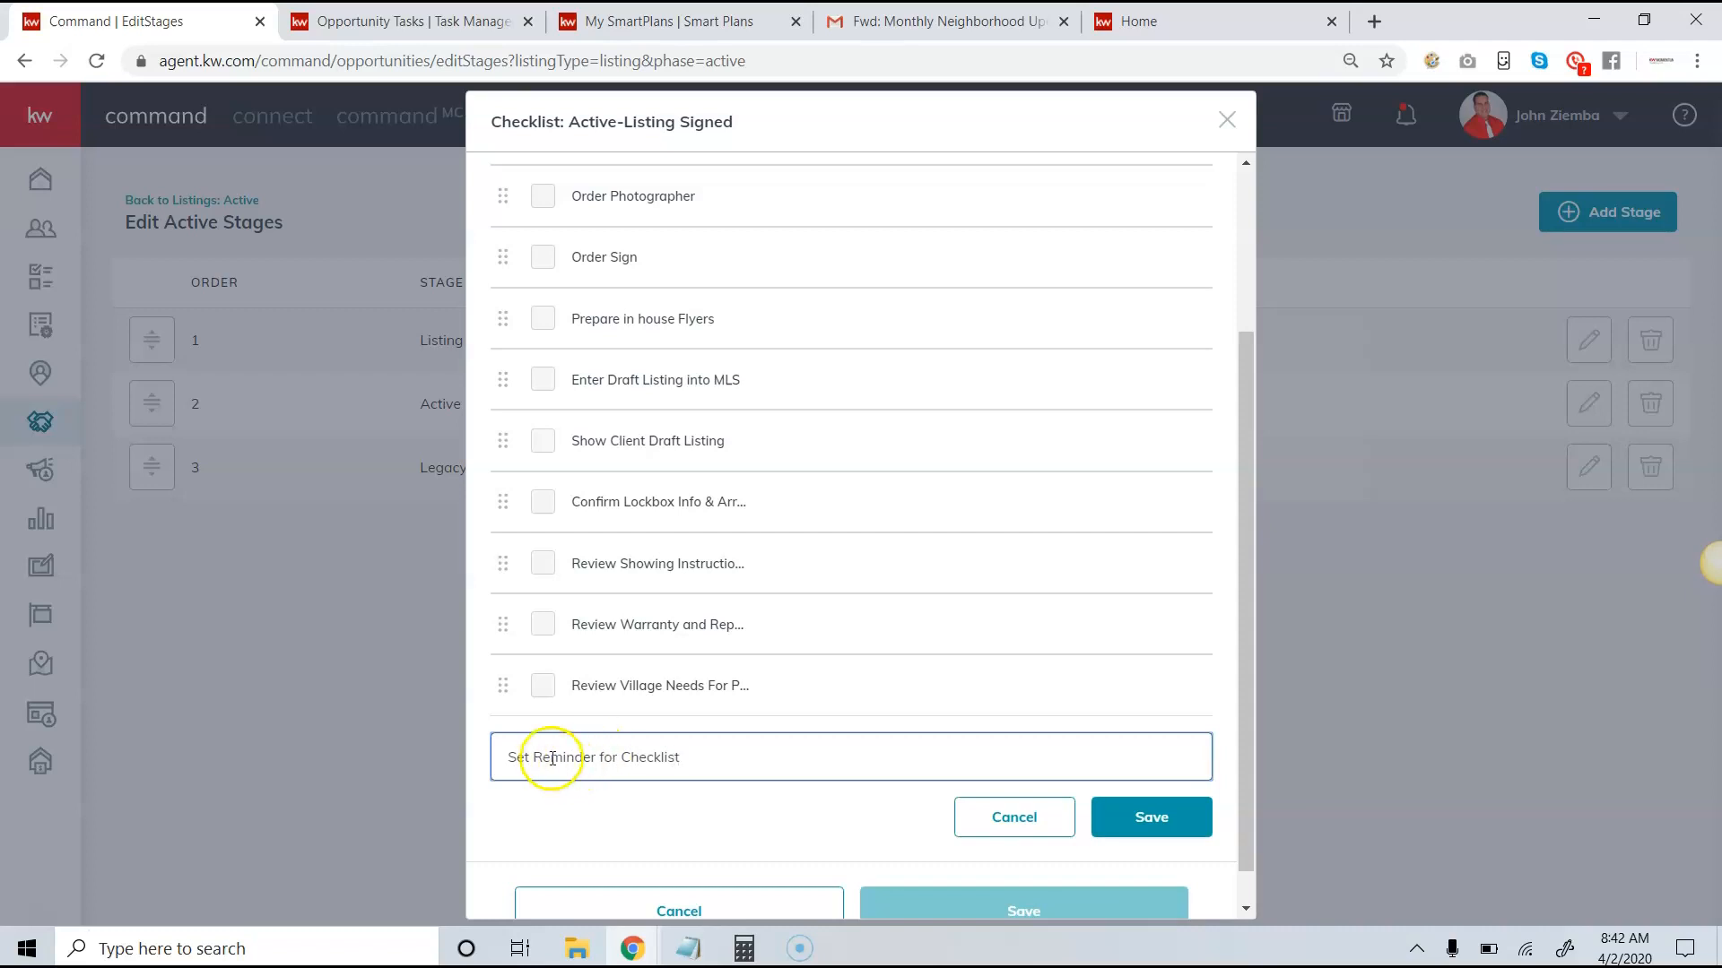
pyautogui.click(1149, 818)
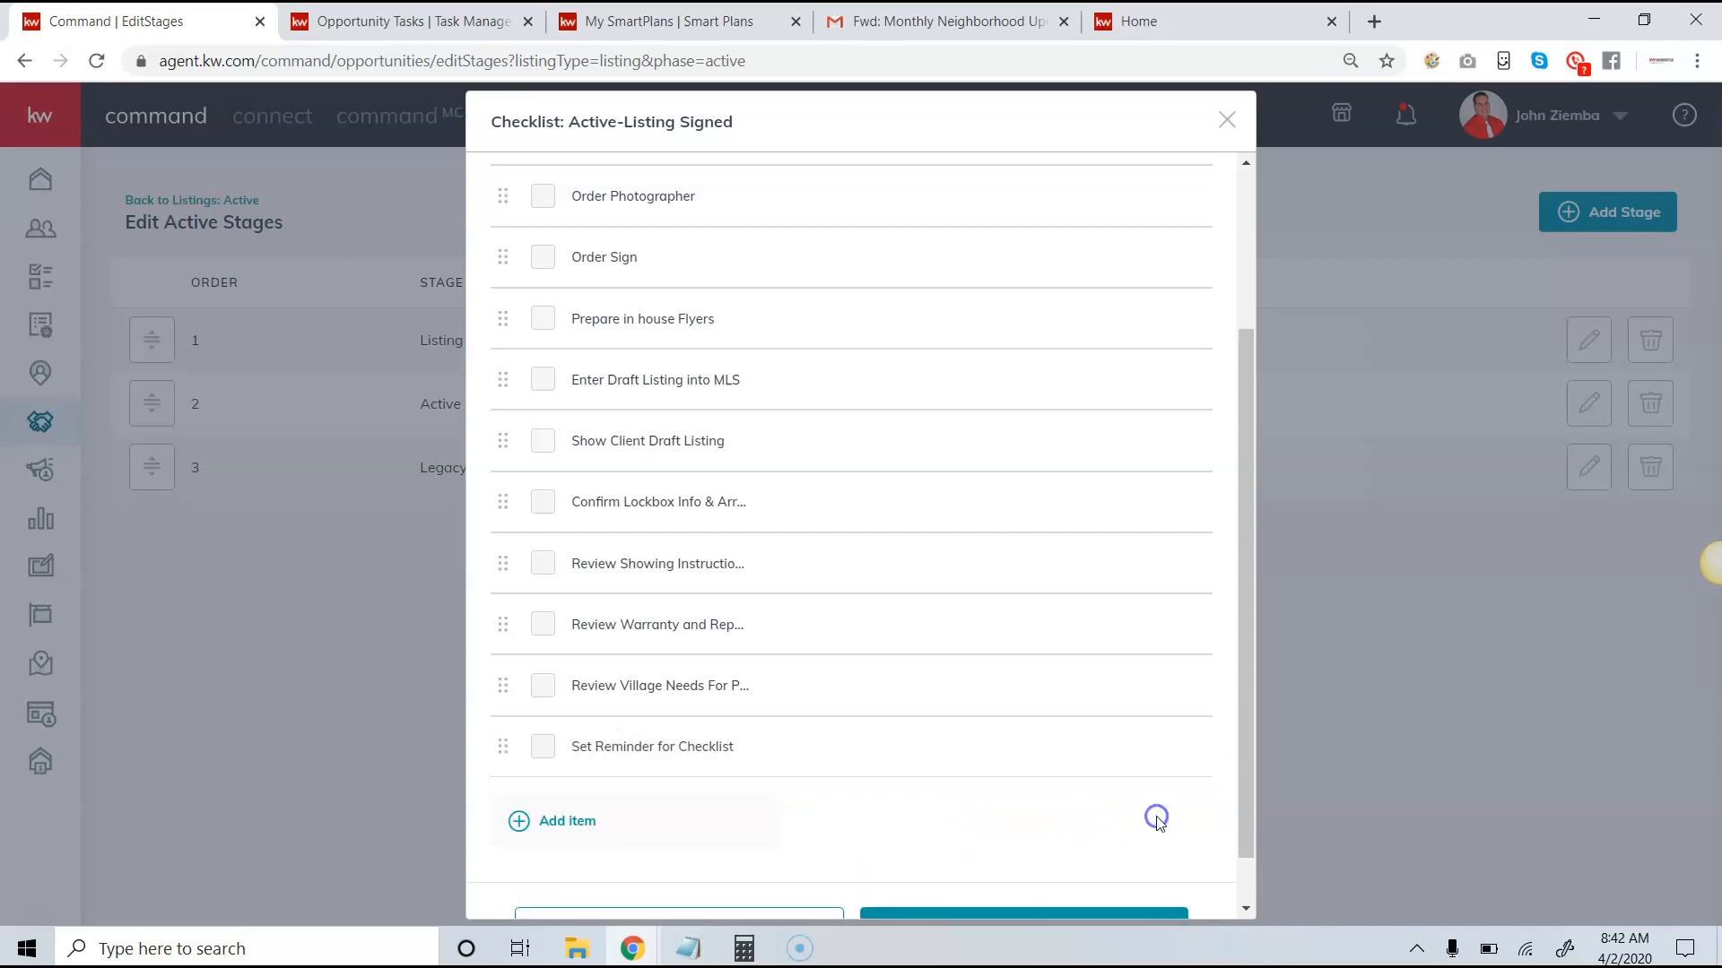
pyautogui.scroll(-3)
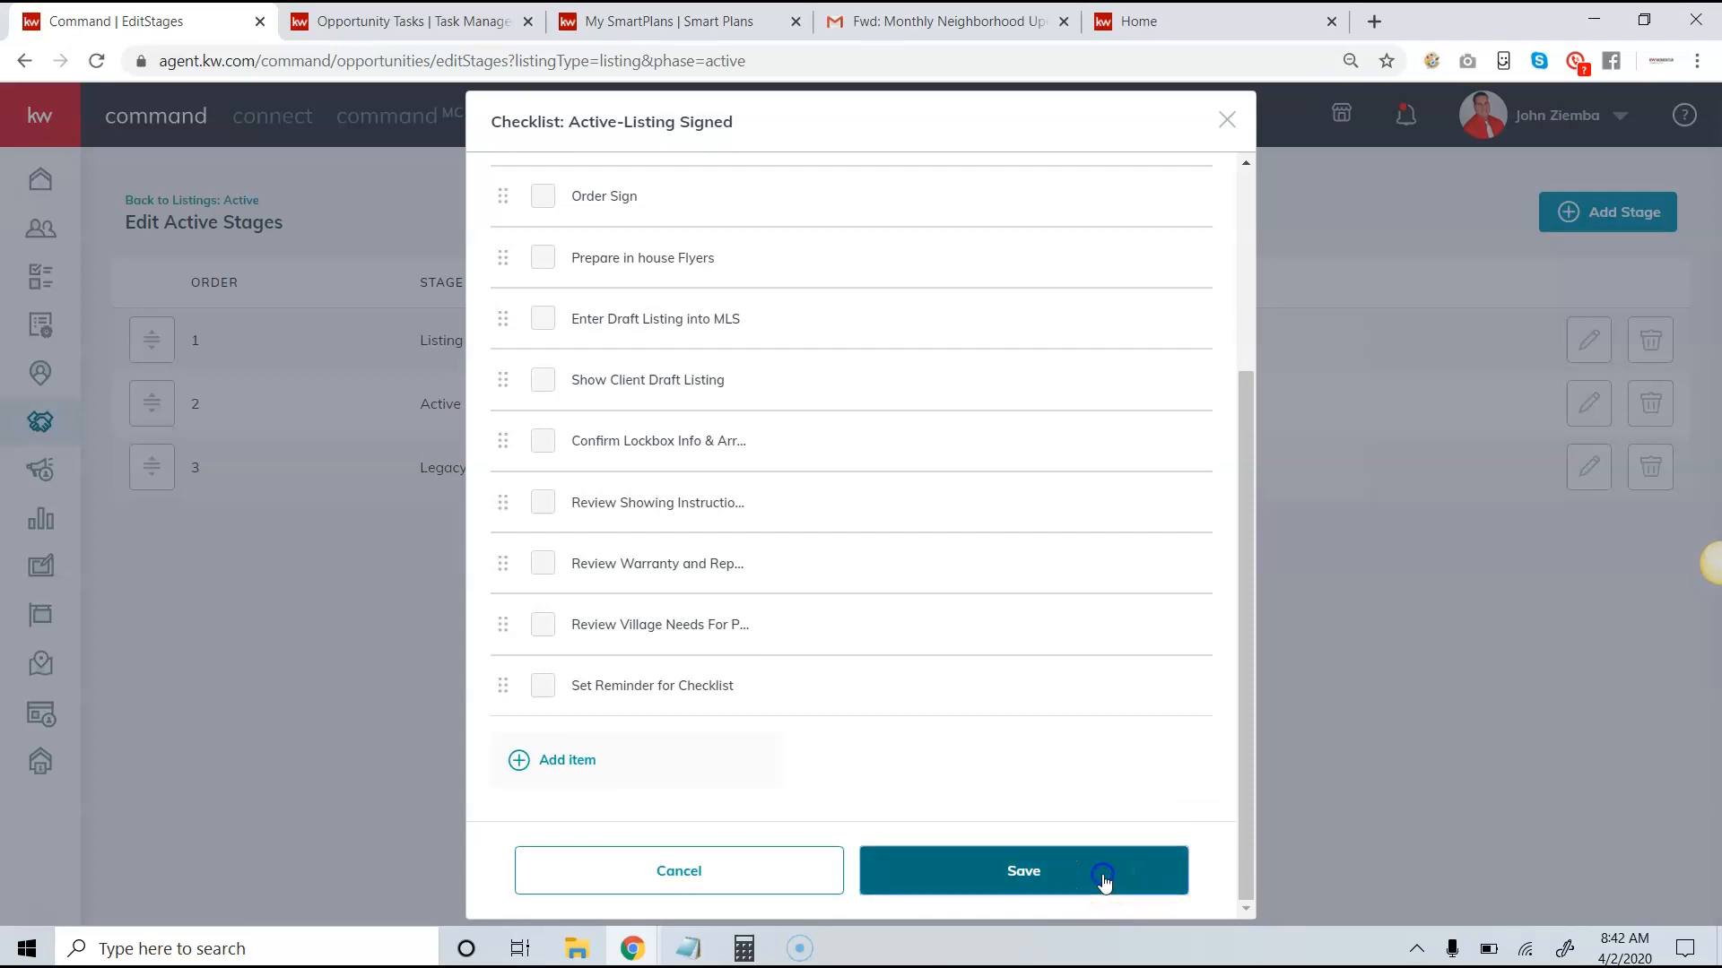
pyautogui.click(1022, 872)
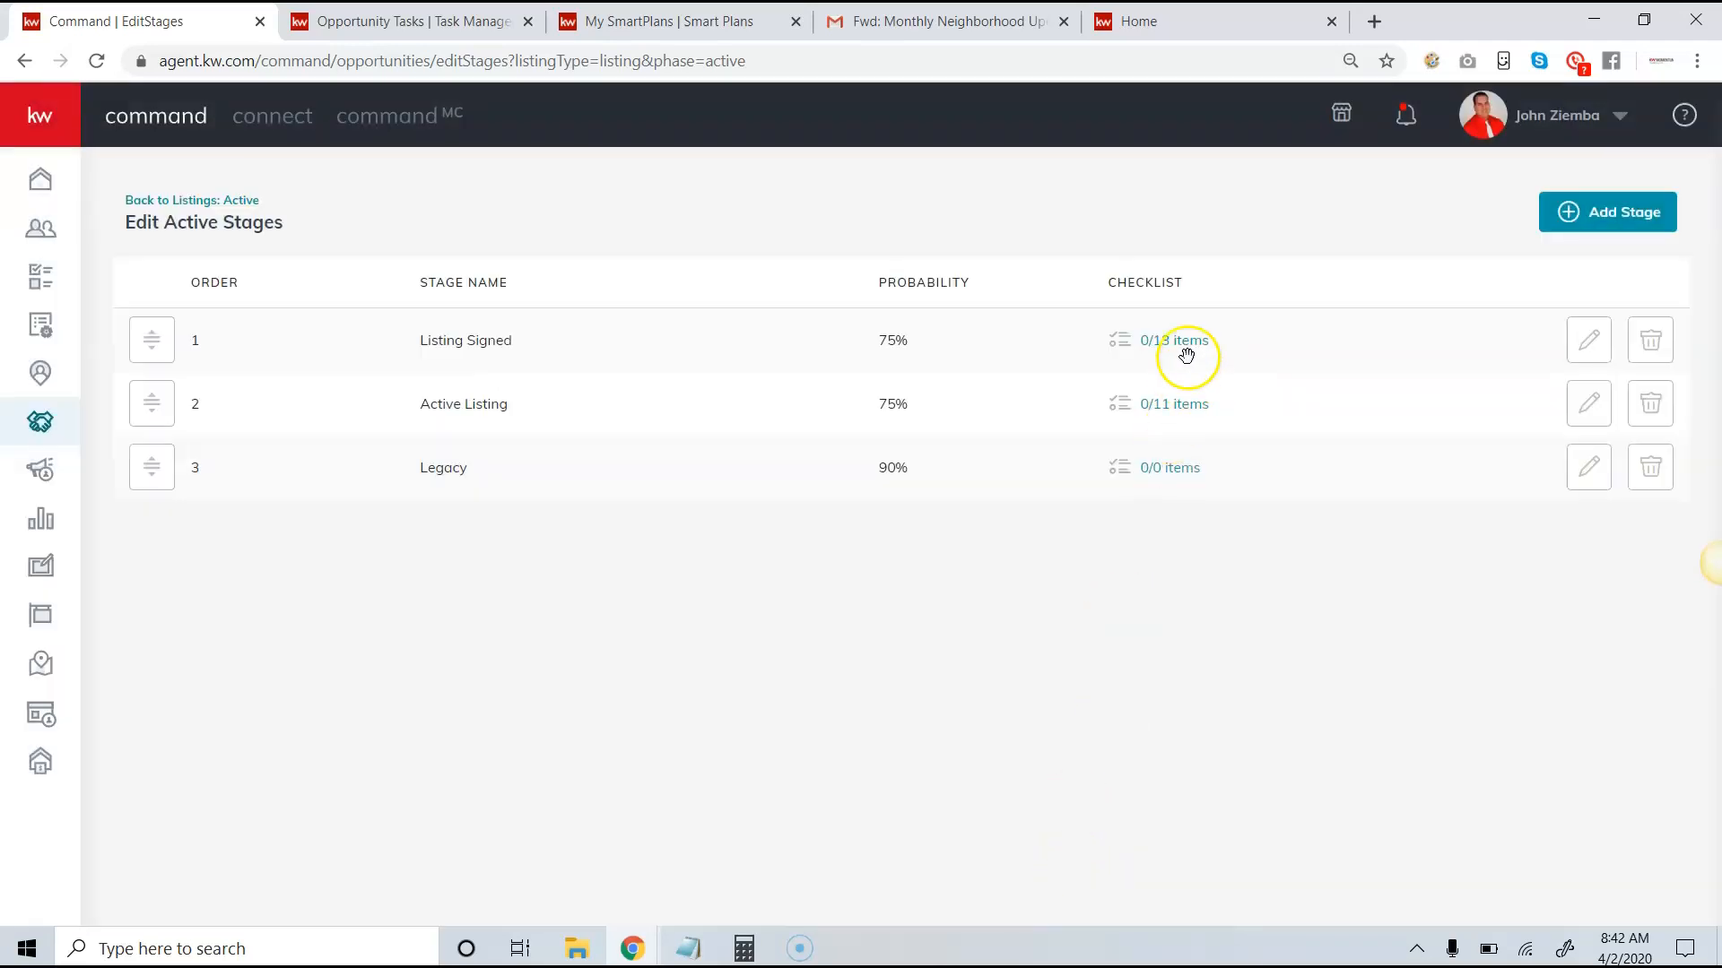
pyautogui.moveTo(1081, 349)
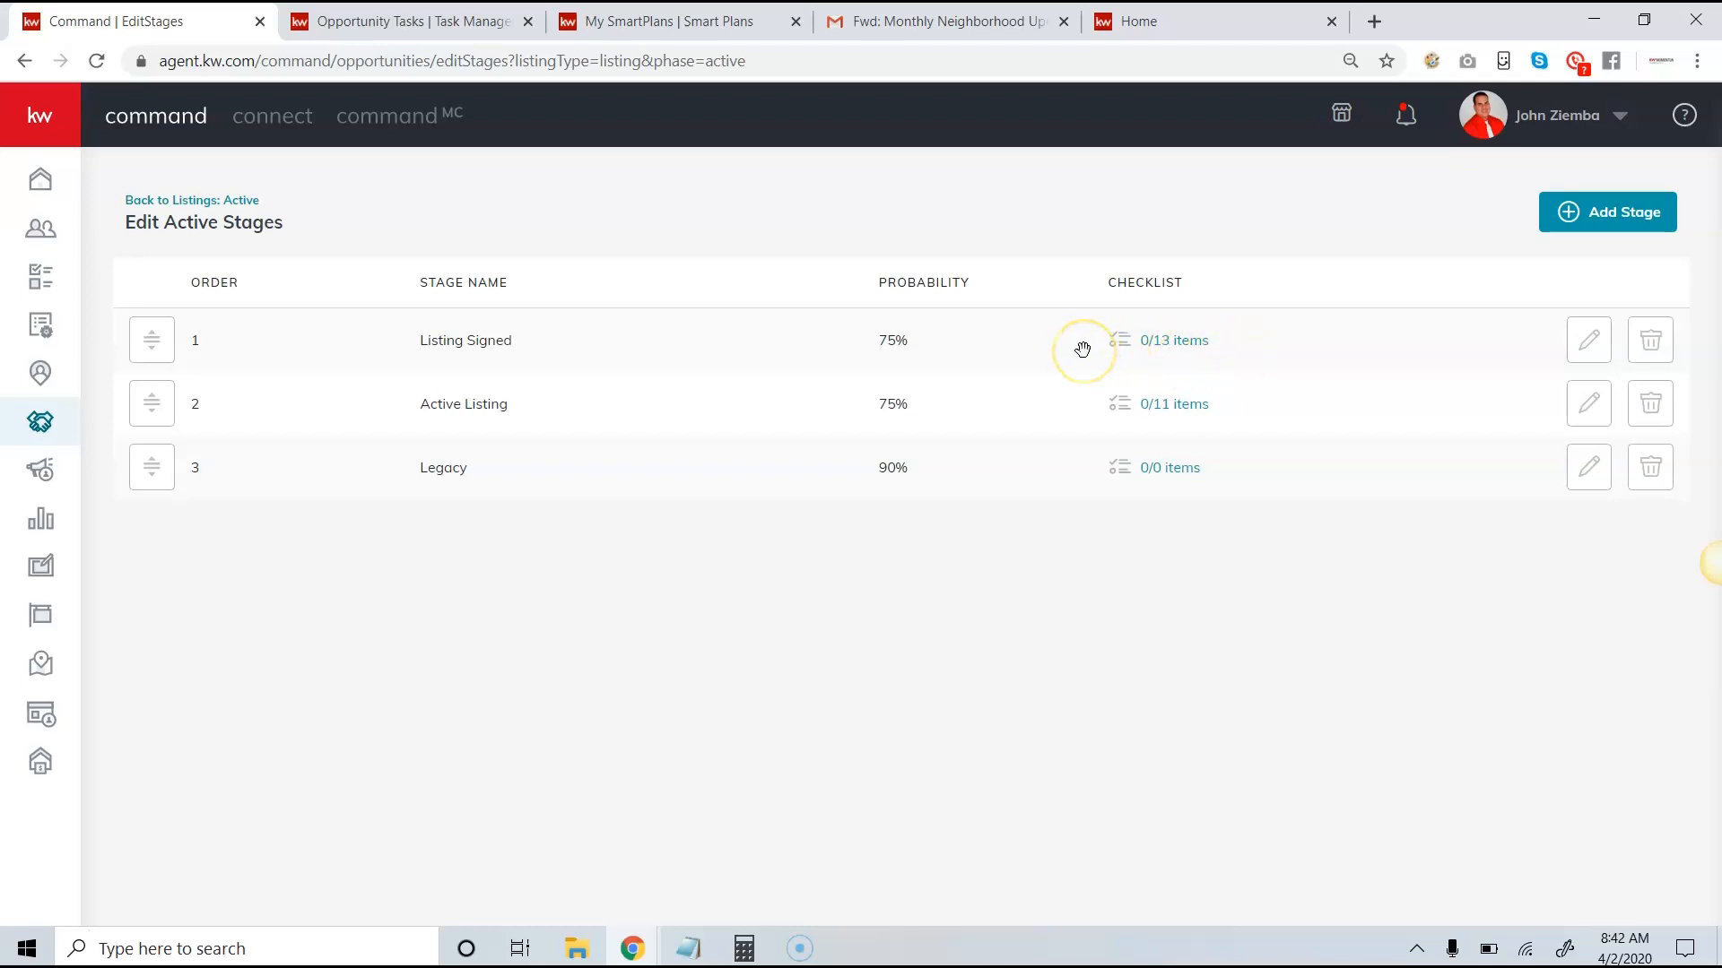
pyautogui.moveTo(1207, 350)
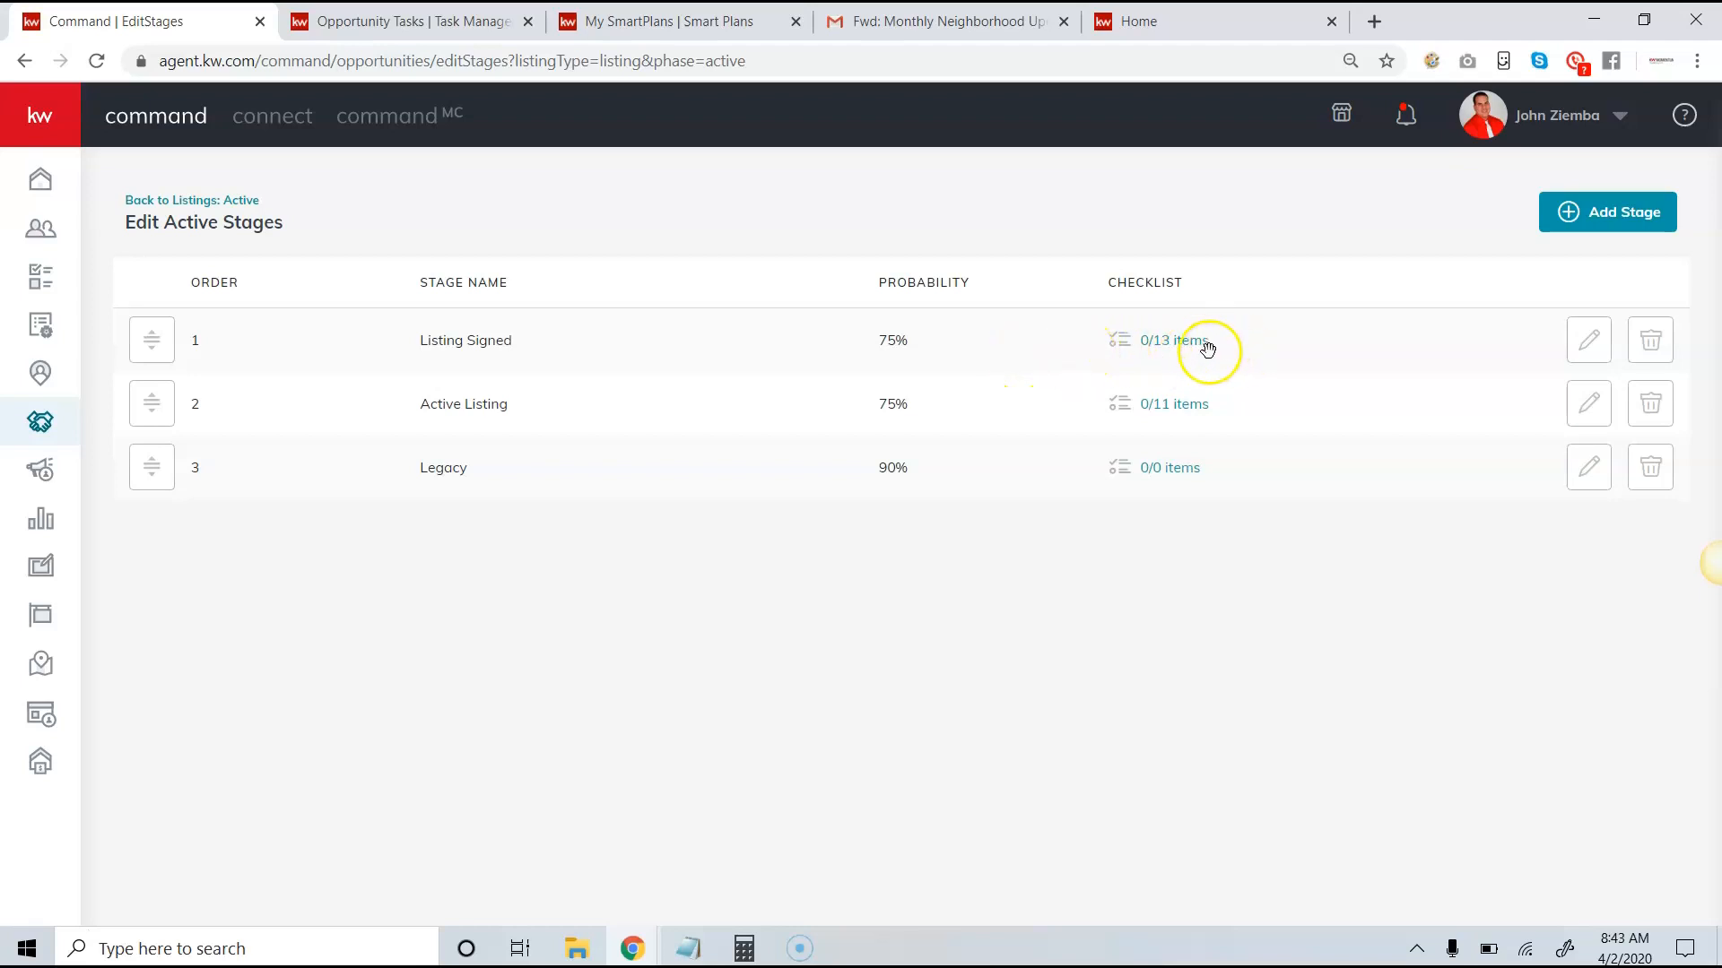
pyautogui.moveTo(975, 280)
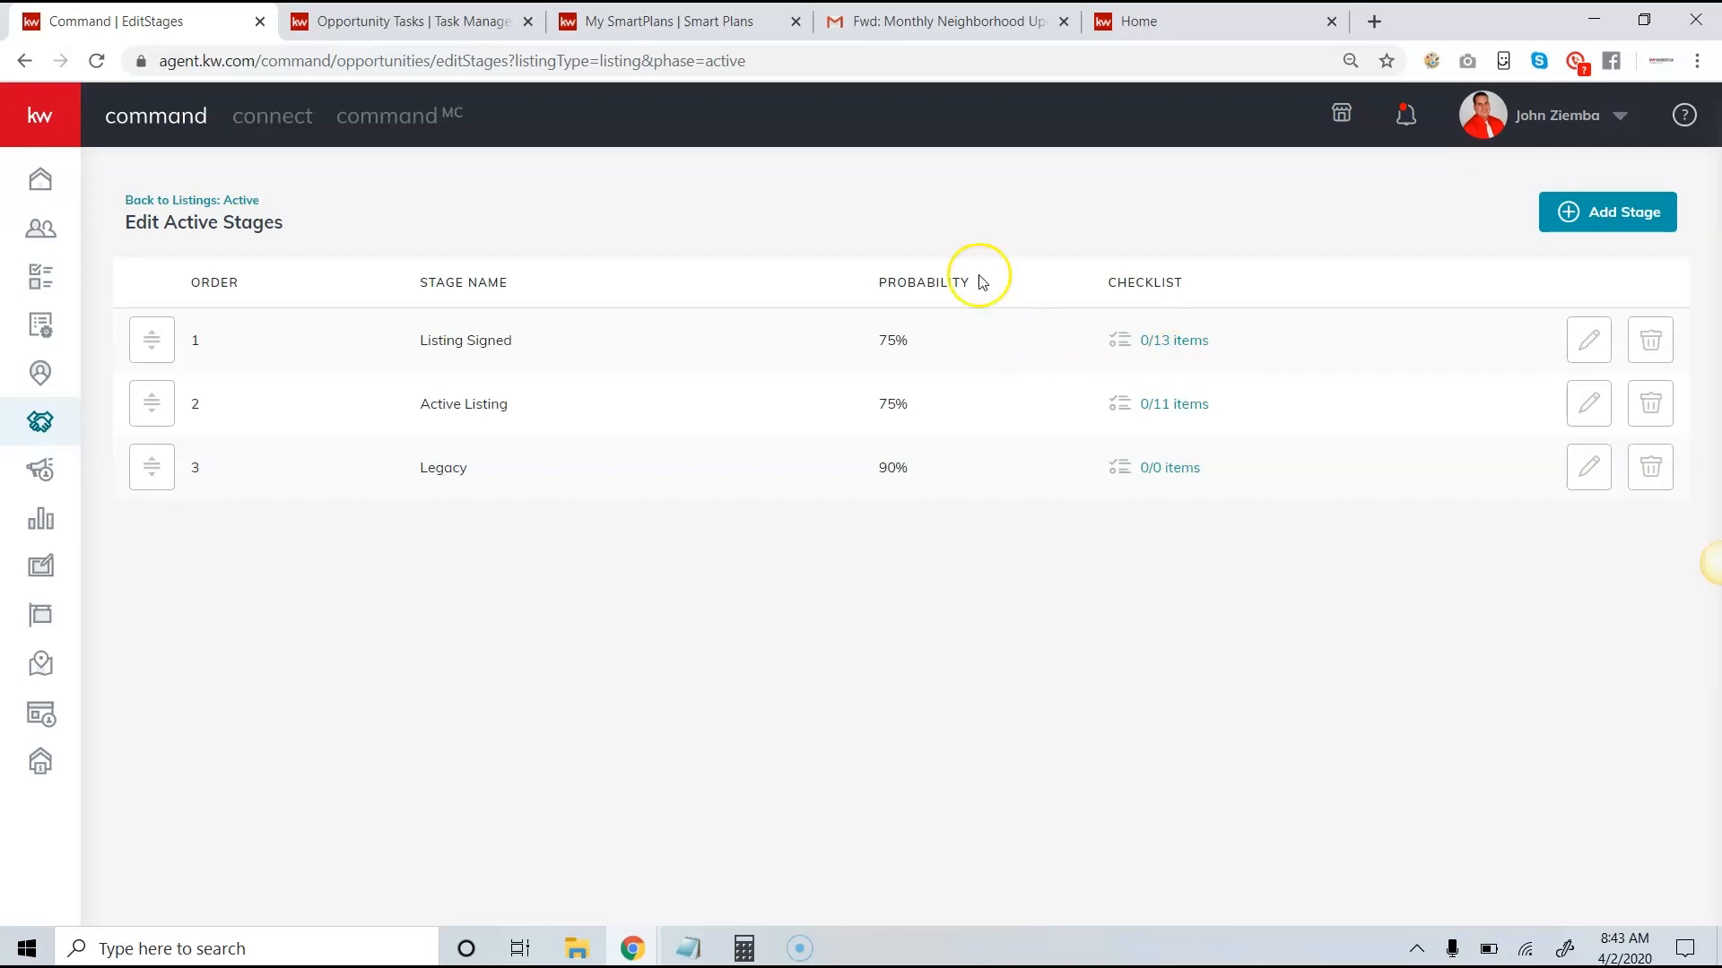
# Back on the Active board, look over the Orland Park listing's 11-item Active Listing checklist and close it unchanged
pyautogui.click(191, 199)
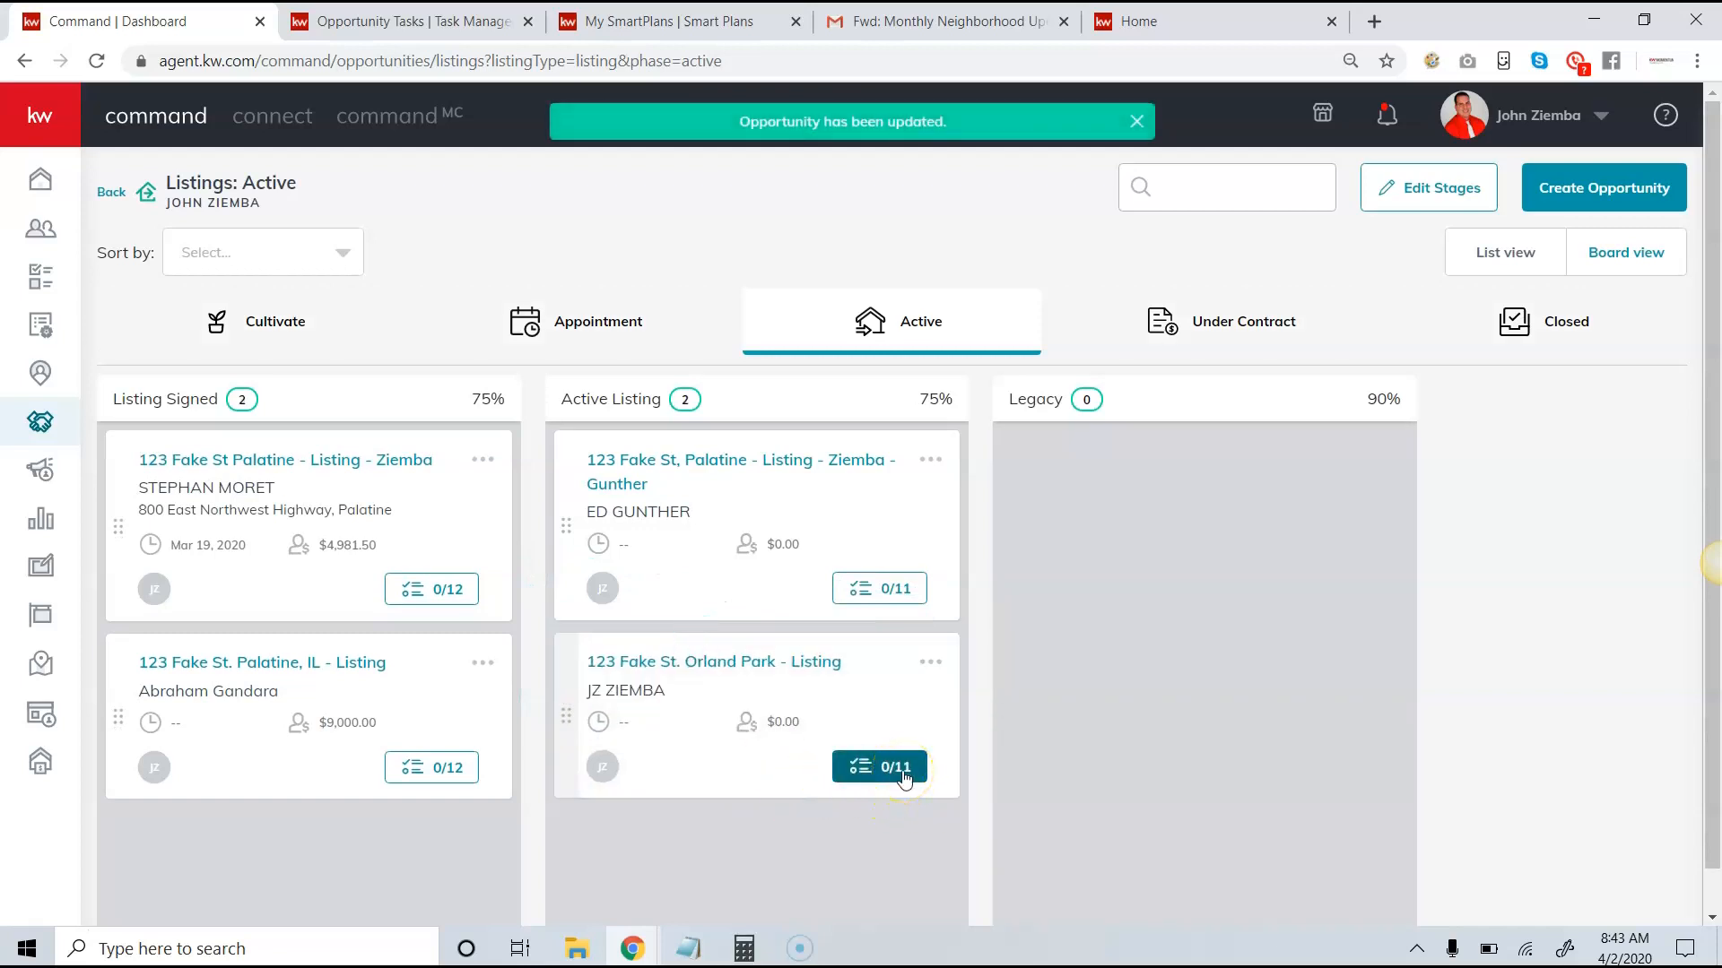
pyautogui.click(879, 765)
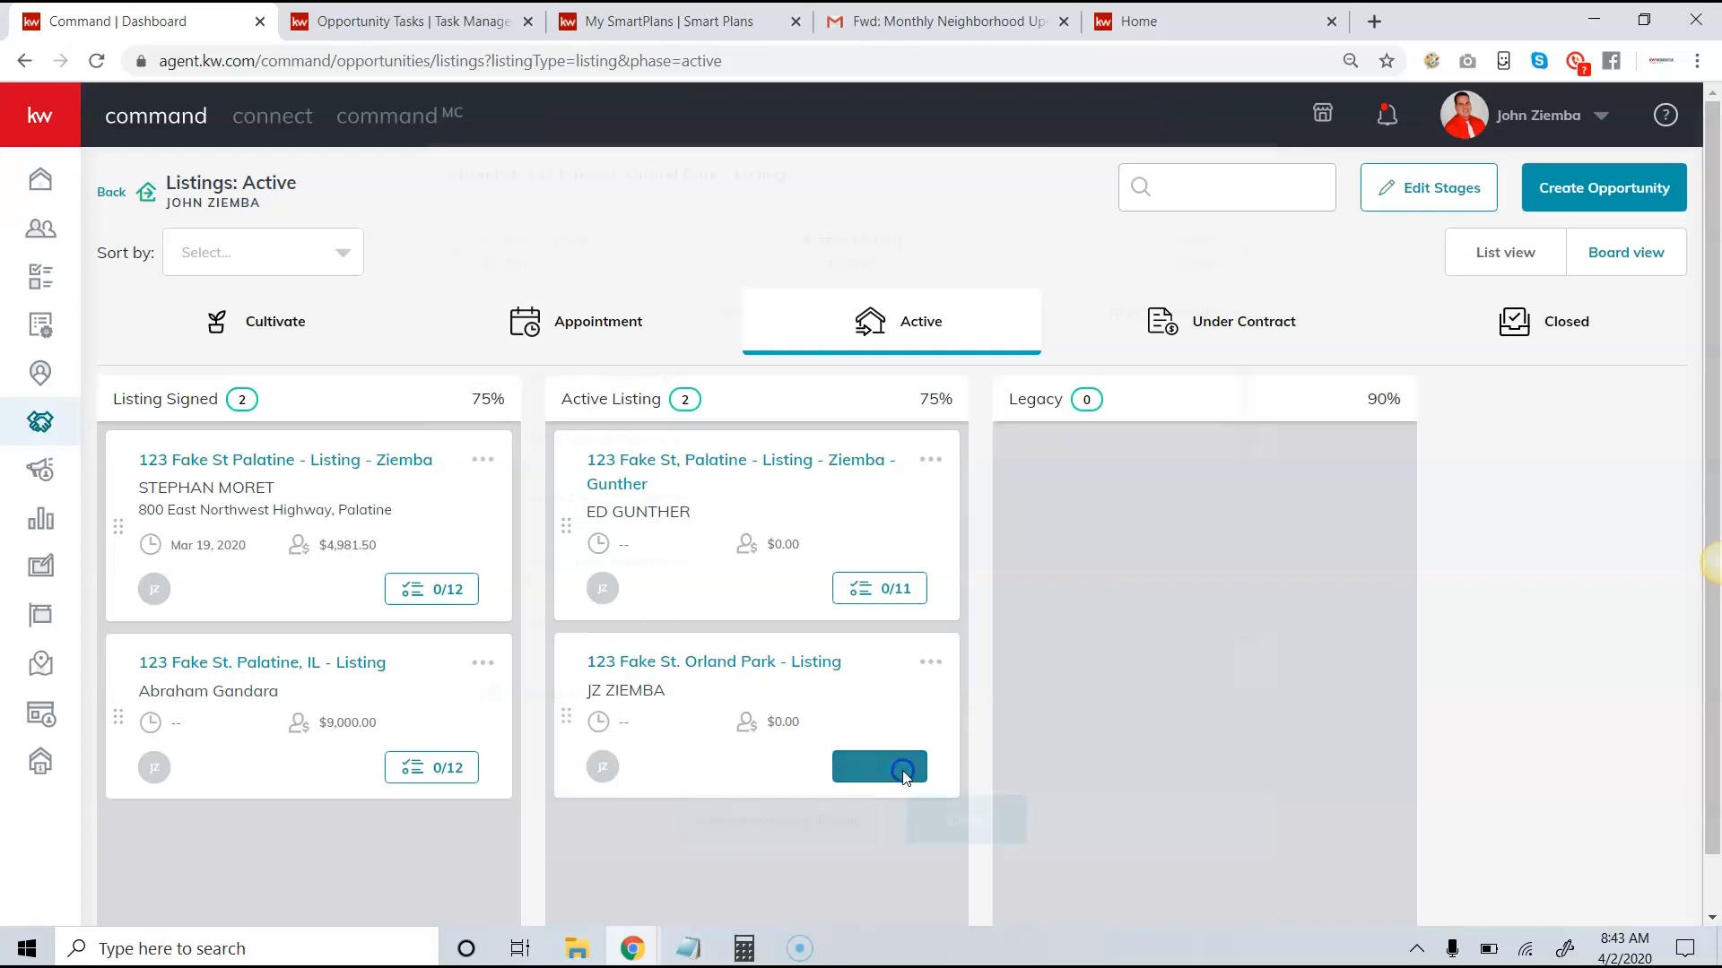
pyautogui.click(879, 766)
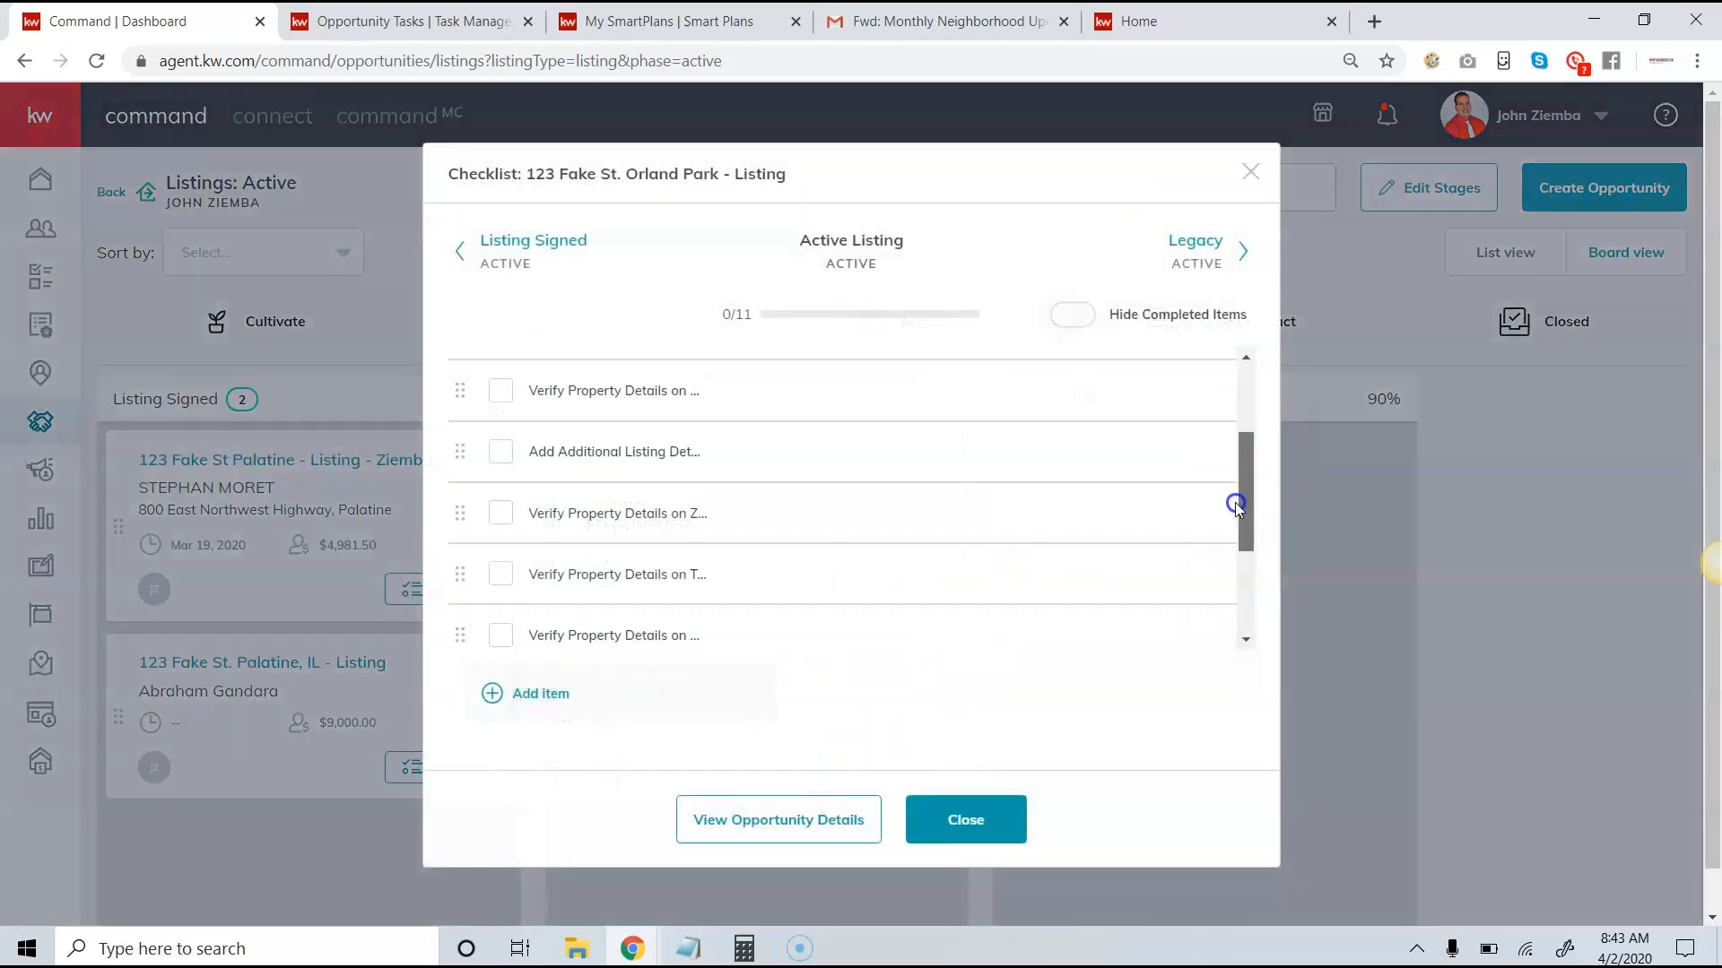
pyautogui.scroll(-3)
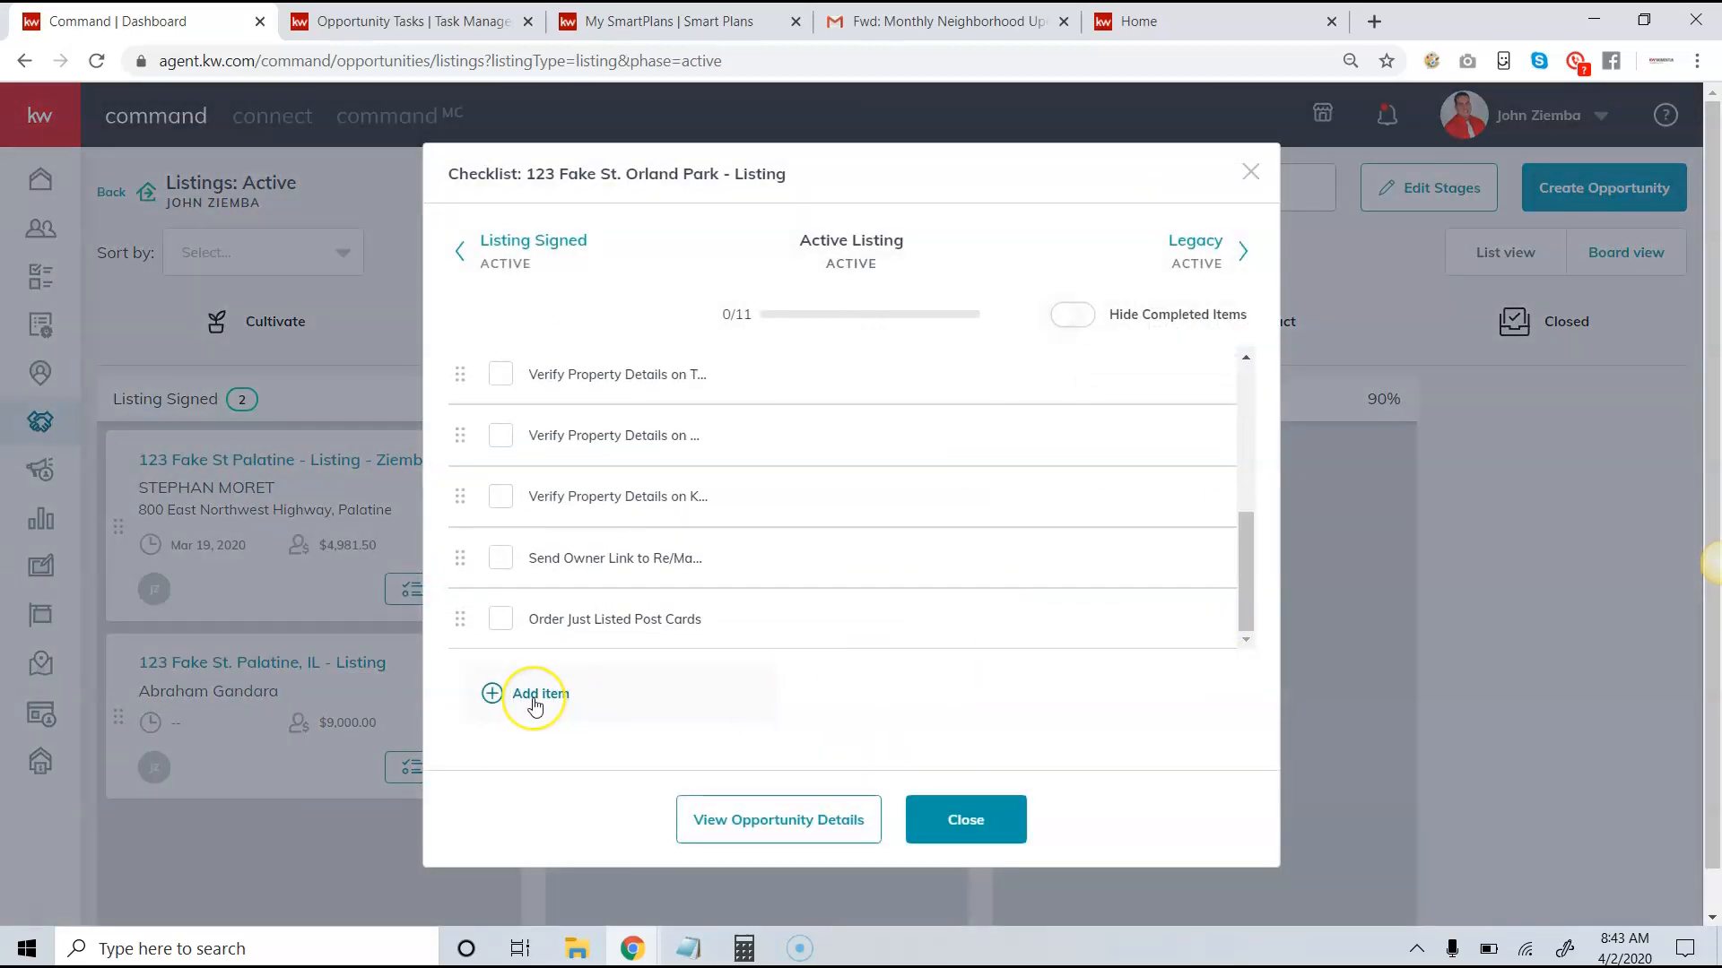
pyautogui.click(536, 693)
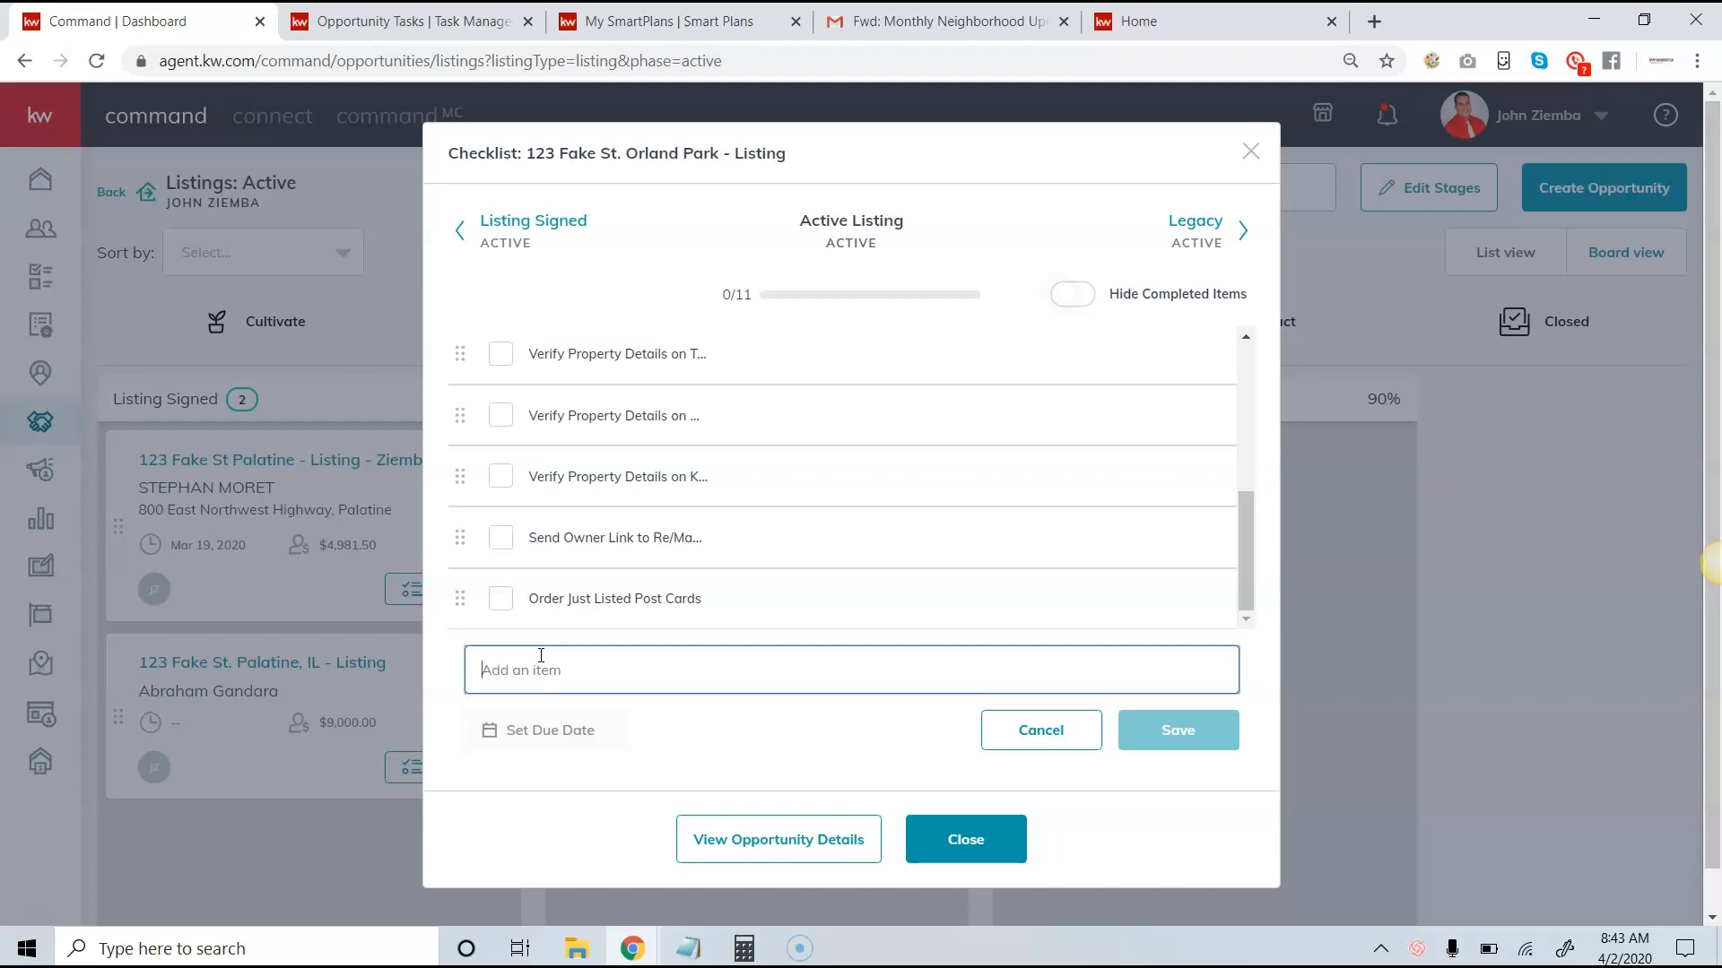
pyautogui.moveTo(579, 730)
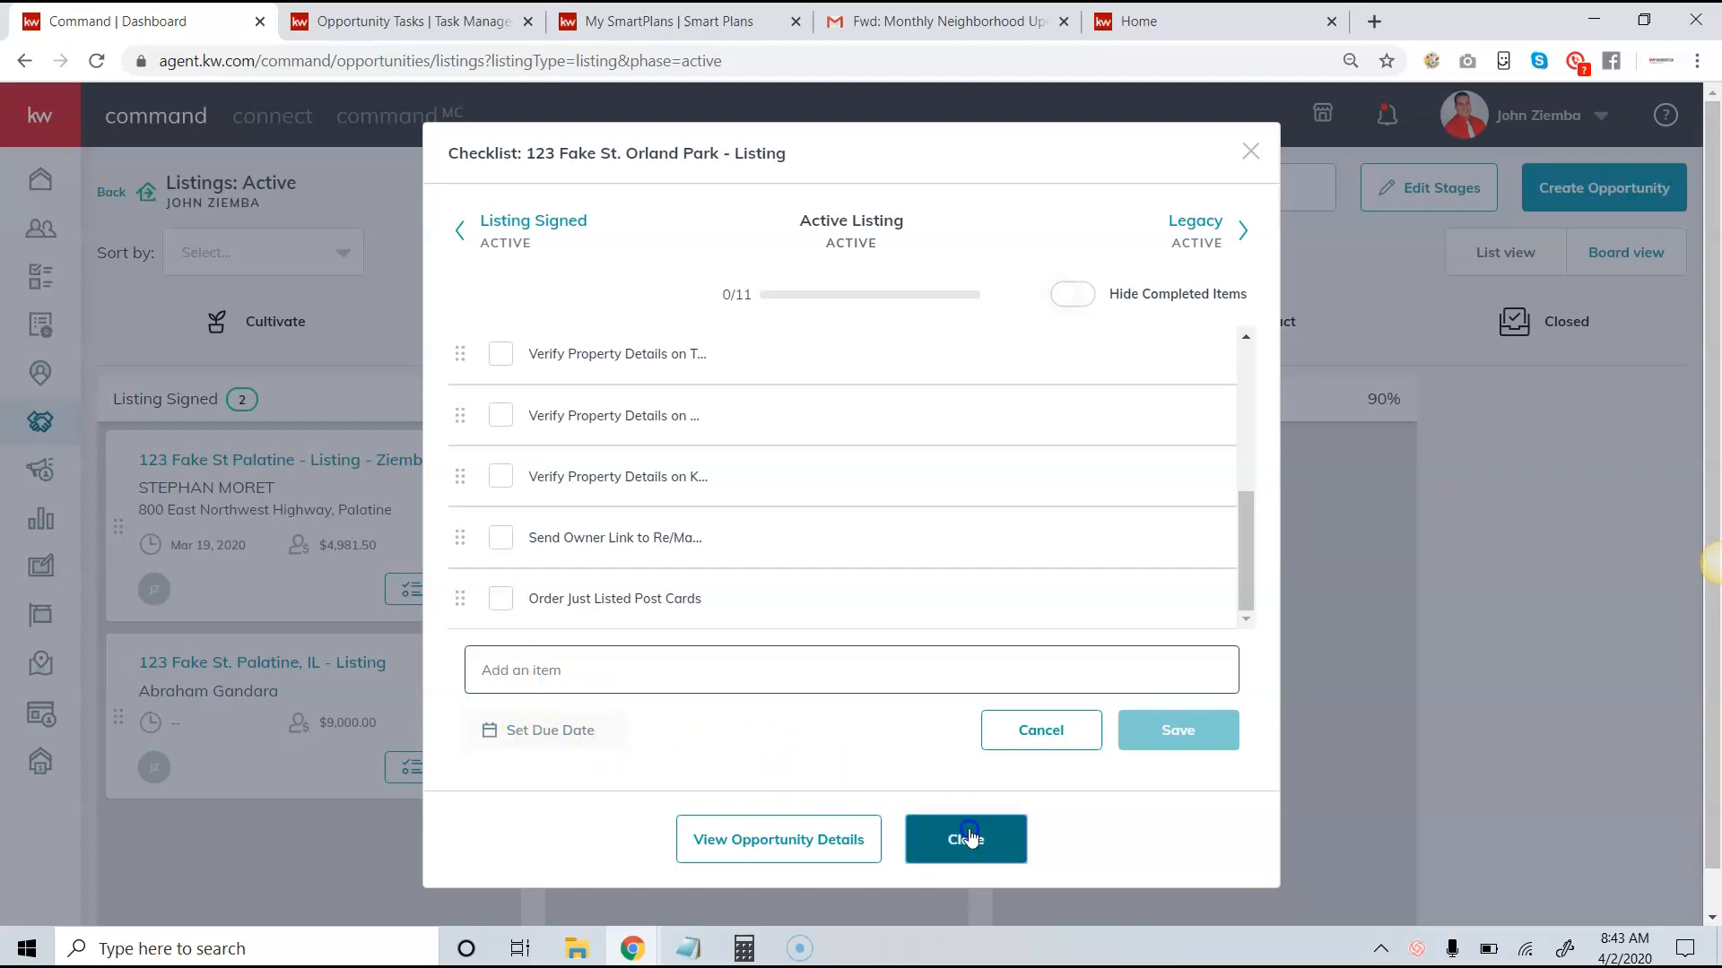
pyautogui.click(965, 839)
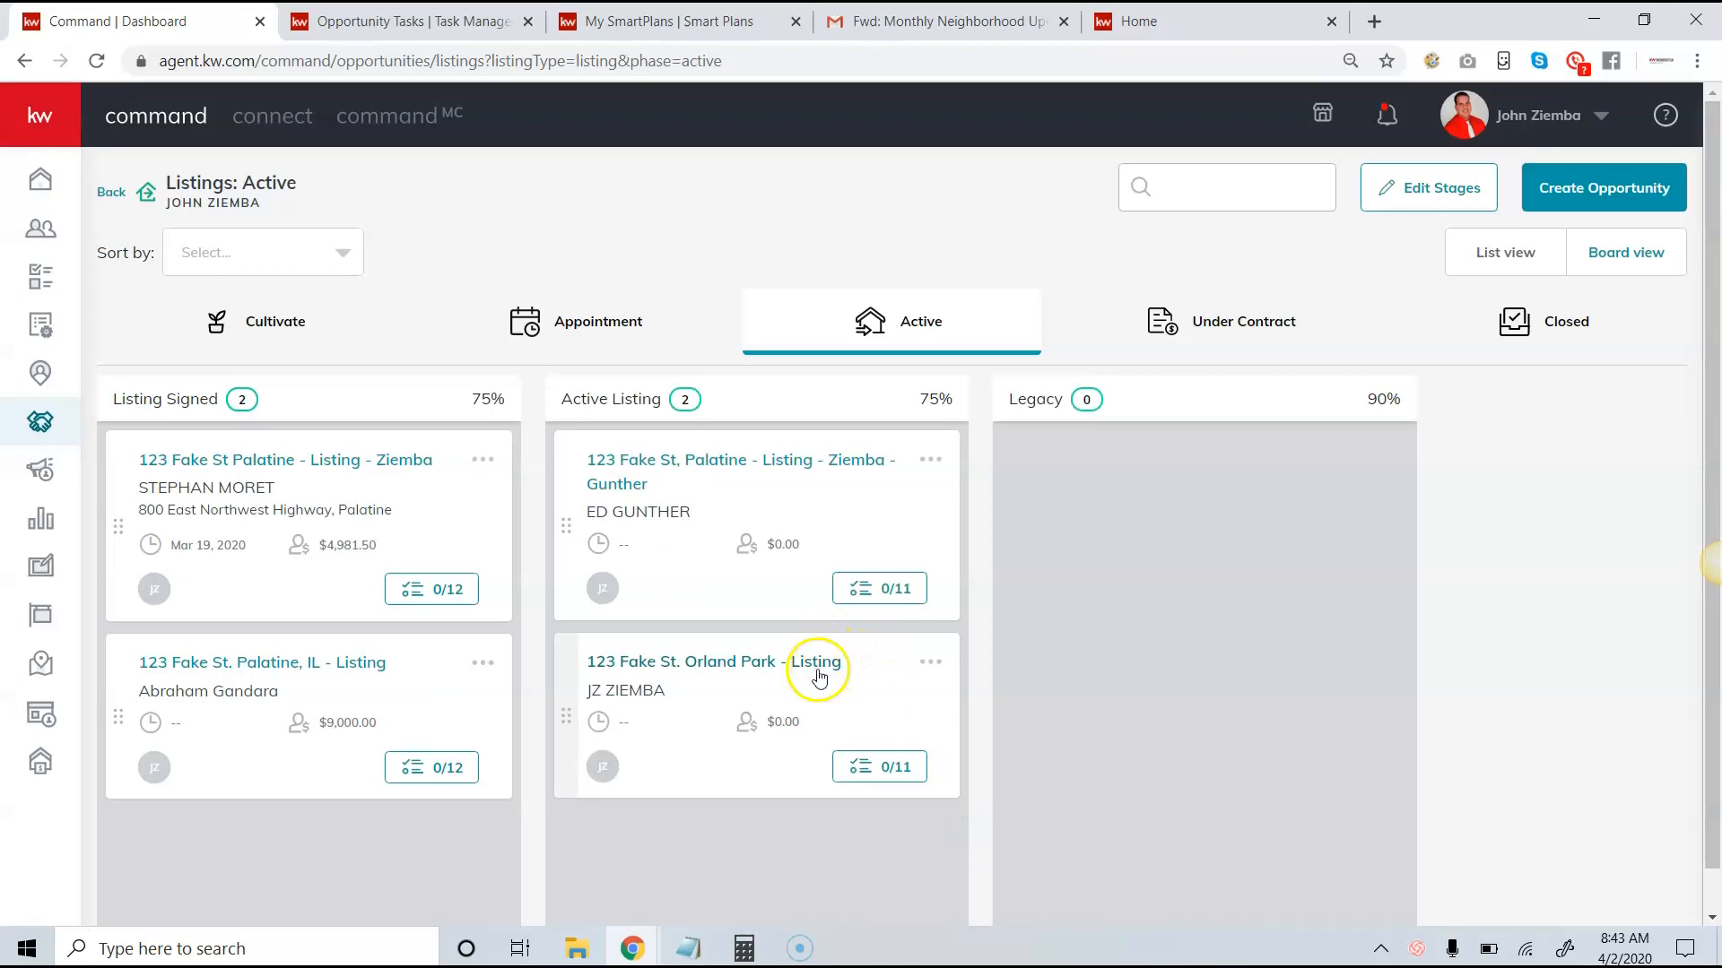
pyautogui.click(878, 766)
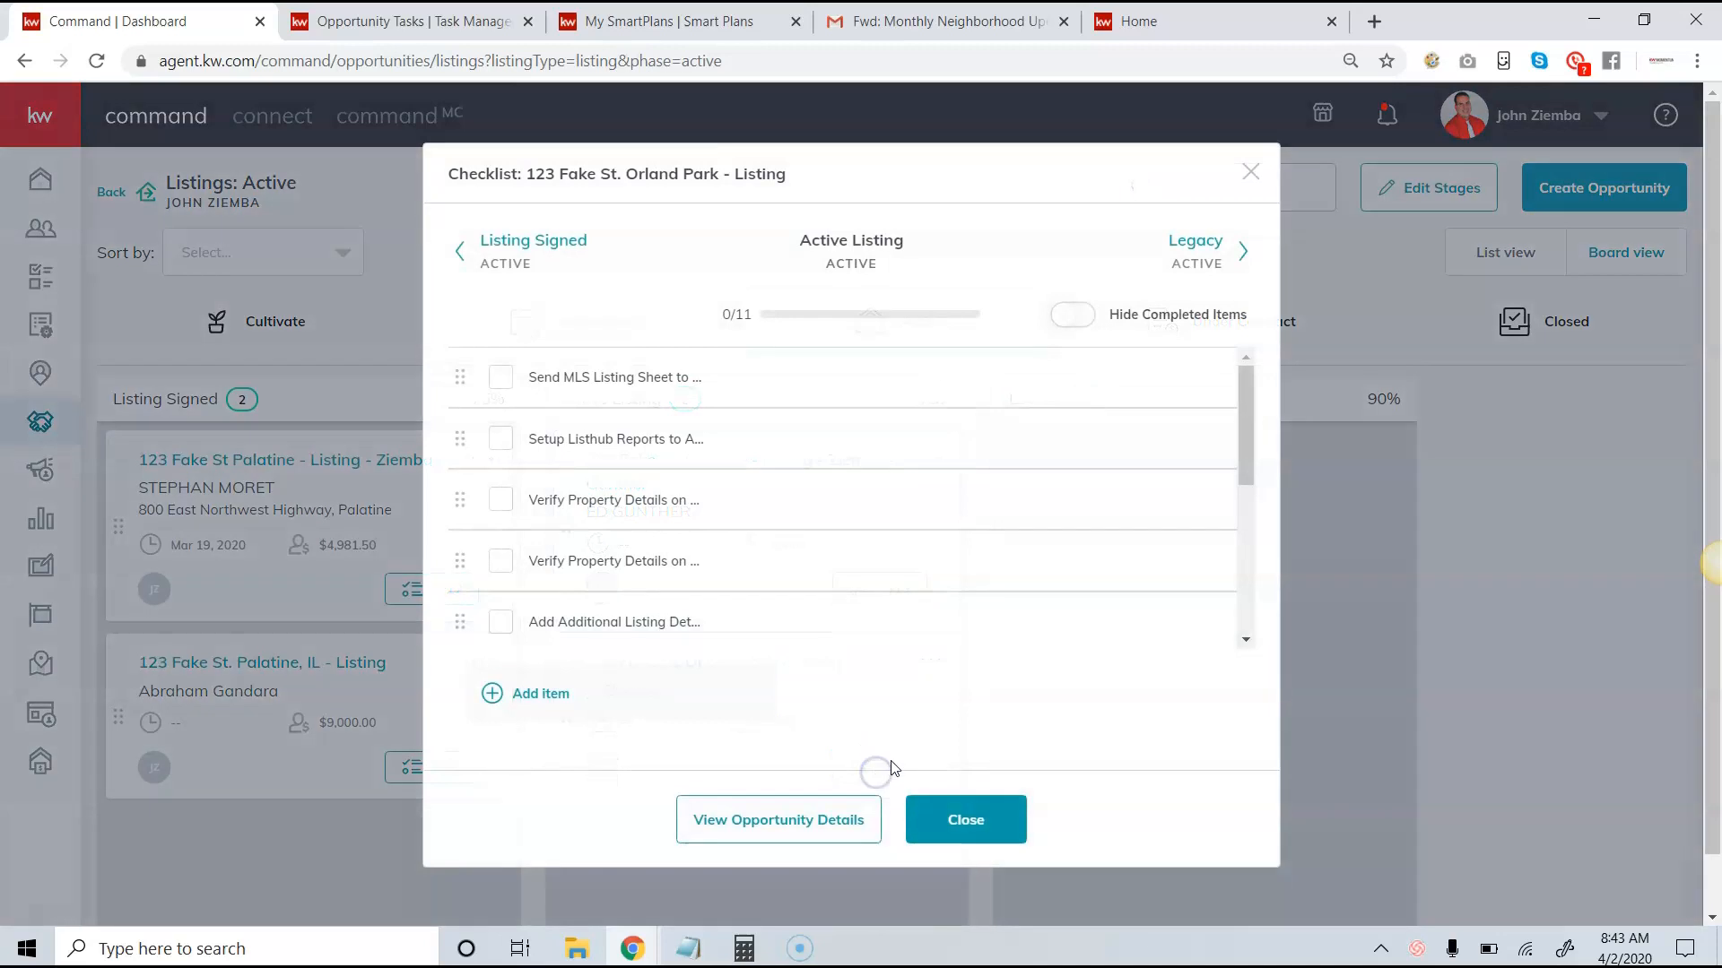
pyautogui.moveTo(873, 506)
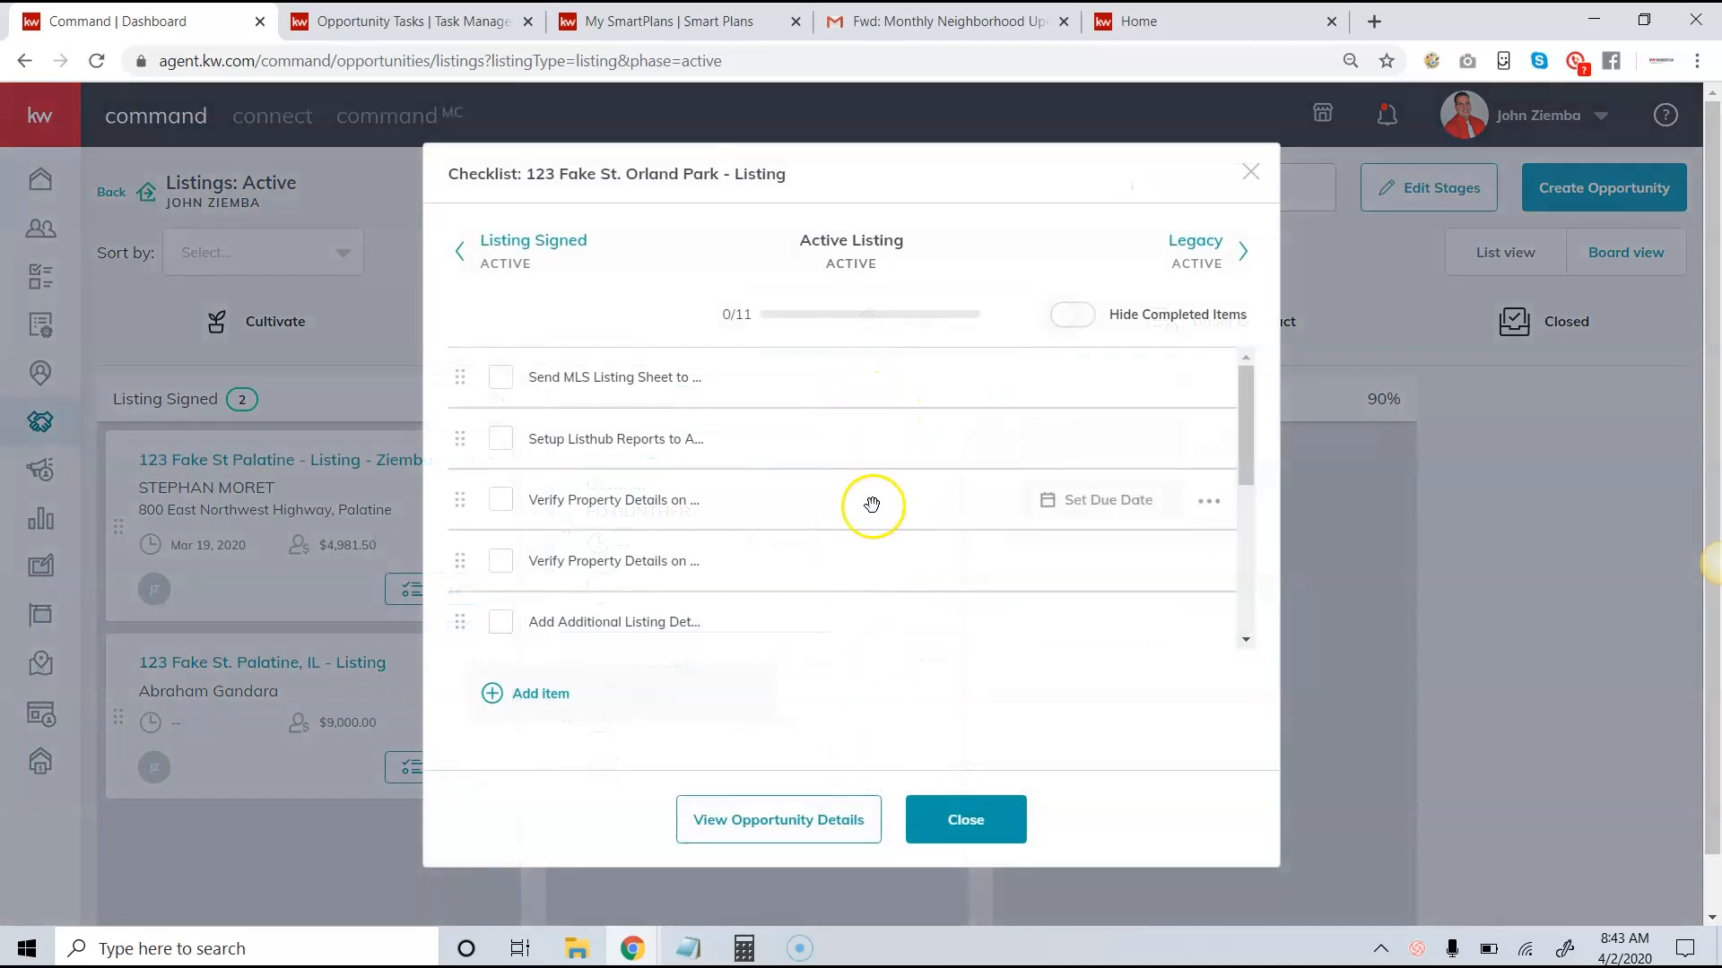
pyautogui.moveTo(918, 507)
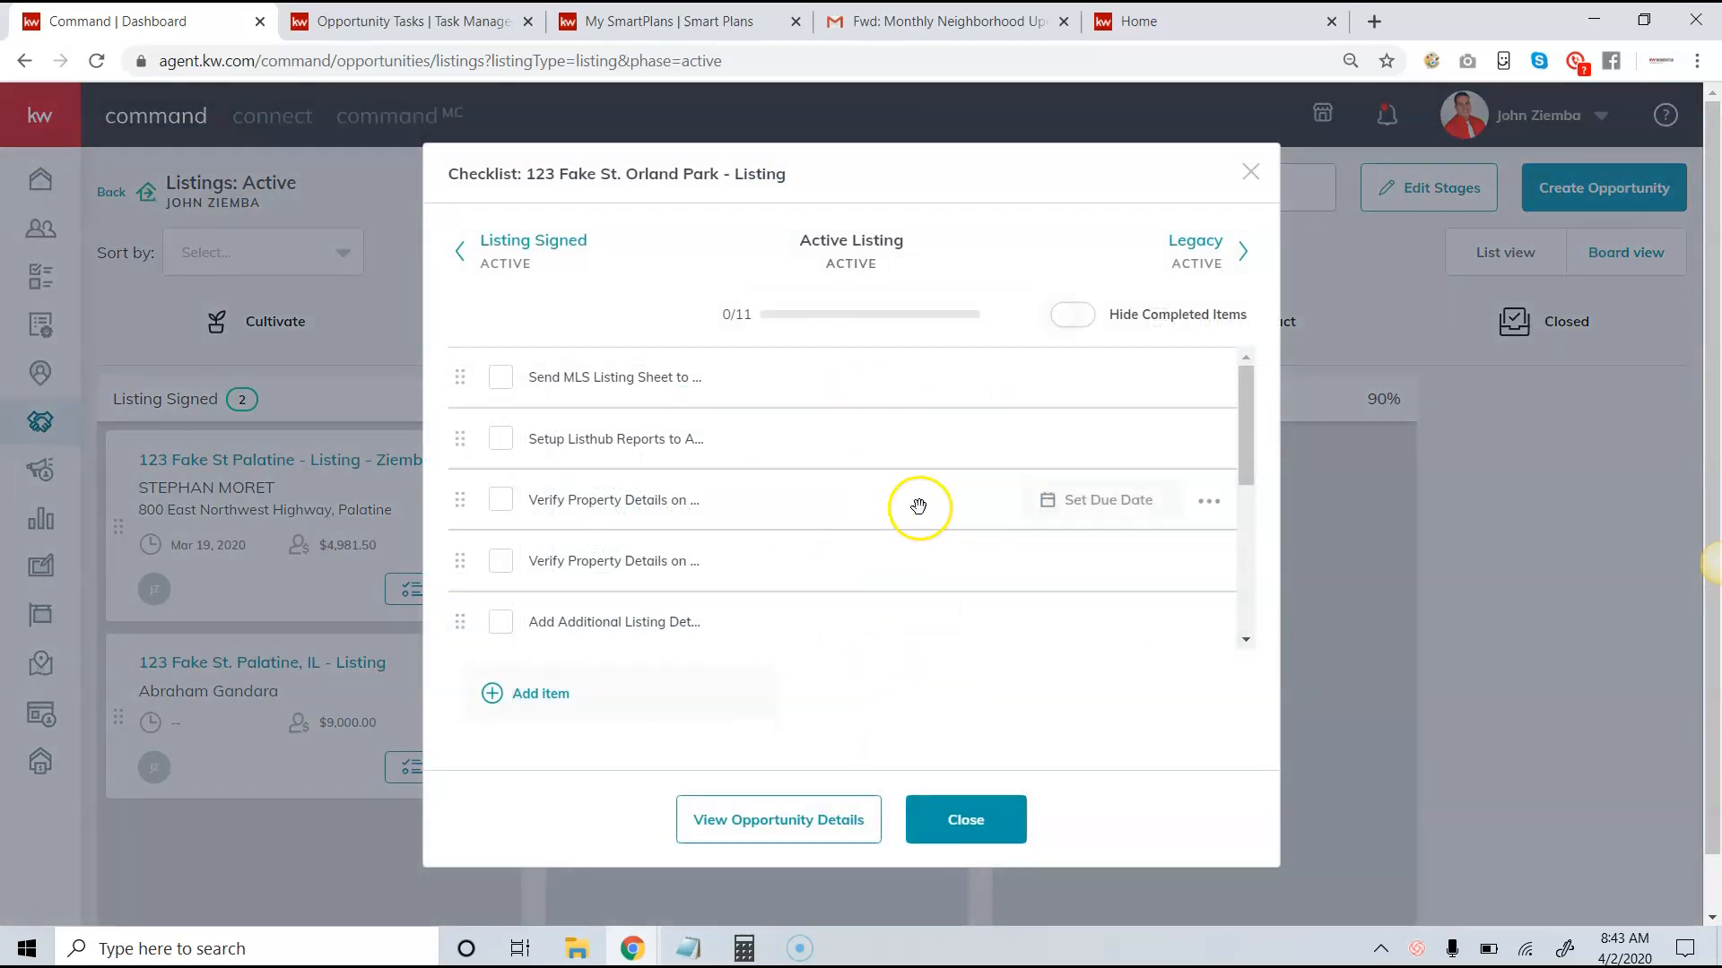
pyautogui.moveTo(895, 516)
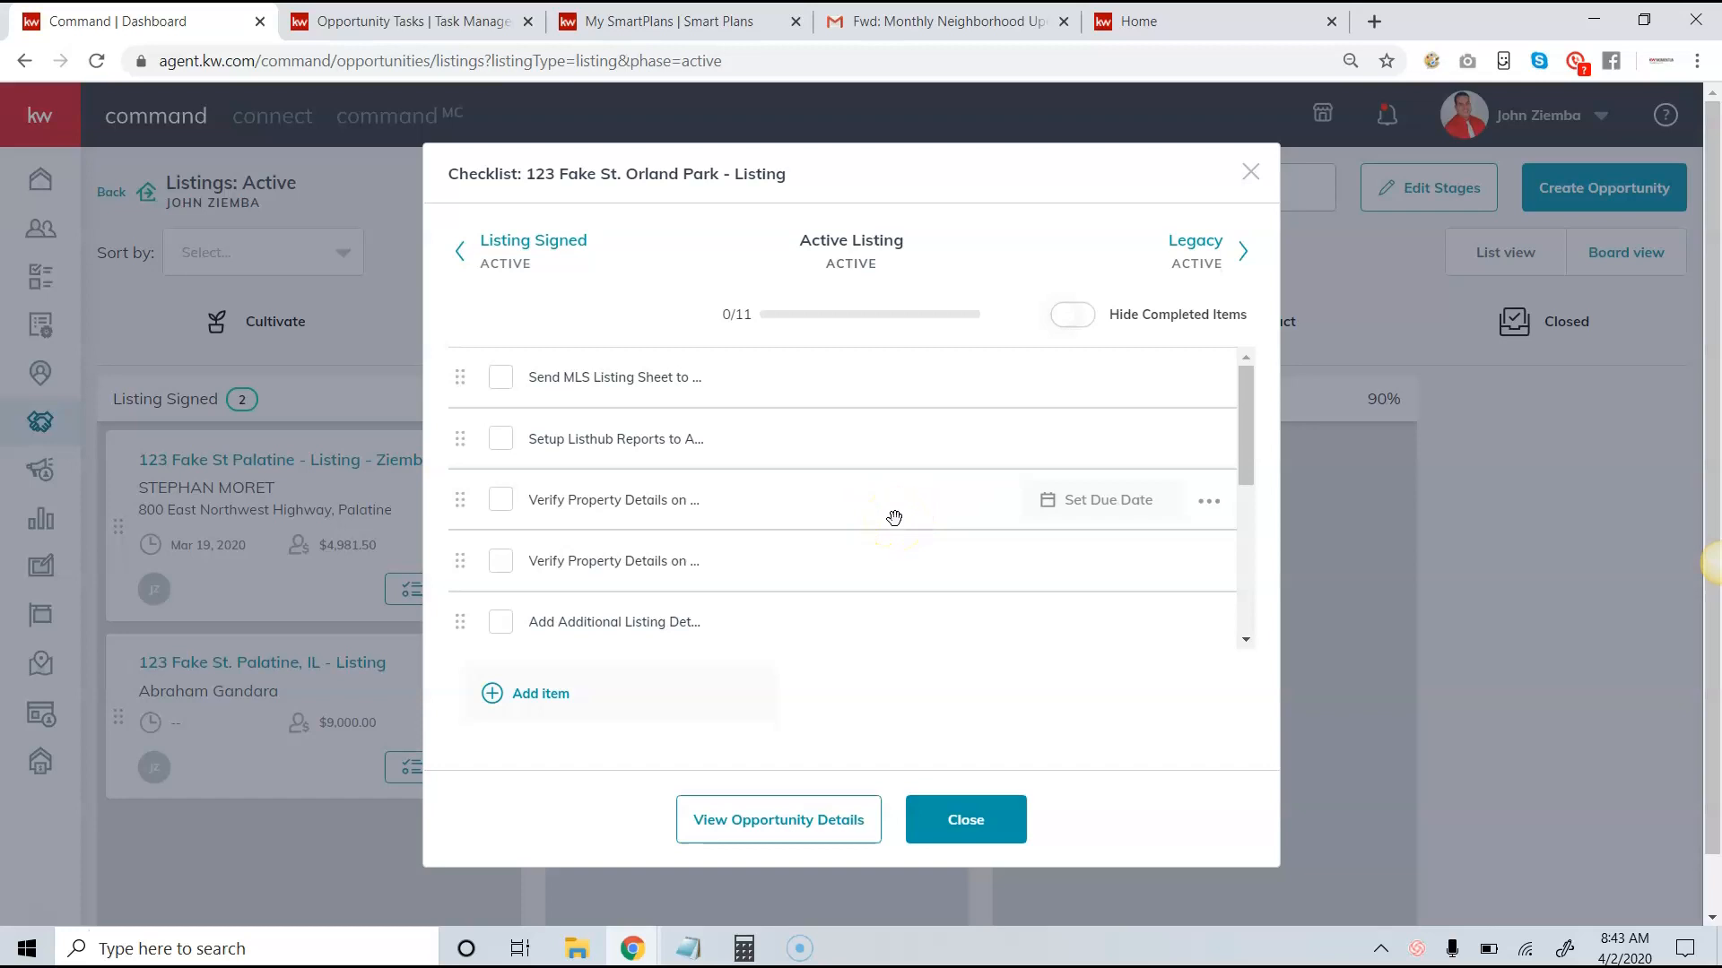
pyautogui.click(965, 820)
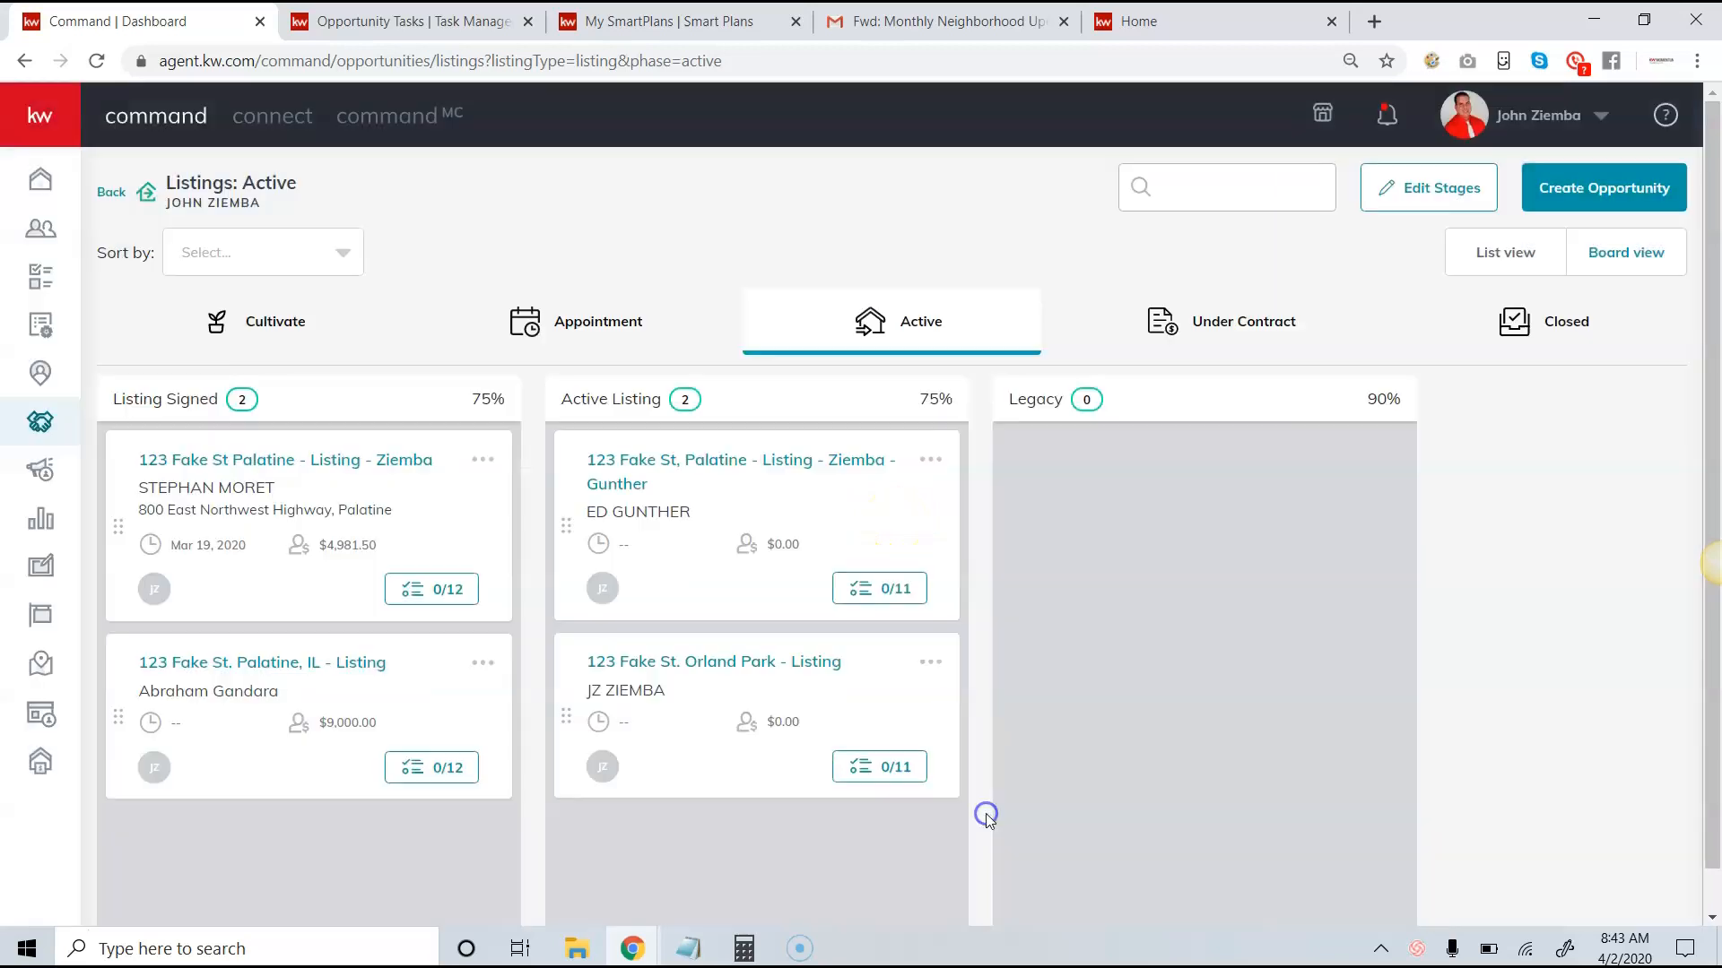
pyautogui.moveTo(1426, 188)
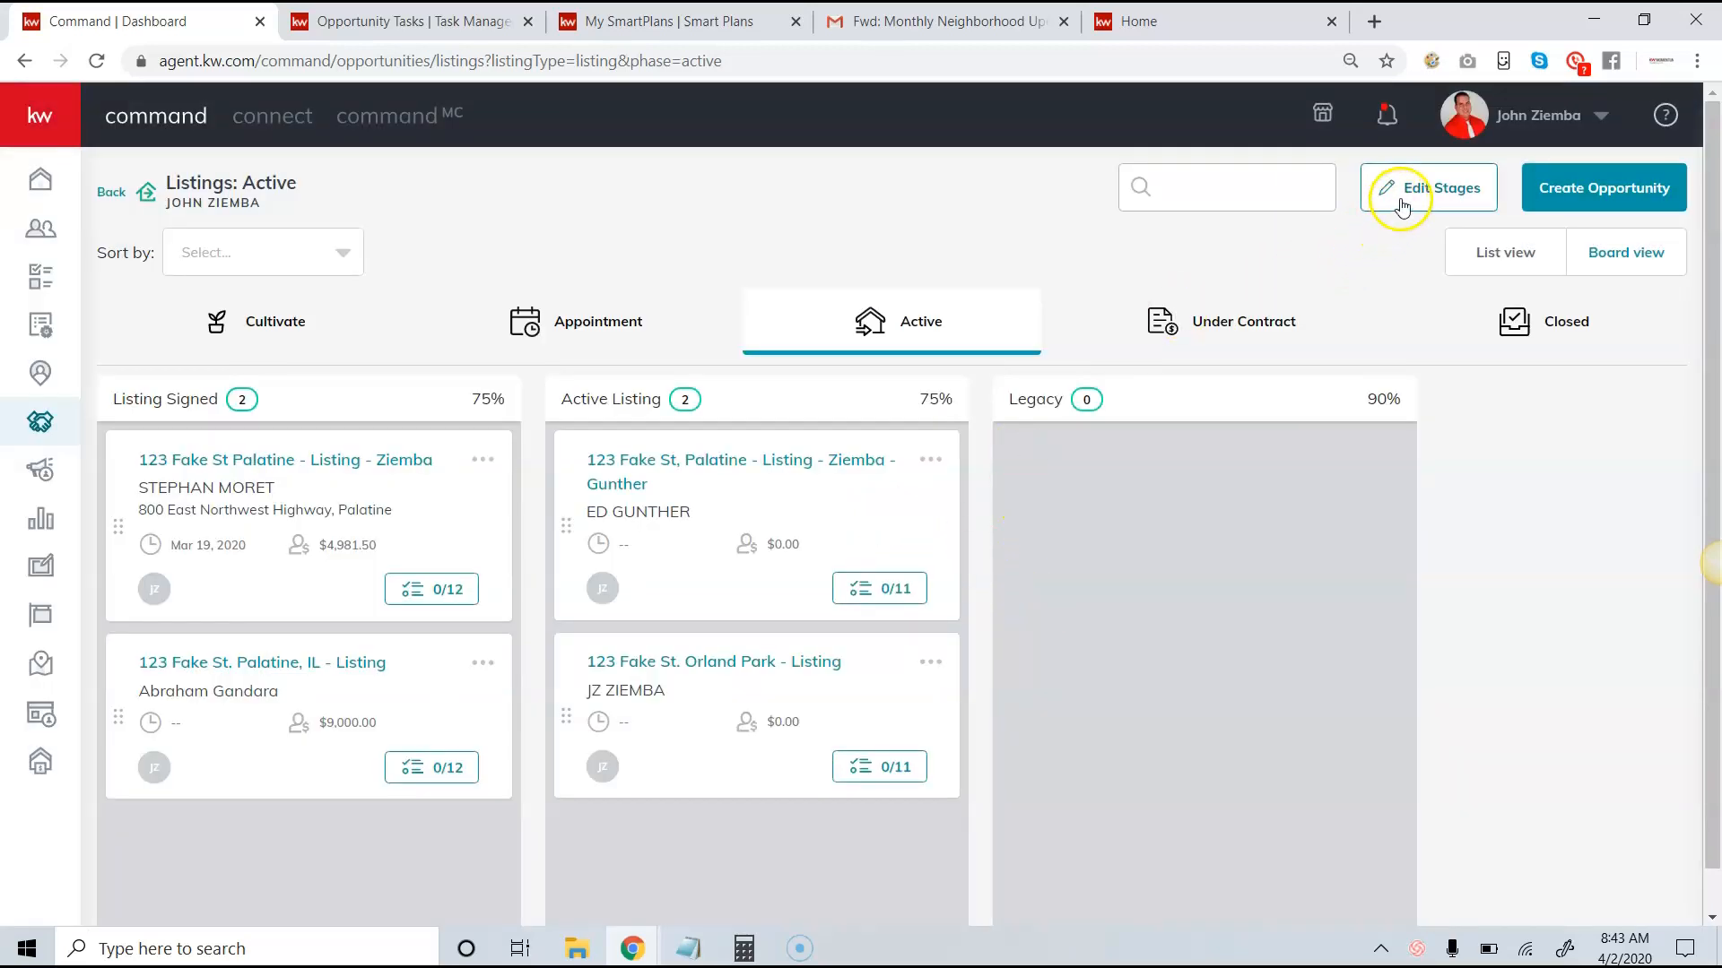
# In the Active stages editor, confirm the Listing Signed checklist now holds 13 items including Set Reminder for Checklist
pyautogui.click(1428, 189)
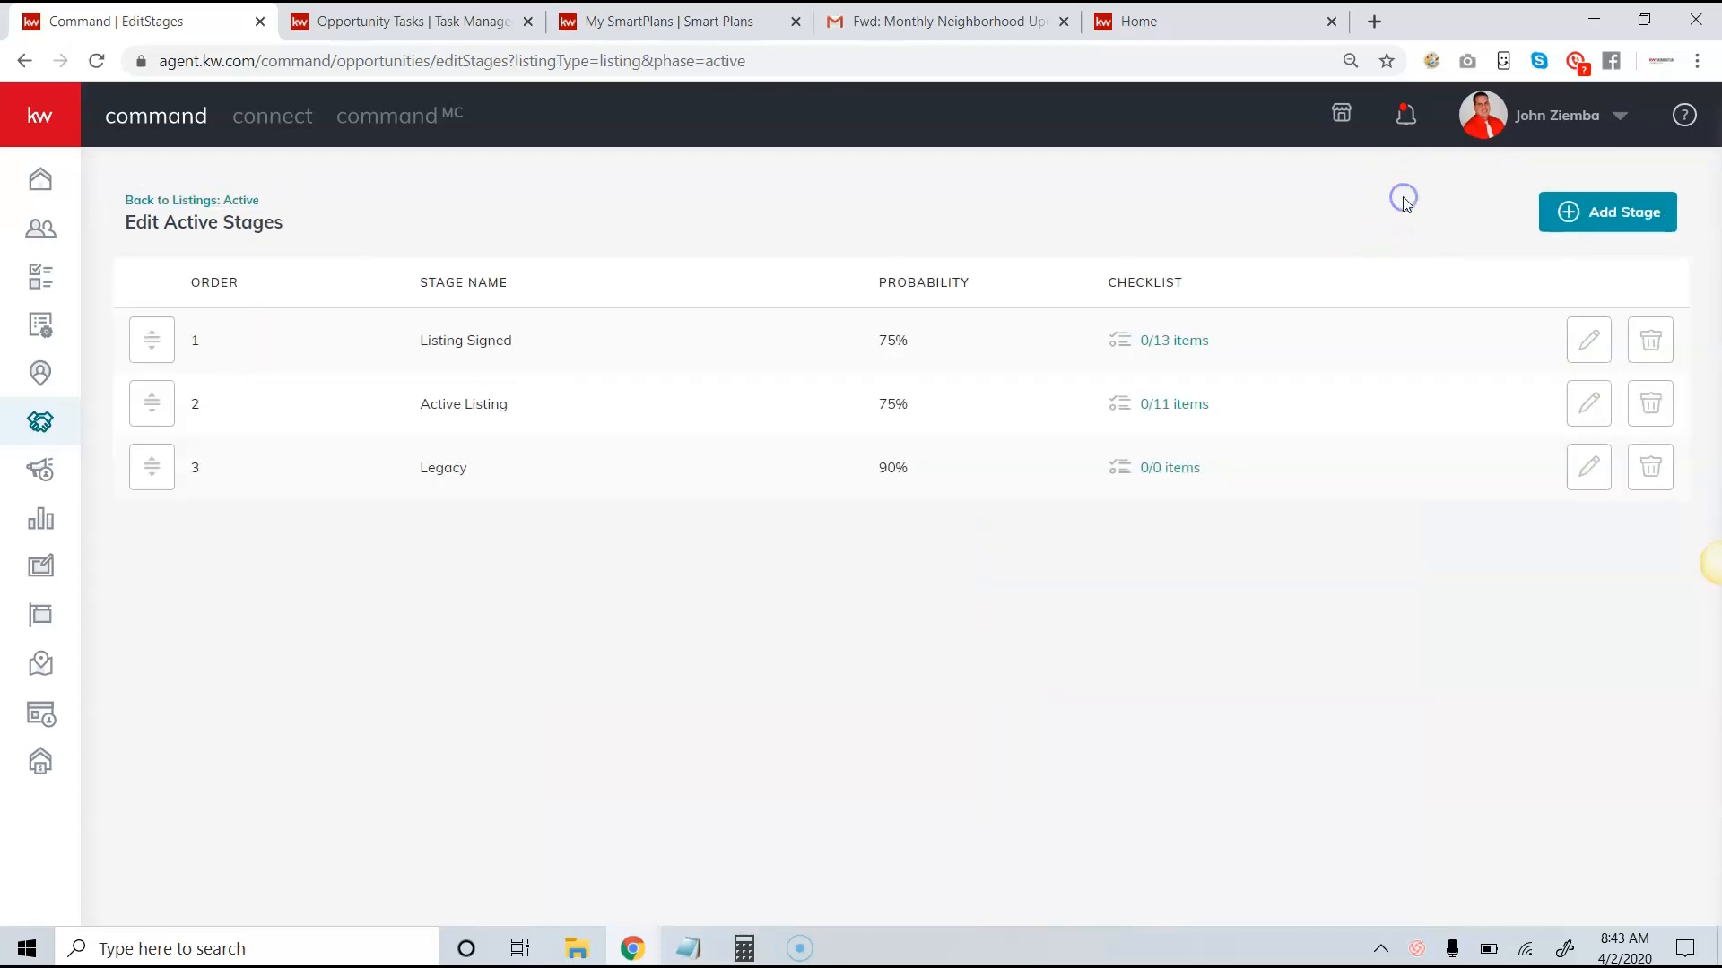
pyautogui.moveTo(1190, 352)
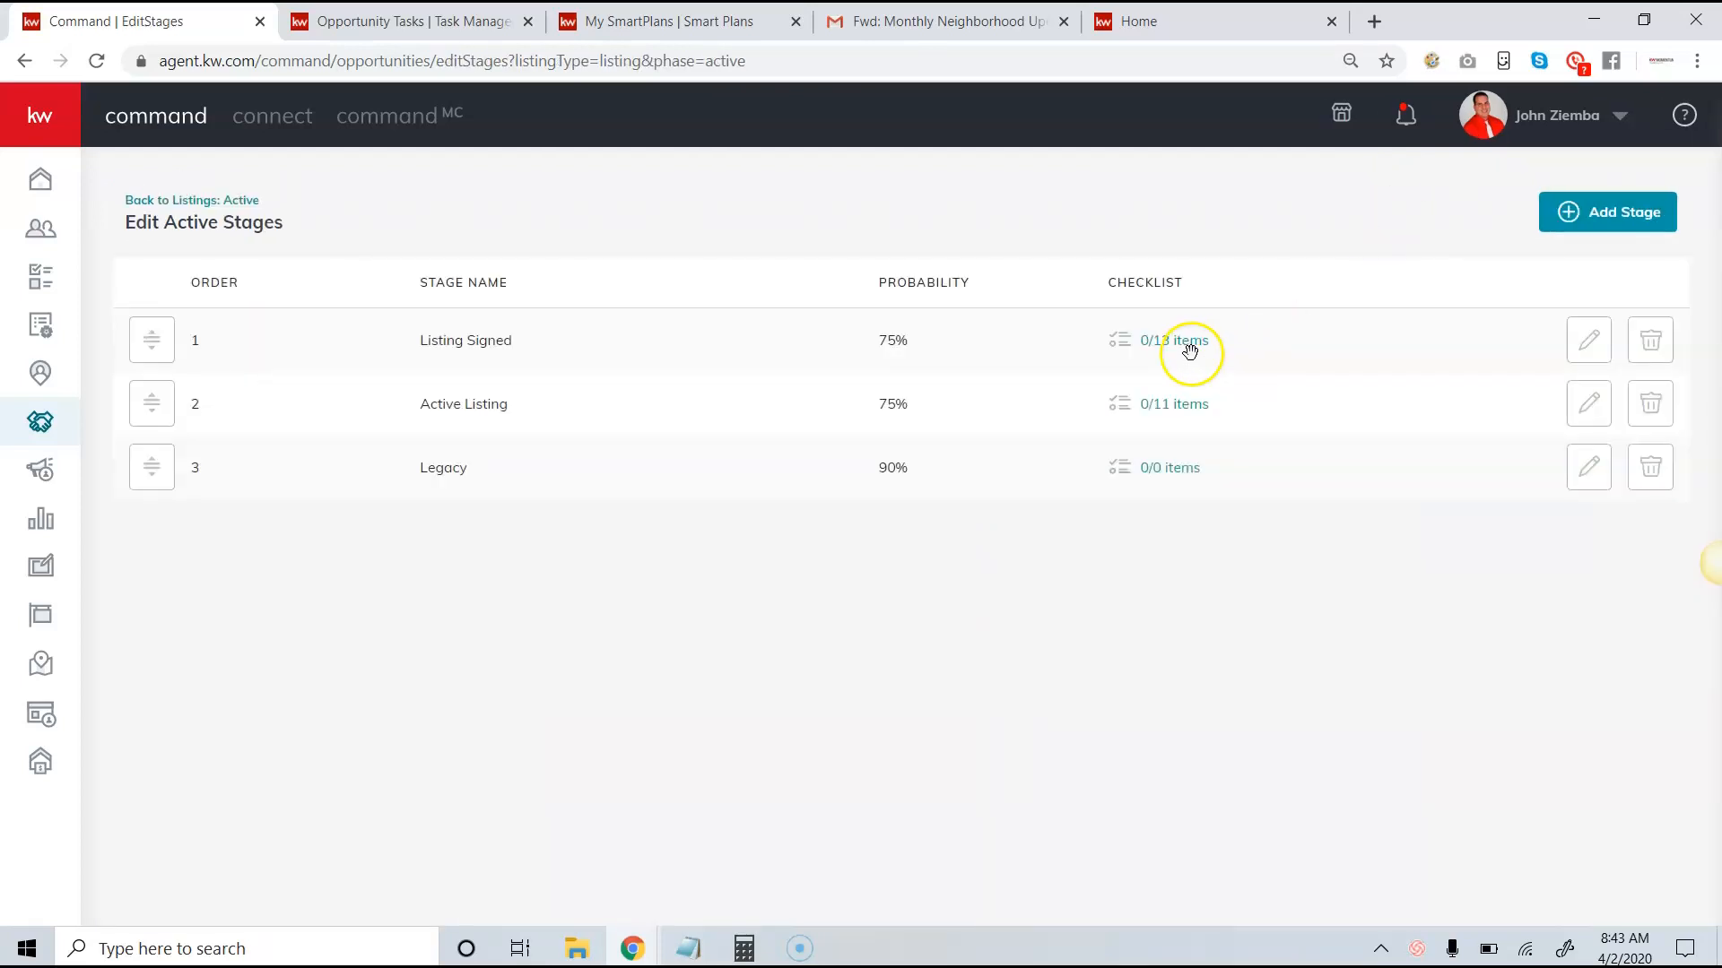
pyautogui.click(1173, 339)
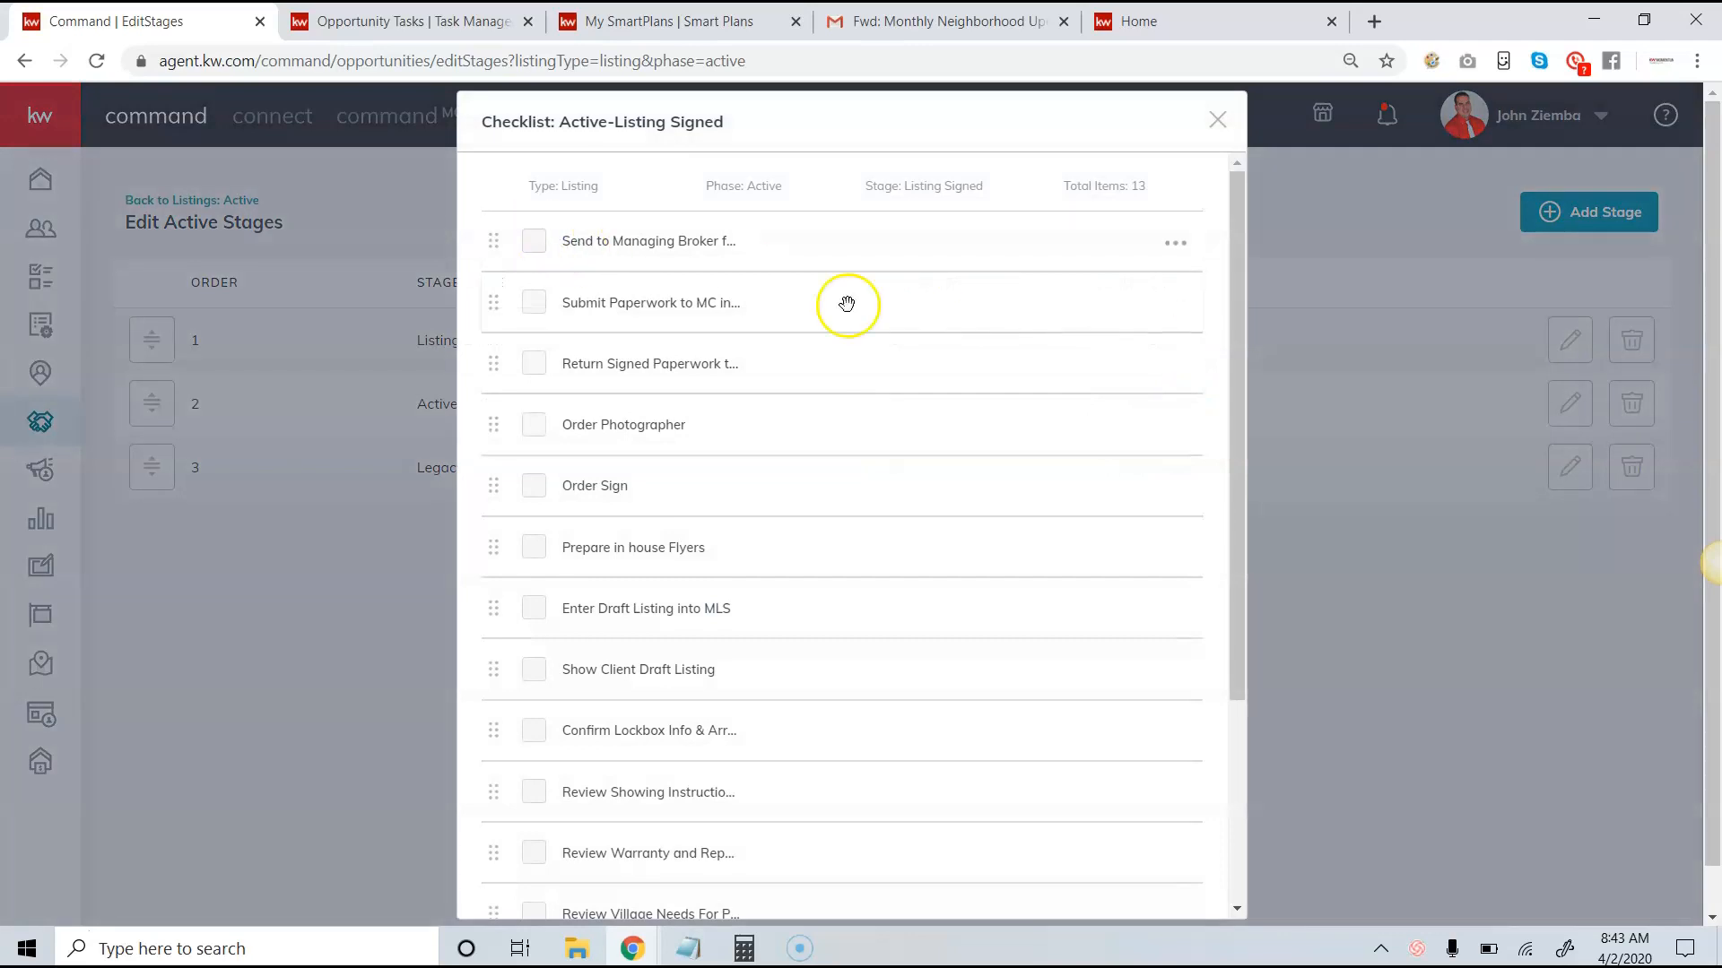
pyautogui.scroll(-3)
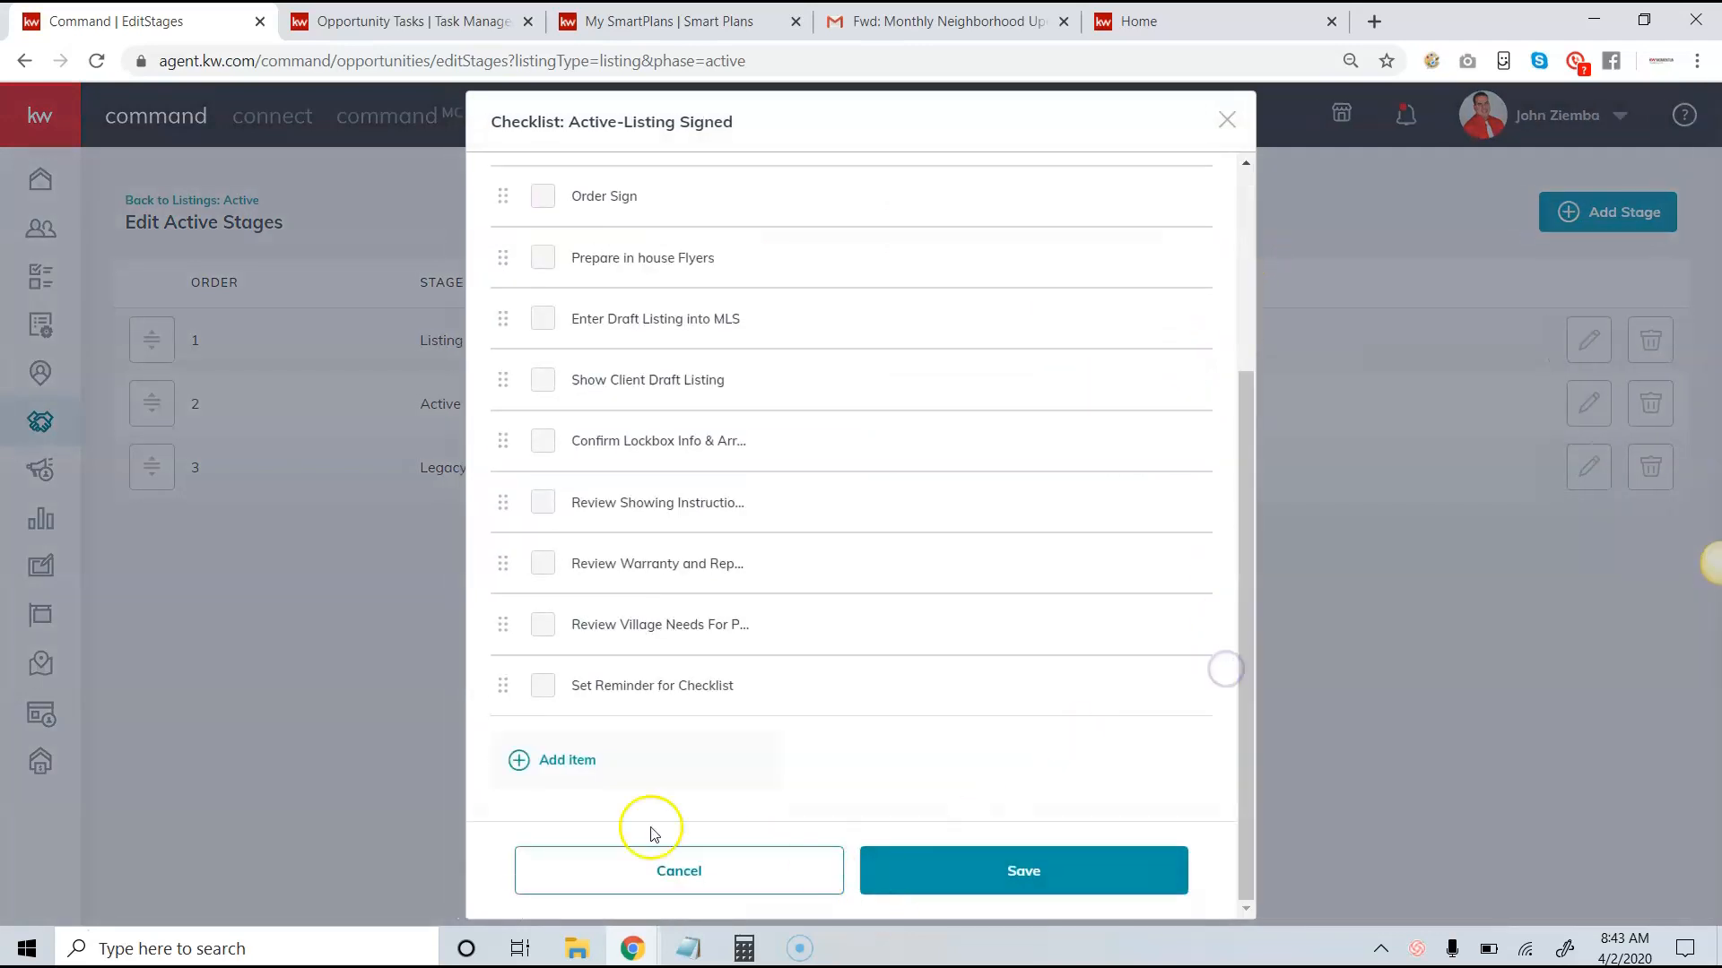
pyautogui.click(678, 869)
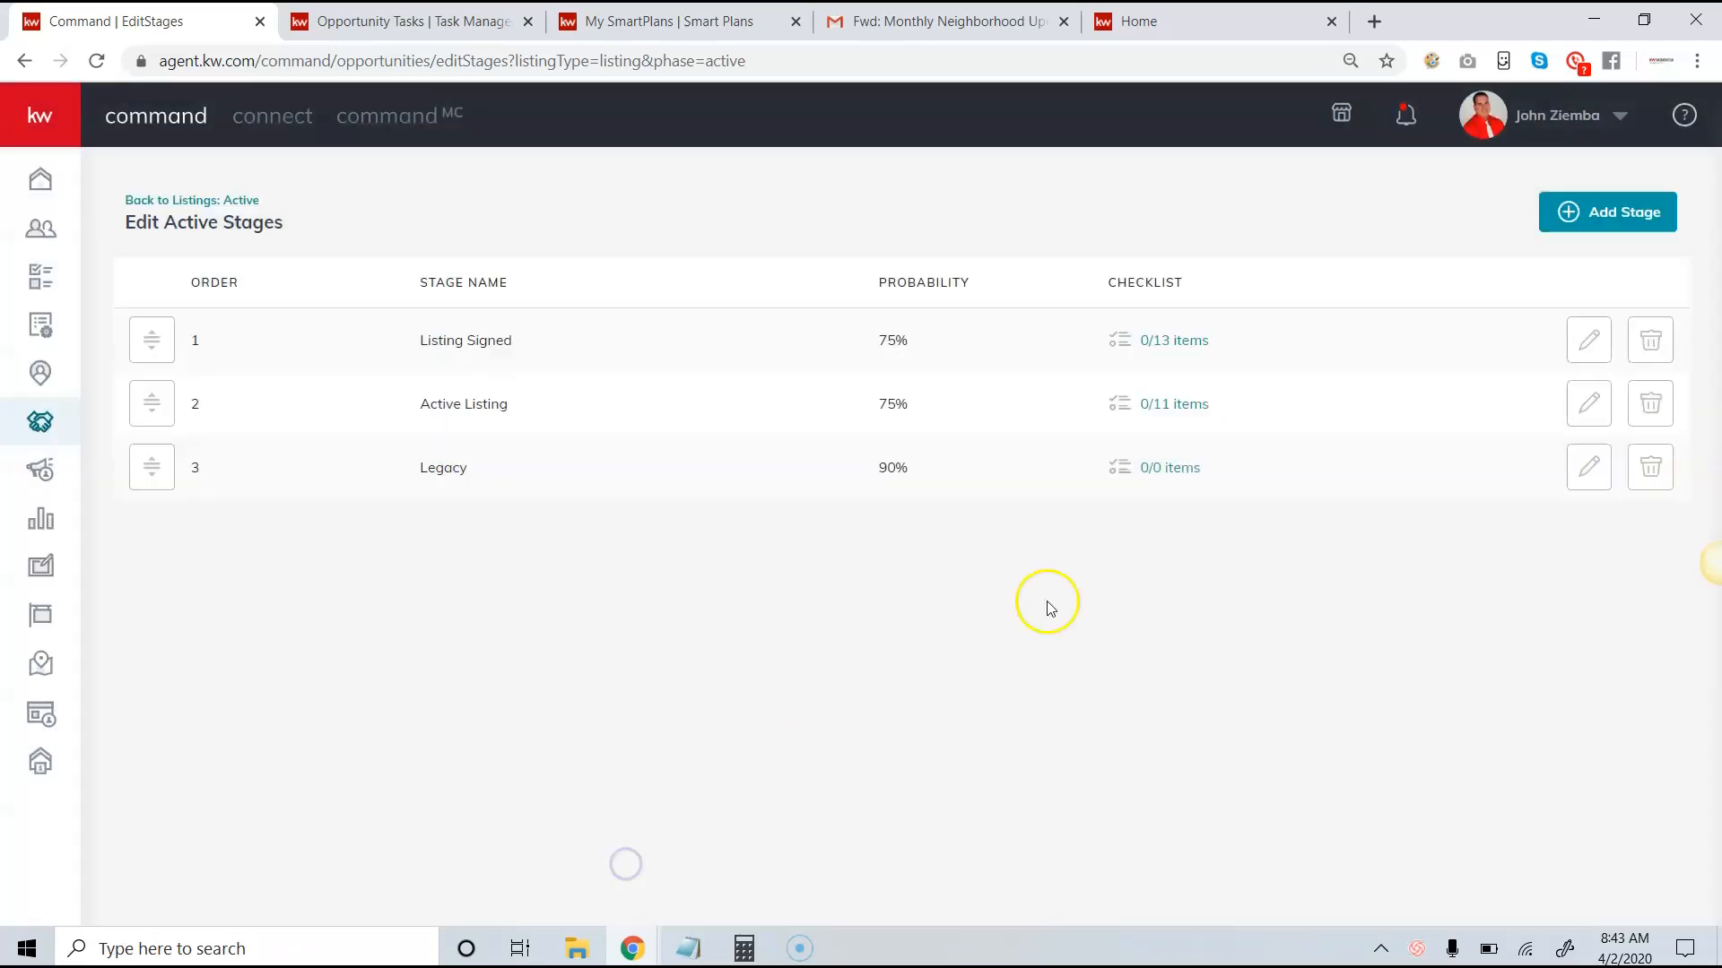
pyautogui.click(1587, 339)
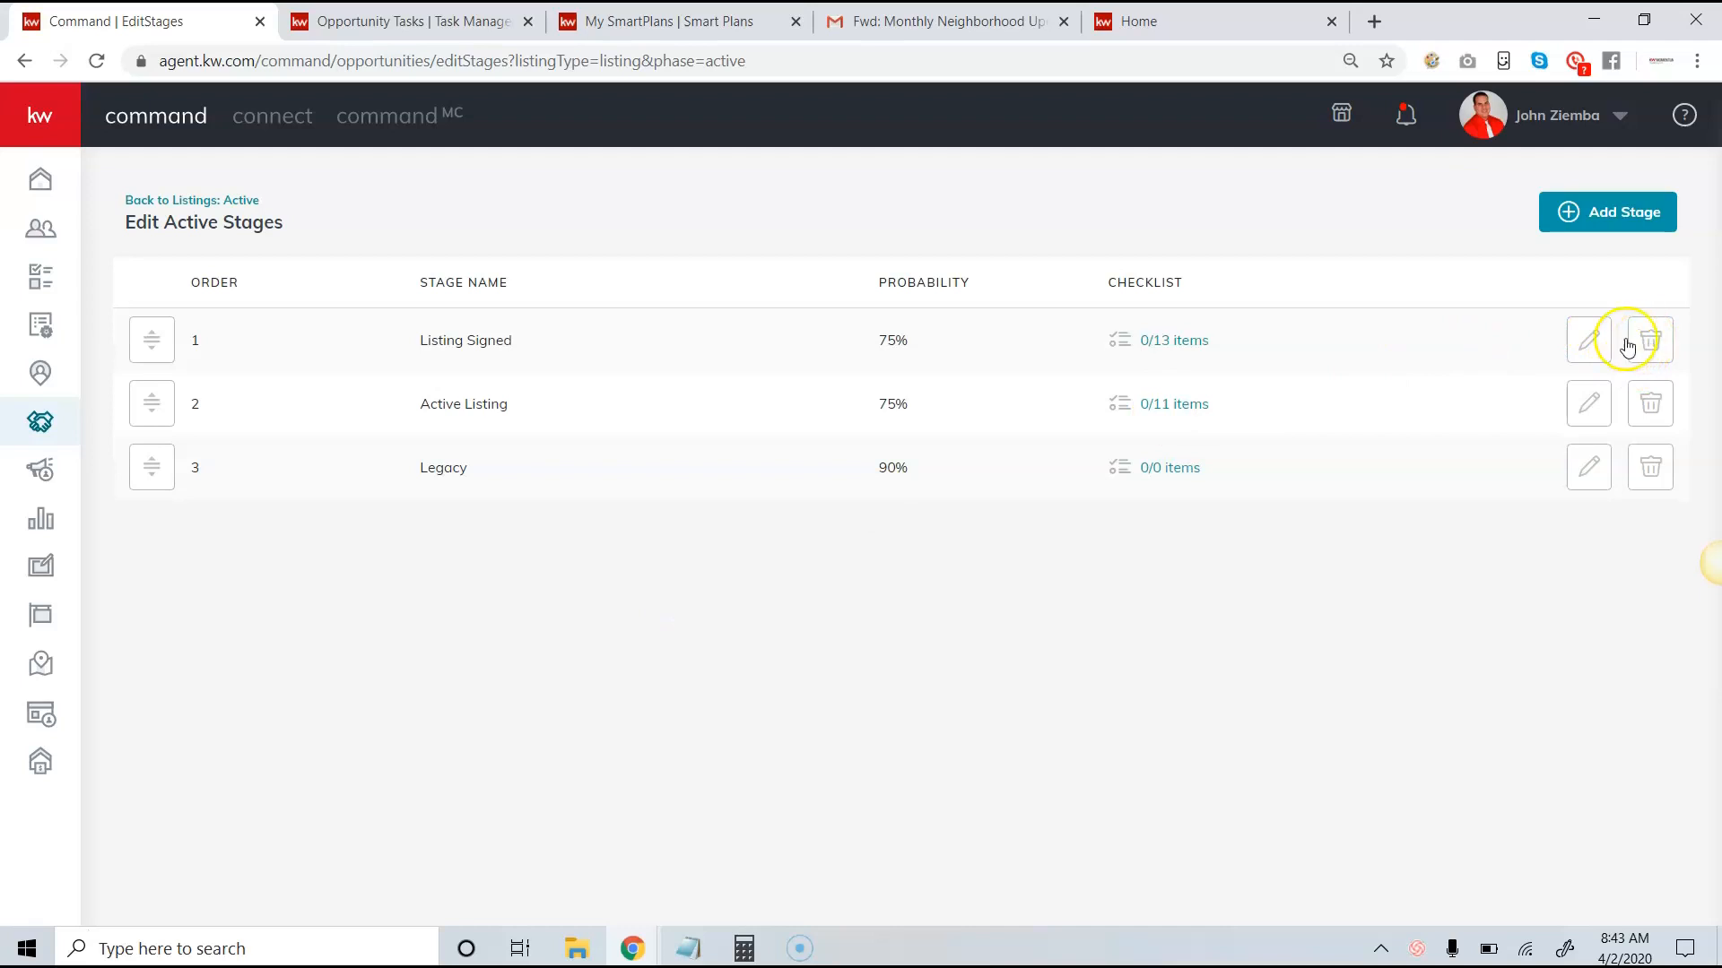
pyautogui.moveTo(169, 817)
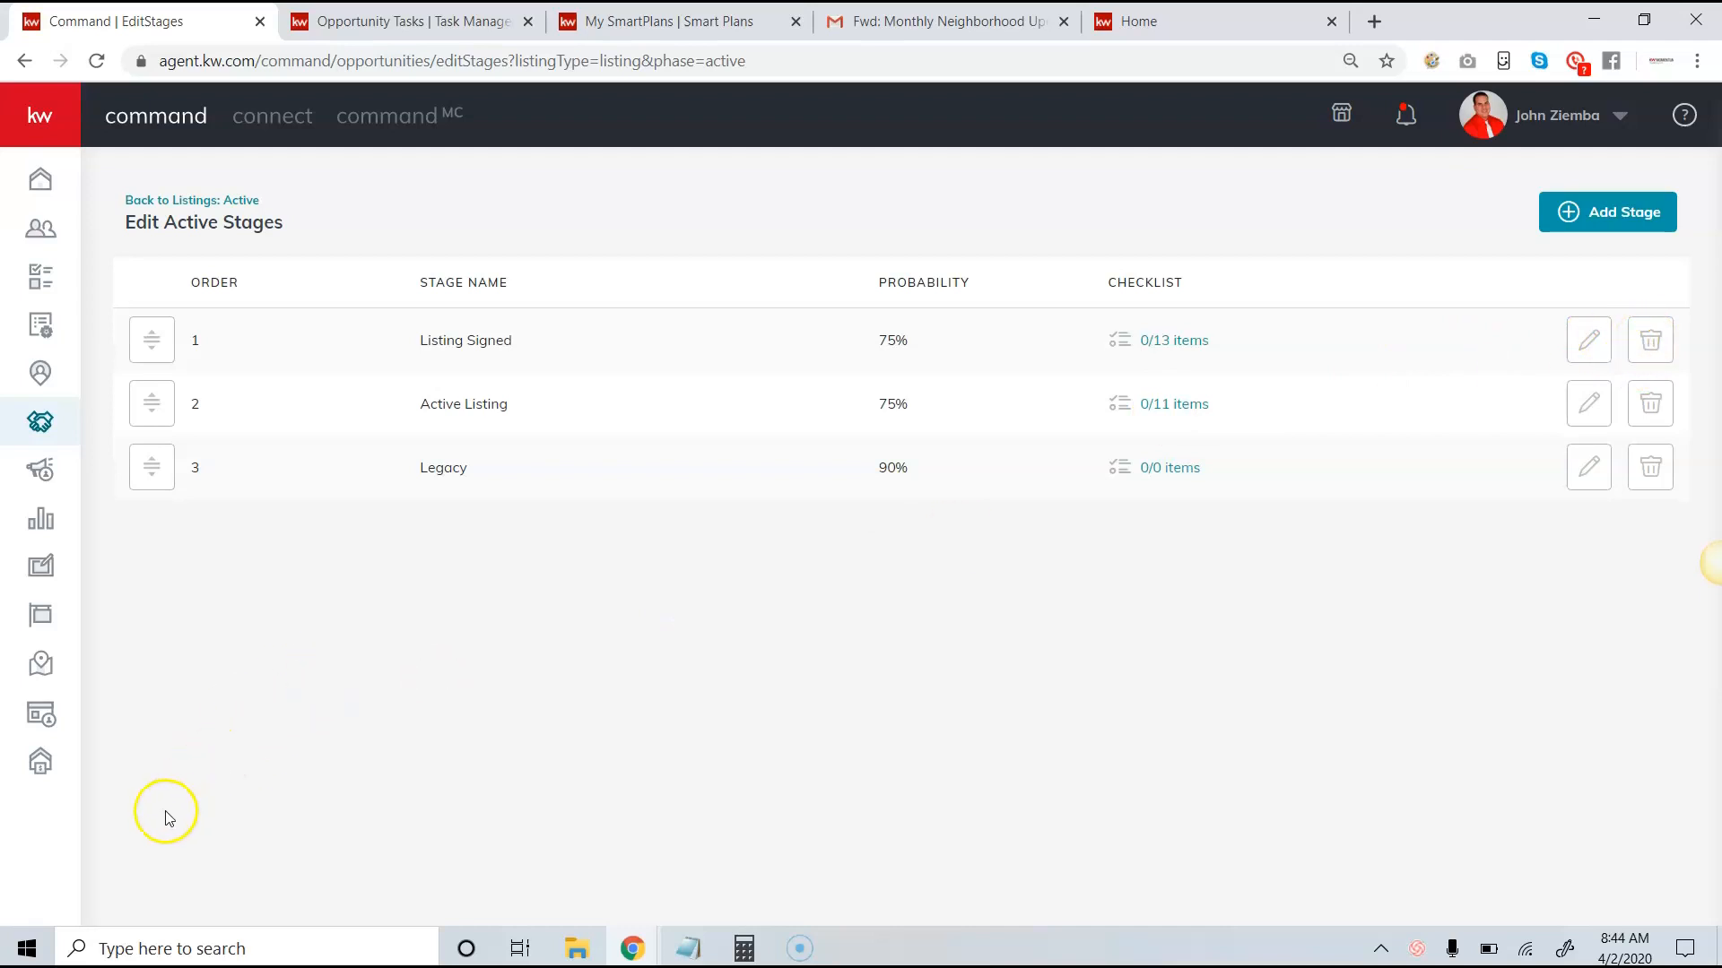